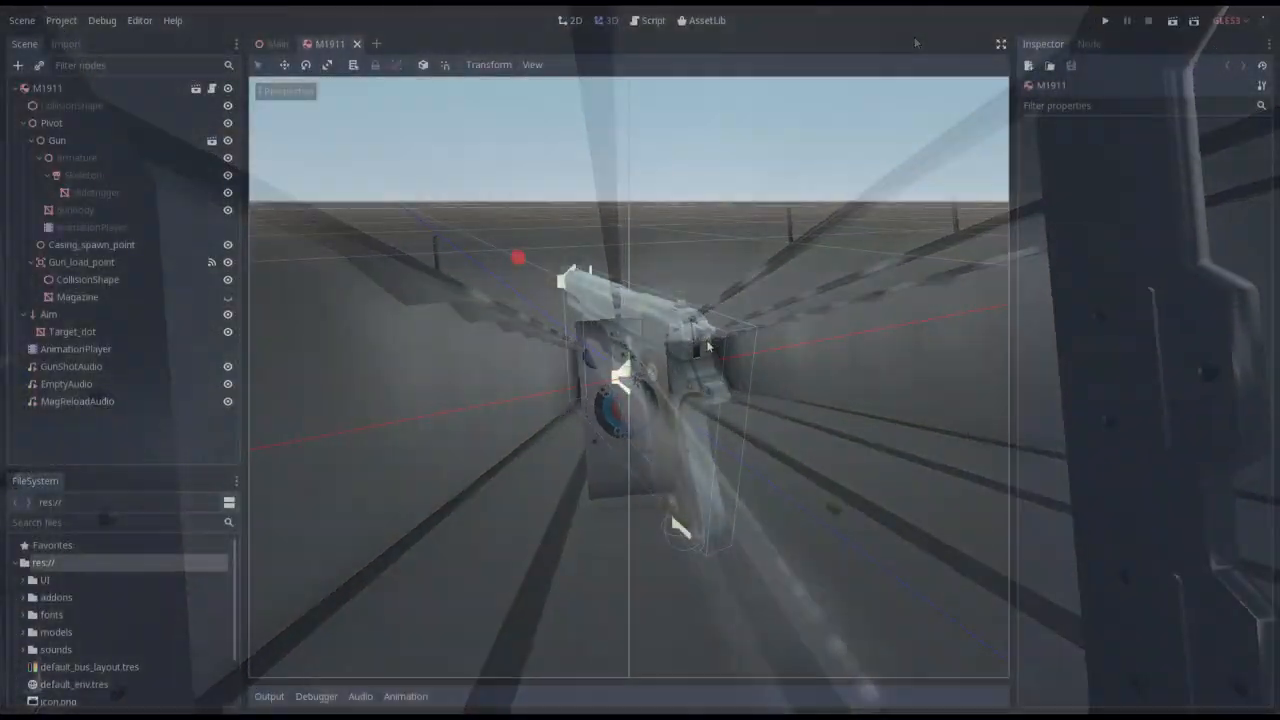
Add a Viewport named Ammo_count_viewport sized 256×256.
left_click(18, 65)
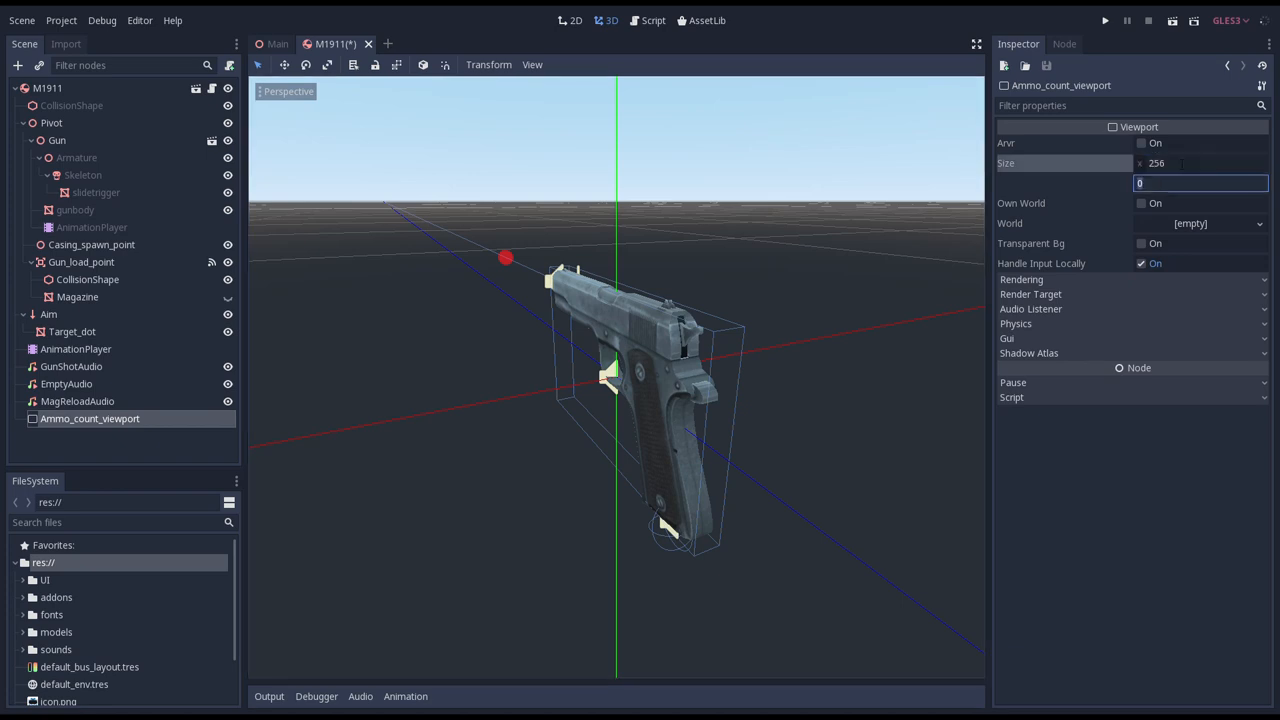
type("245")
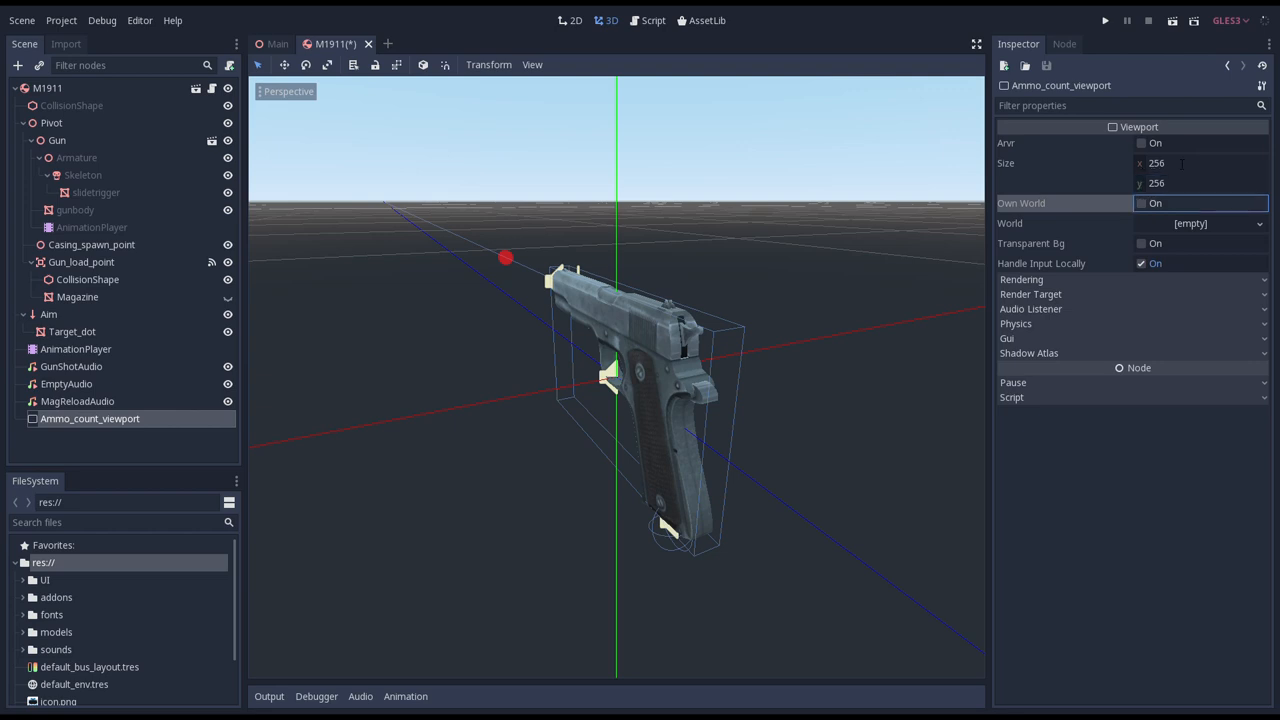
mouse_move(1157, 291)
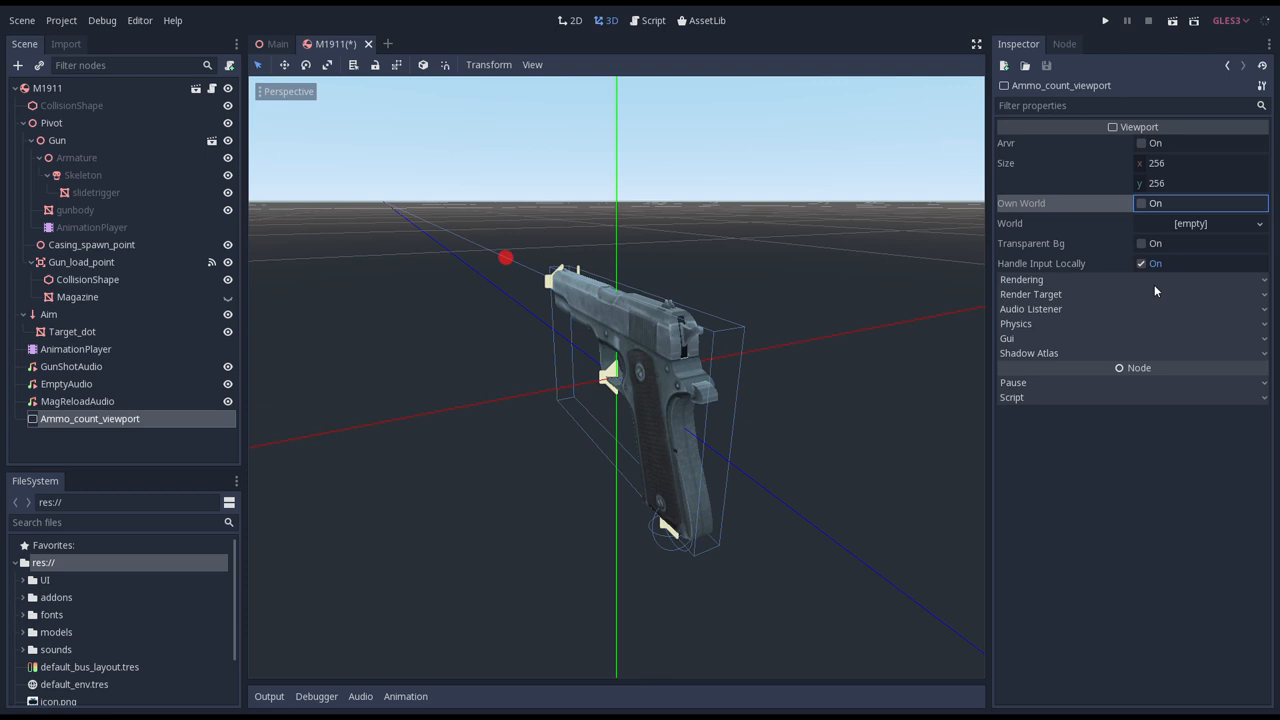
left_click(1021, 279)
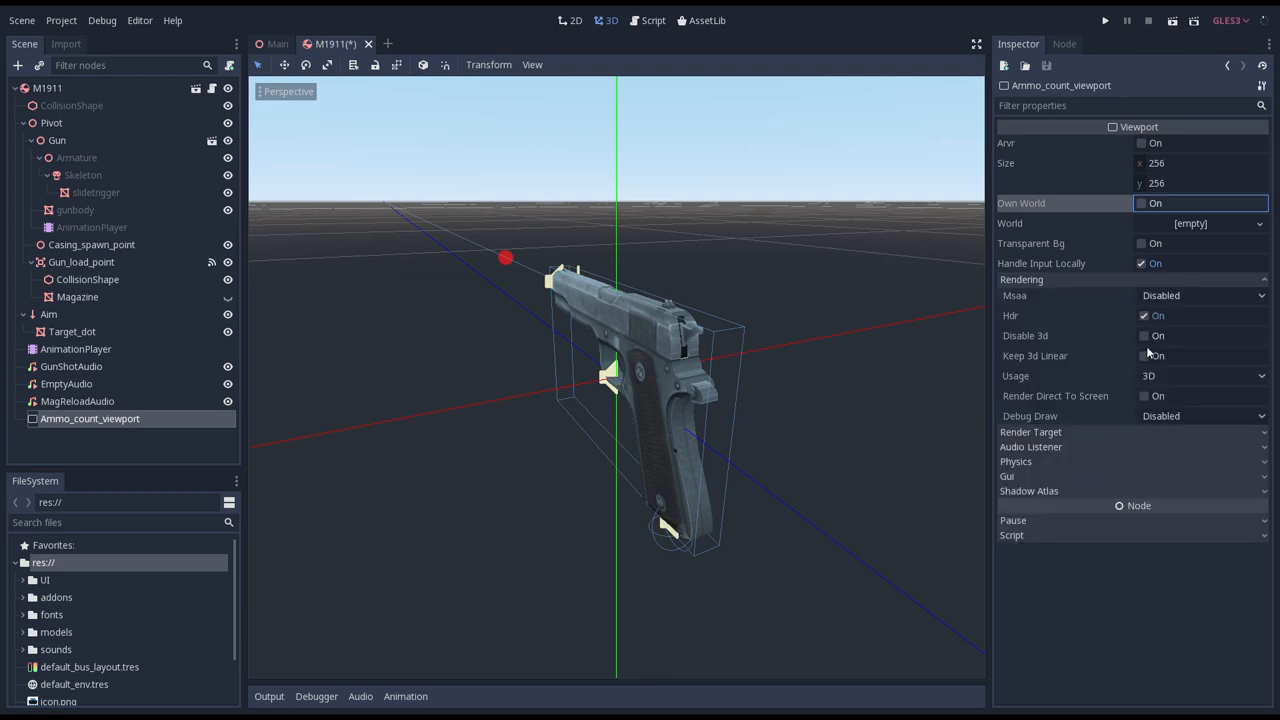
Disable 3D on the viewport, set Usage to 2D and Update Mode to Once.
left_click(1200, 375)
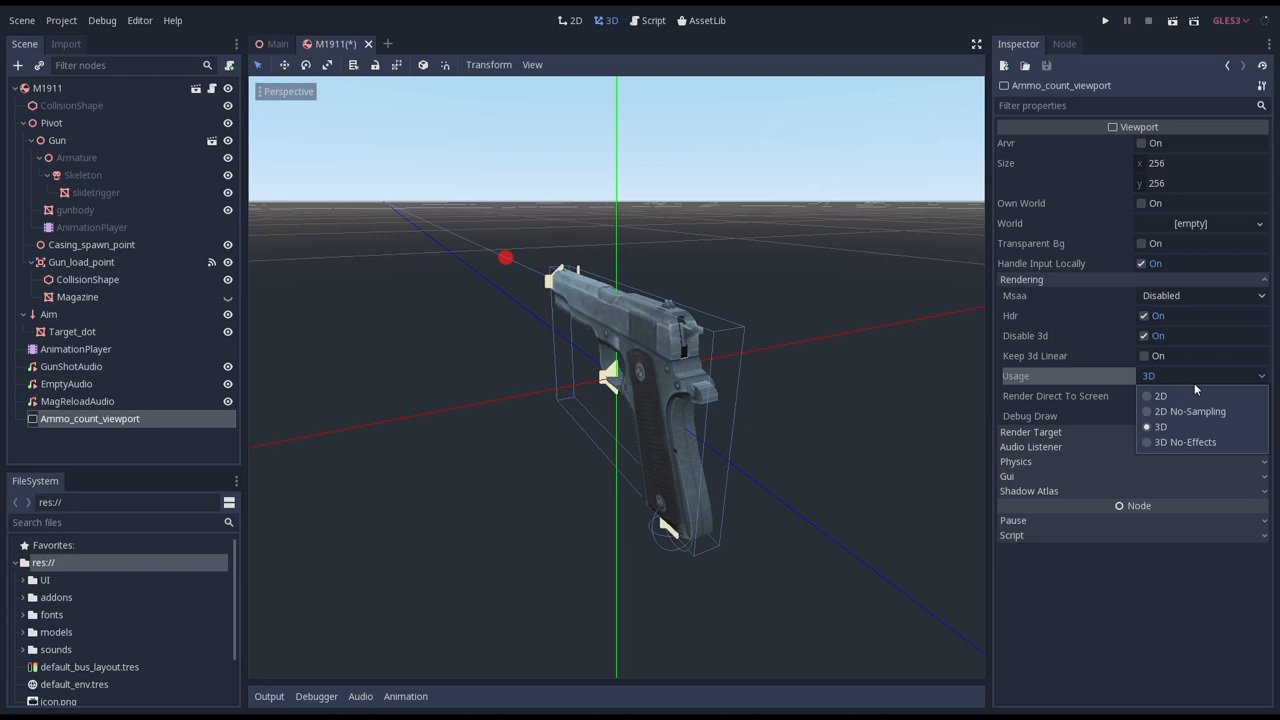
left_click(1160, 395)
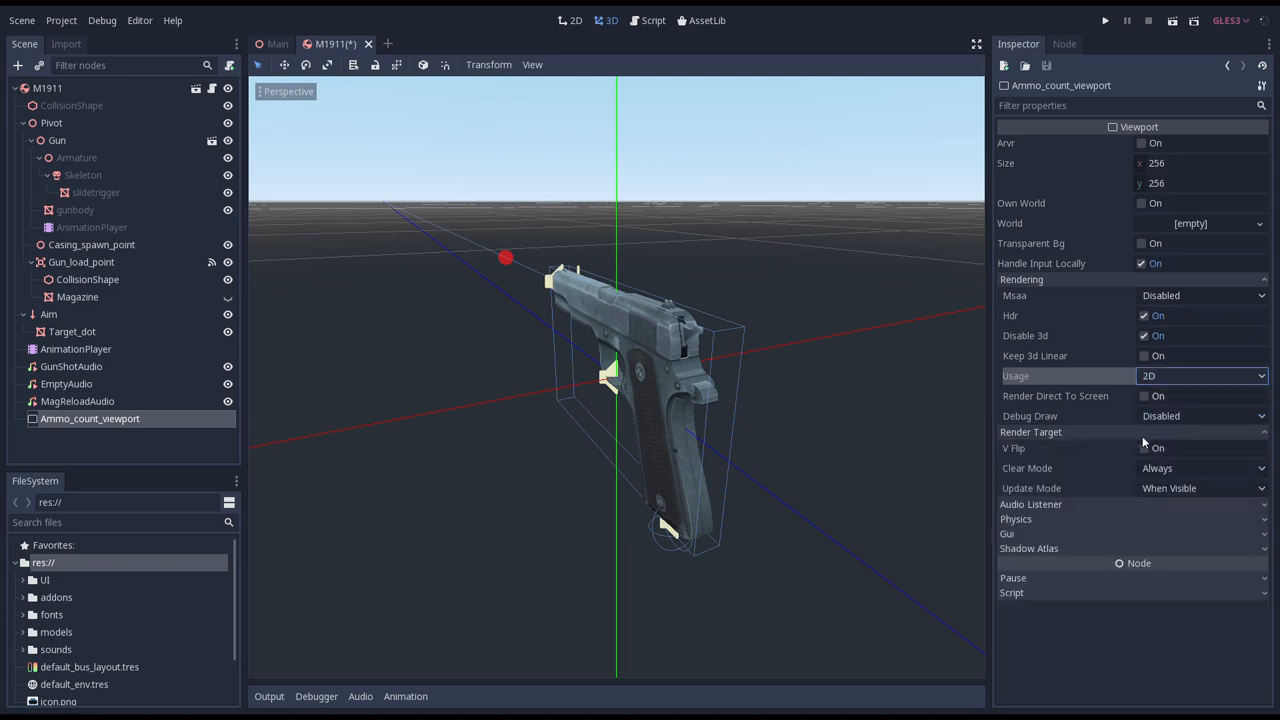
left_click(1200, 488)
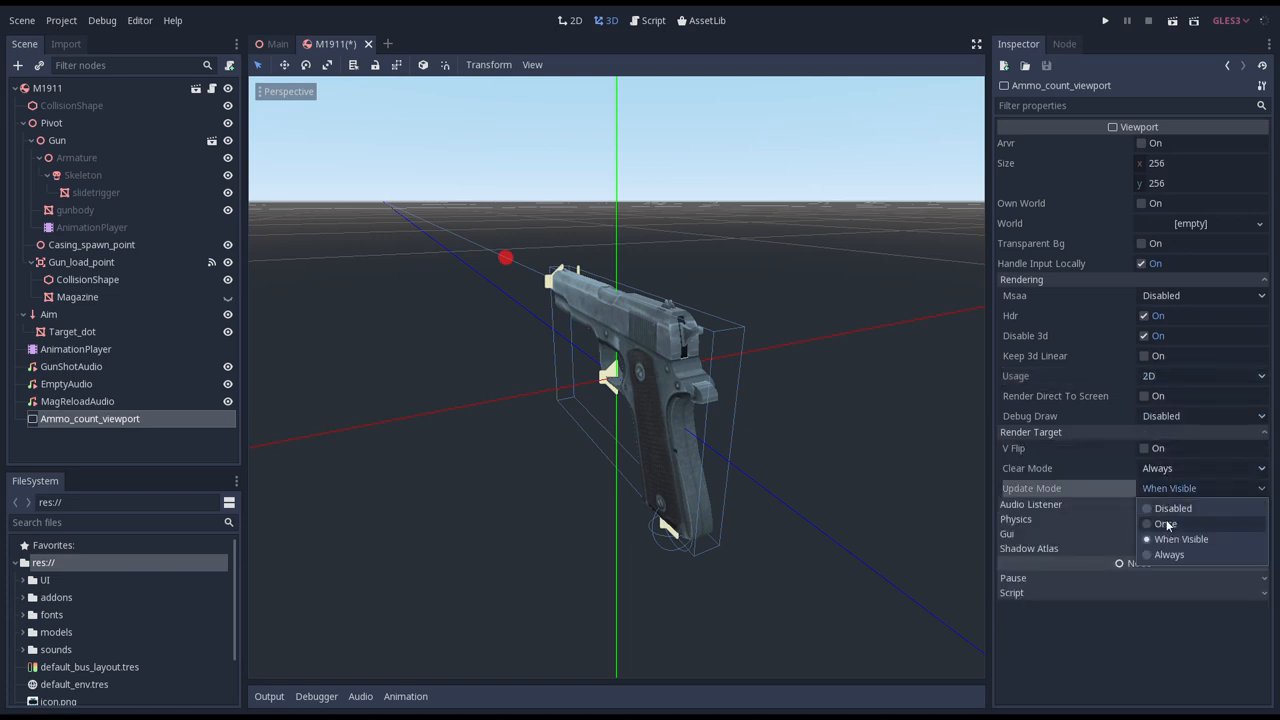
left_click(1165, 523)
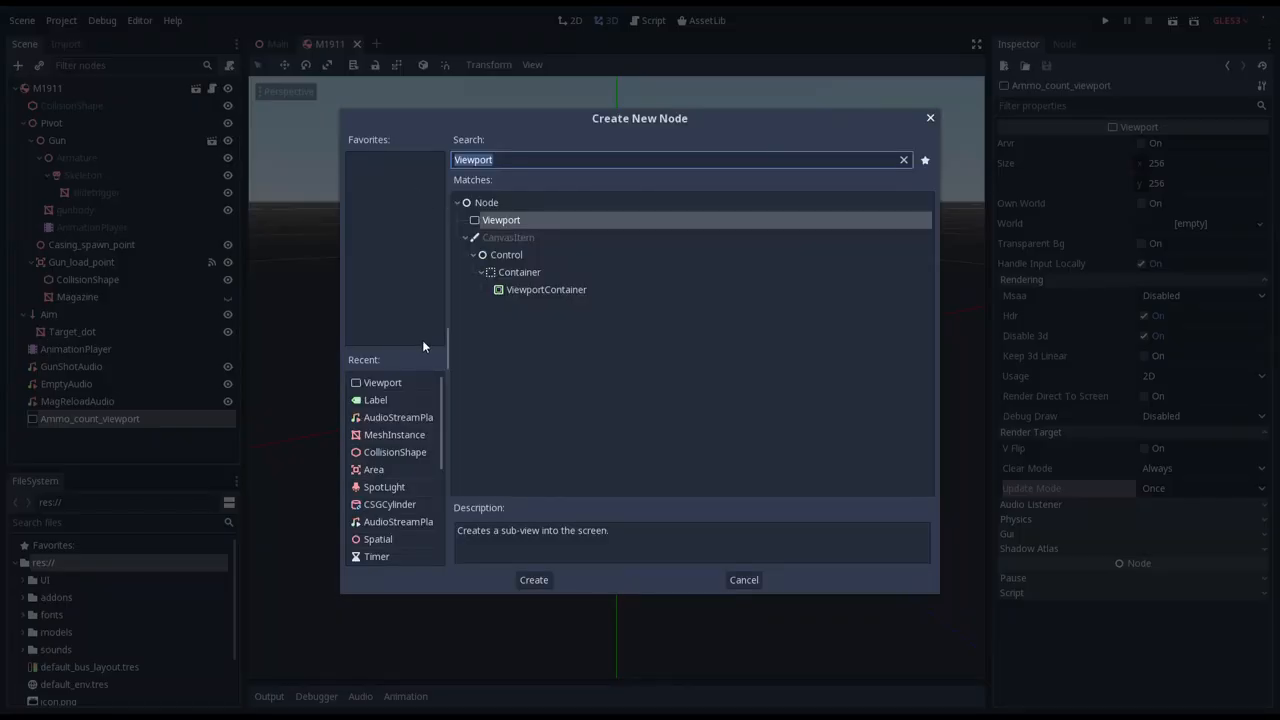
Add a Label child under Ammo_count_viewport with text 12.
left_click(533, 579)
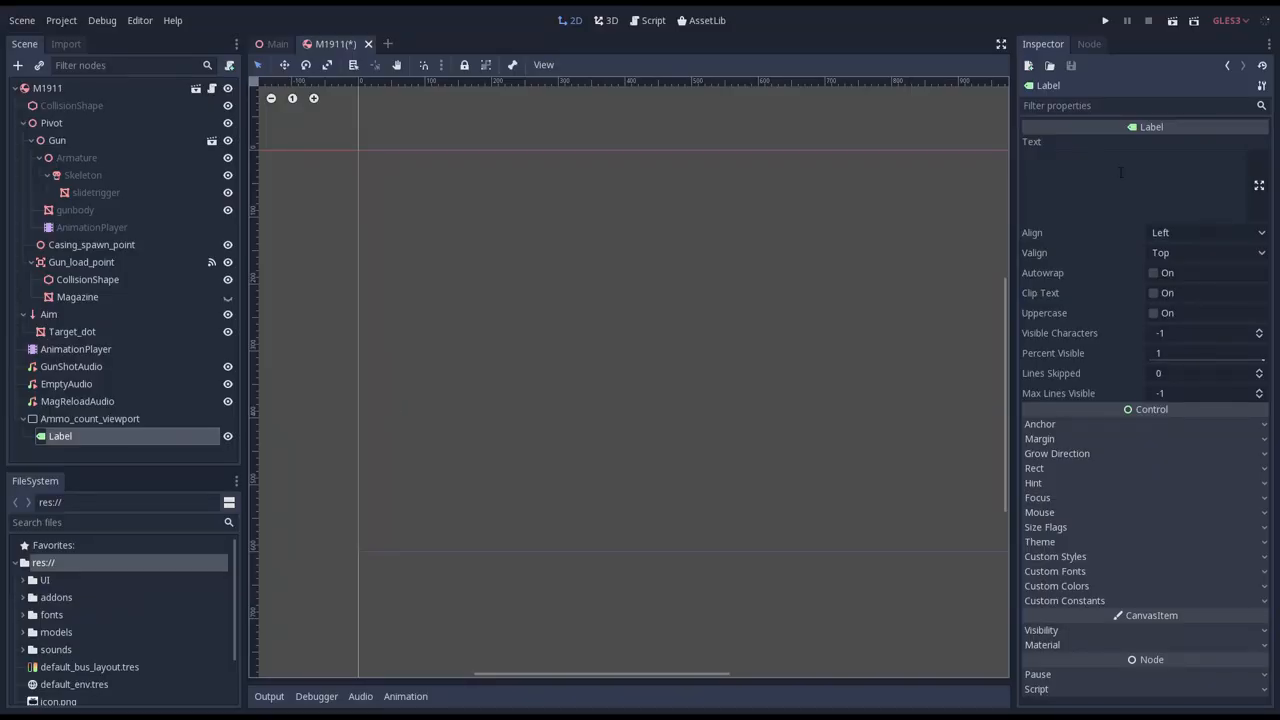
type("12")
type("Ammo_count")
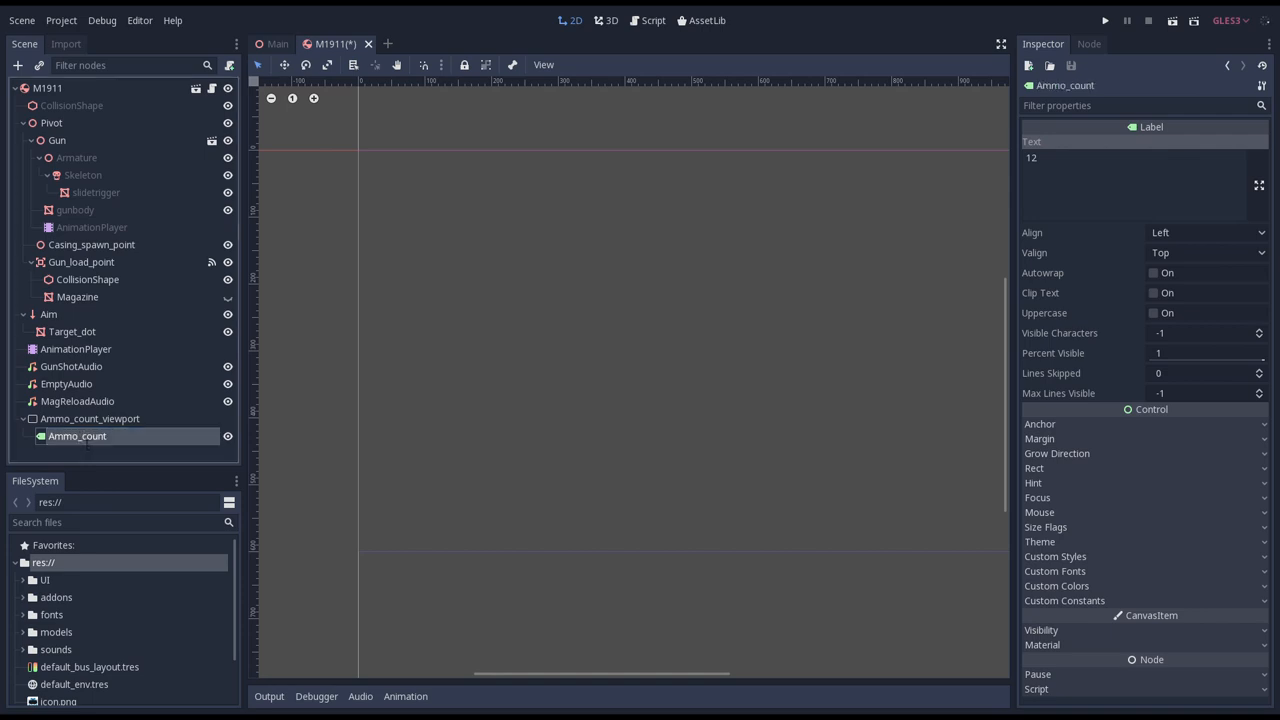
mouse_move(77, 436)
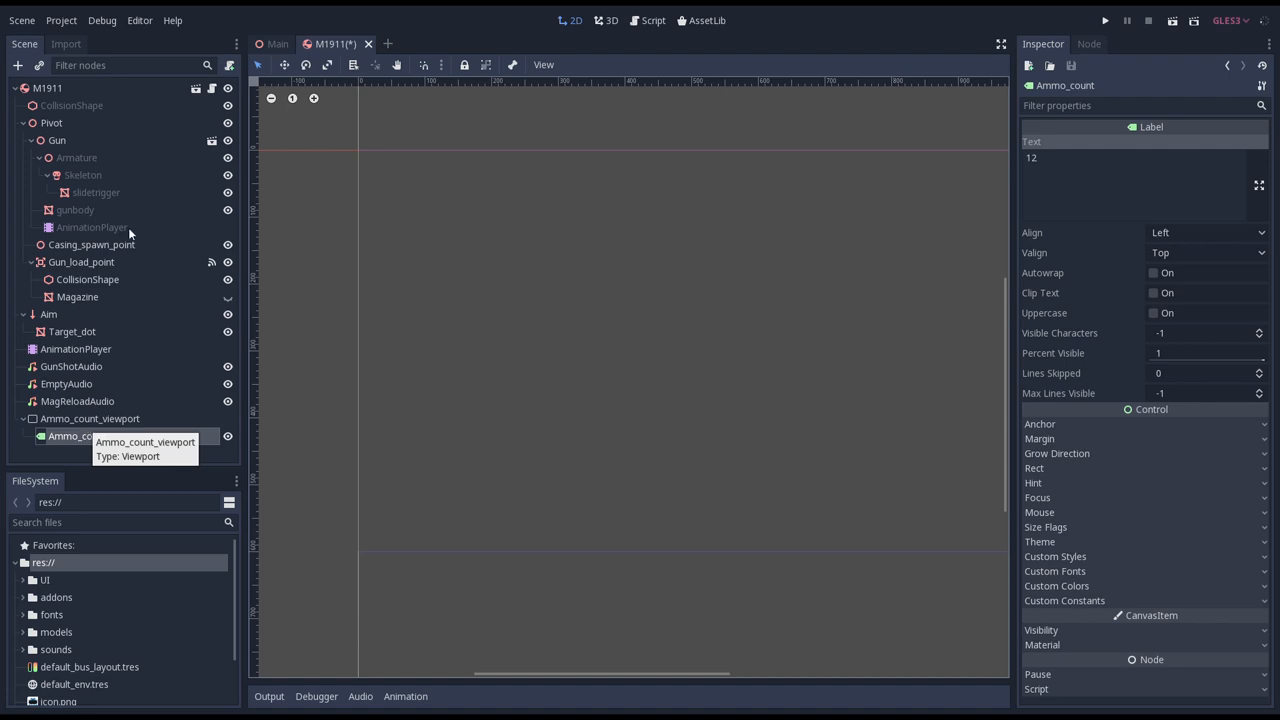
mouse_move(89, 442)
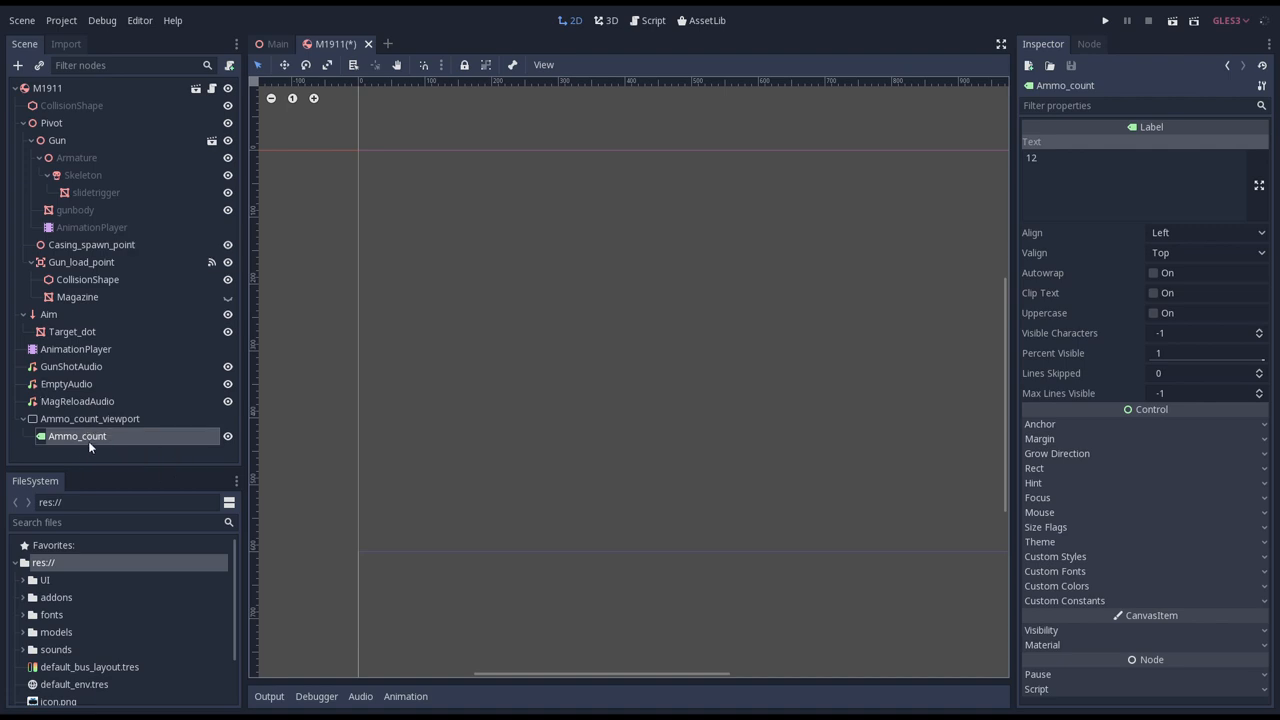
Save the Ammo_count branch as Ammo_count.tscn in the UI folder.
right_click(77, 436)
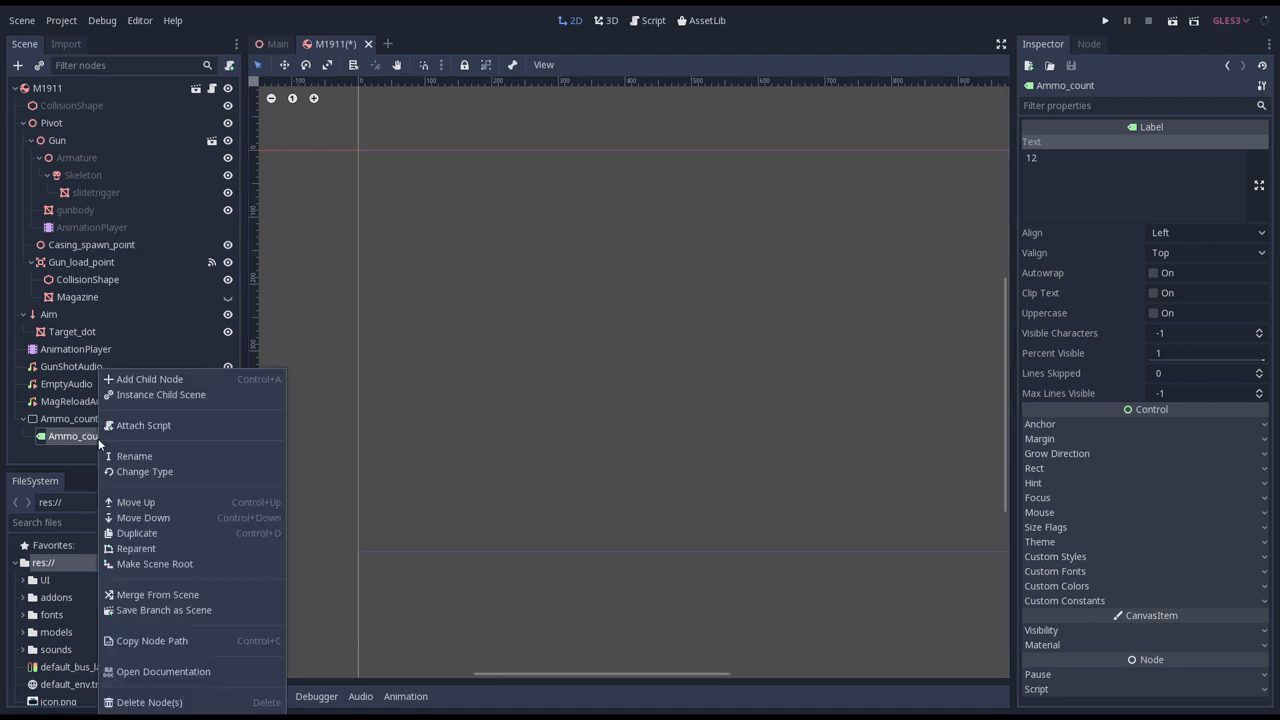
left_click(163, 610)
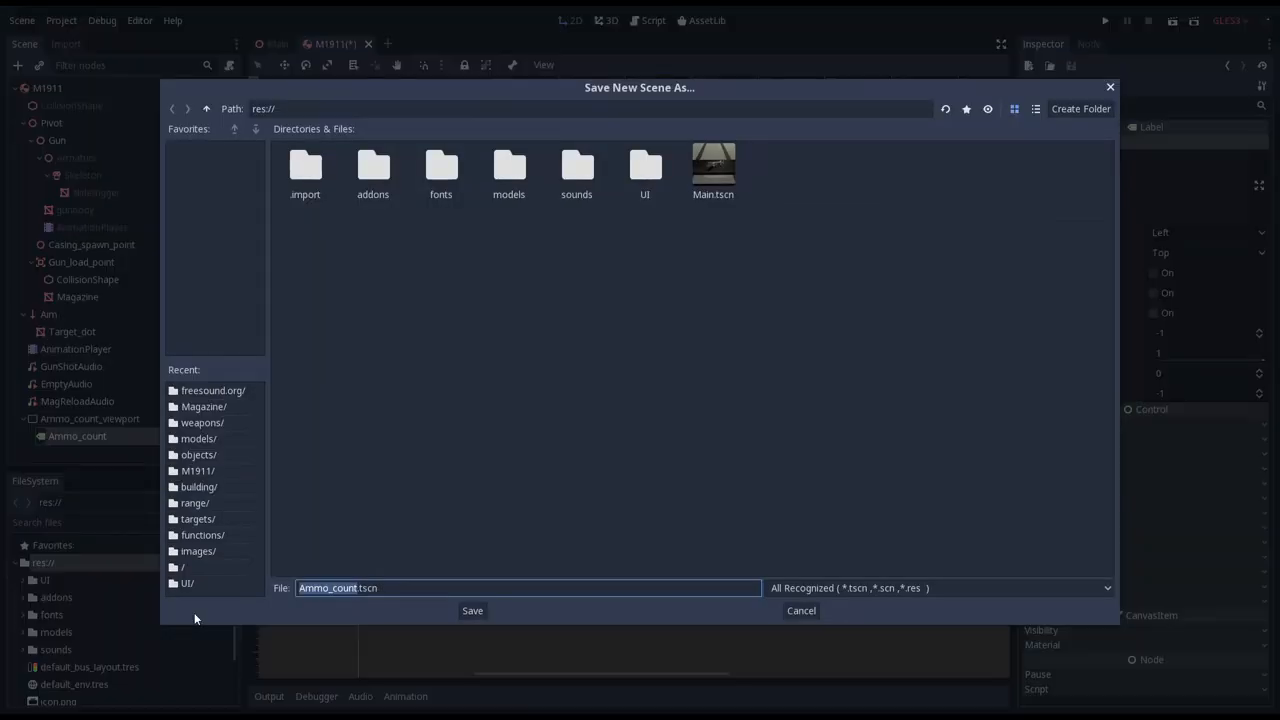
double_click(644, 170)
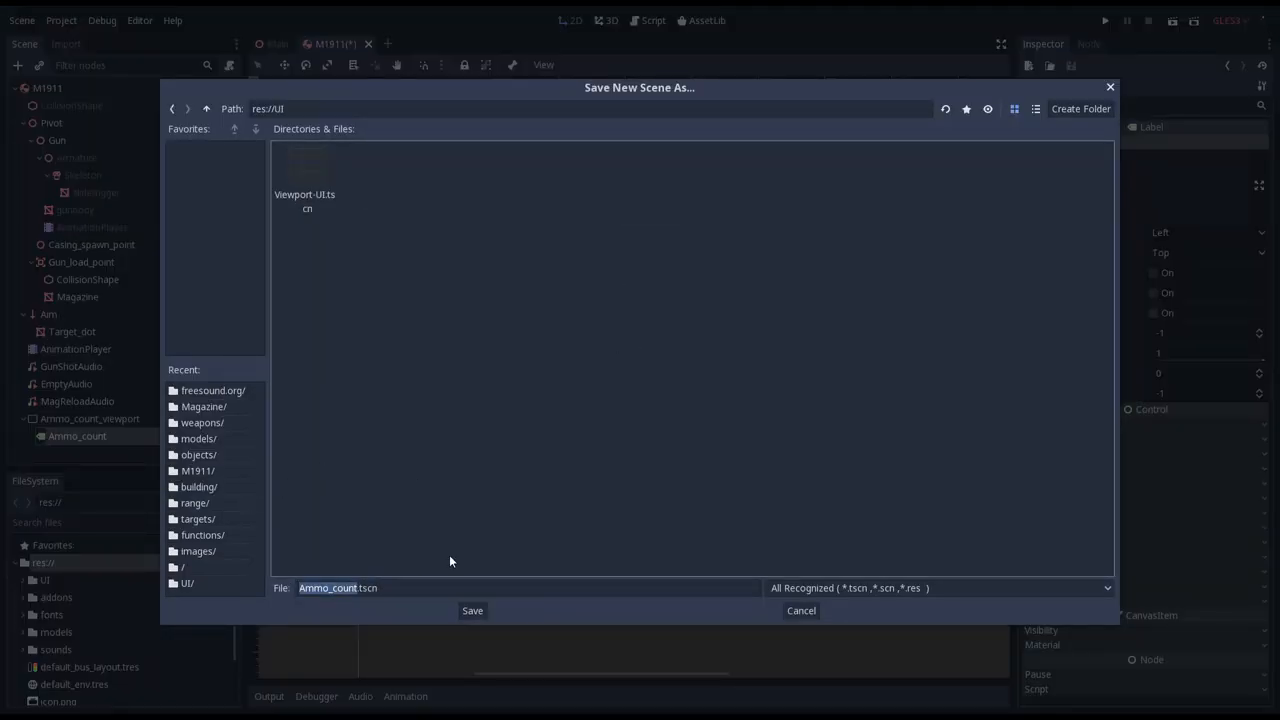
left_click(472, 610)
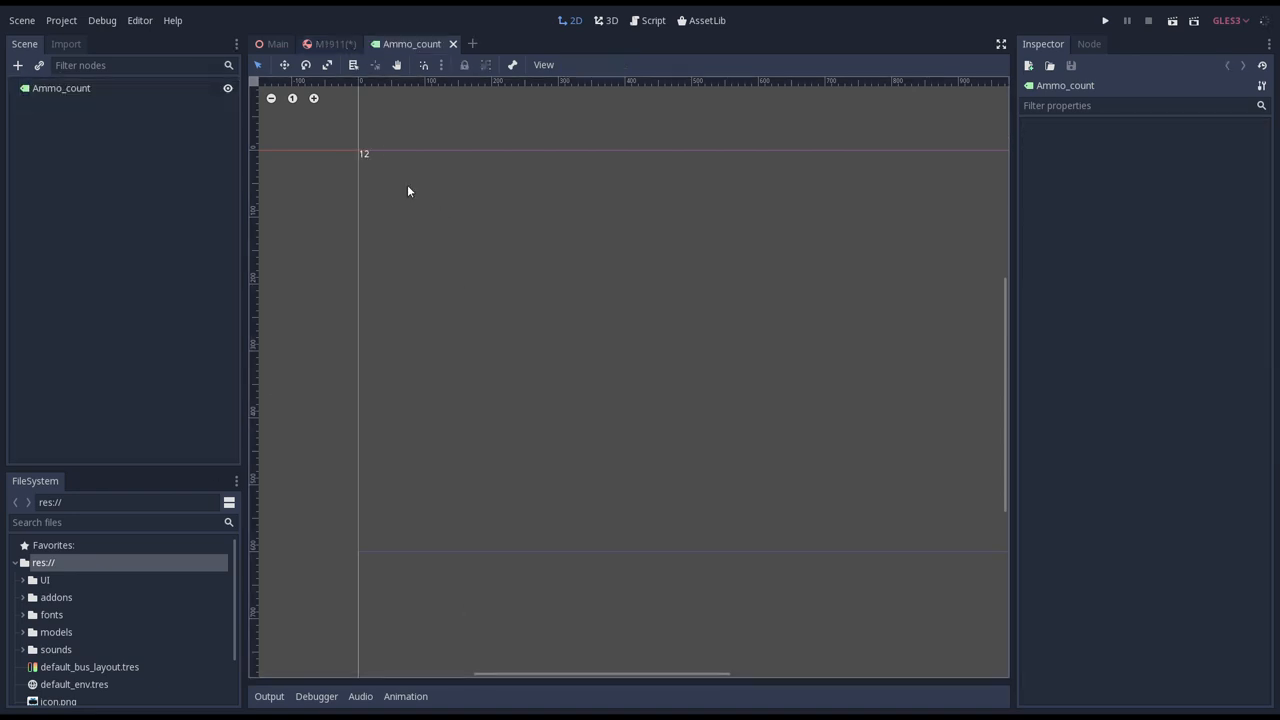
Set the Ammo_count label's Rect Size to 256×256.
left_click(61, 88)
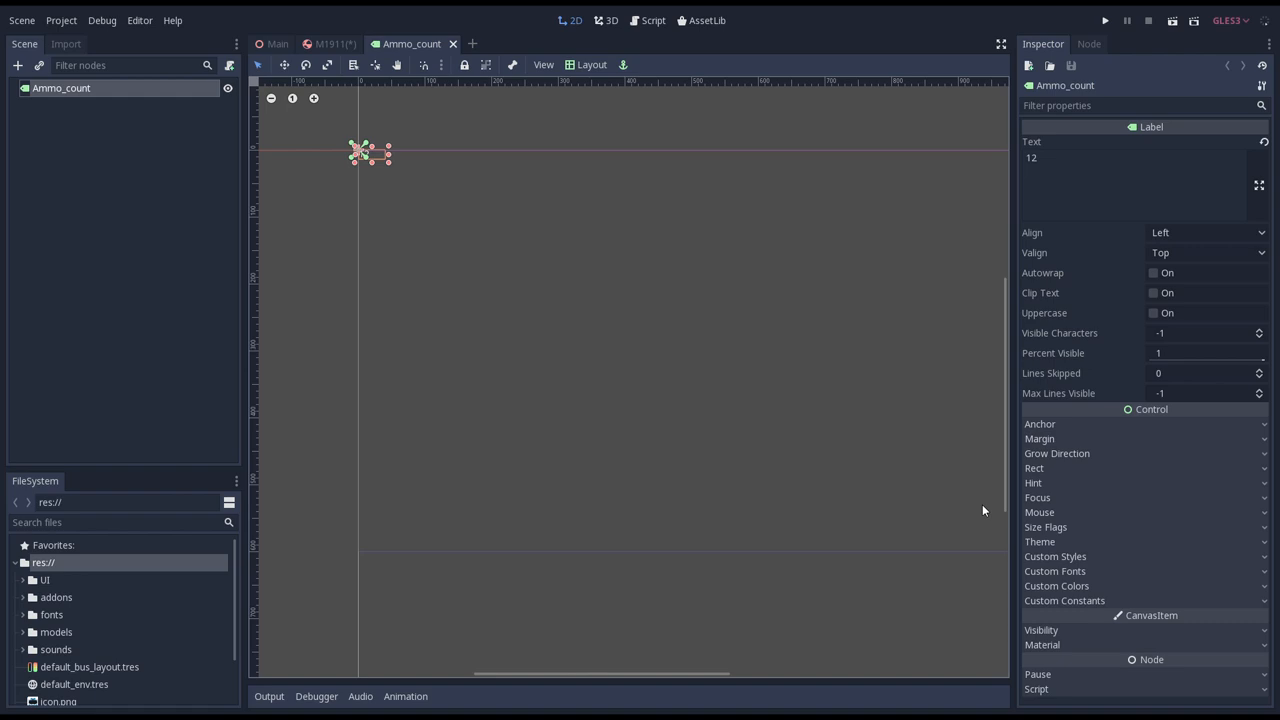
mouse_move(1069, 474)
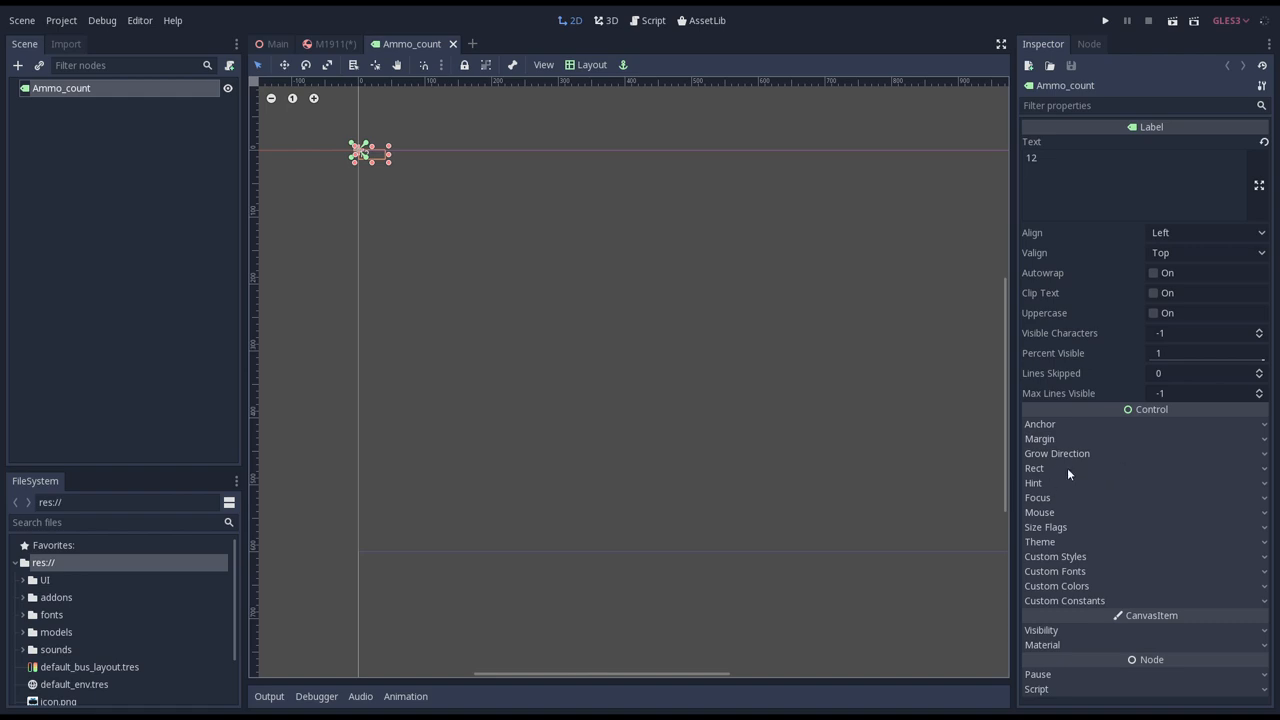
left_click(1034, 468)
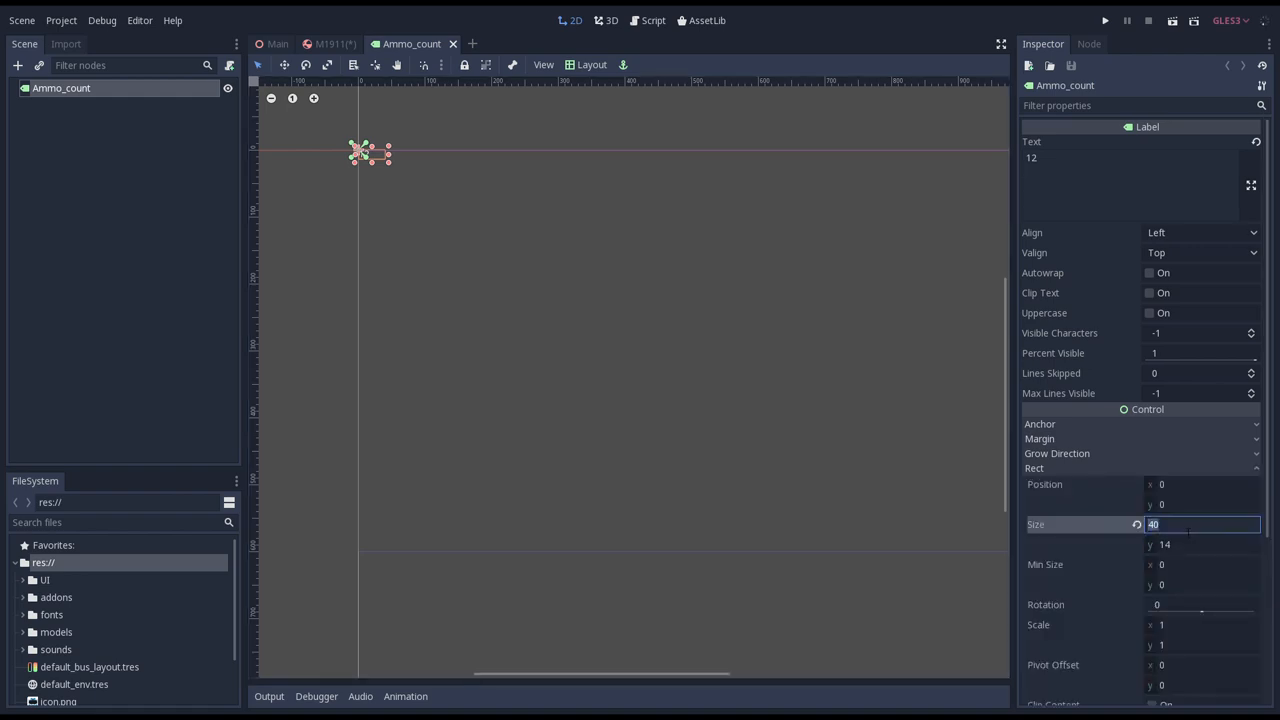
type("256")
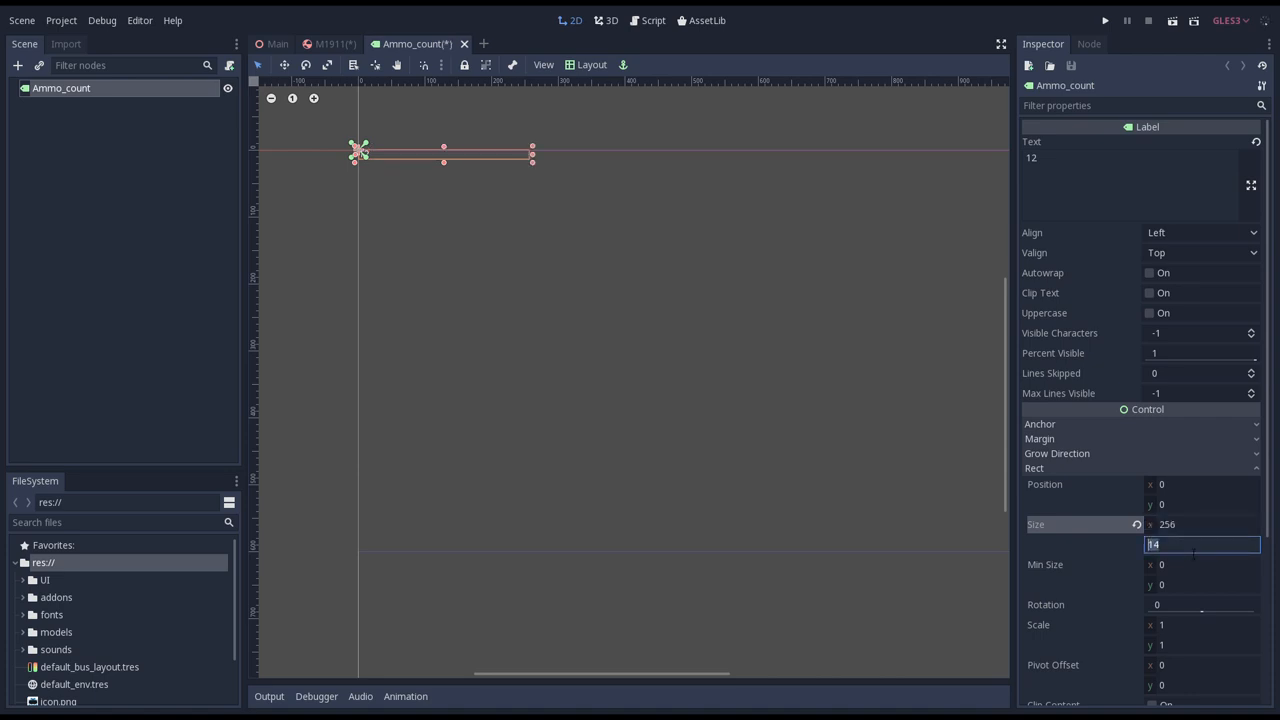
Centre the label text horizontally and vertically (Align and Valign Center).
left_click(1200, 232)
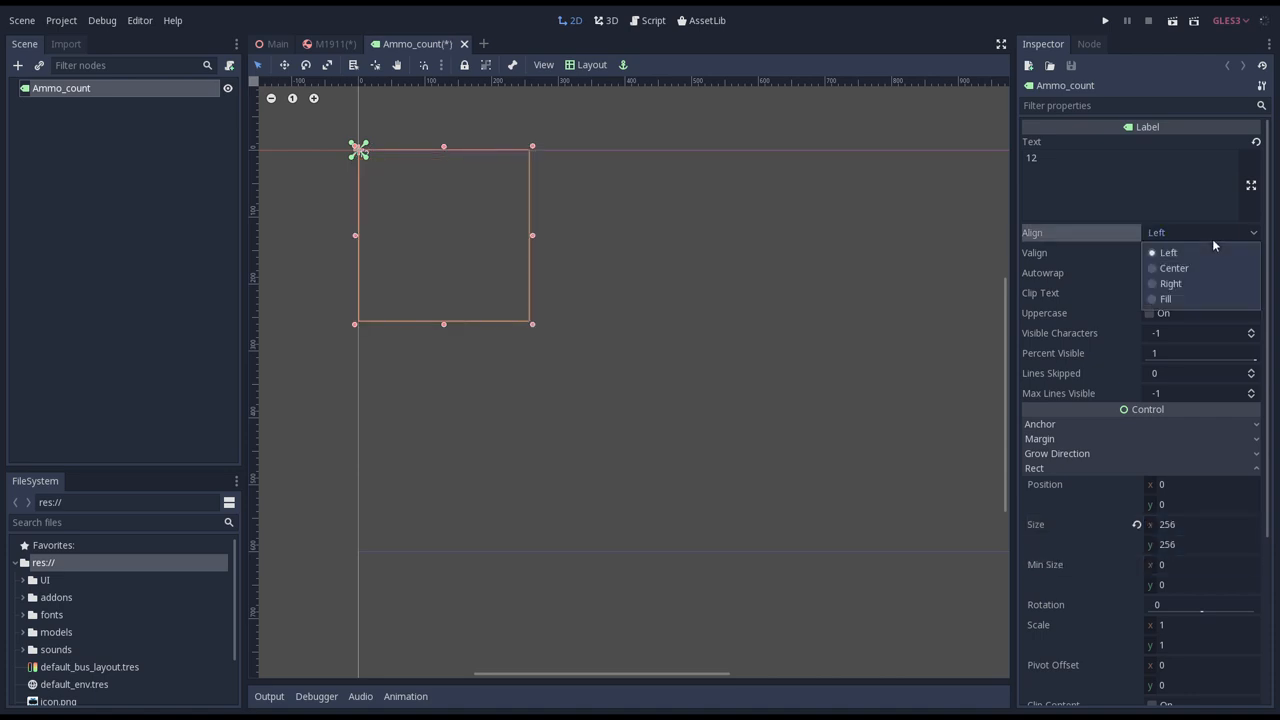
left_click(1174, 267)
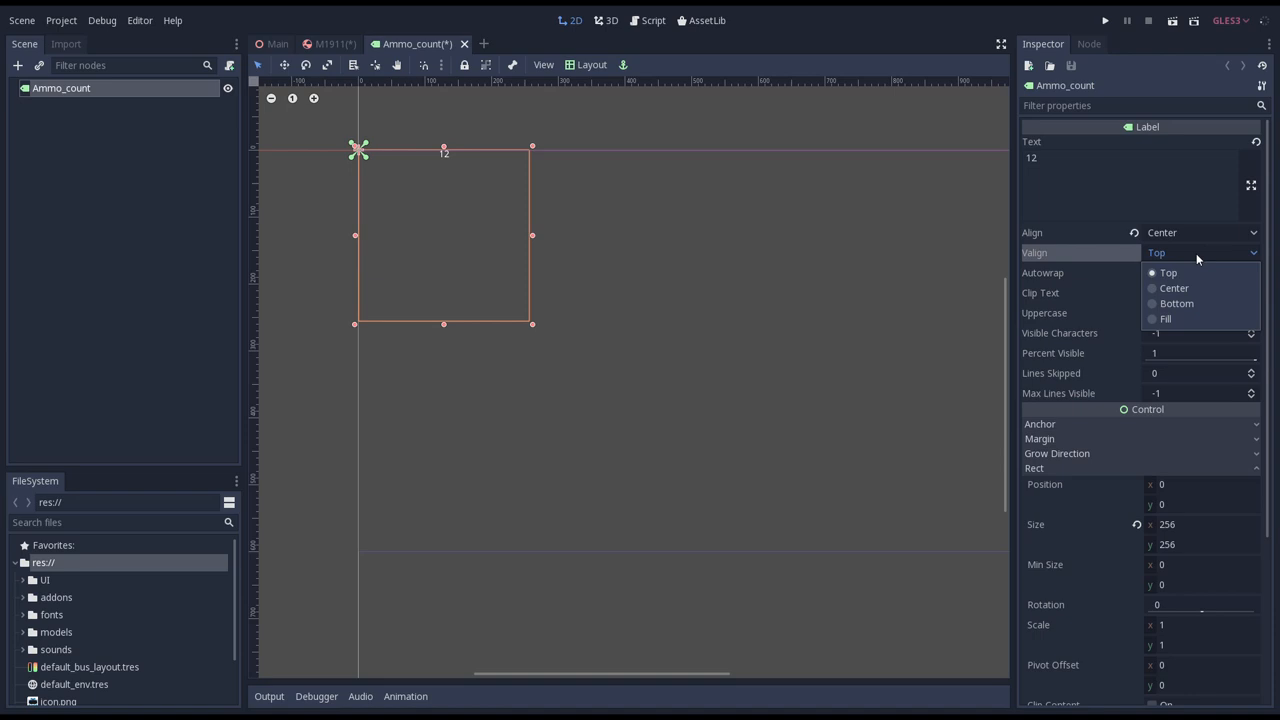
left_click(1173, 288)
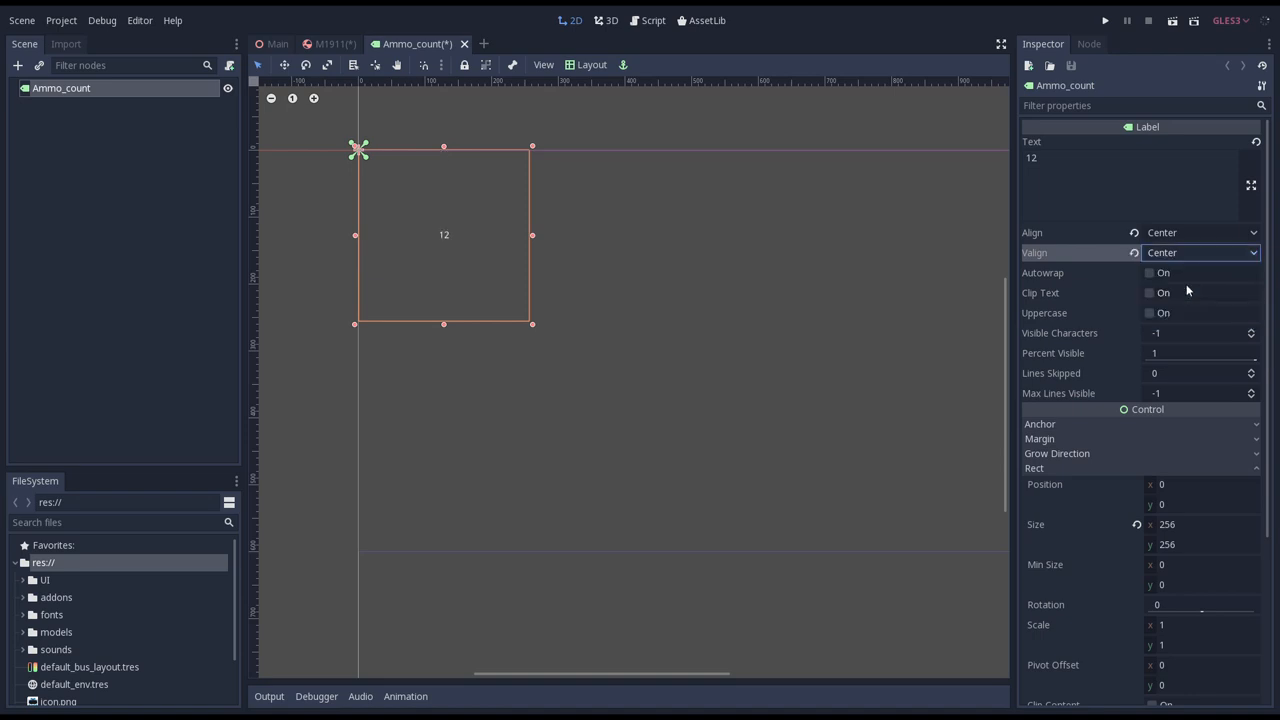
scroll("down", 3)
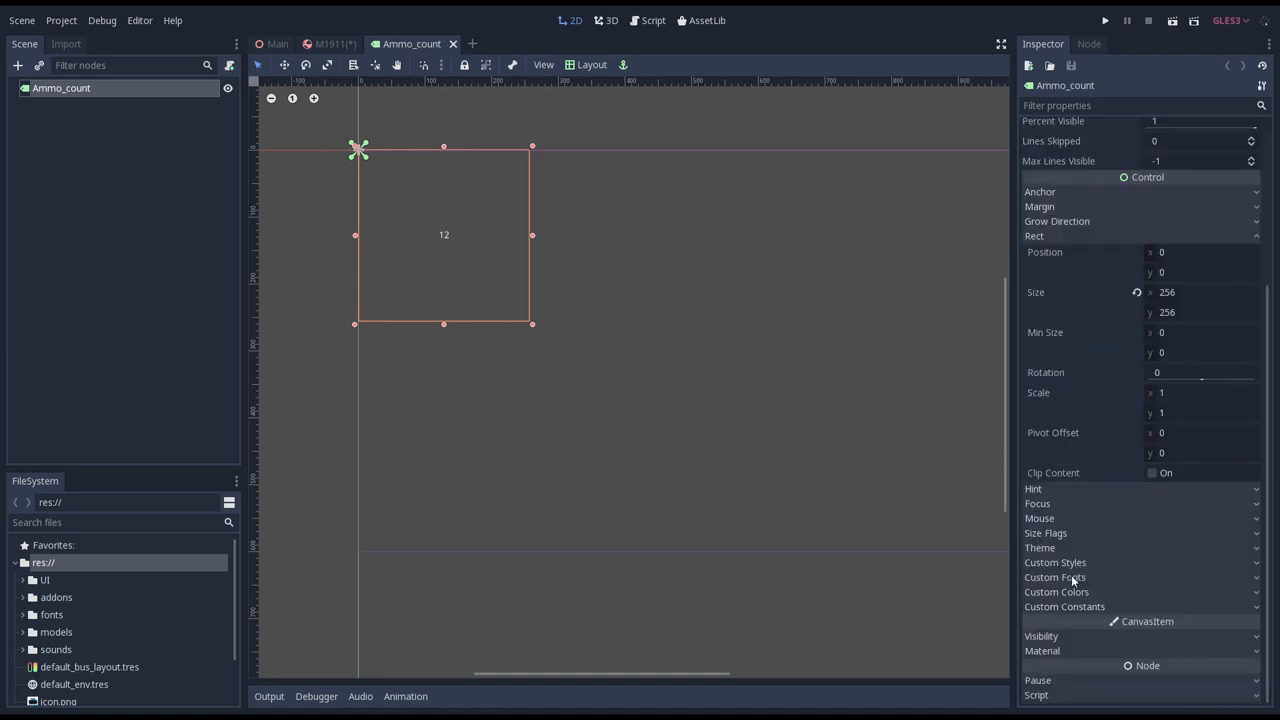
left_click(1054, 577)
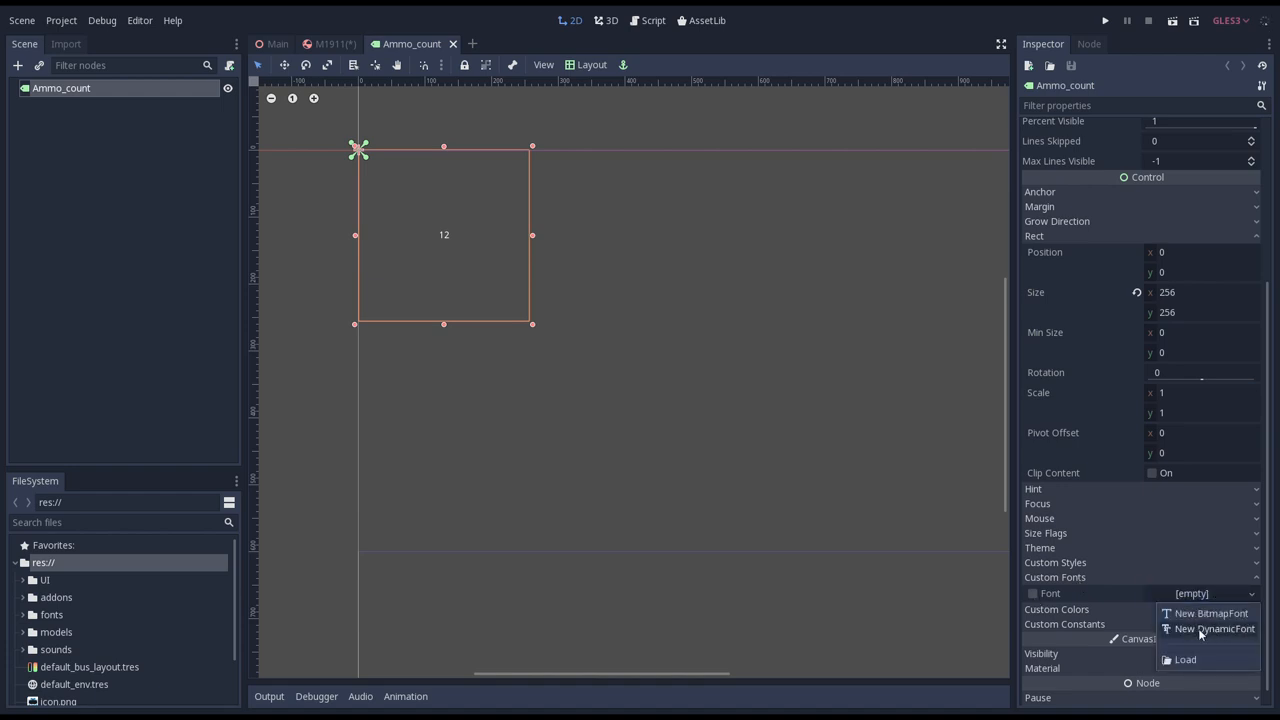
Give the label a new DynamicFont using scified2002italic.ttf as font data.
left_click(1214, 628)
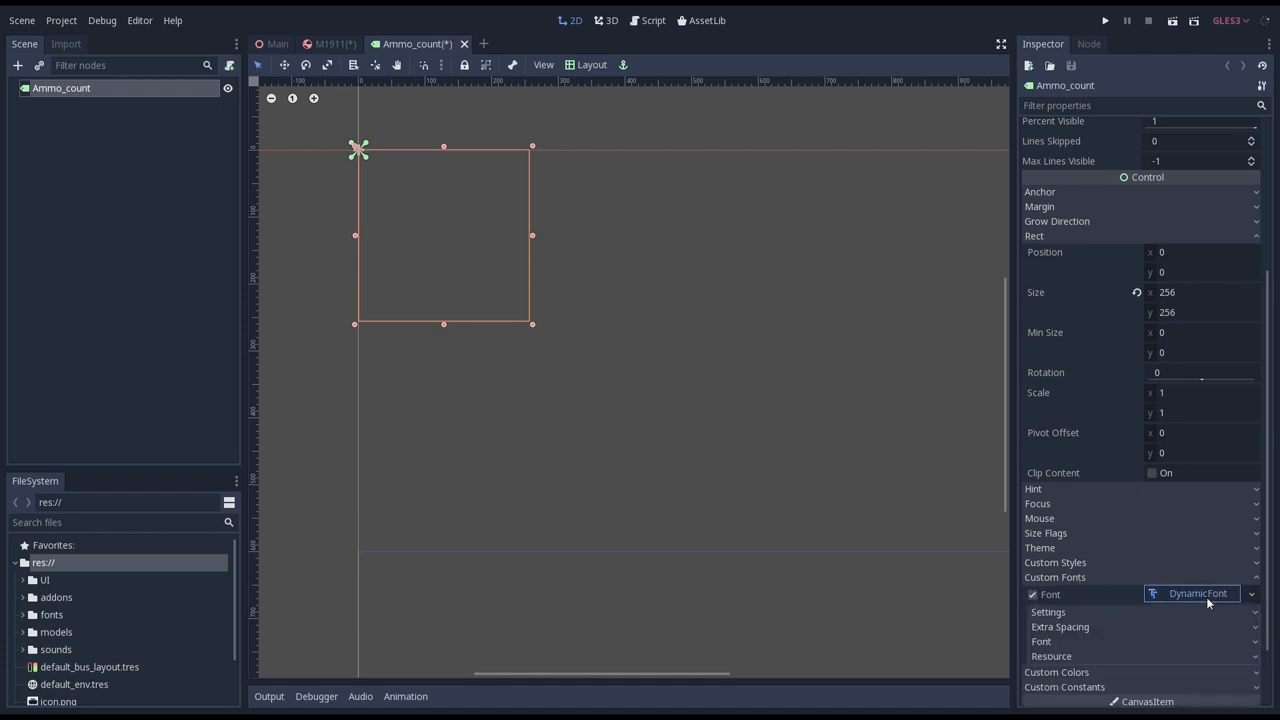
left_click(1048, 611)
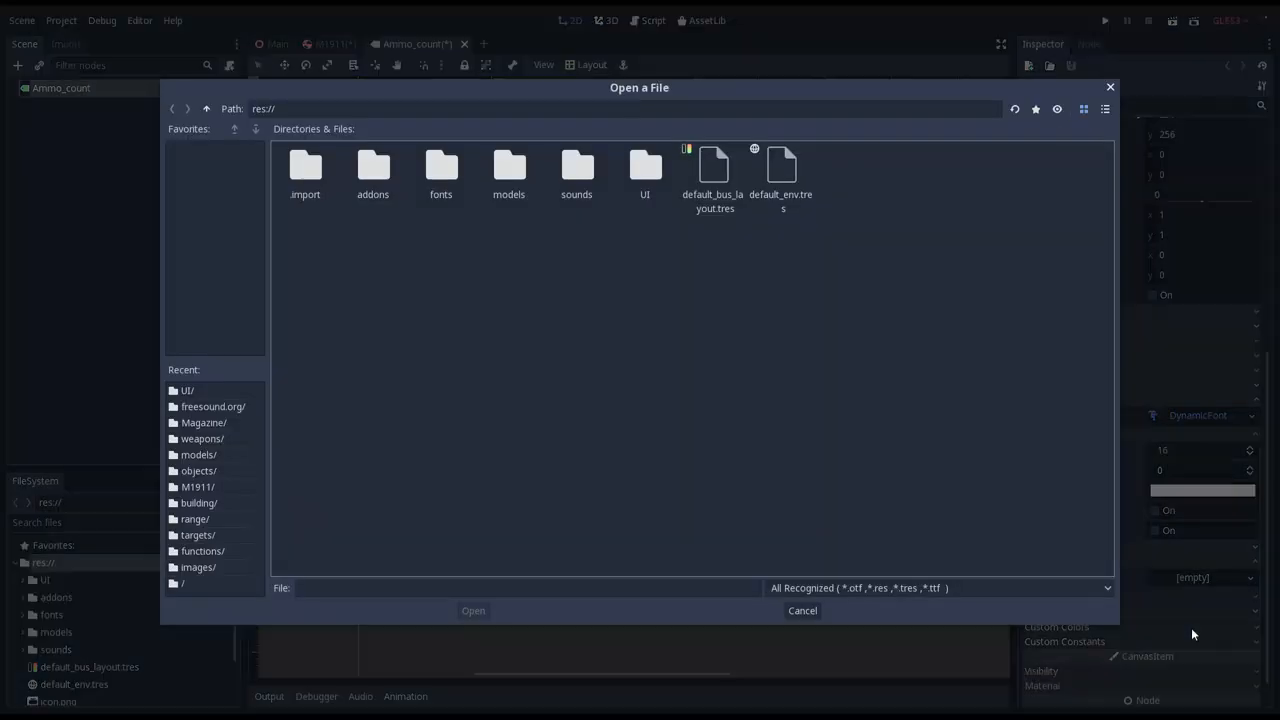
double_click(441, 170)
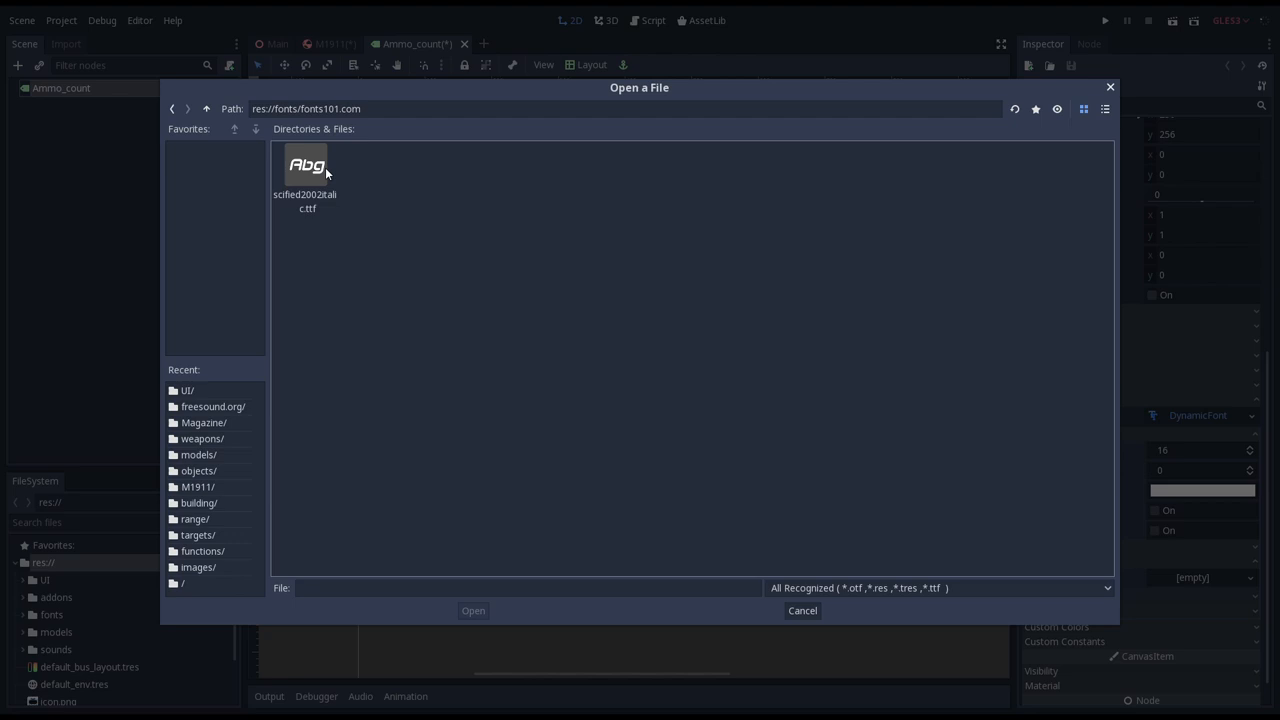
left_click(306, 180)
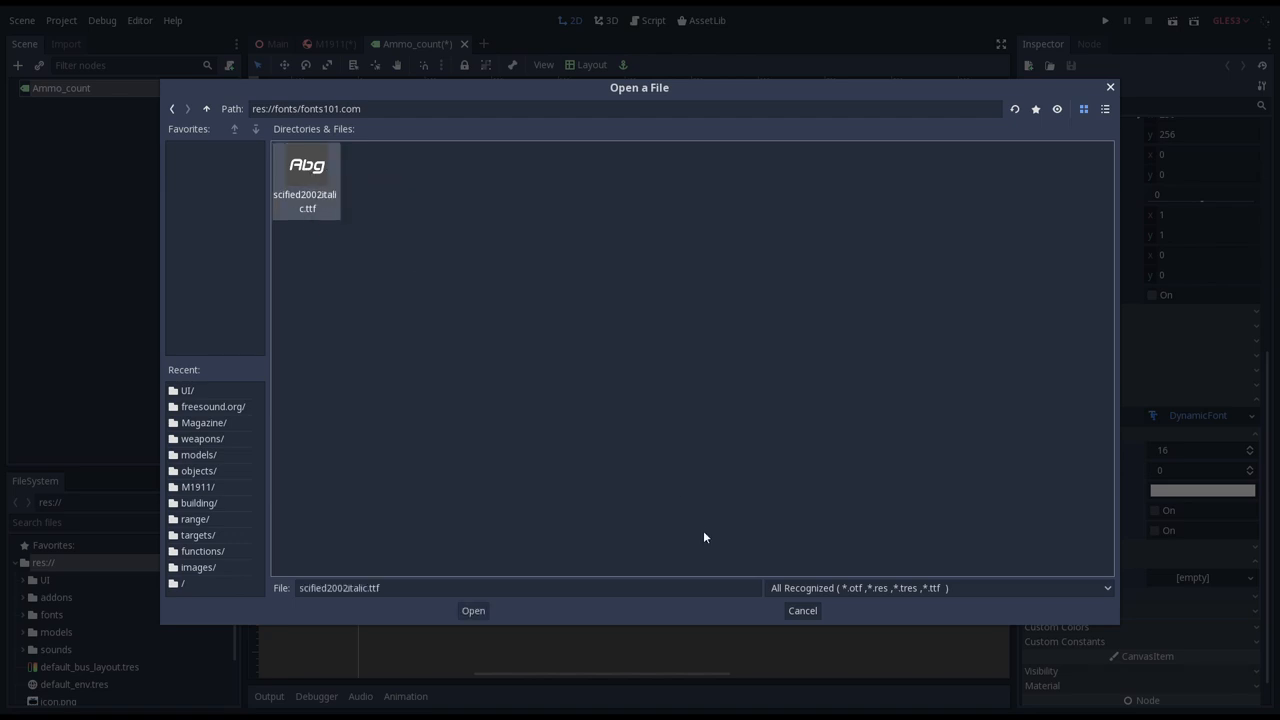
left_click(473, 611)
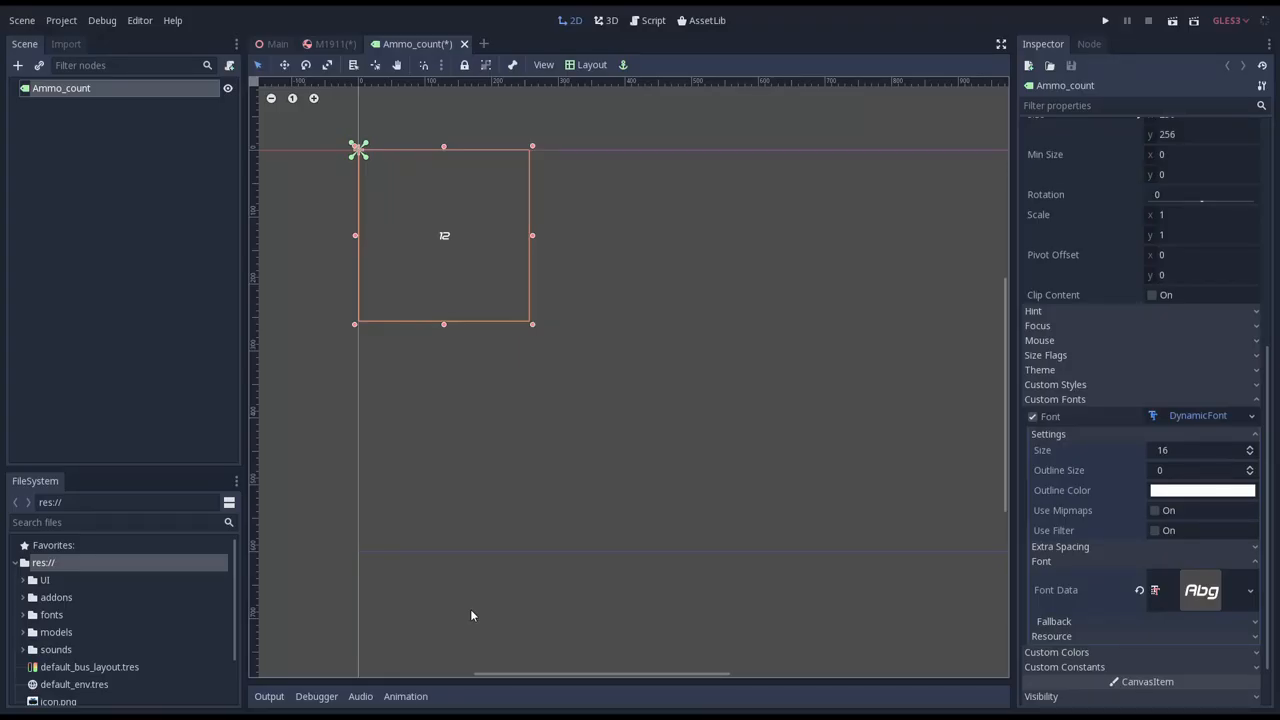
mouse_move(460, 251)
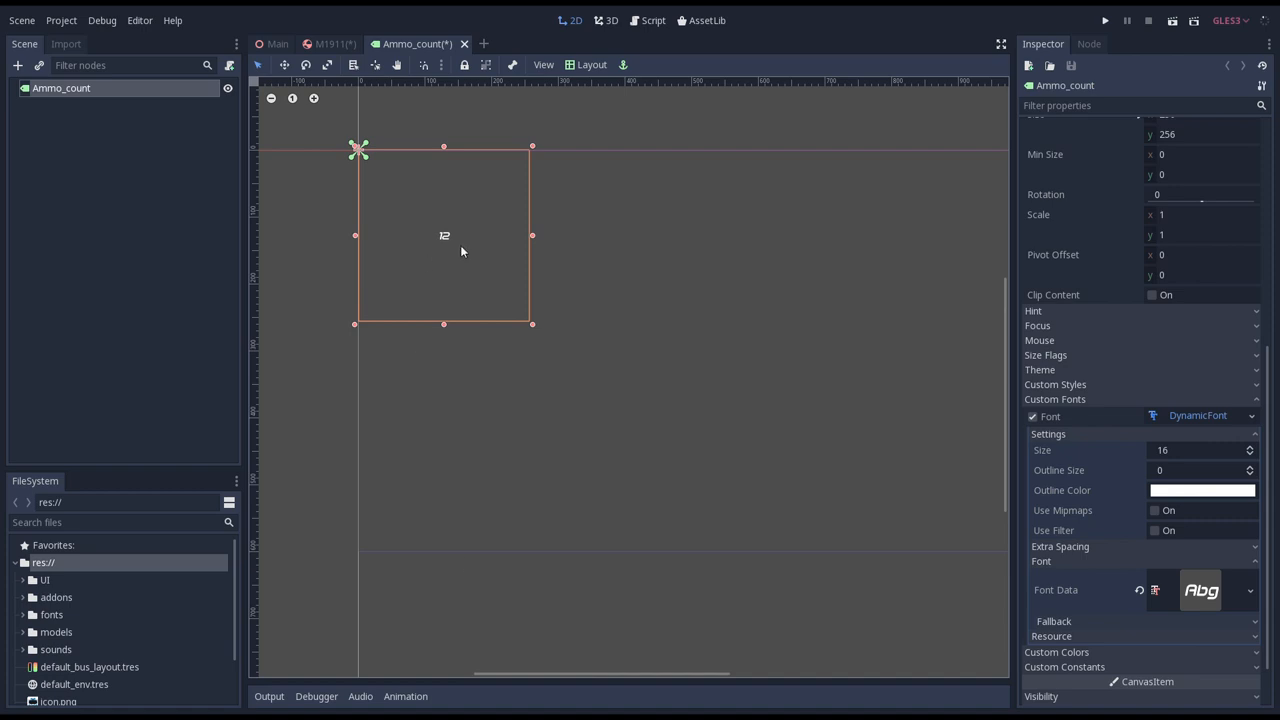
Raise the dynamic font Size through 150 and 175 to 200.
left_click(1200, 450)
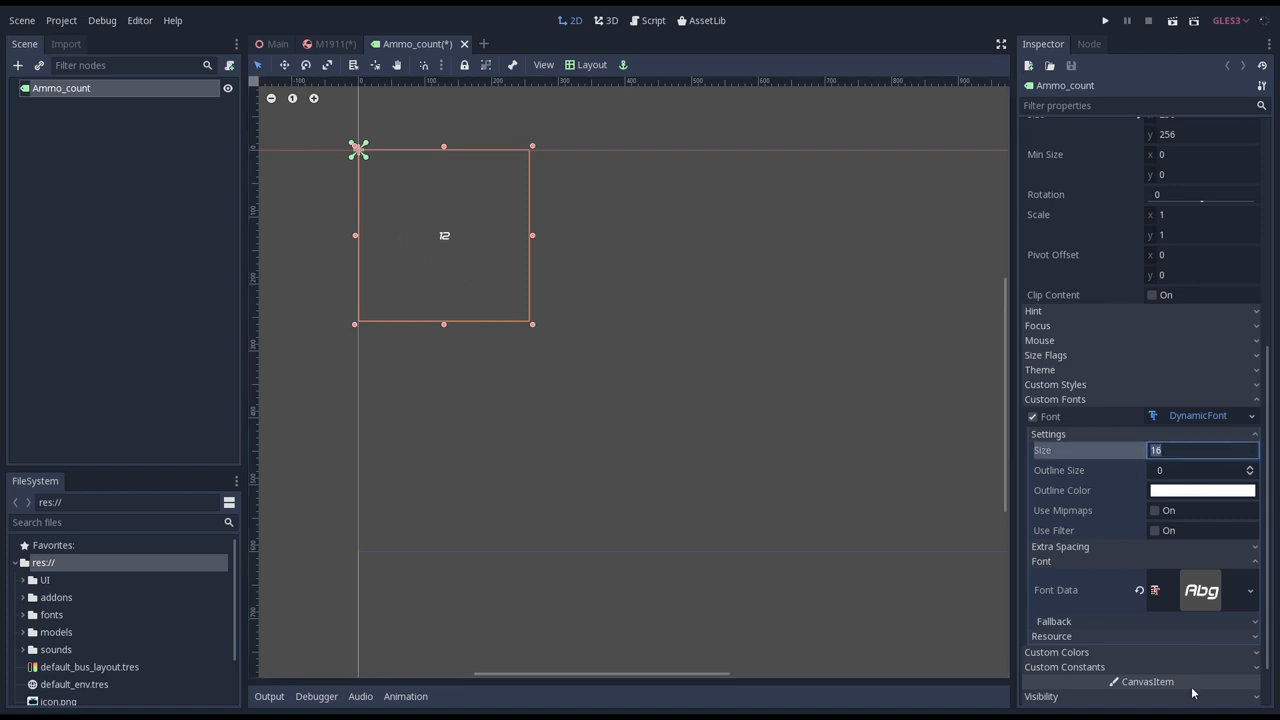
type("150")
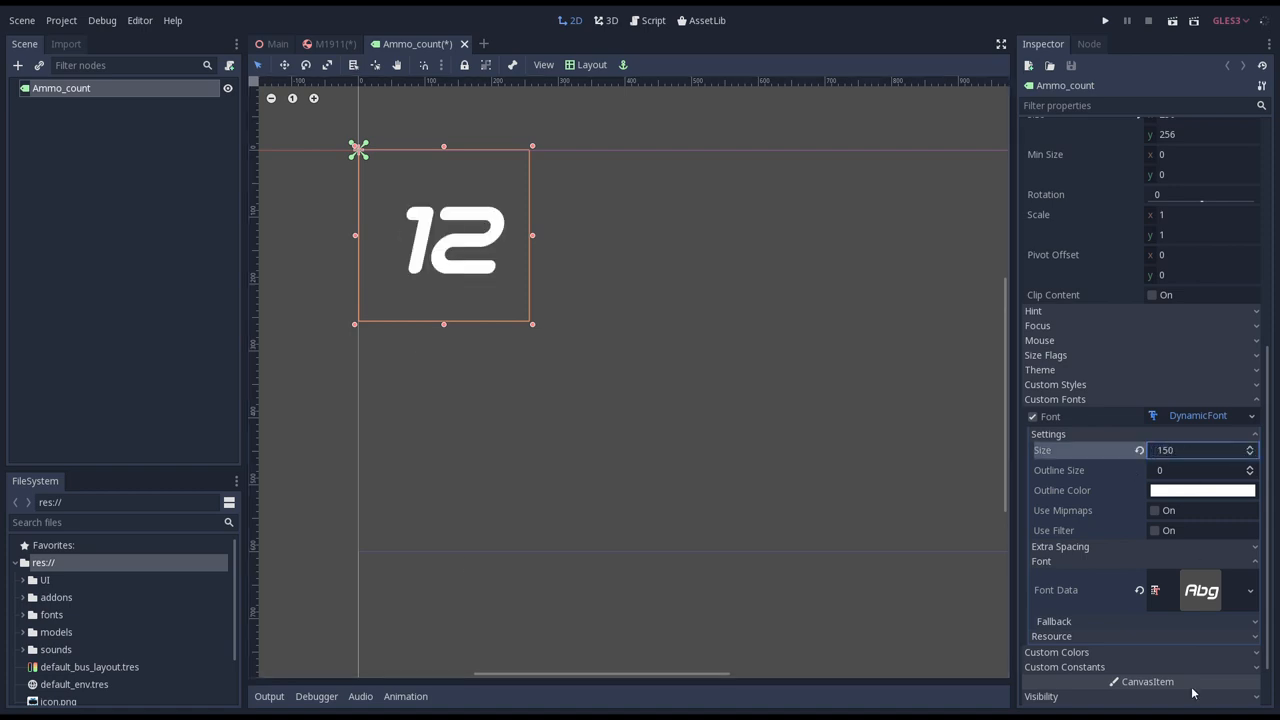
type("175")
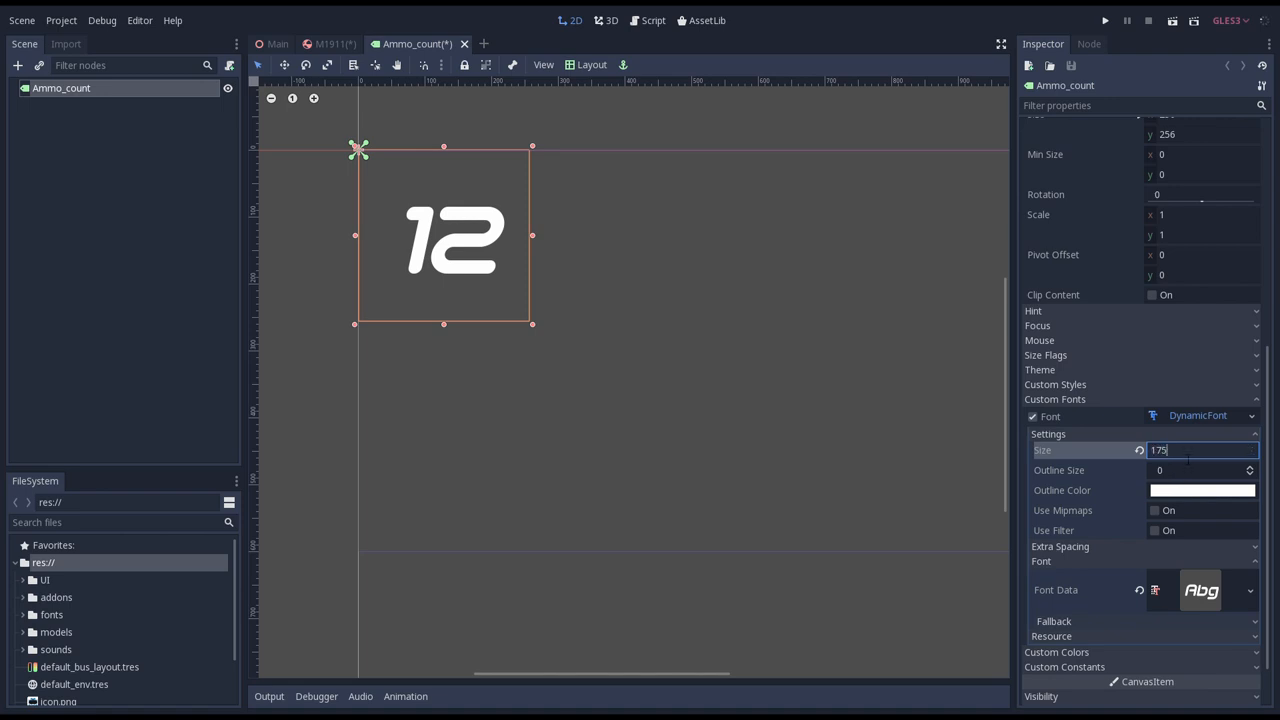
type("200")
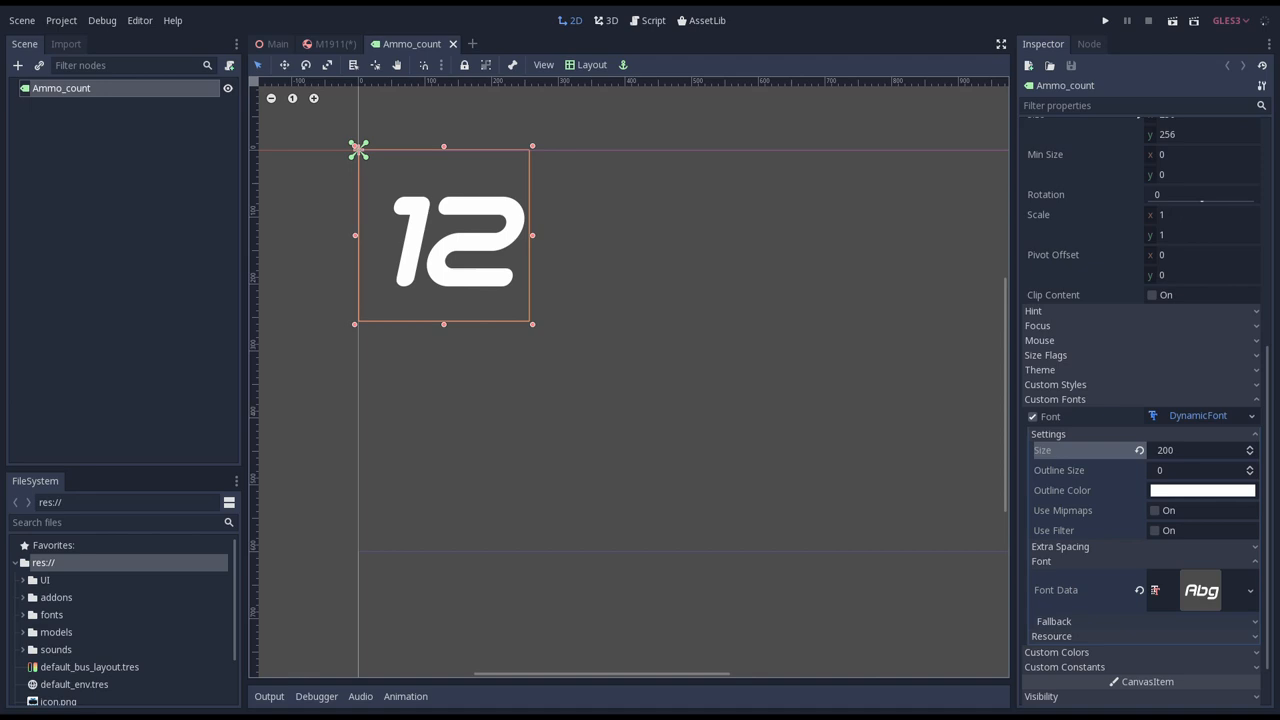
In the M1911 scene add a MeshInstance under Gun named Display_ammo_count.
left_click(330, 43)
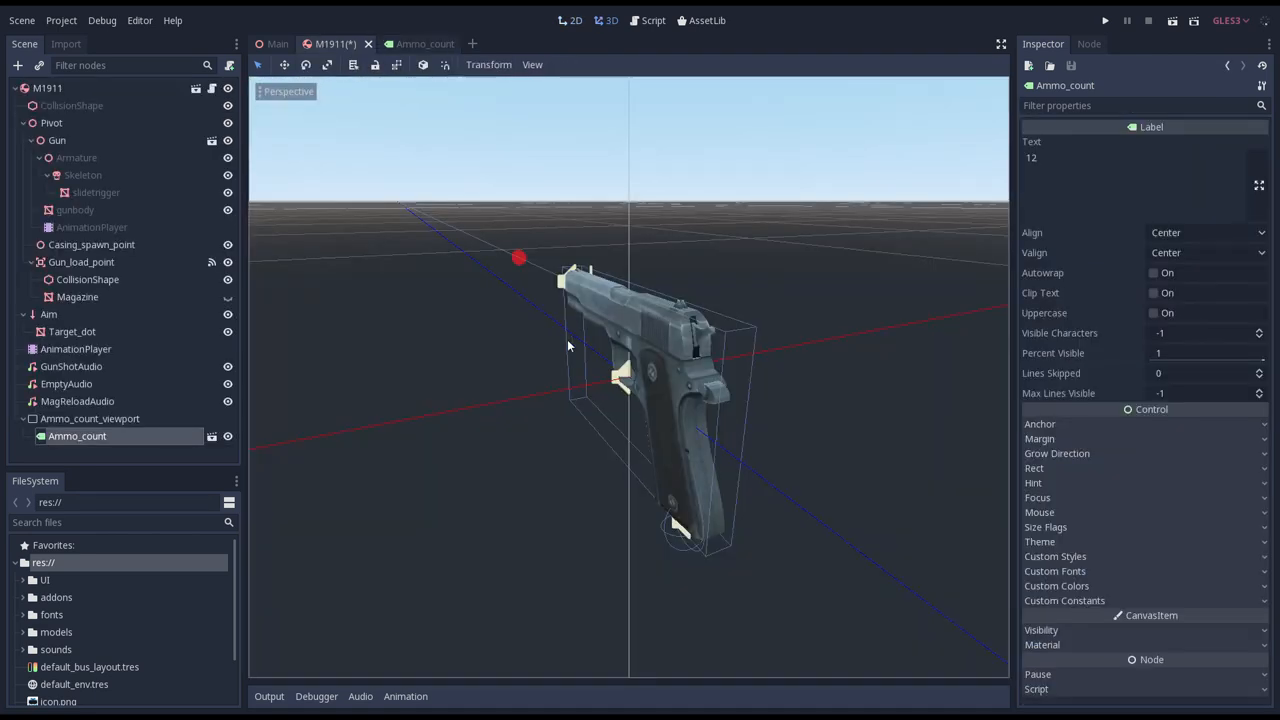
left_click(87, 244)
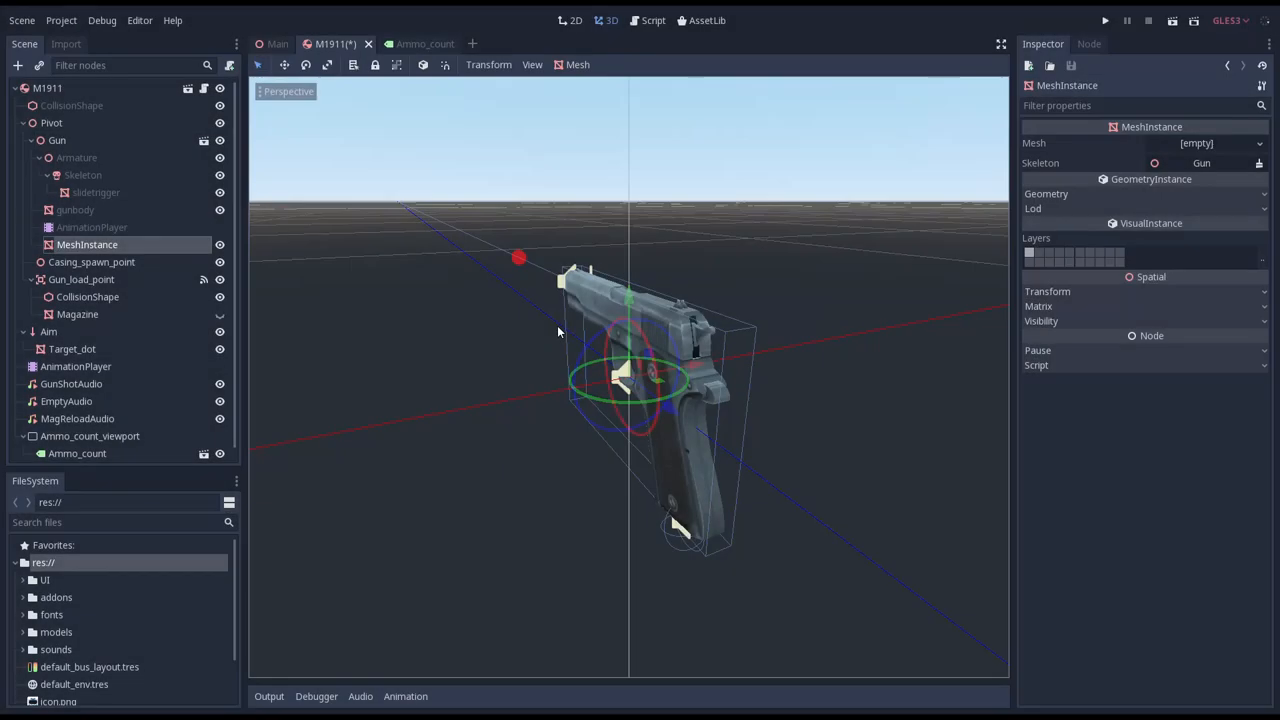
double_click(87, 244)
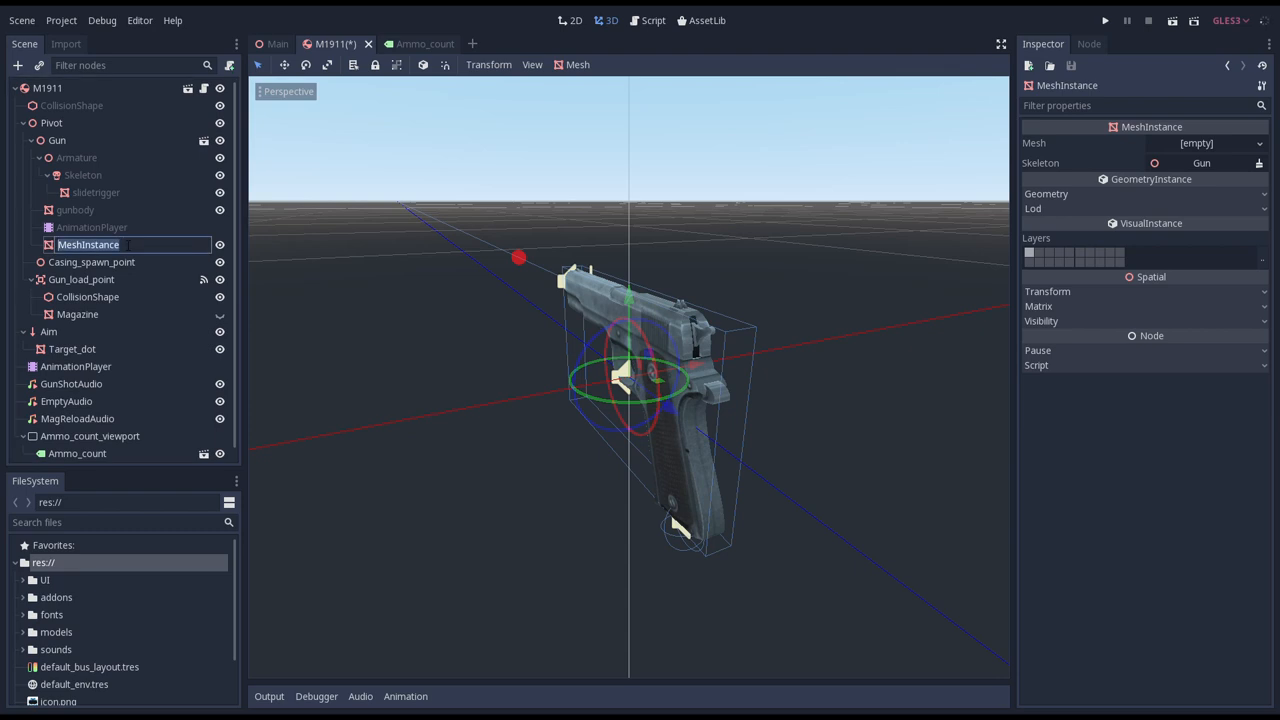
type("Display_ammo_count")
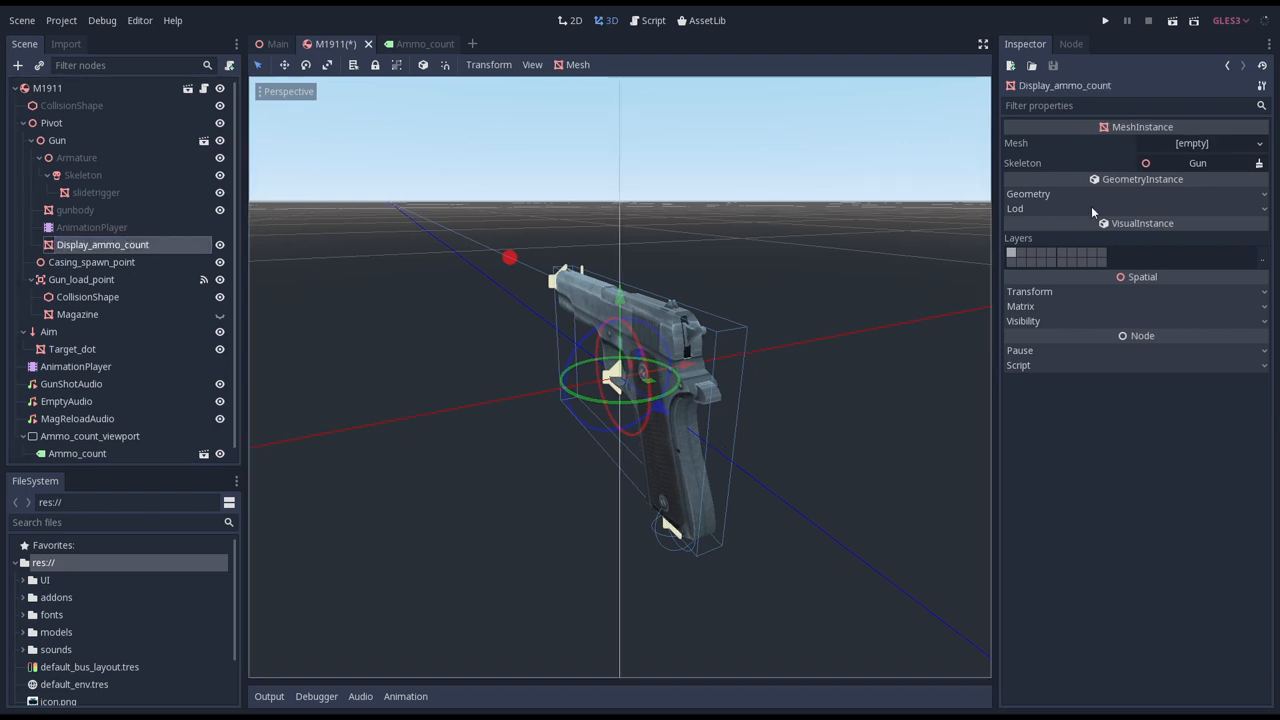
Assign a QuadMesh to Display_ammo_count and rotate it 180° on Y.
left_click(1258, 142)
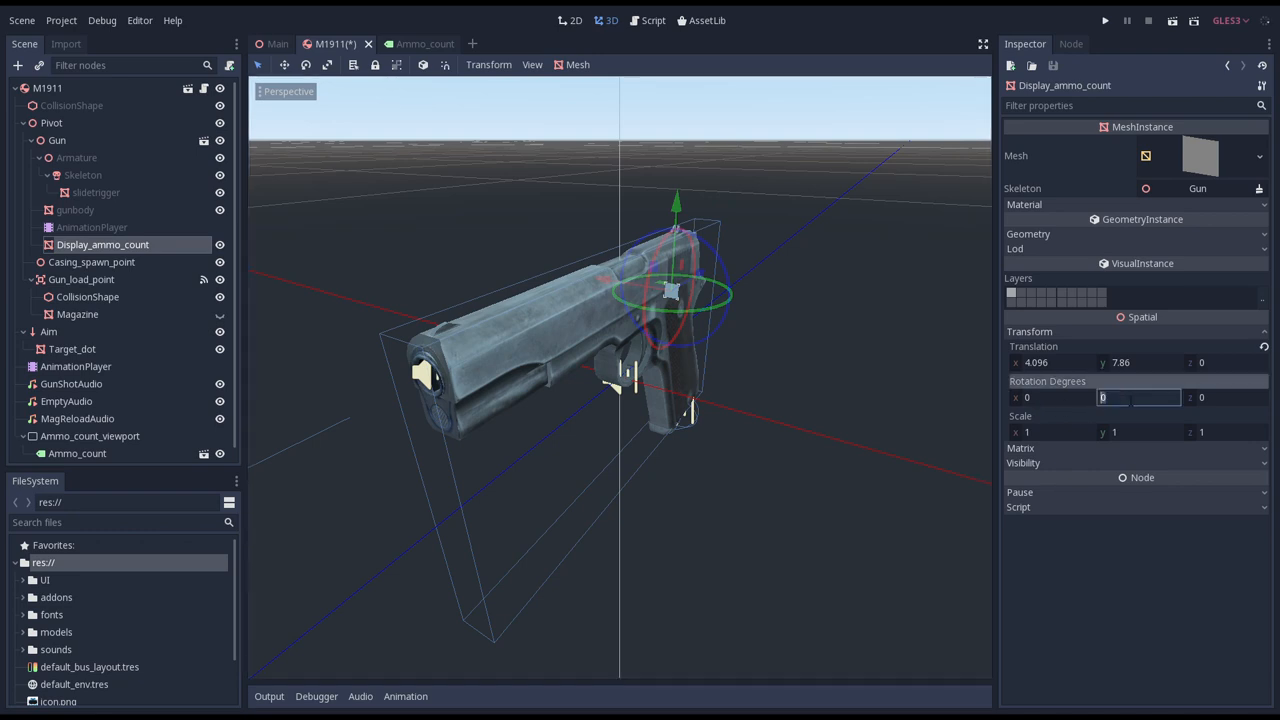
type("180")
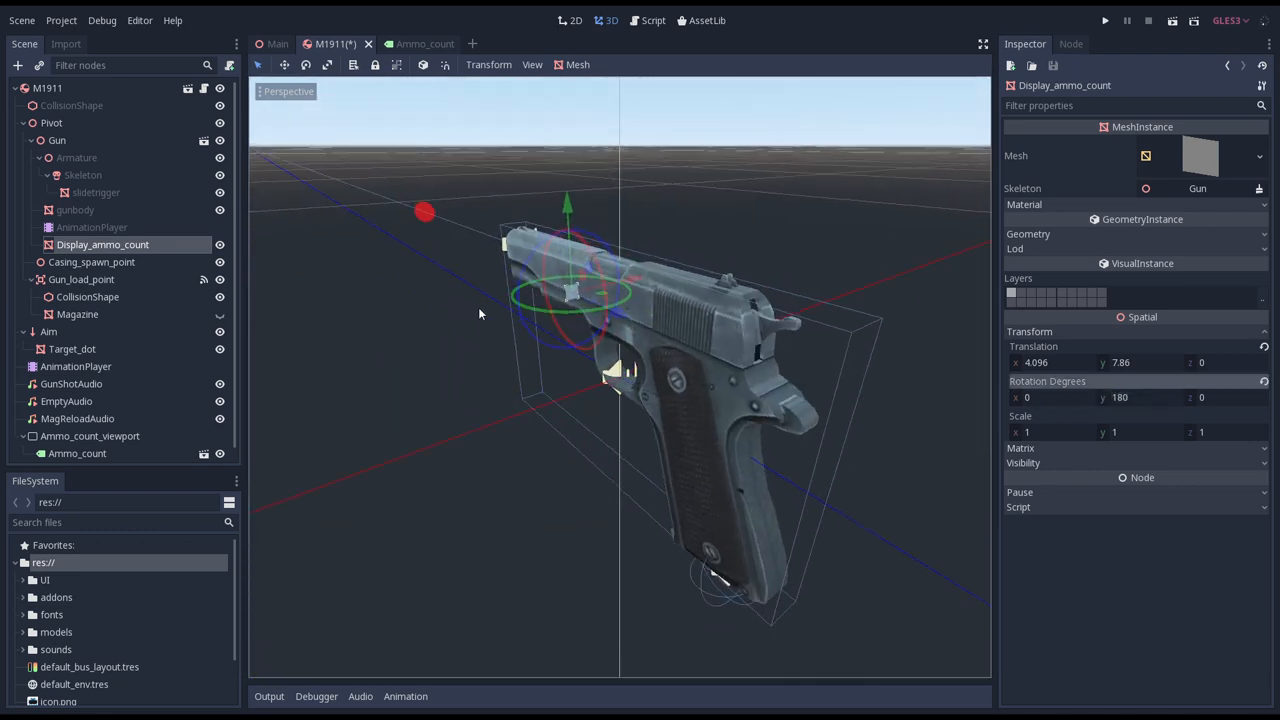
left_click(57, 140)
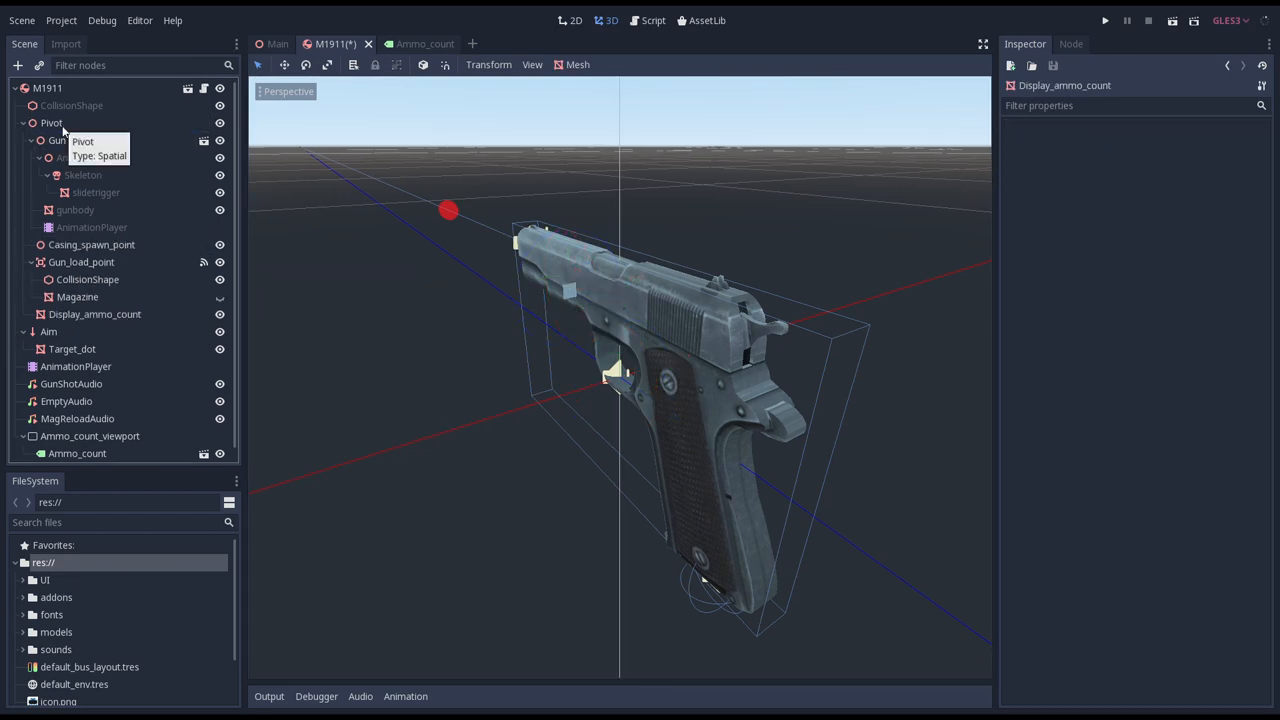
Set the QuadMesh Size to 0.03×0.03 and tilt the quad to follow the slide.
left_click(95, 314)
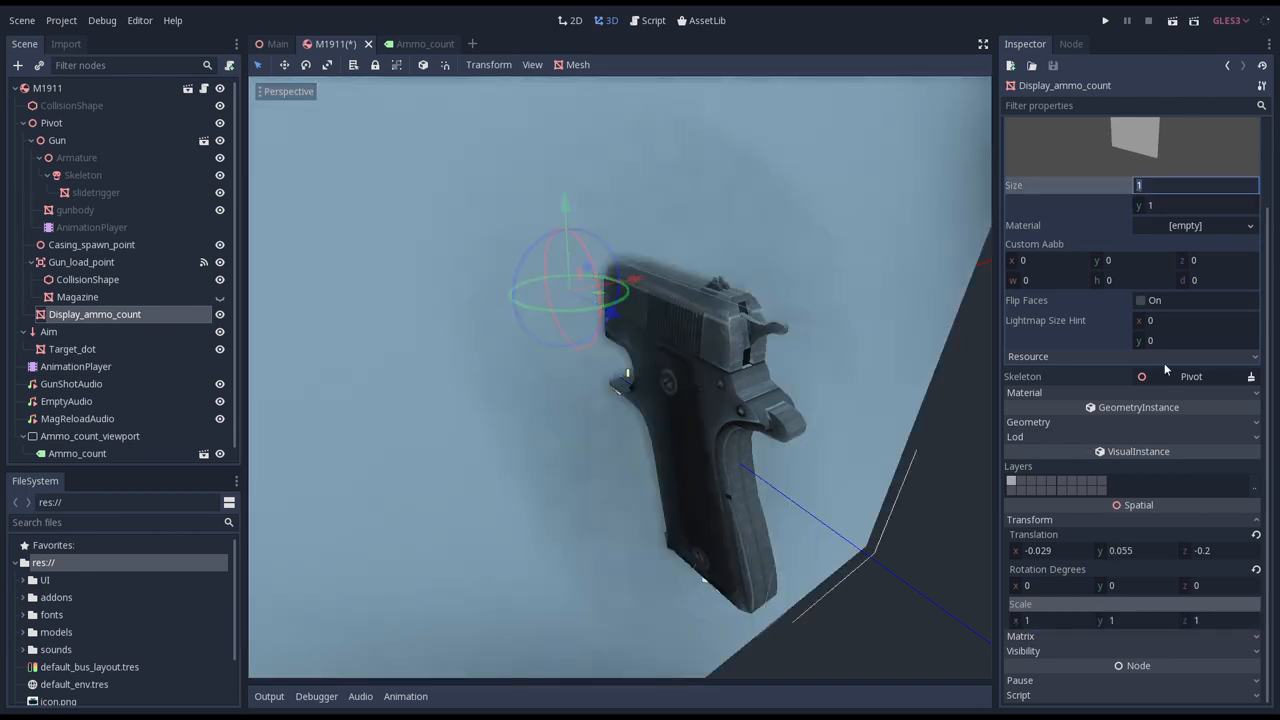
type("0.05")
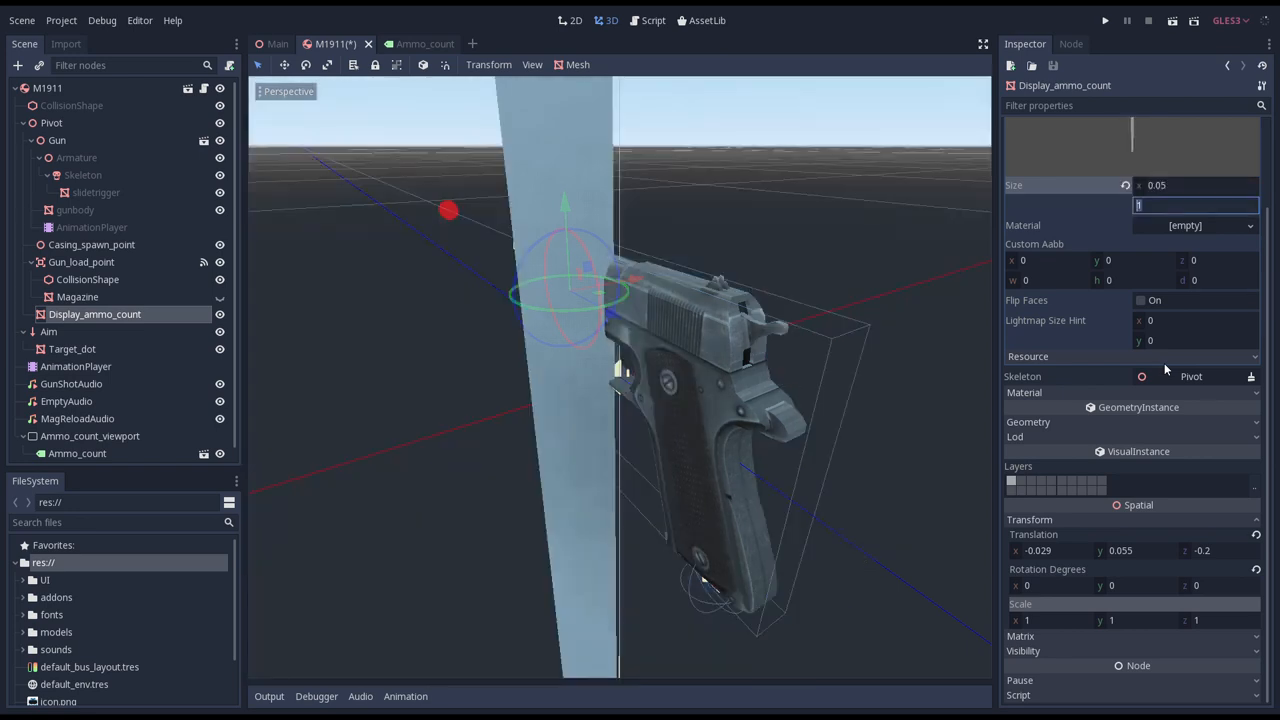
type("0.05")
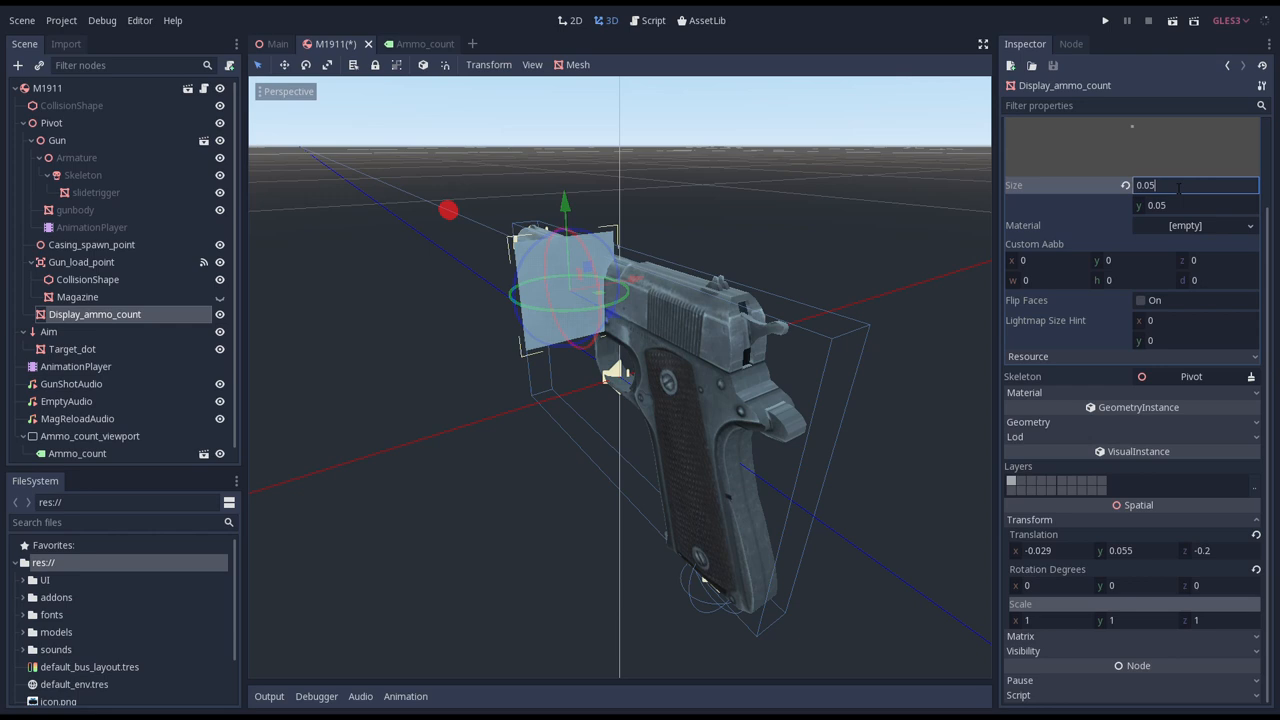
type("0.03")
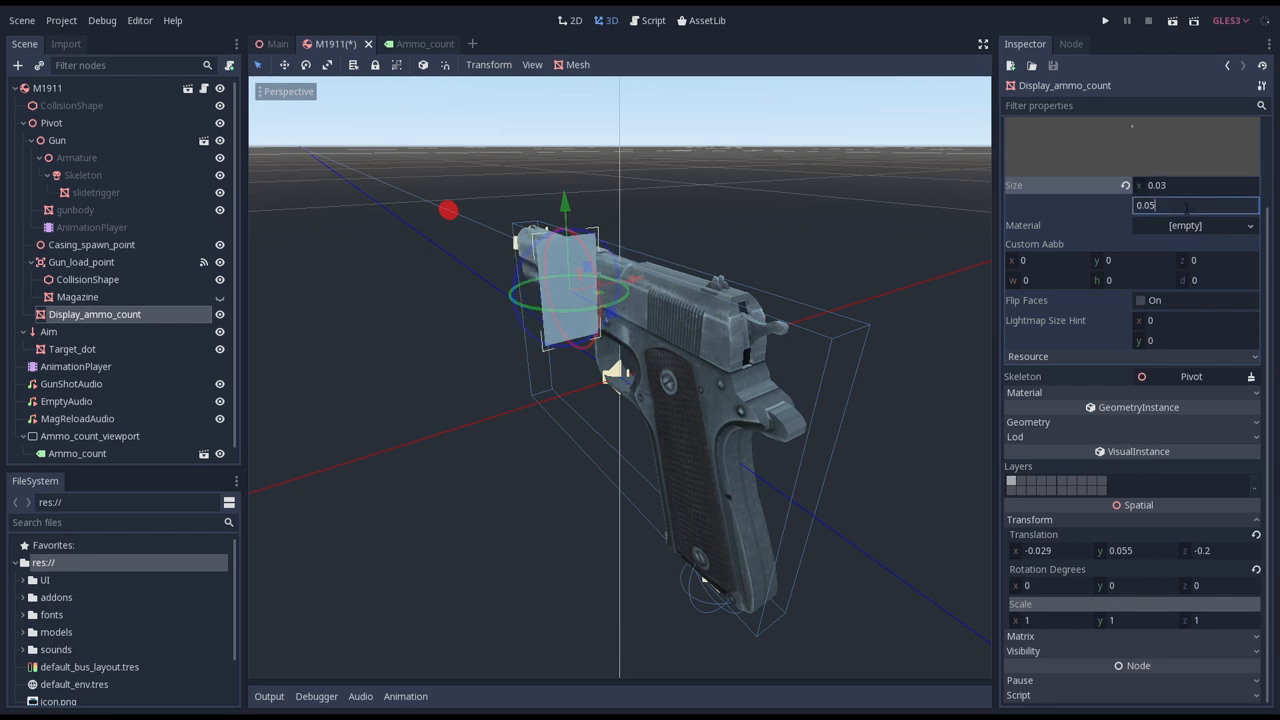
type("0.03")
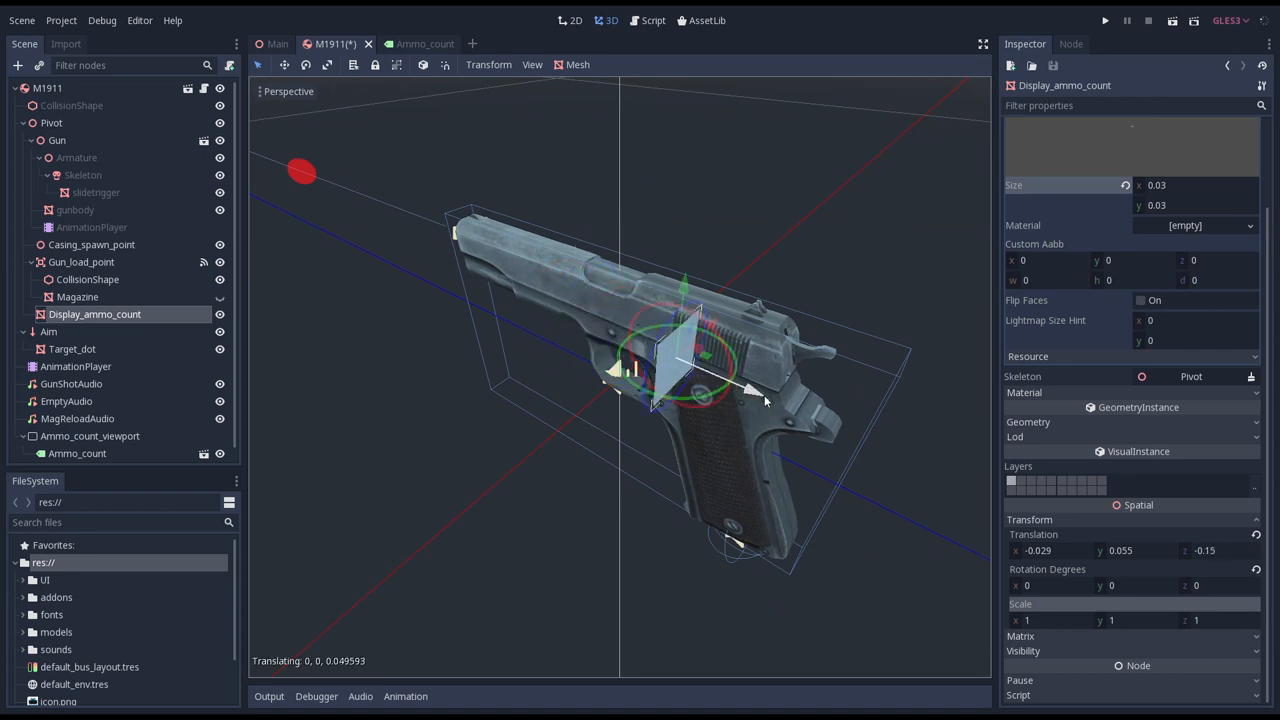
left_click_drag(765, 400, 710, 385)
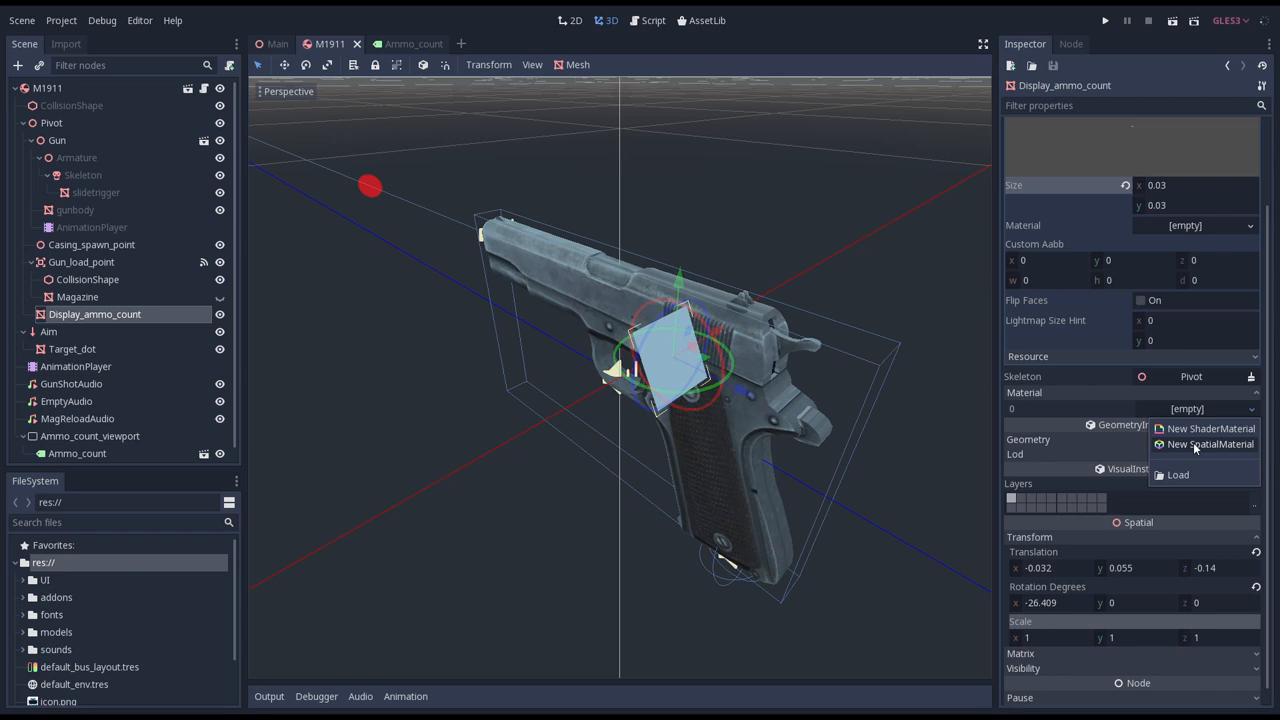
Give the quad a new SpatialMaterial and try a ViewportTexture albedo, dismissing the warning.
left_click(1210, 444)
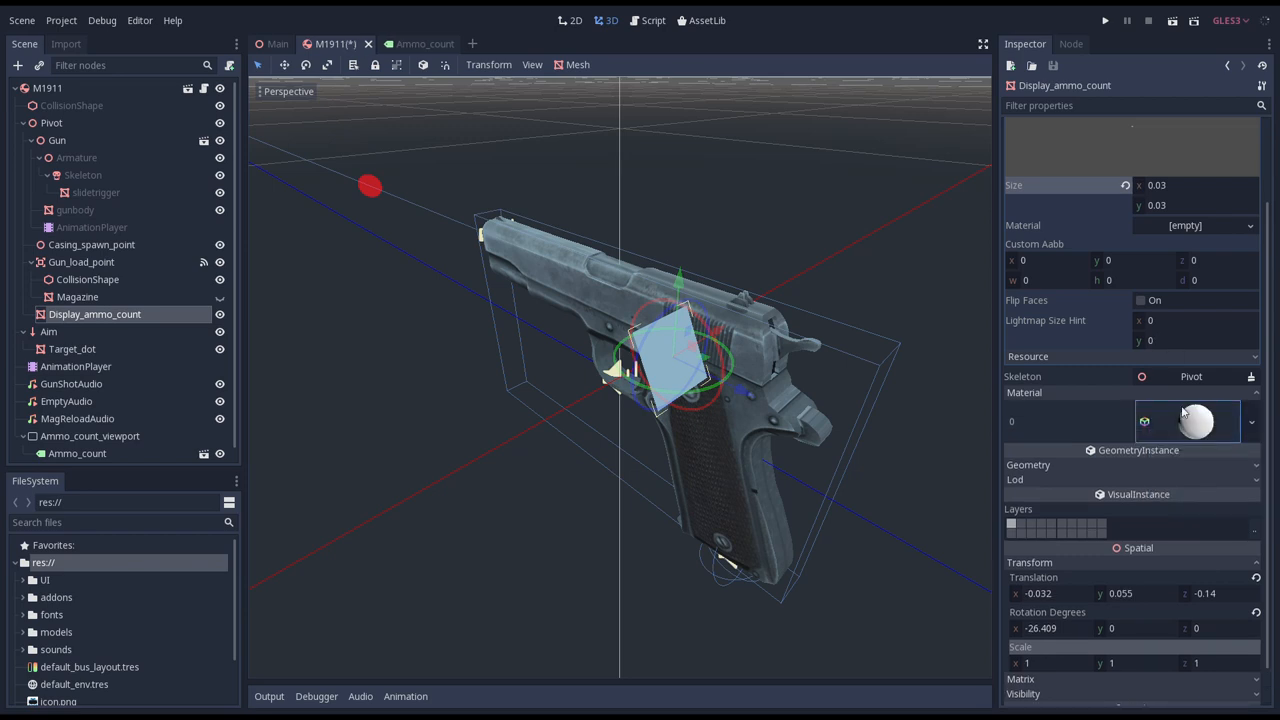
left_click(1188, 421)
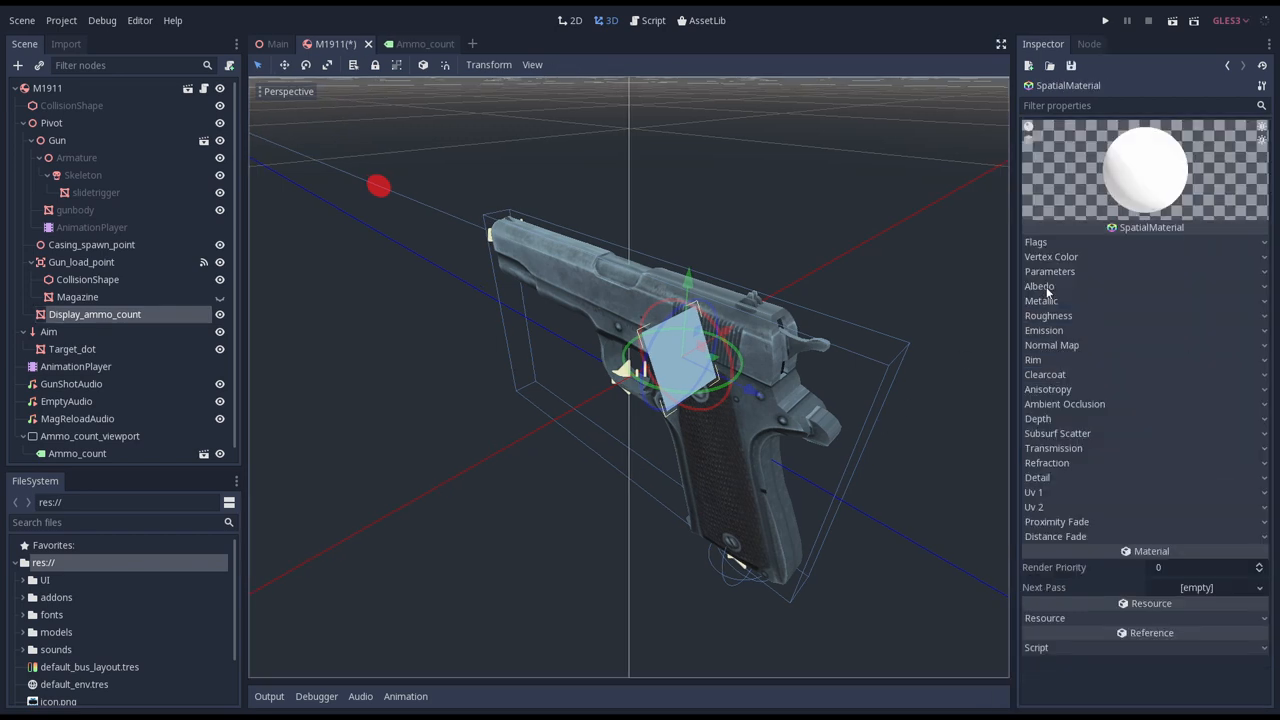
left_click(1039, 286)
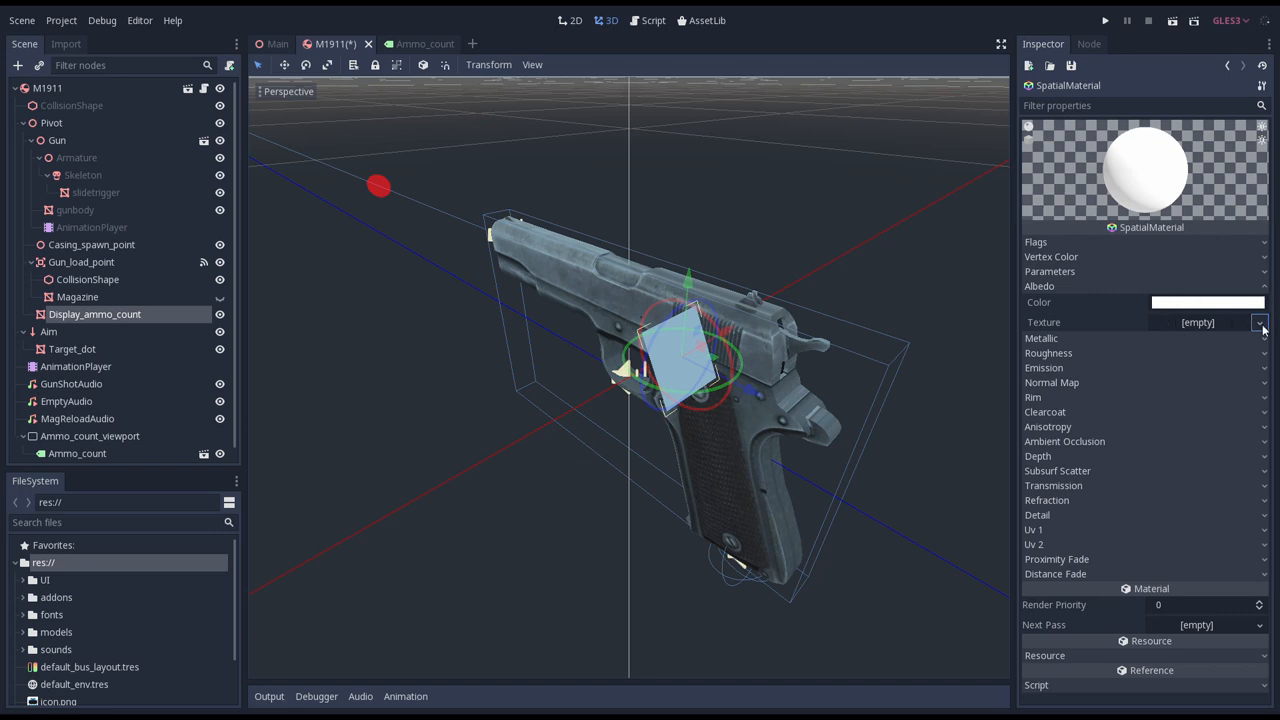
left_click(1260, 322)
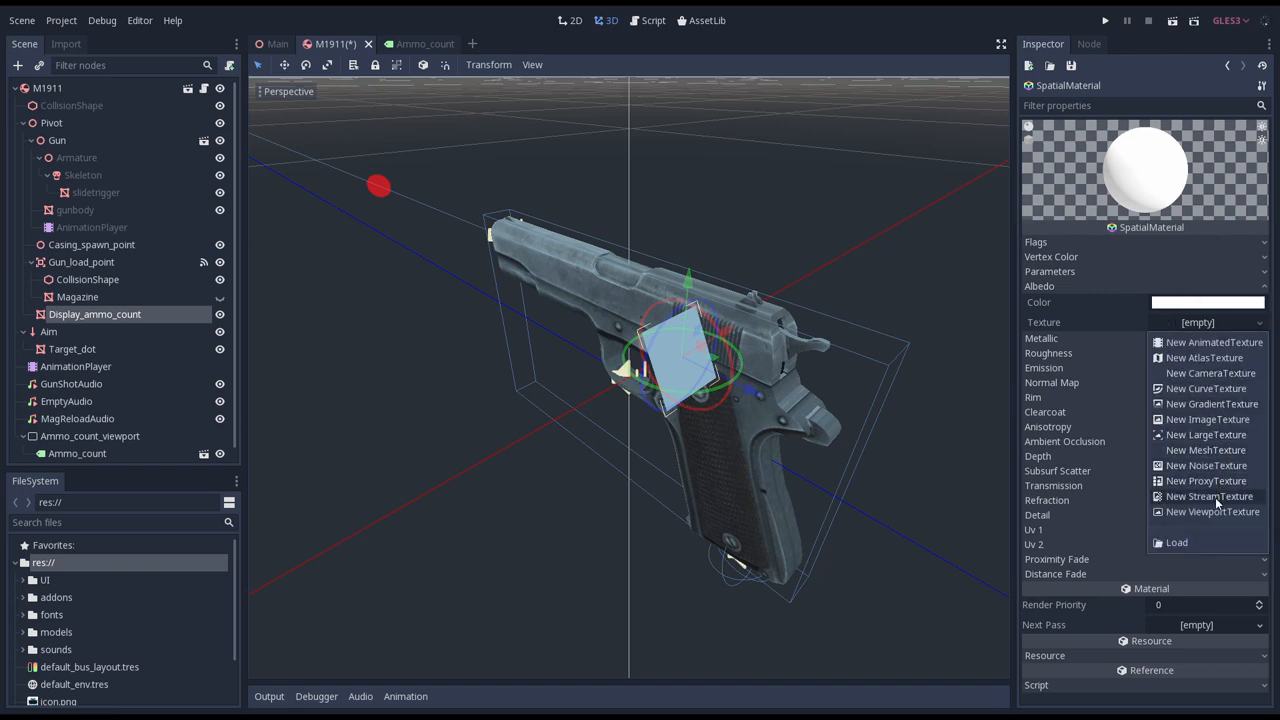
left_click(1211, 511)
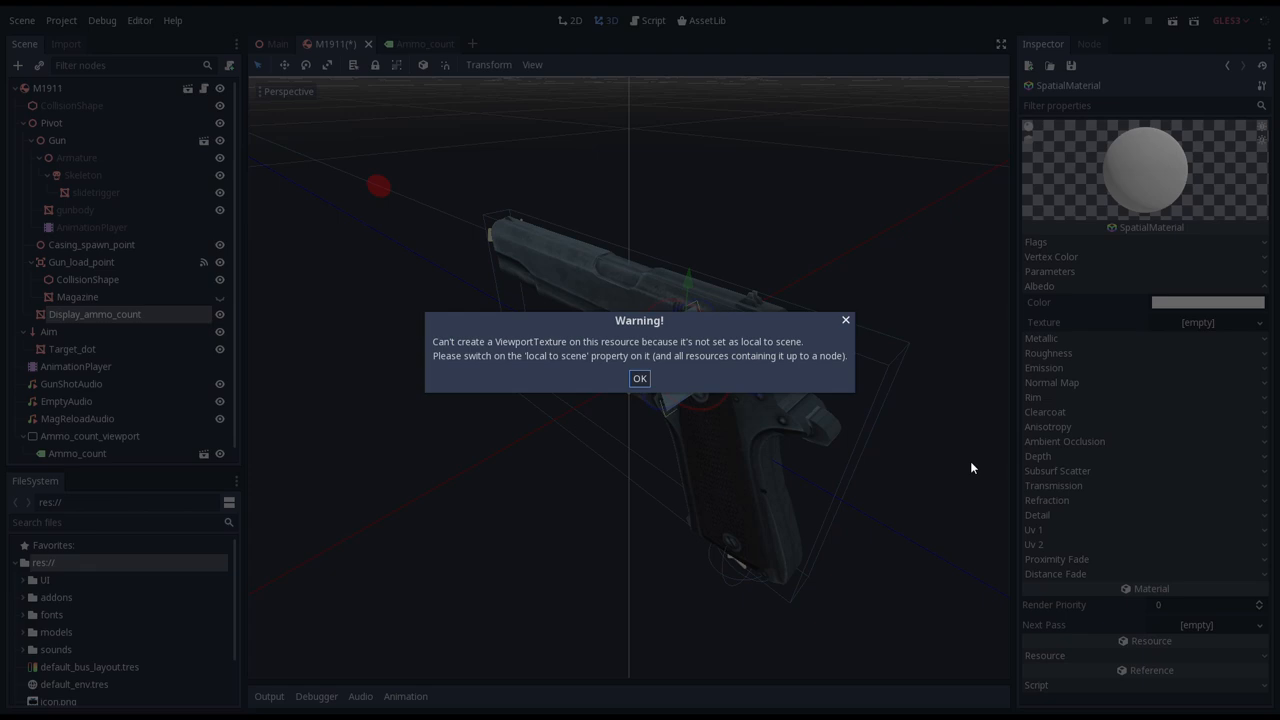
mouse_move(640, 378)
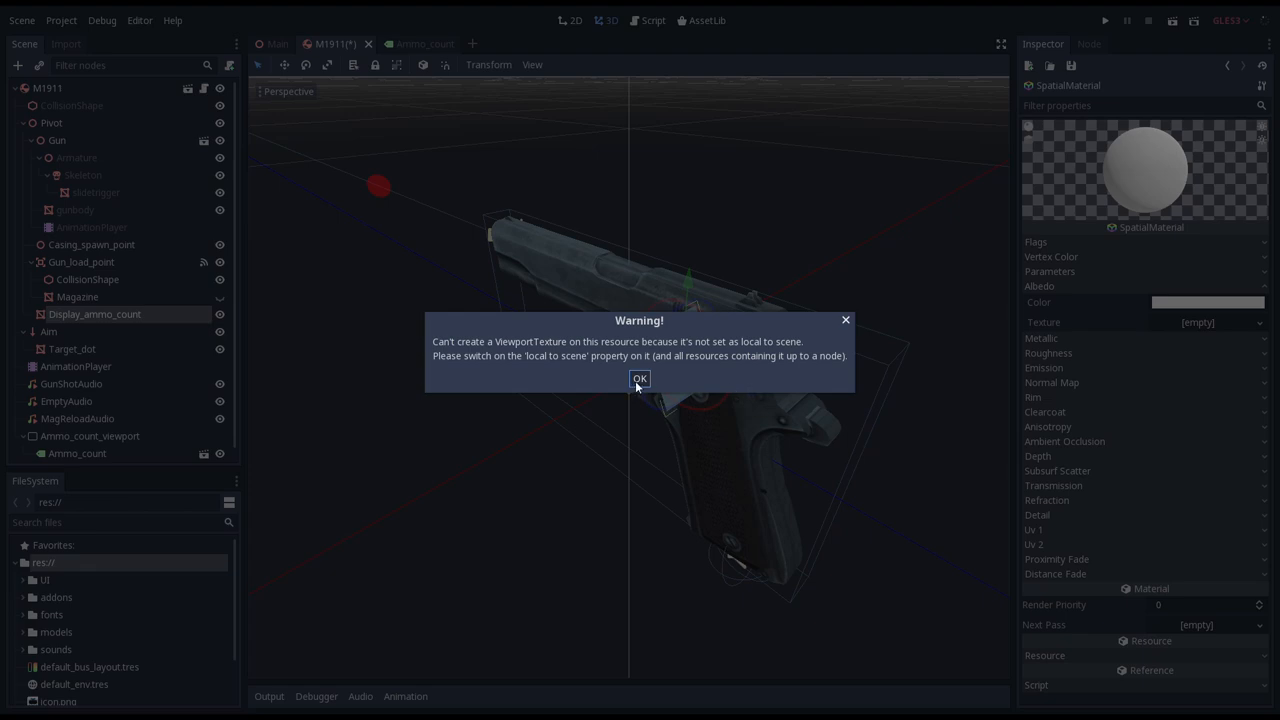
left_click(639, 378)
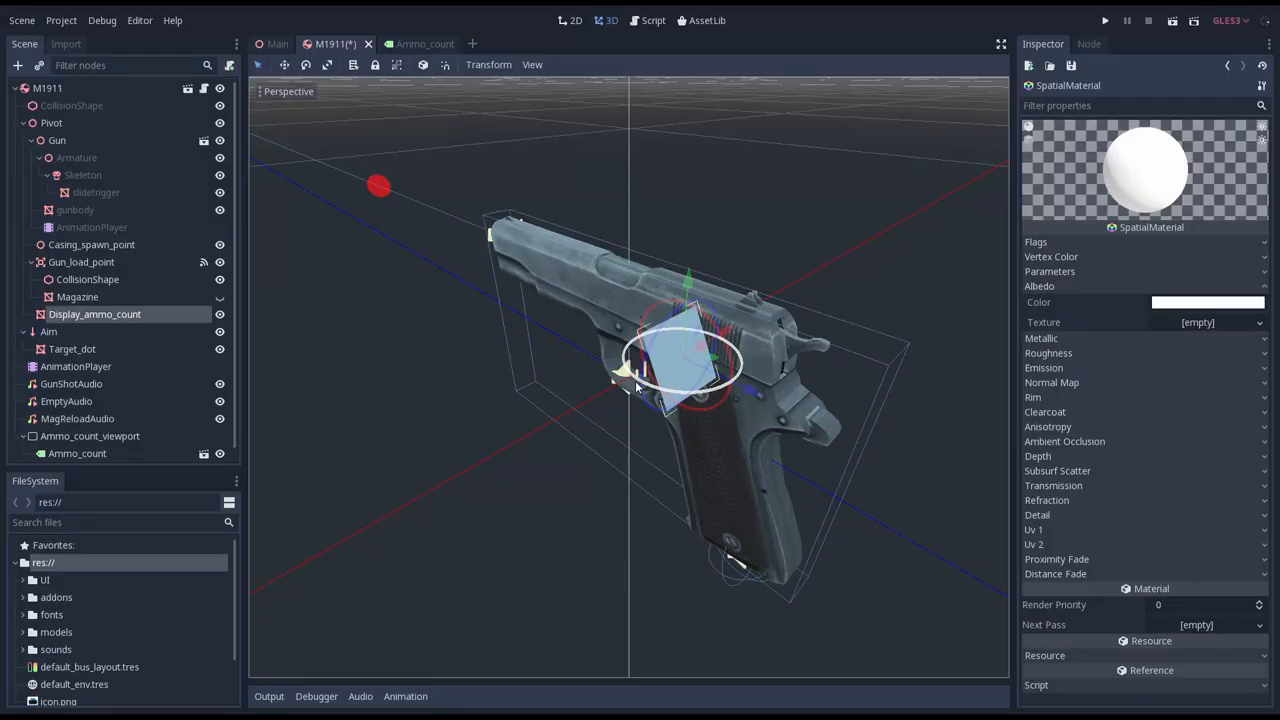
Enable Resource > Local To Scene on the material.
left_click(1146, 641)
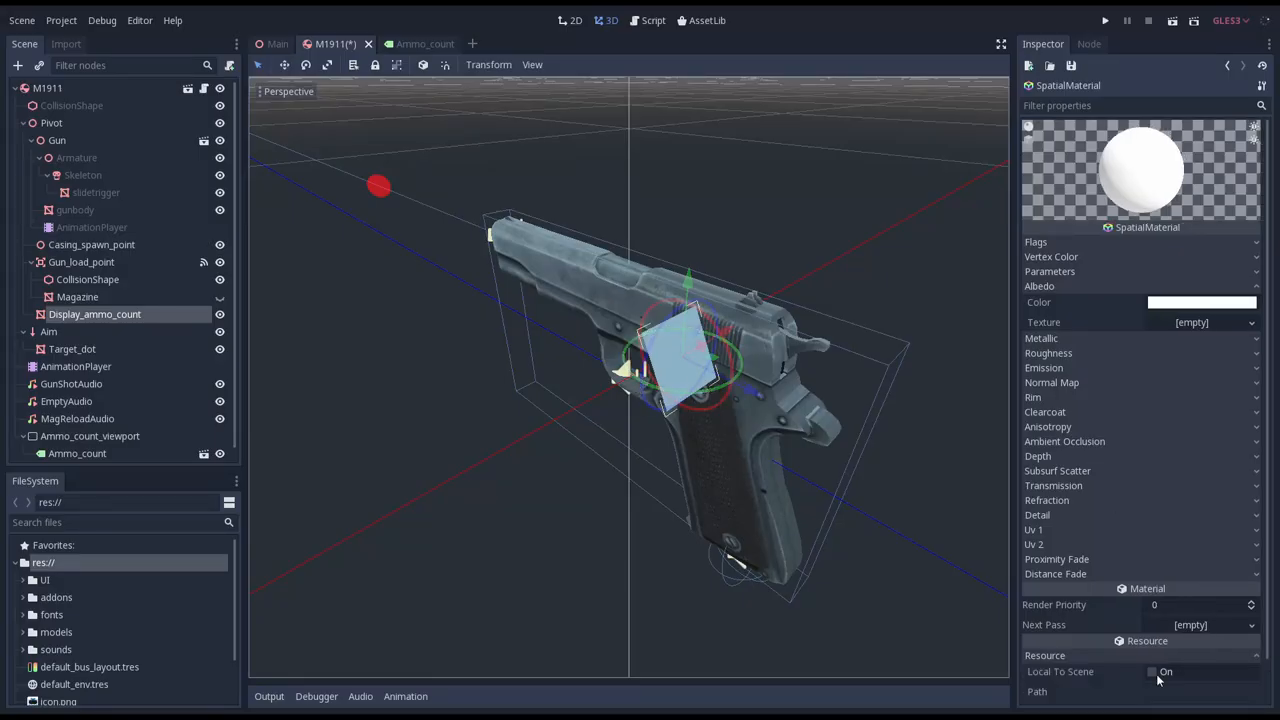
left_click(1152, 671)
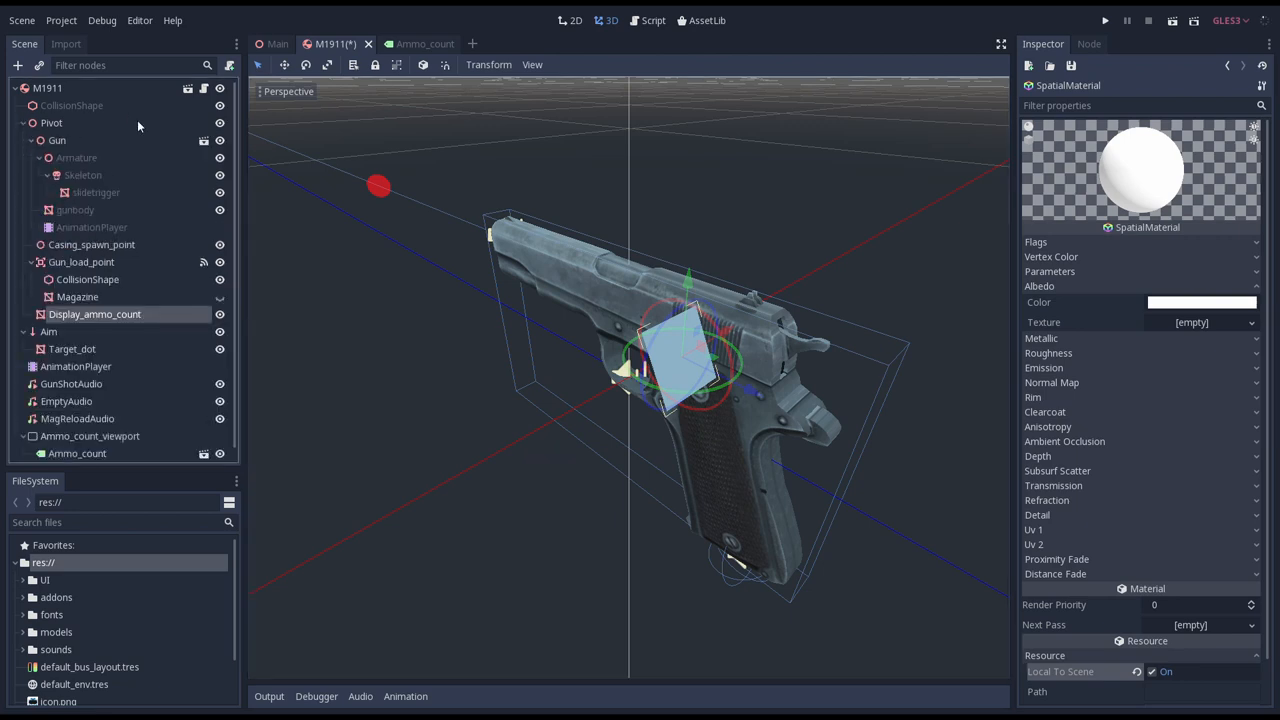
left_click(1192, 322)
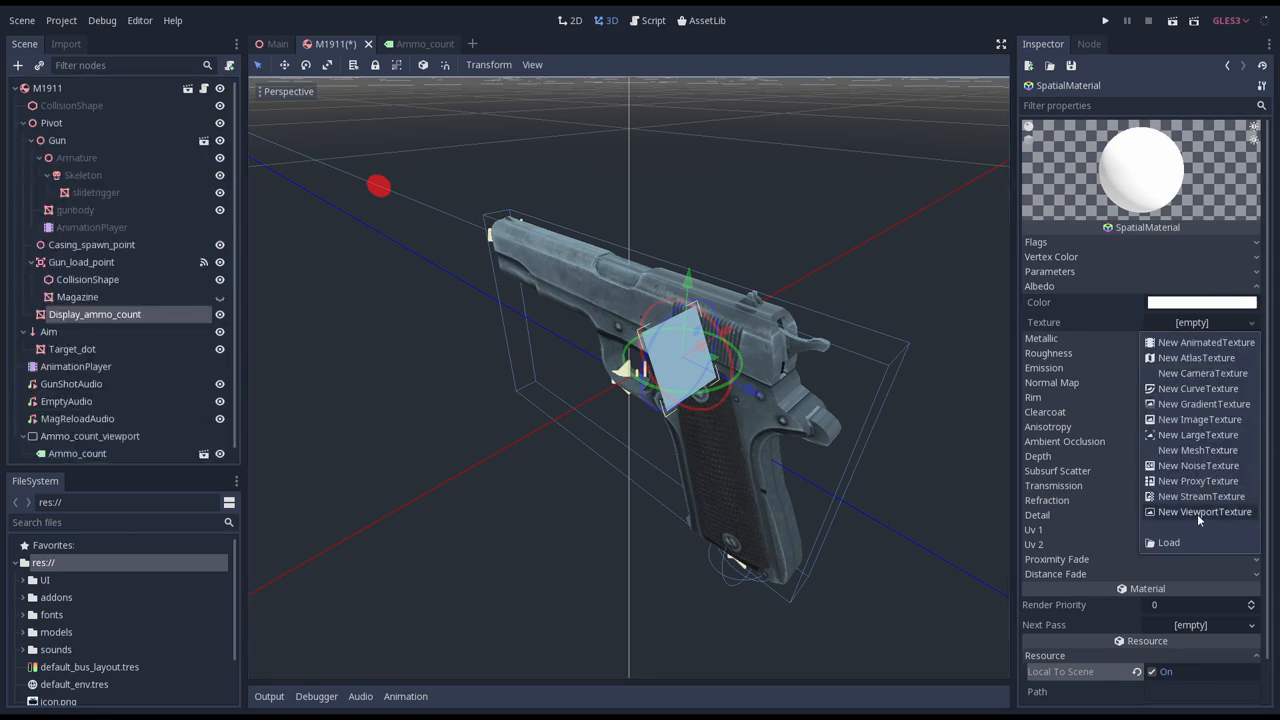
Create a ViewportTexture for the albedo and select Ammo_count_viewport.
left_click(1204, 511)
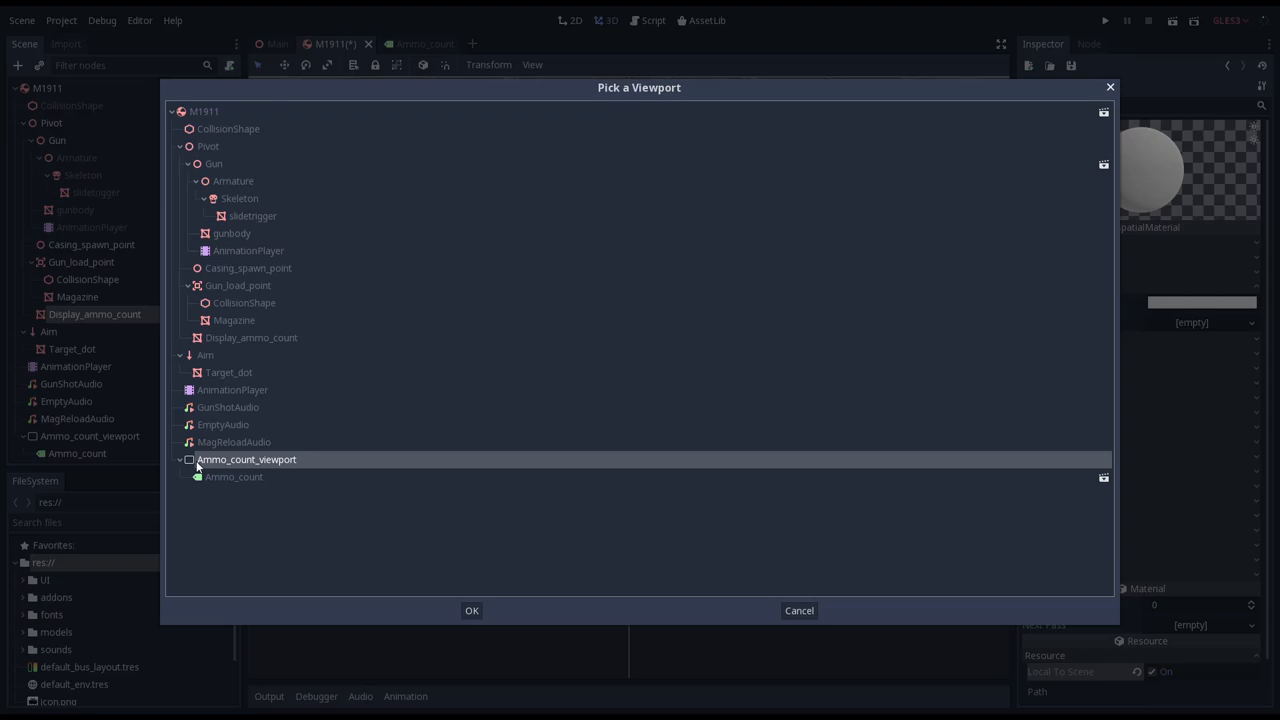
mouse_move(270, 464)
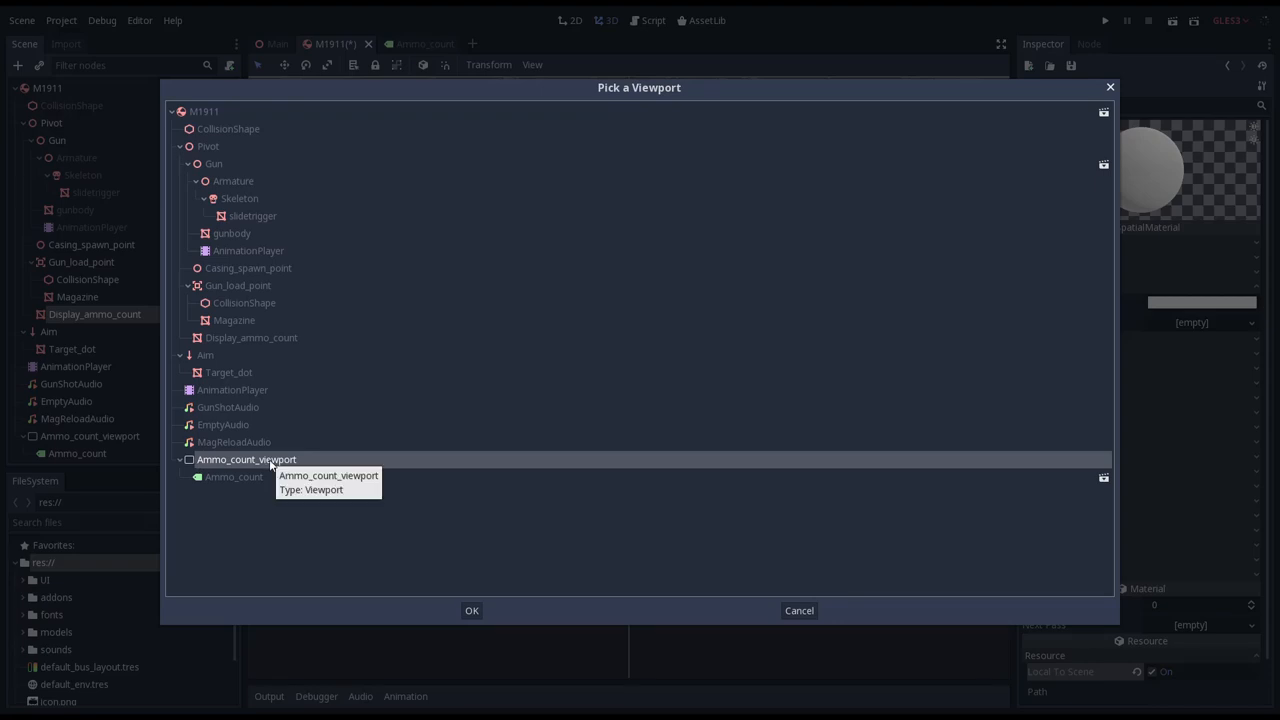
mouse_move(351, 464)
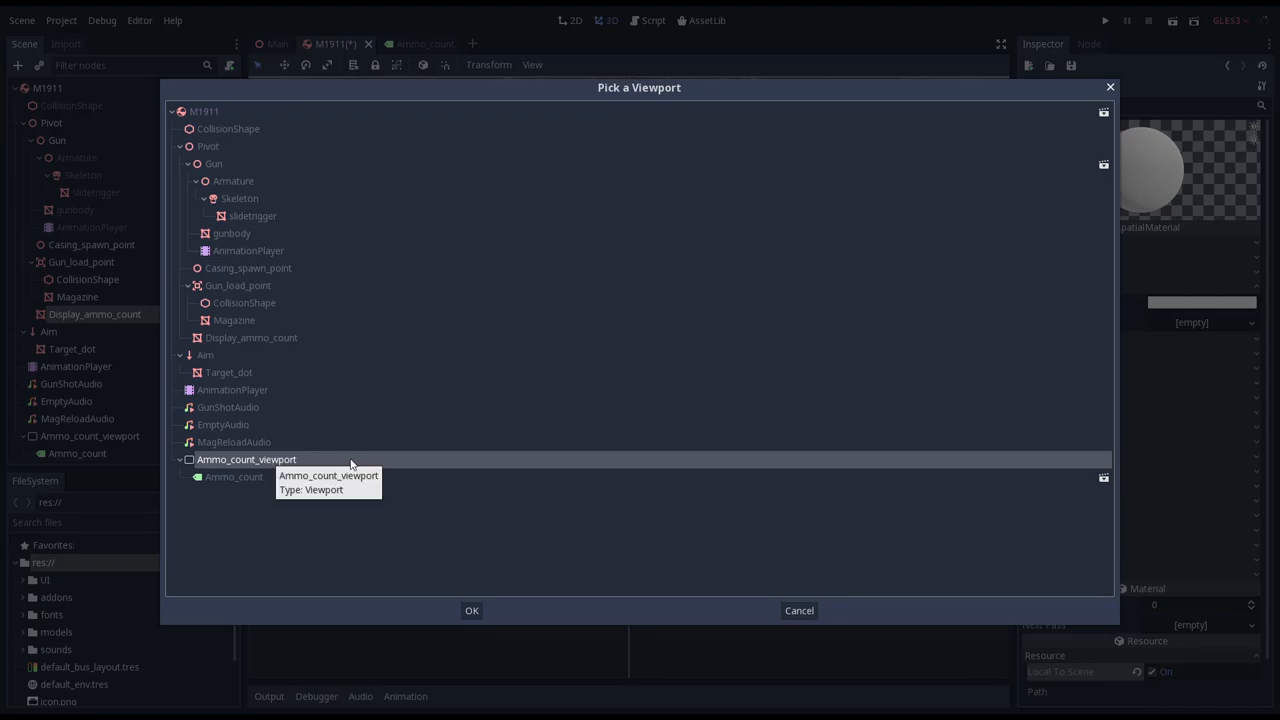
mouse_move(267, 469)
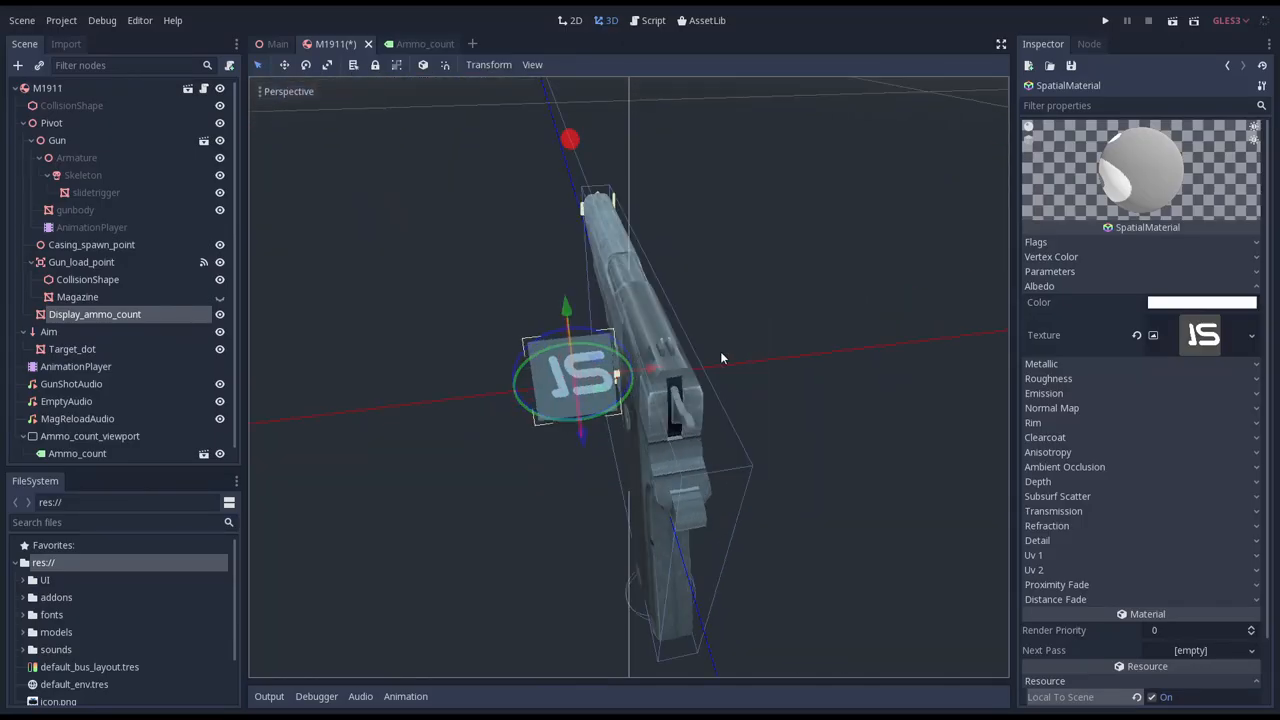
left_click(89, 435)
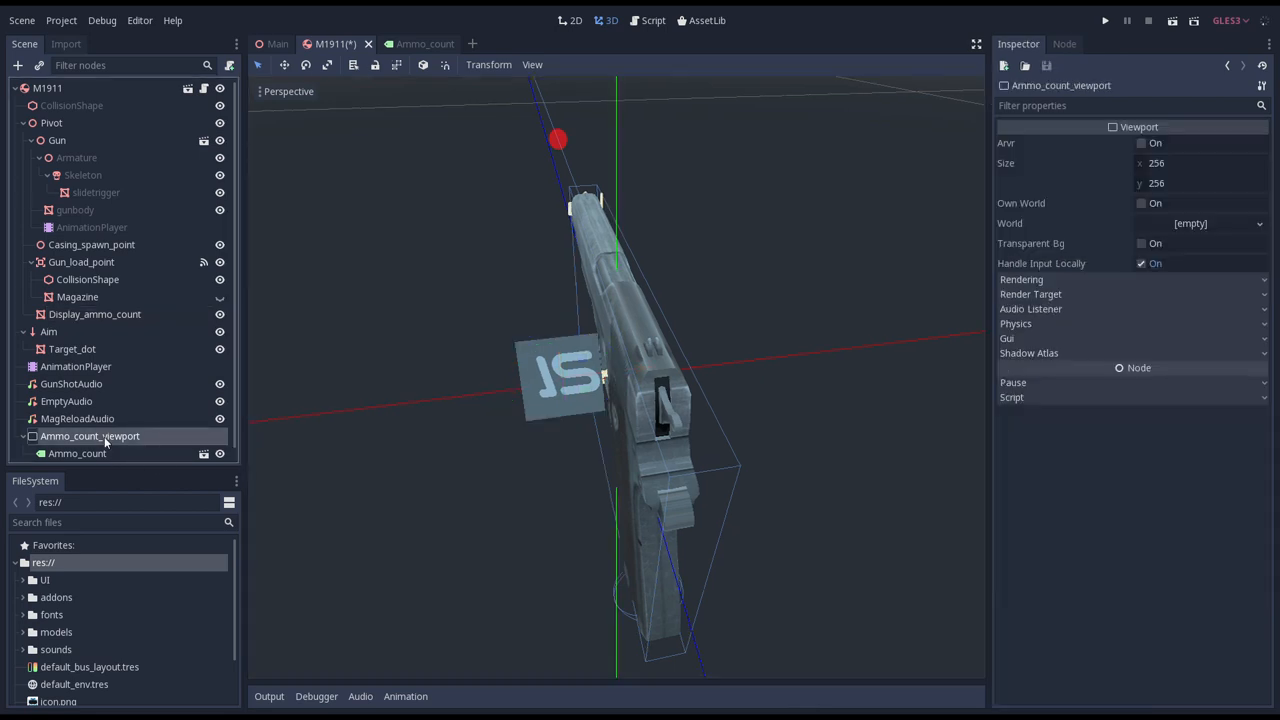
Set the viewport Render Target to update Once with V Flip and Transparent Bg.
left_click(1030, 294)
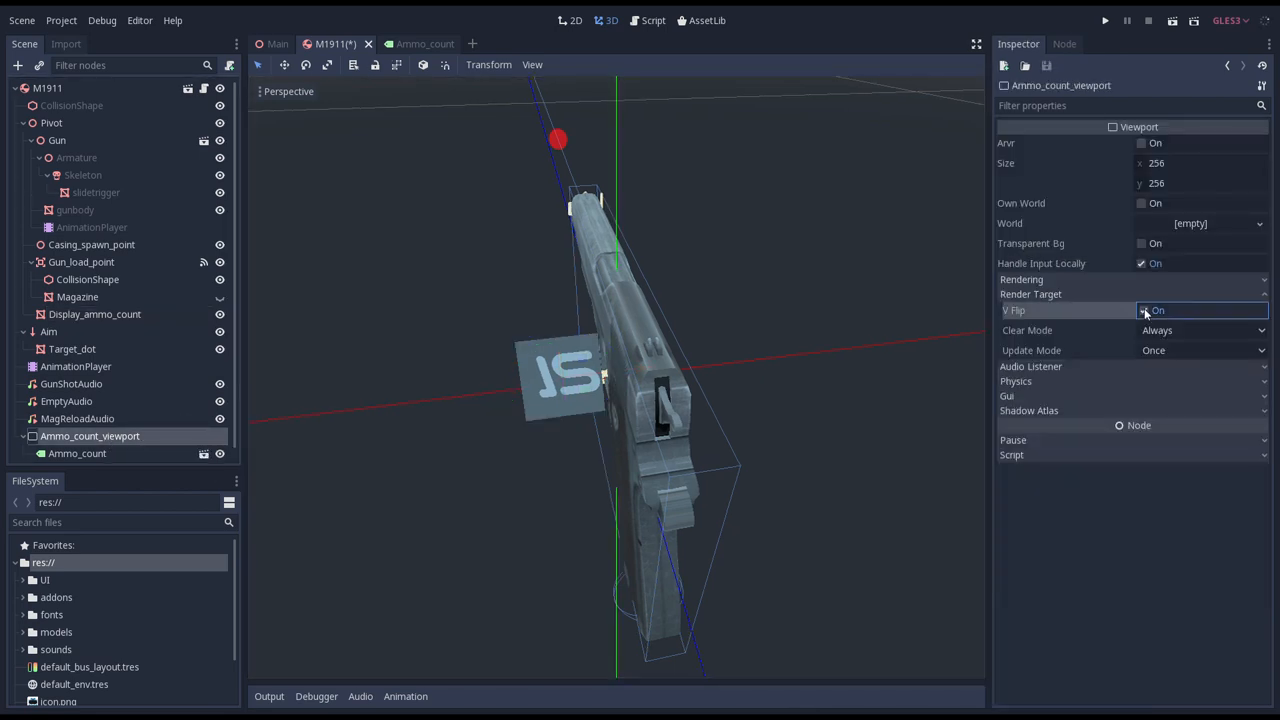
left_click(1200, 350)
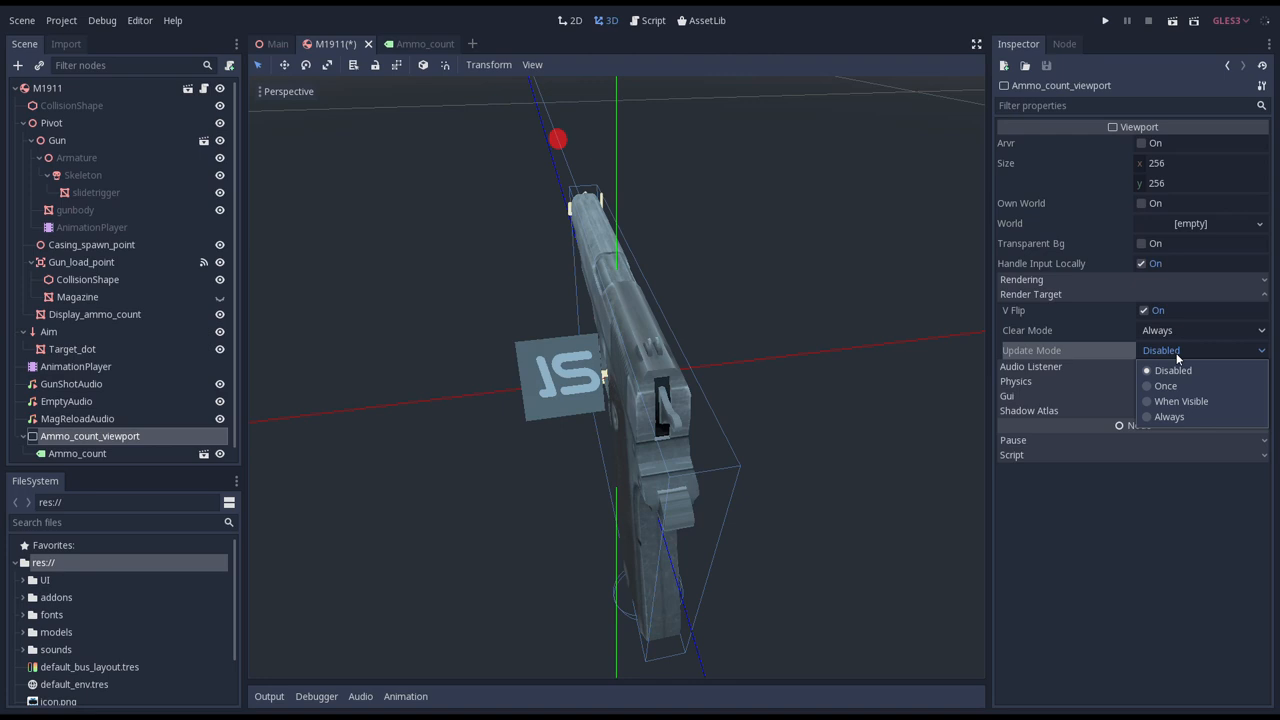
left_click(1166, 385)
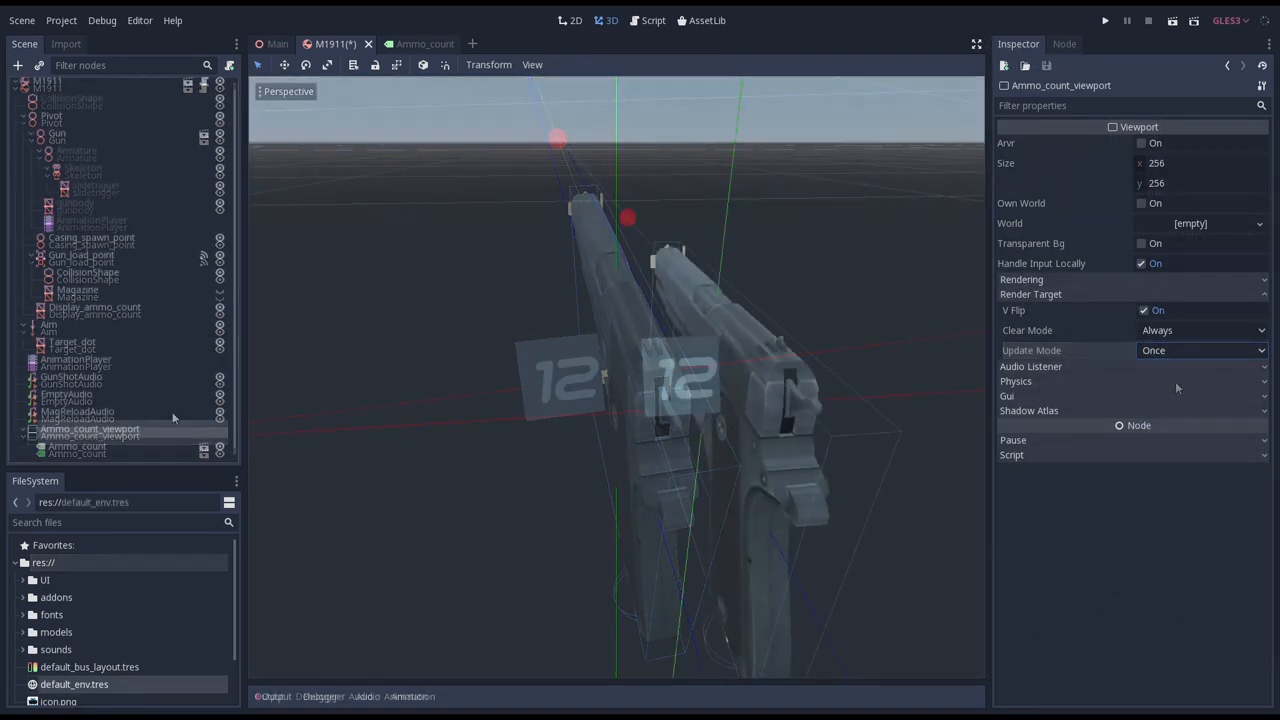
left_click(1141, 243)
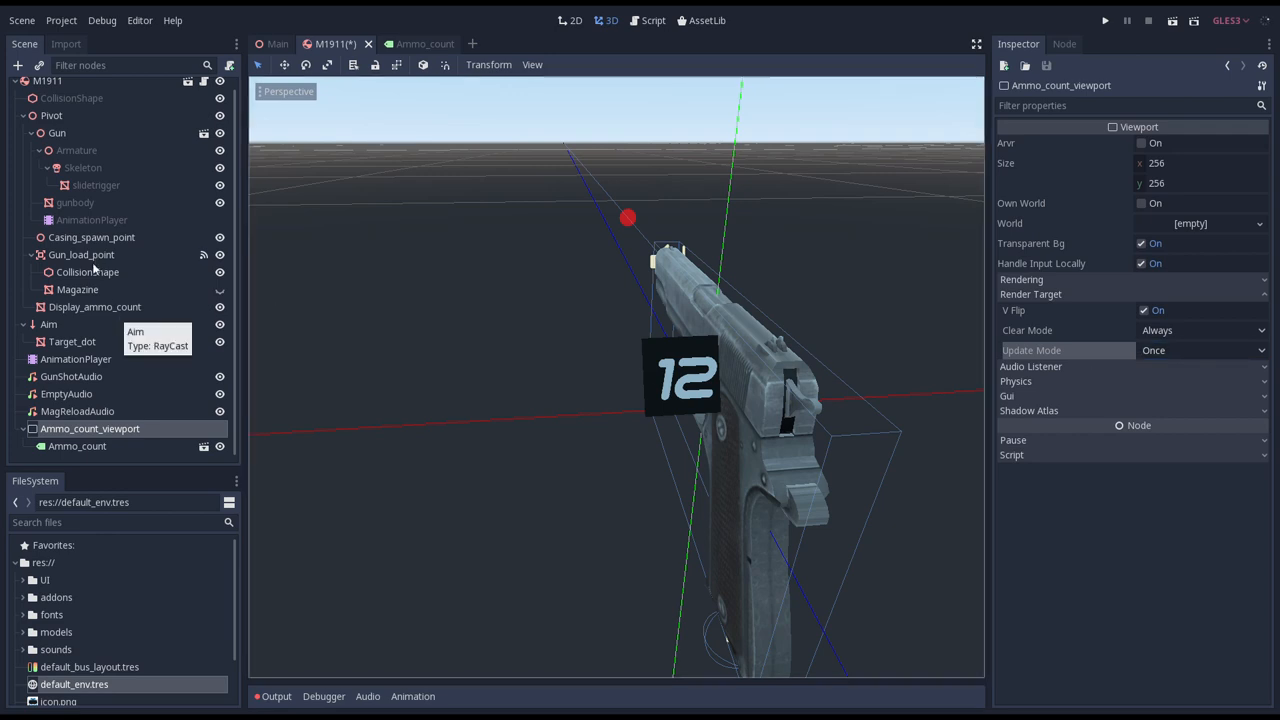
Make Display_ammo_count's material unshaded so the display shows a transparent 12.
left_click(95, 307)
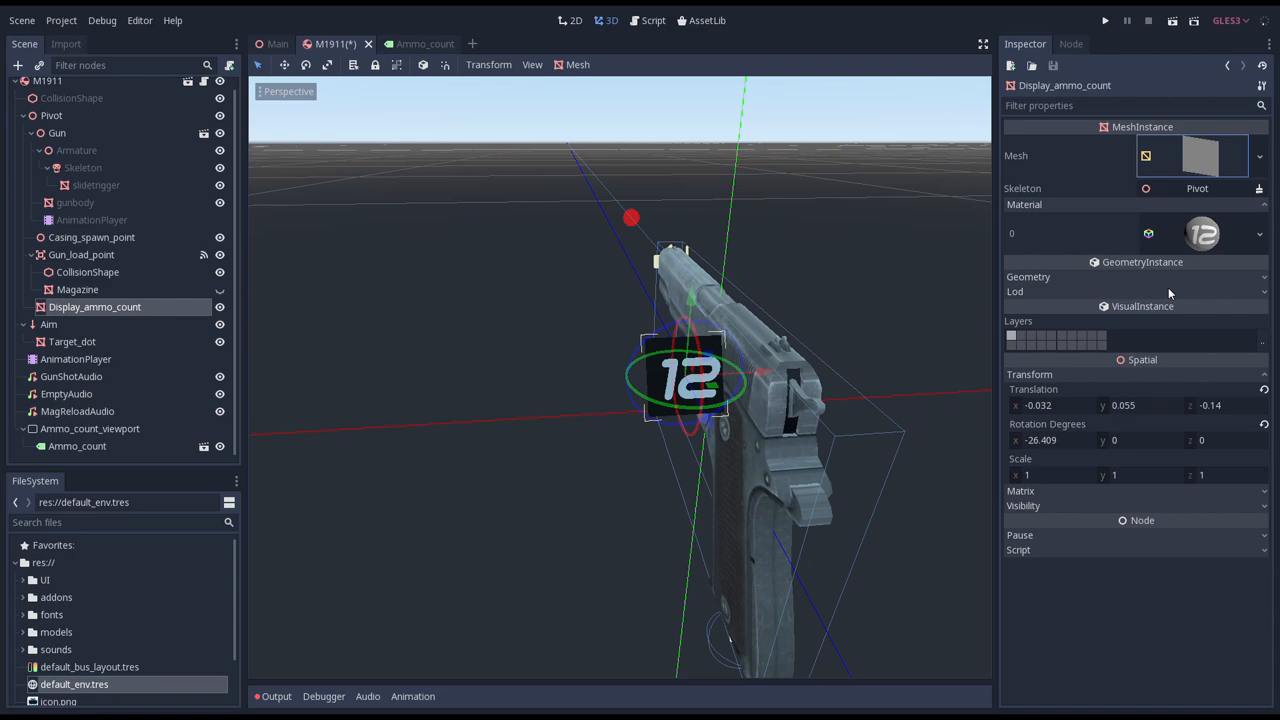
left_click(1203, 233)
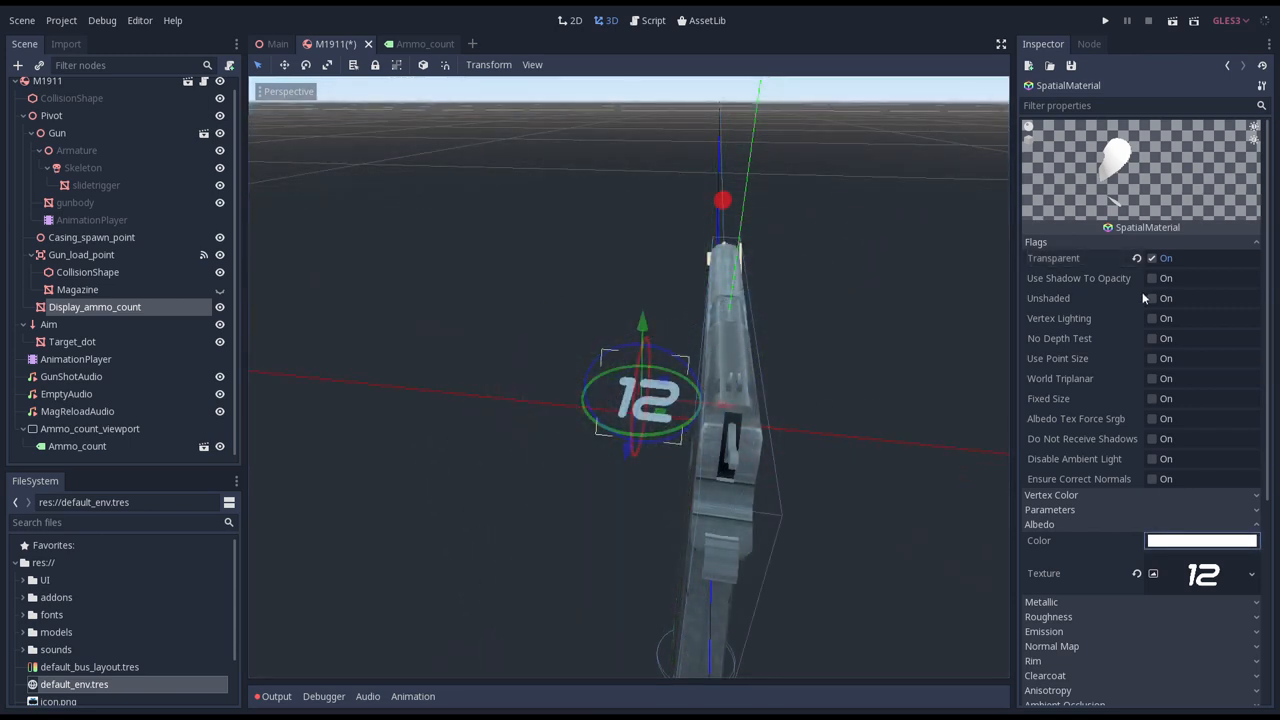
left_click(1151, 298)
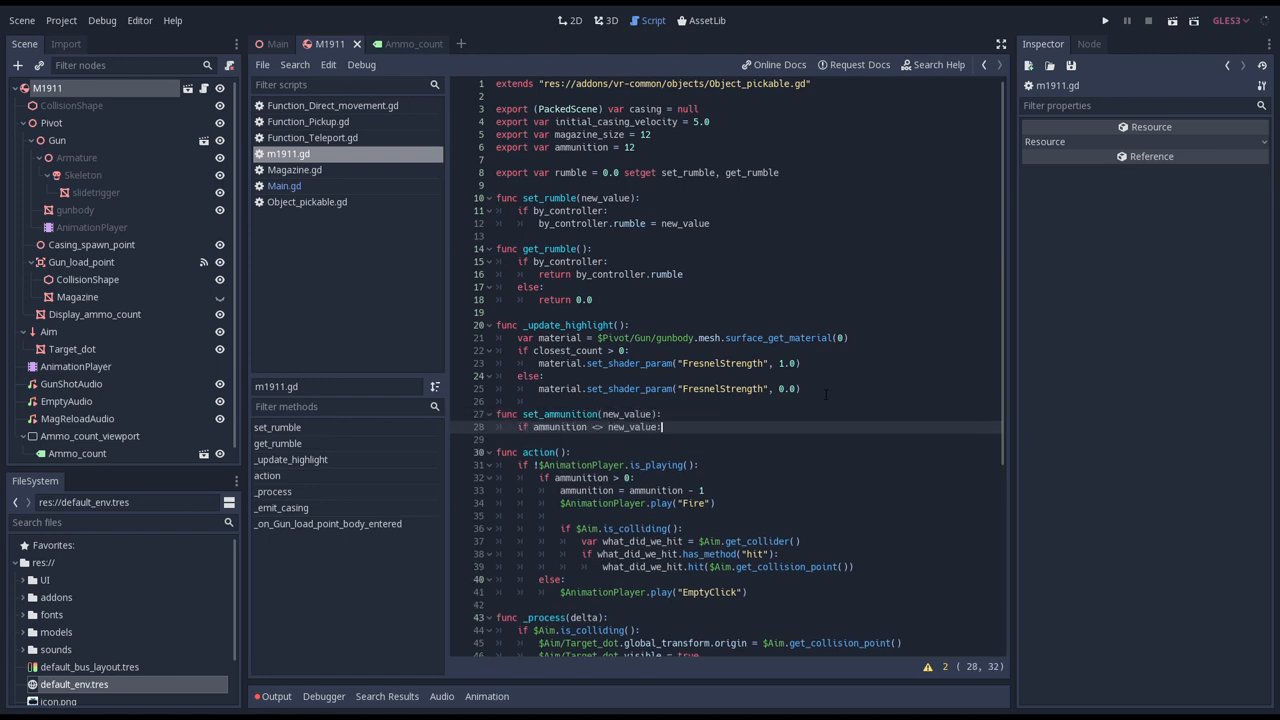
Store the new value in set_ammunition and call set_ammunition from action() when firing.
type("ammunition = new_value")
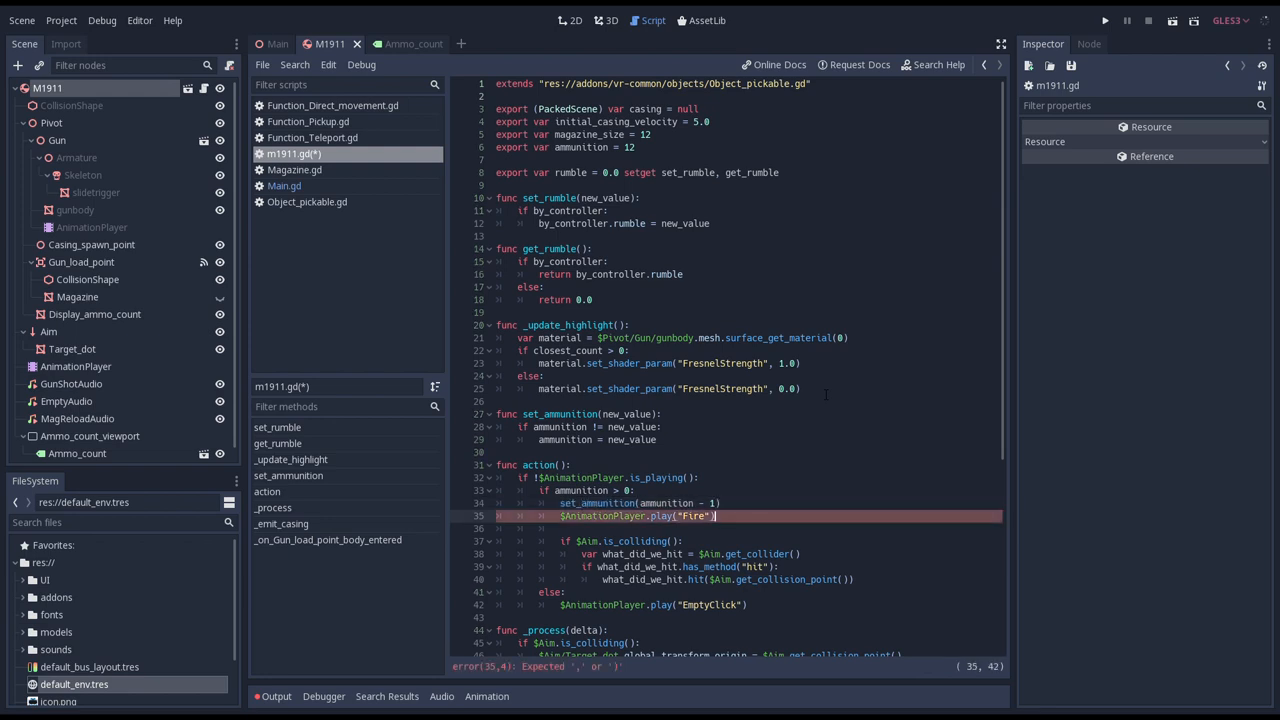
scroll("down", 3)
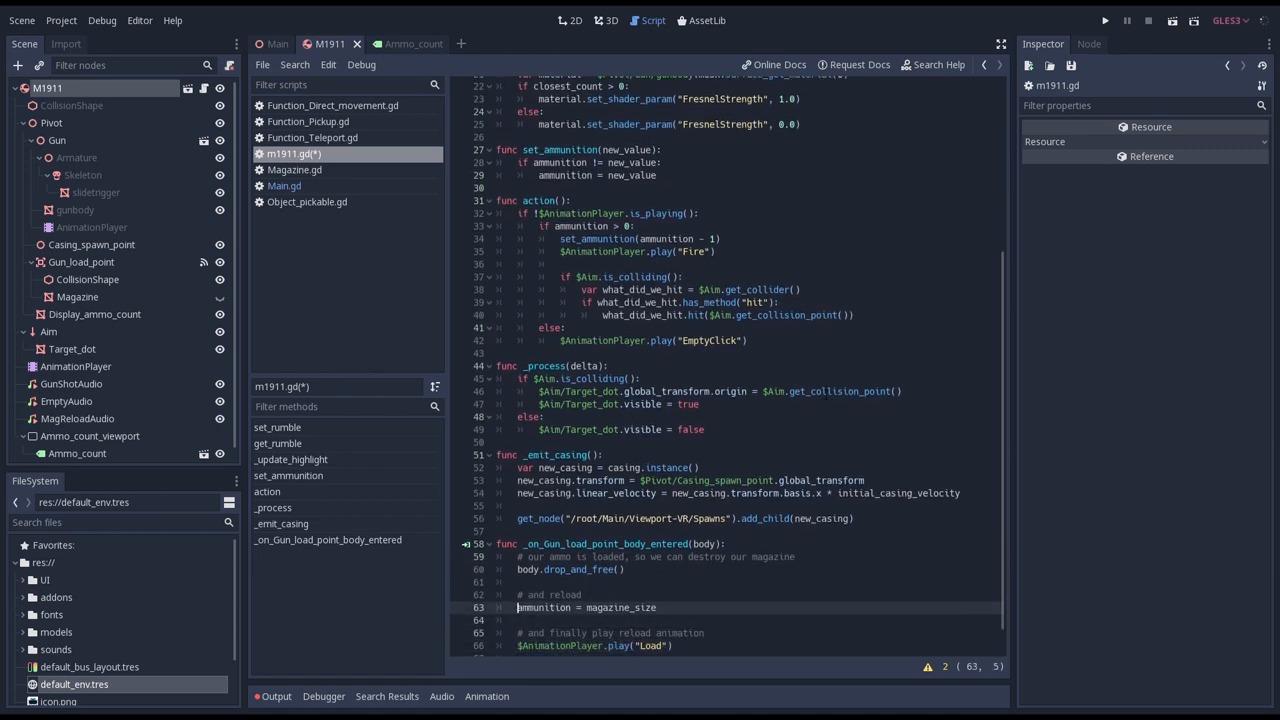
type("set_ammunition")
type("$")
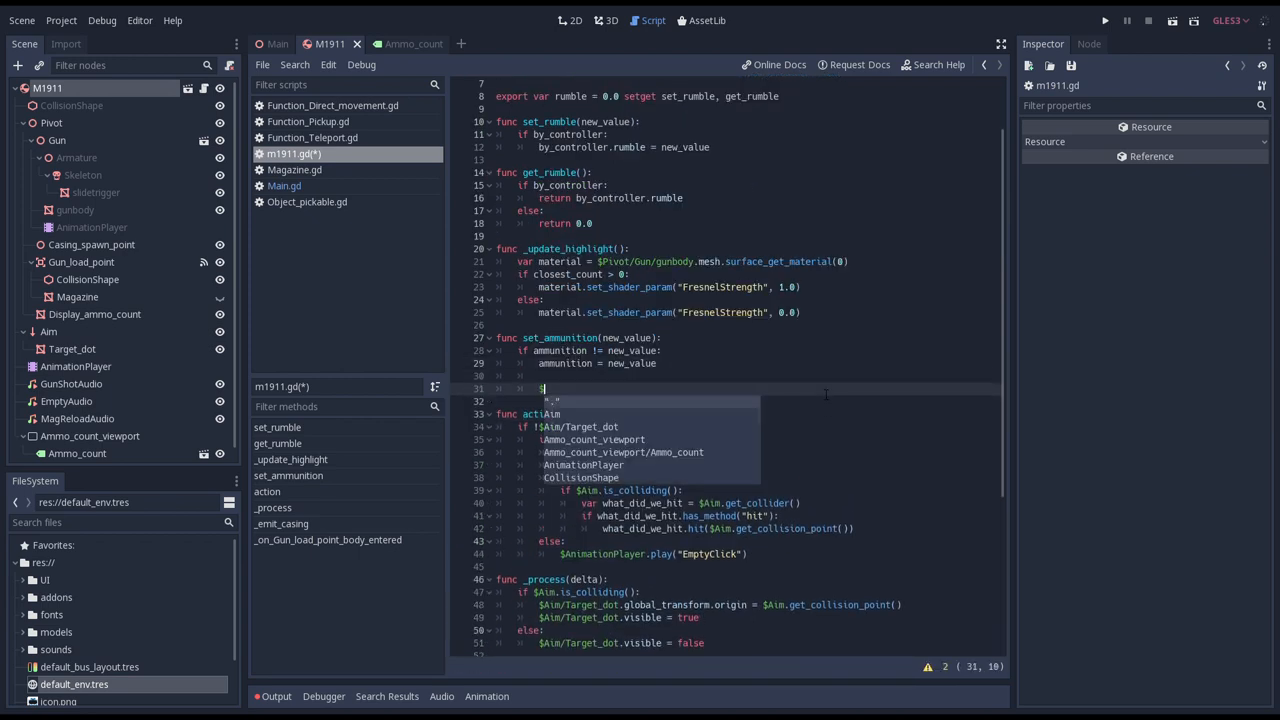
Have set_ammunition set Ammo_count.text and render_target_update_mode = Viewport.UPDATE_ONCE.
type("Ammo_count_viewport/Ammo_count.text = str(ammunition")
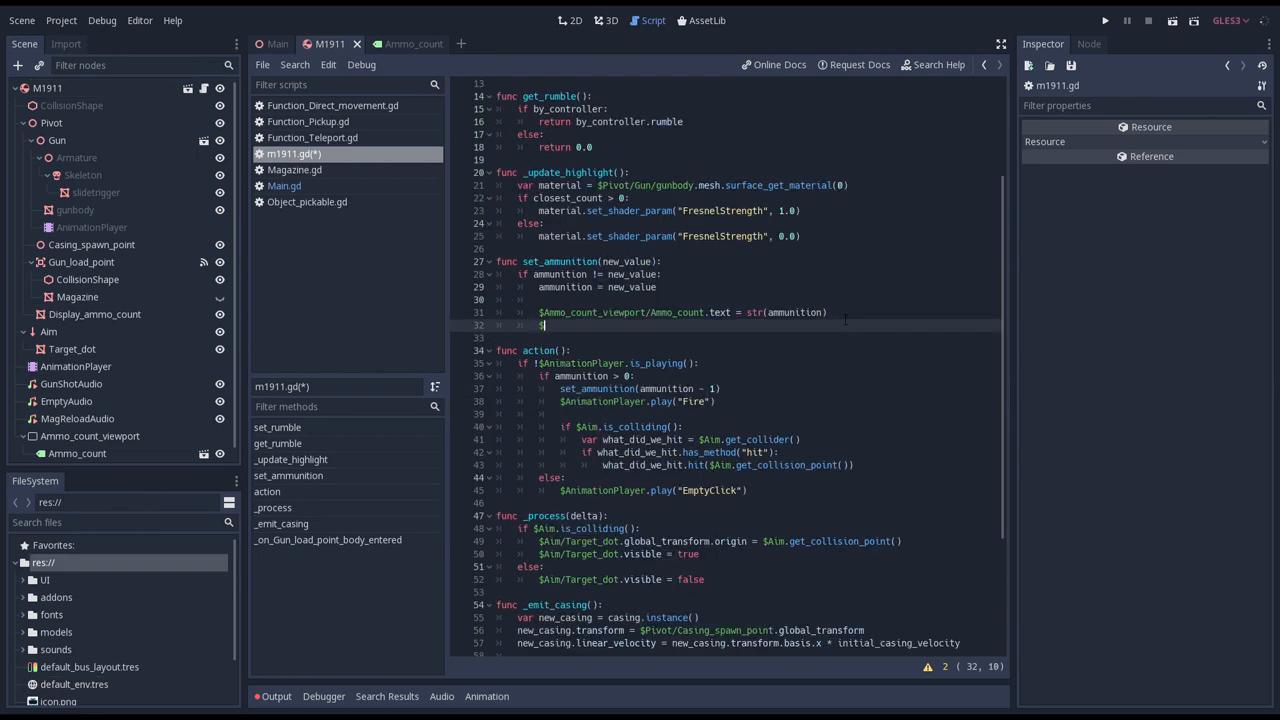
type("$Ammo_count_viewport")
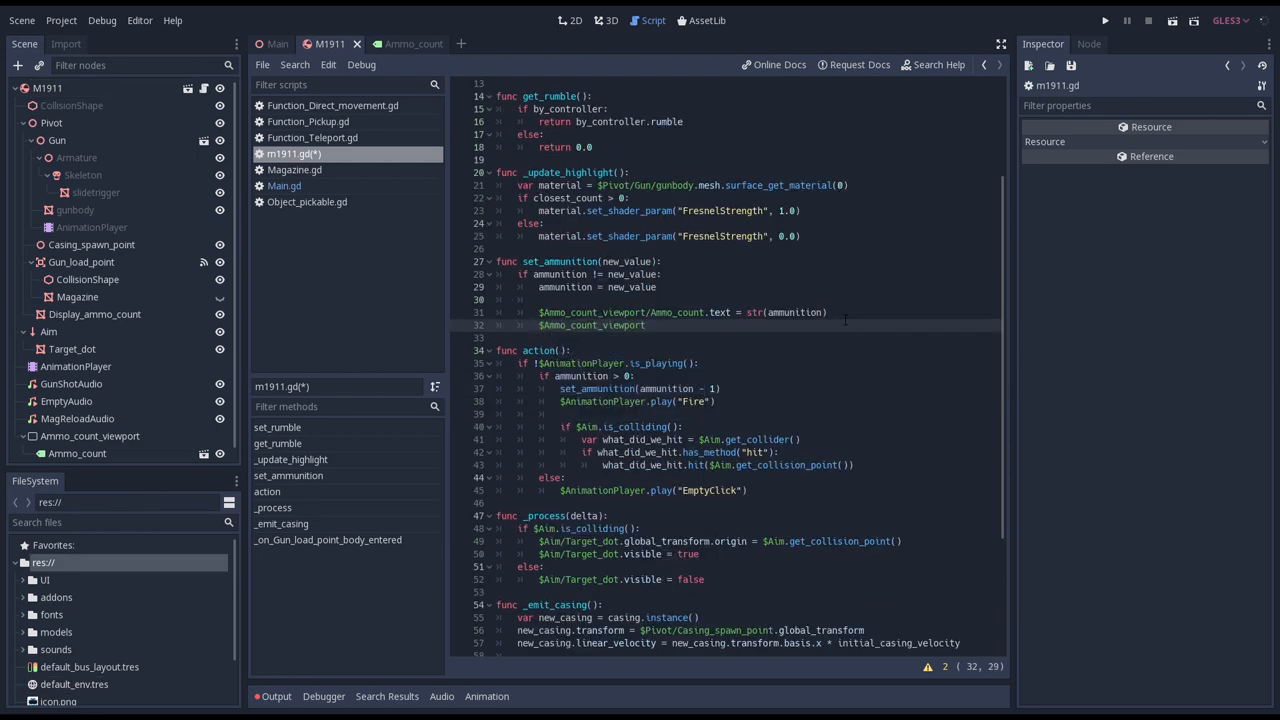
type(".render")
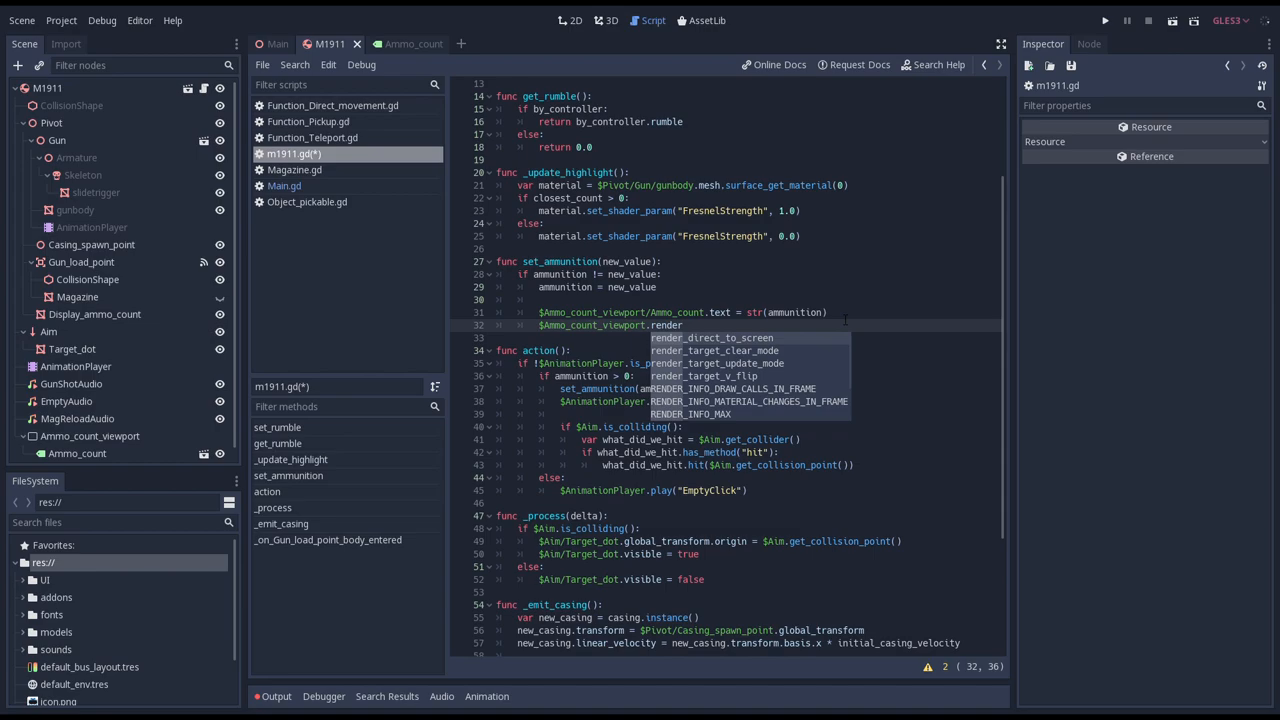
left_click(716, 363)
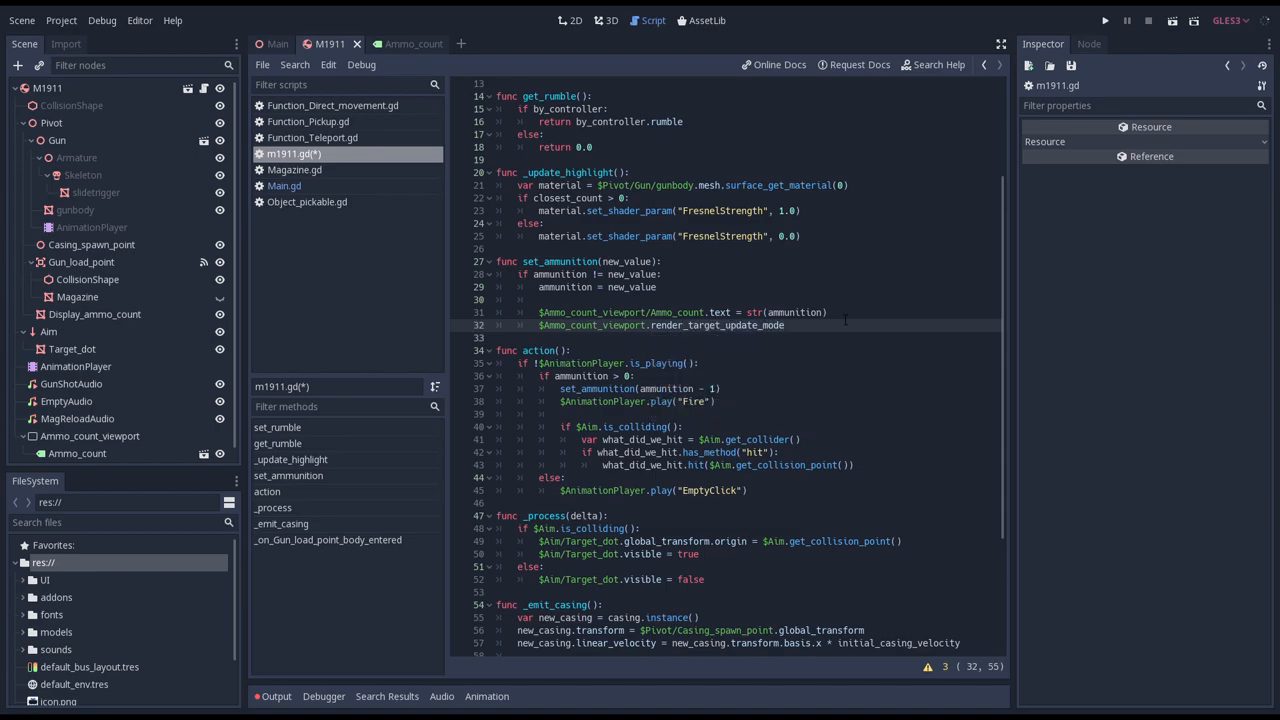
type("= Viewport.UPDATE_ONCE")
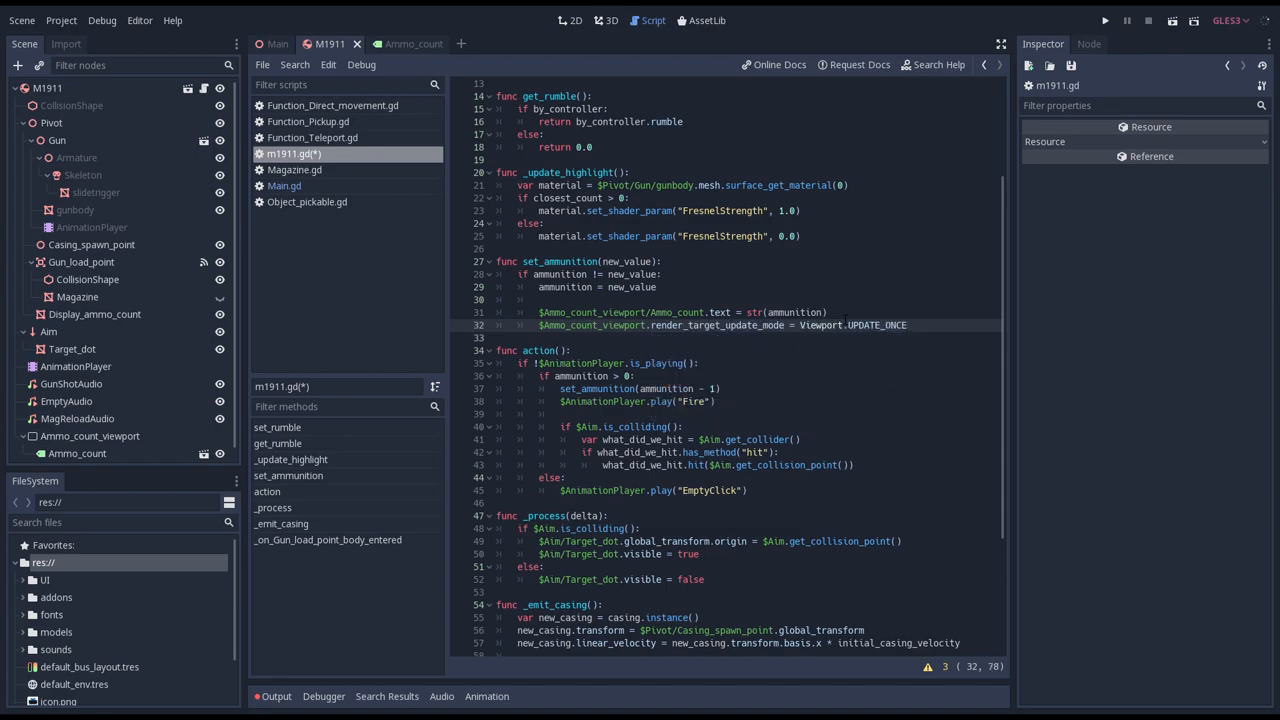
left_click(1104, 20)
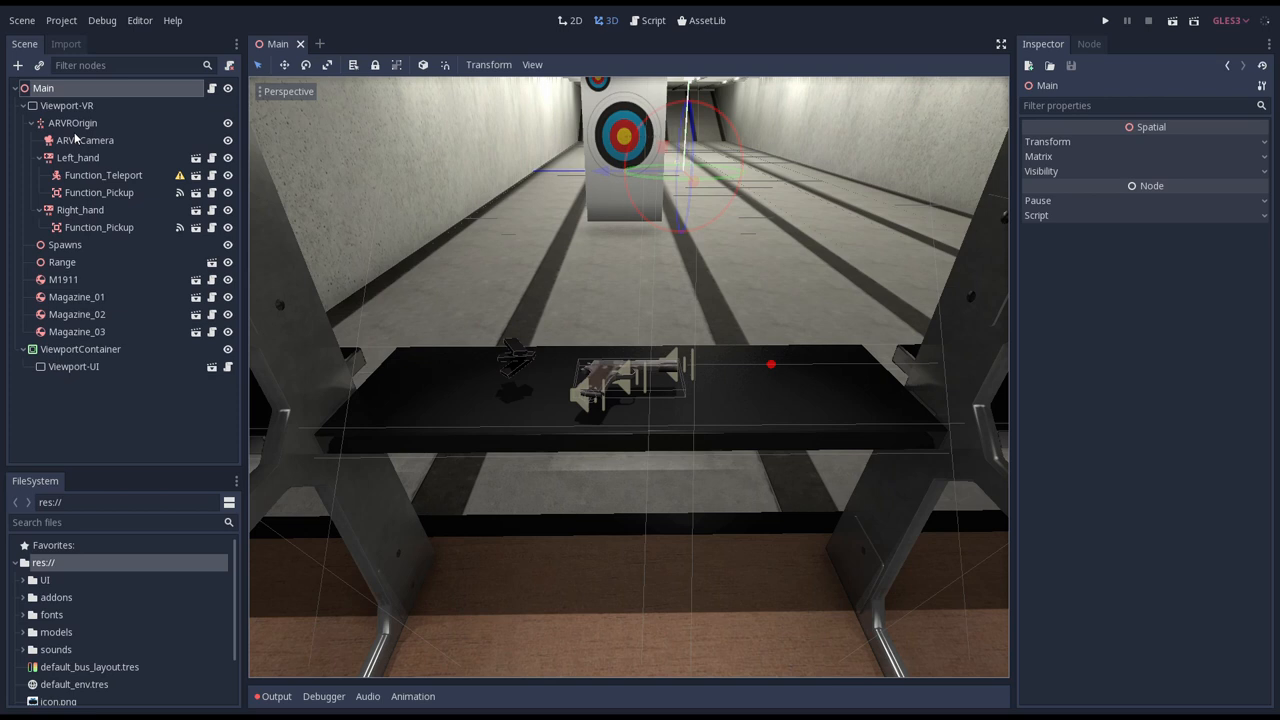
Attach a new left hand controller script saved in a new scripts/player folder.
left_click(77, 157)
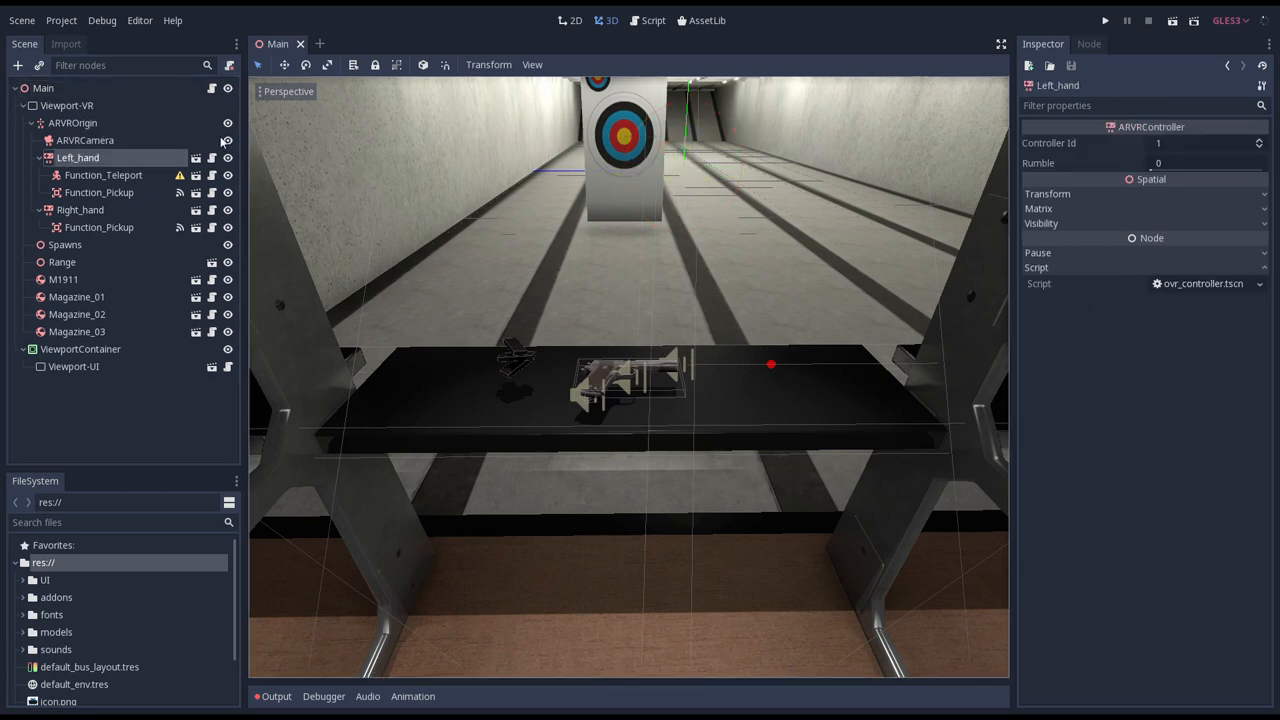
mouse_move(1007, 294)
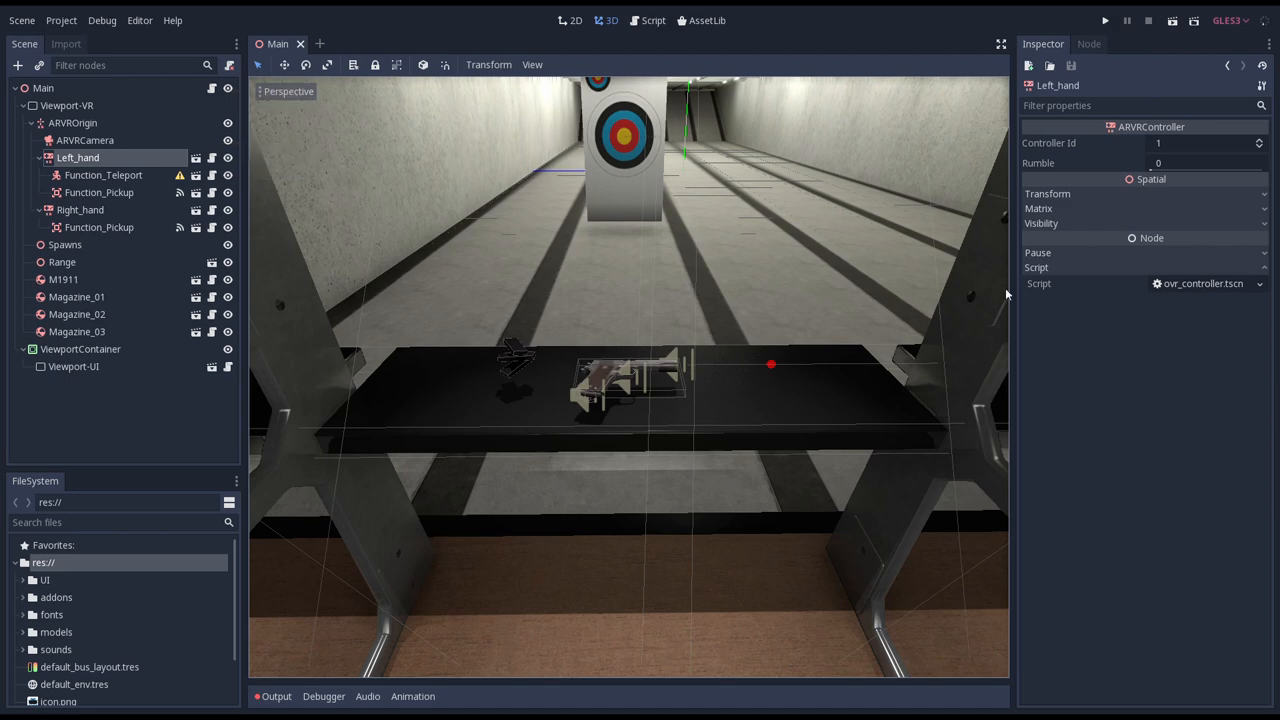
left_click(1259, 283)
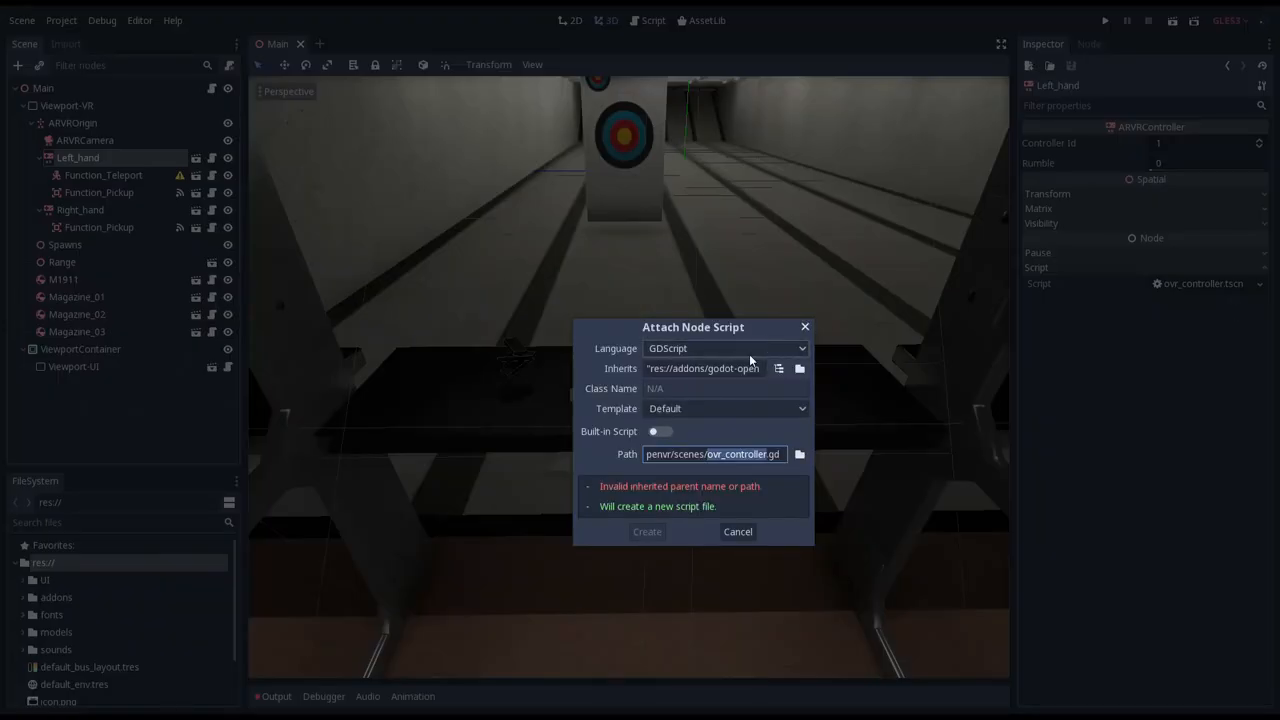
left_click(799, 454)
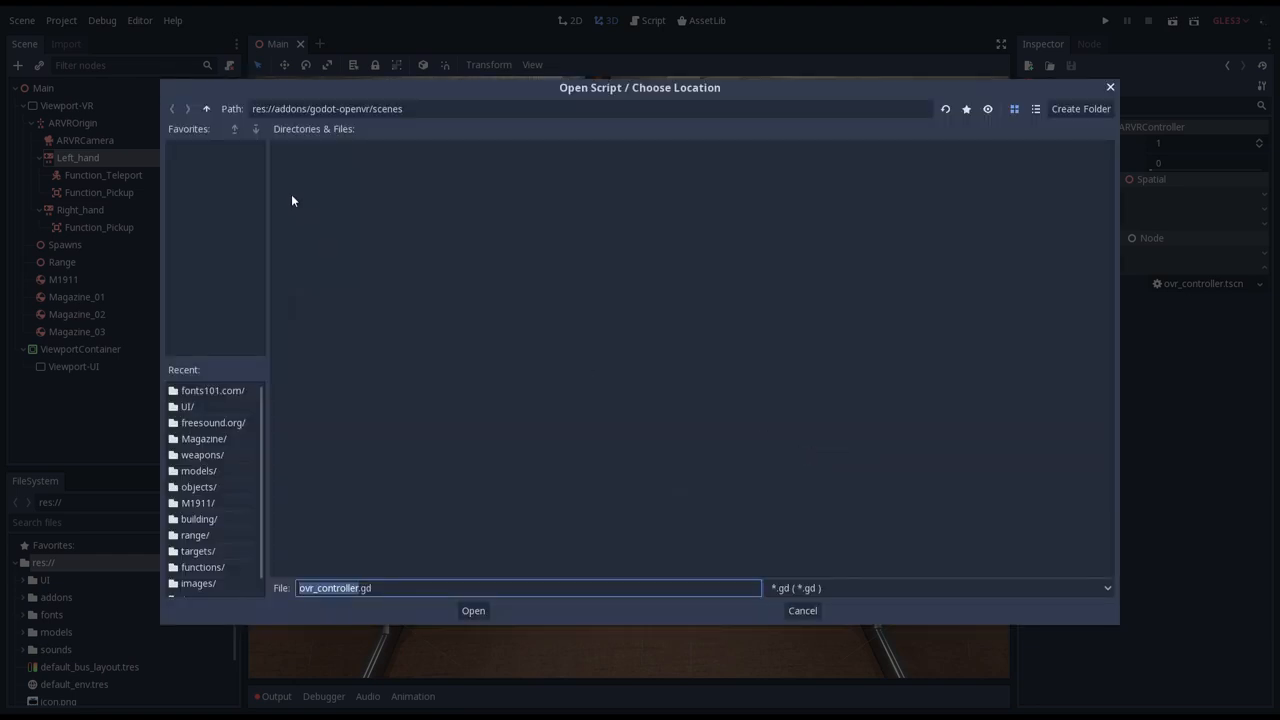
left_click(206, 108)
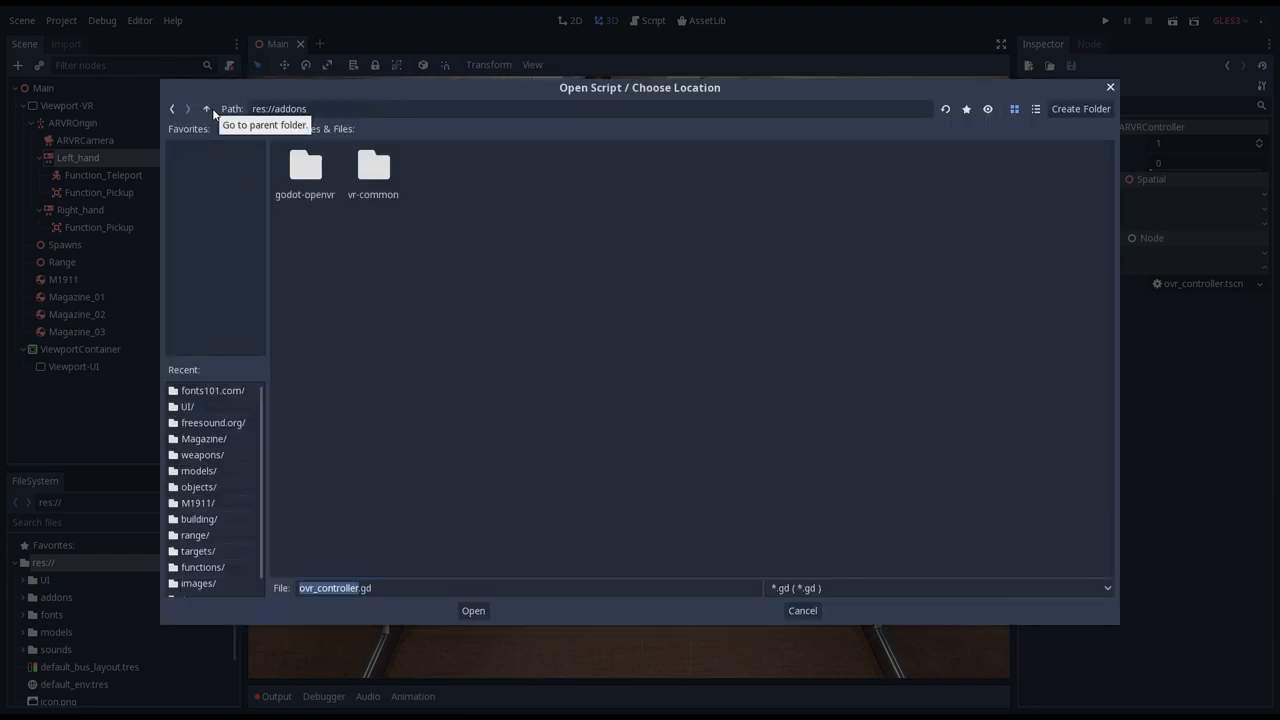
left_click(206, 108)
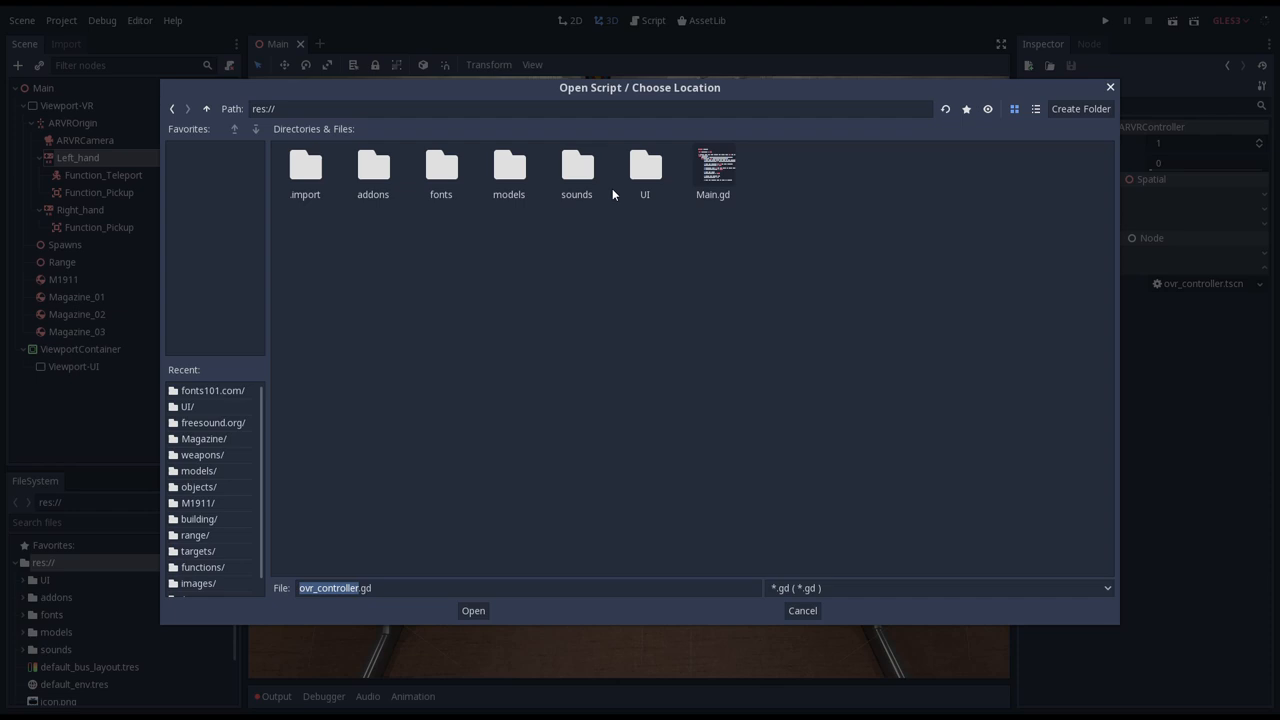
mouse_move(615, 224)
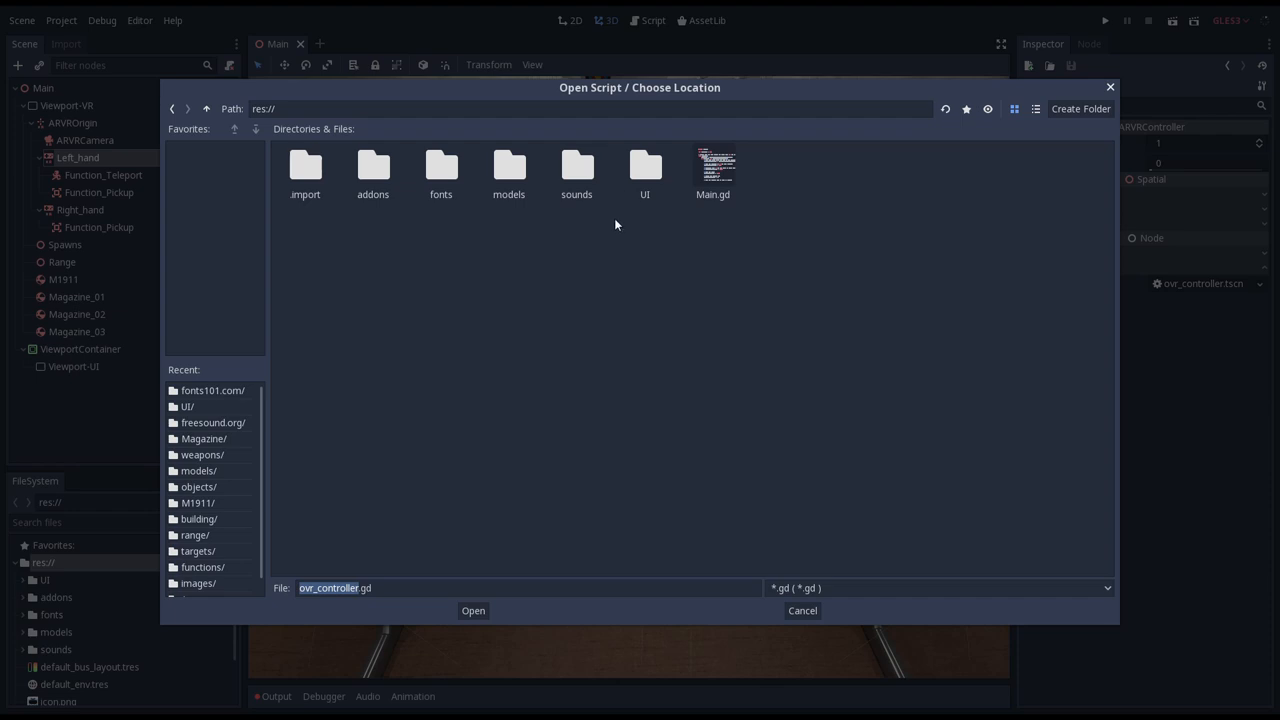
left_click(1080, 108)
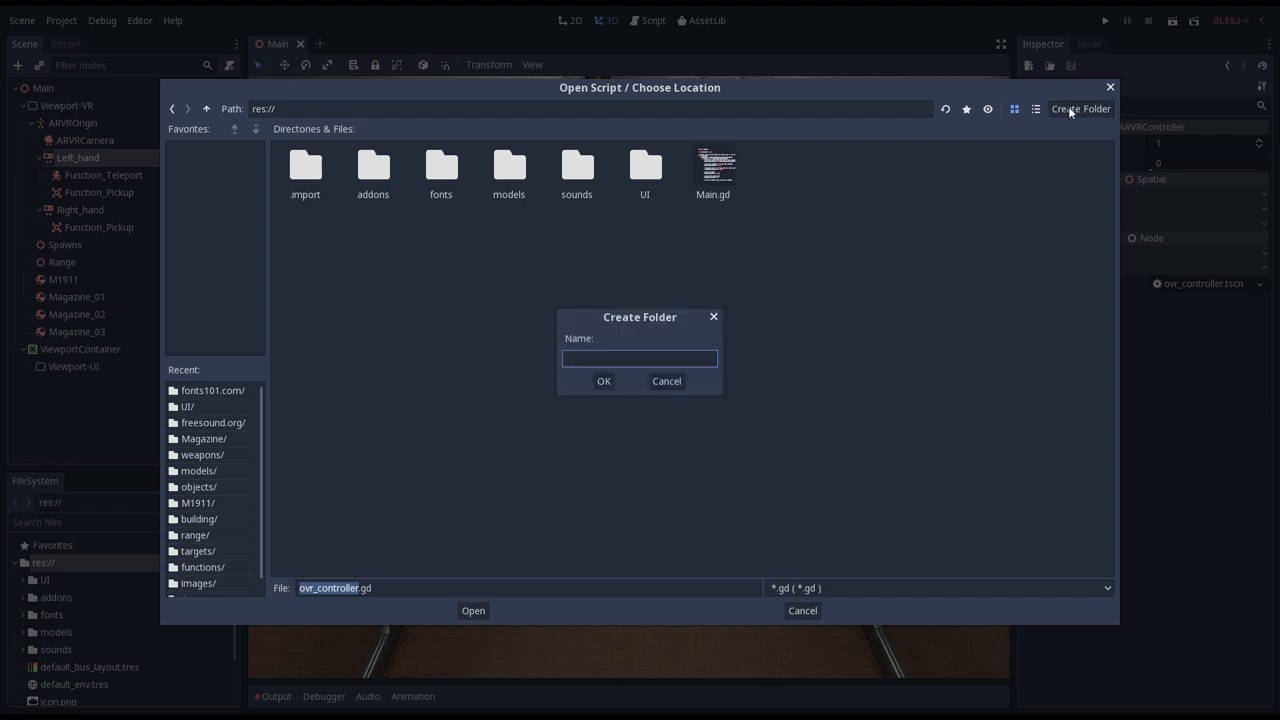
type("scripts")
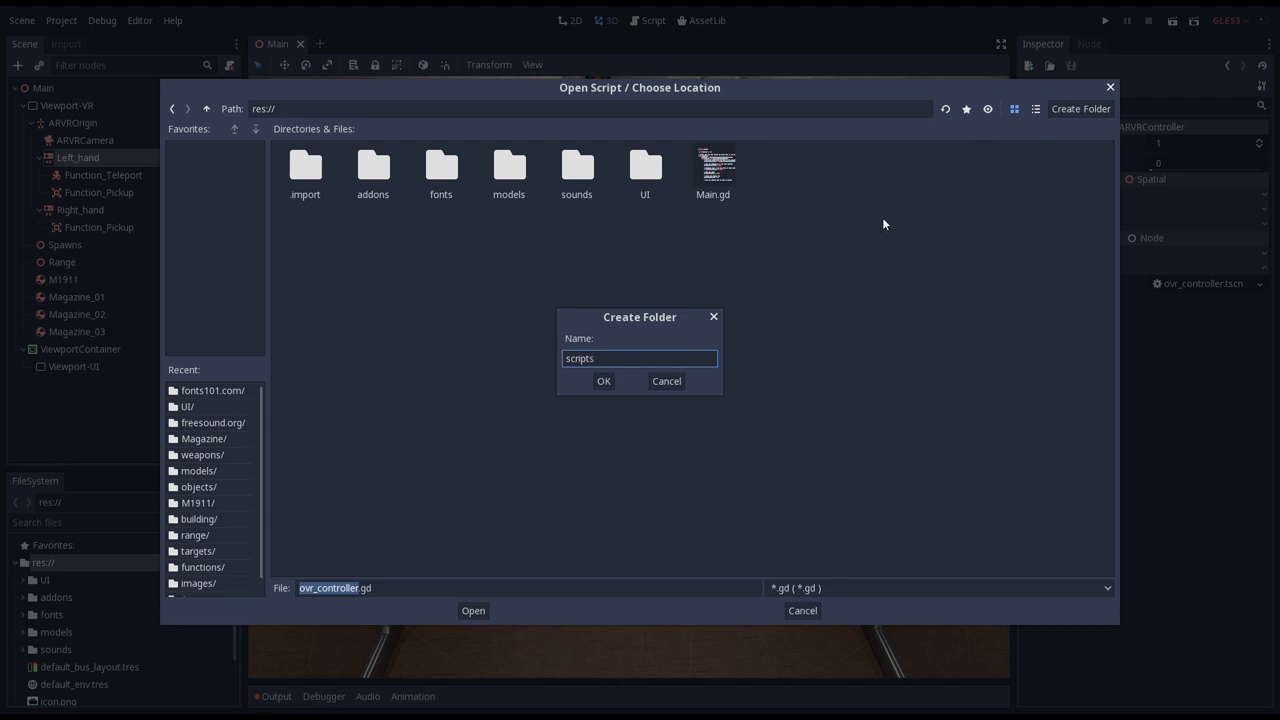
left_click(603, 380)
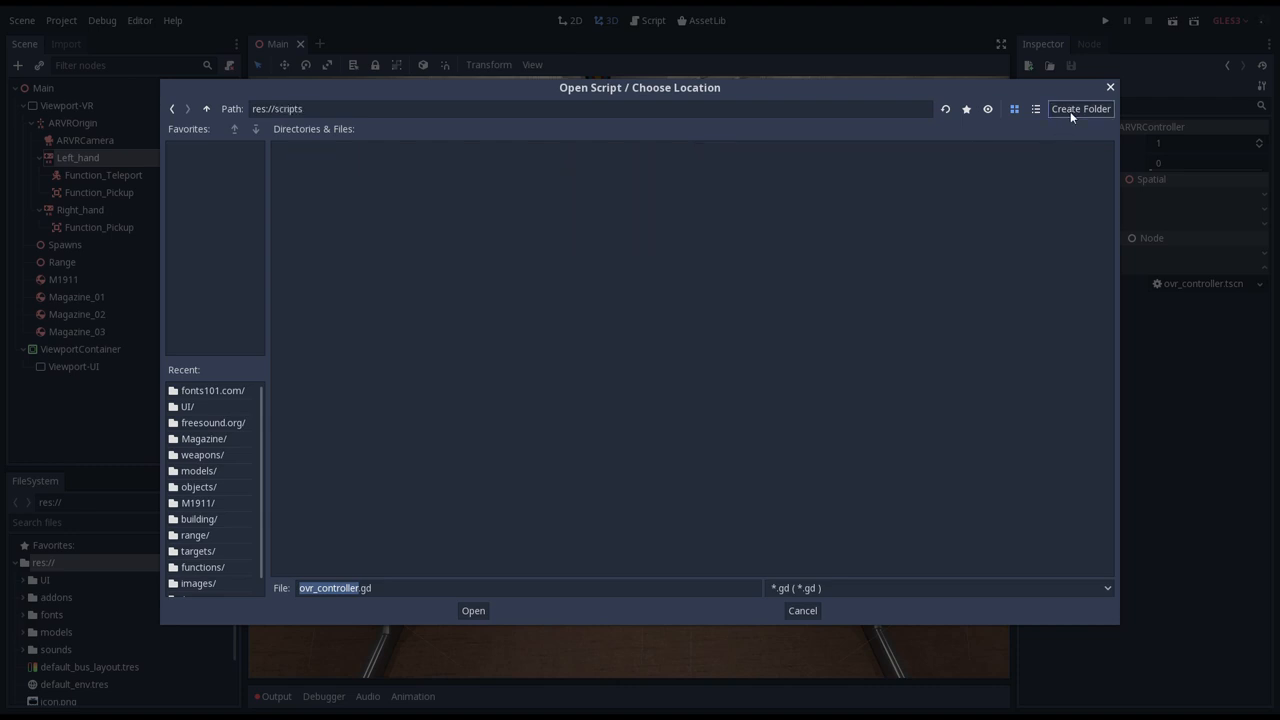
left_click(1080, 108)
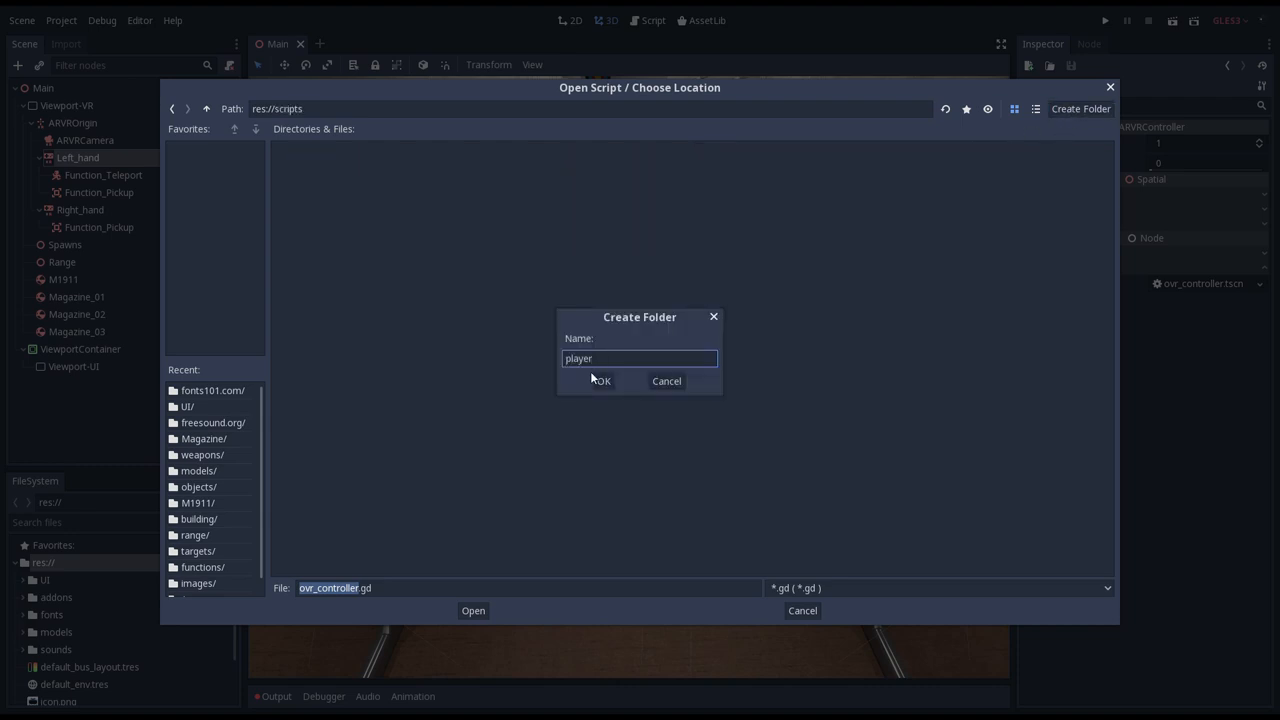
left_click(600, 380)
type("left_hand")
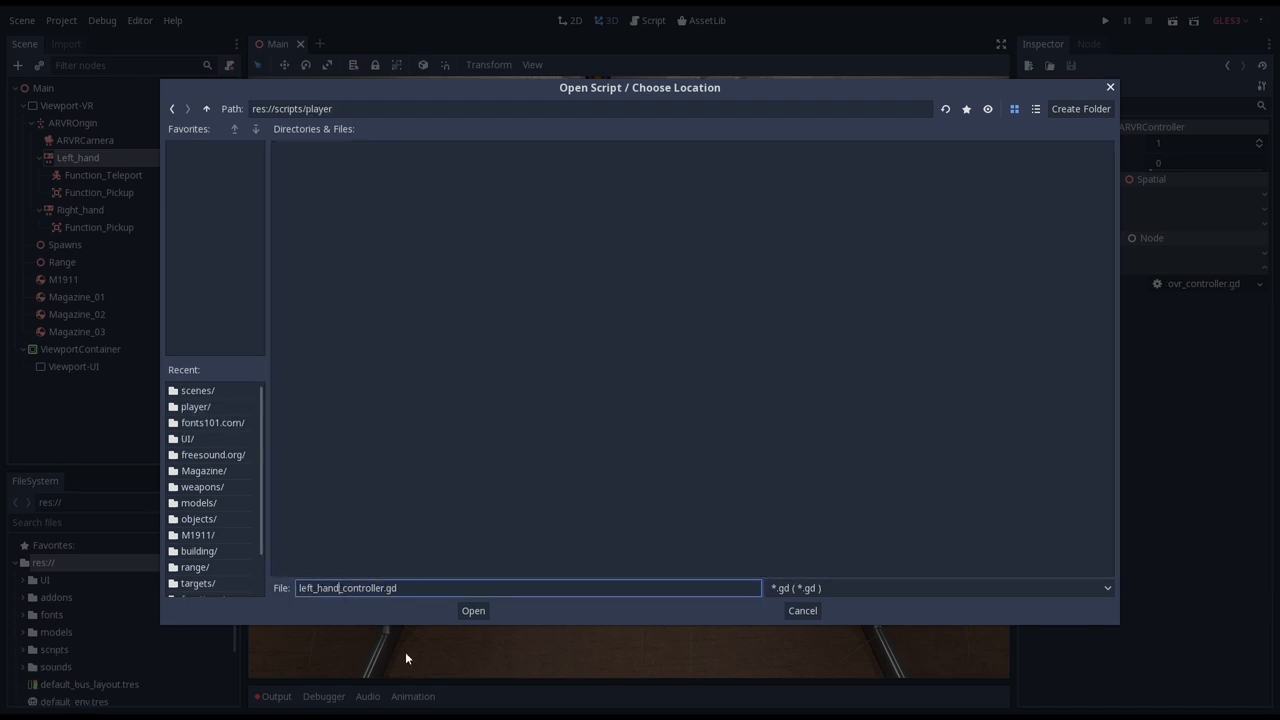
left_click(473, 610)
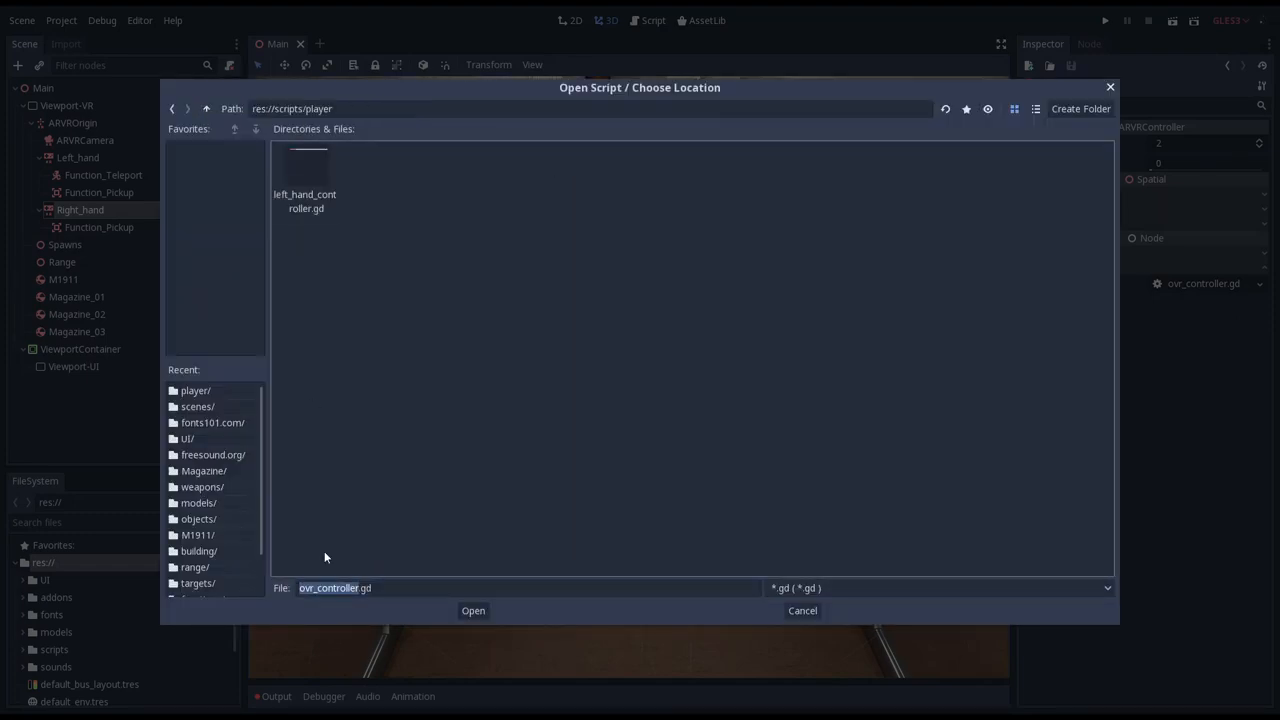
Create right_hand_controller.gd in scripts/player, inheriting the ovr_controller script.
left_click(473, 610)
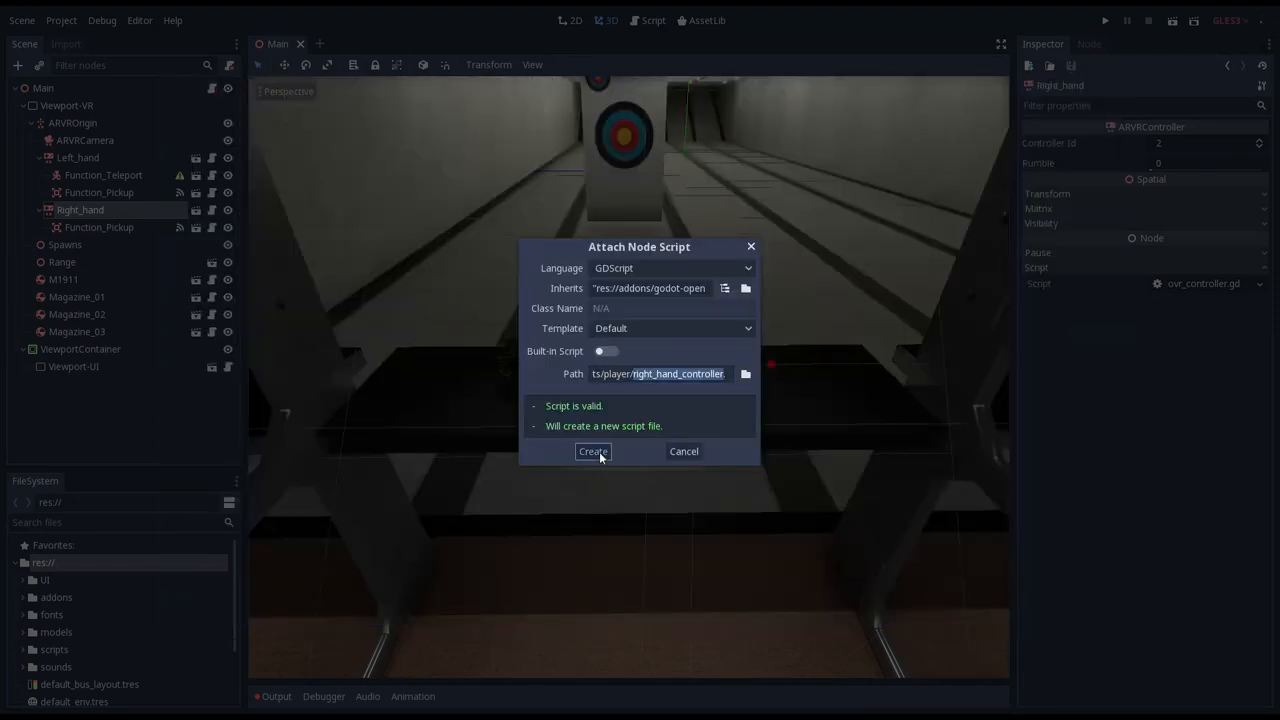
left_click(592, 451)
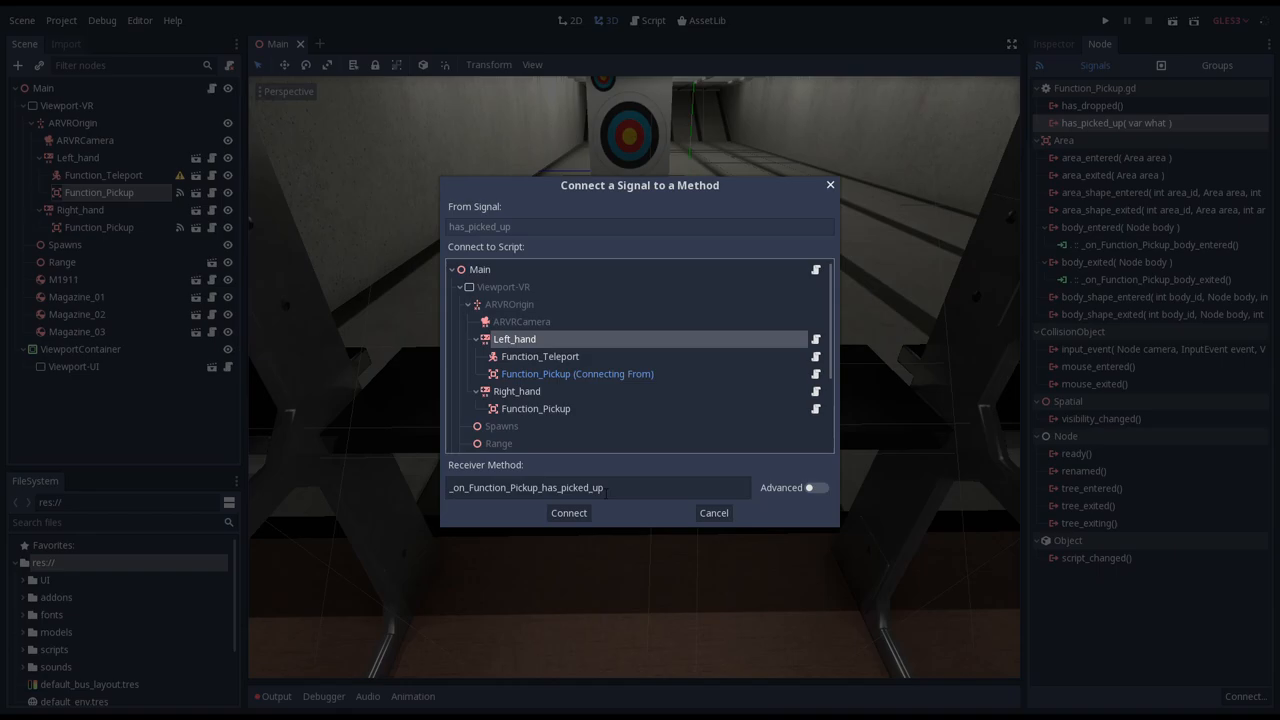
Connect the left Function_Pickup's has_picked_up and has_dropped signals to Left_hand.
left_click(568, 512)
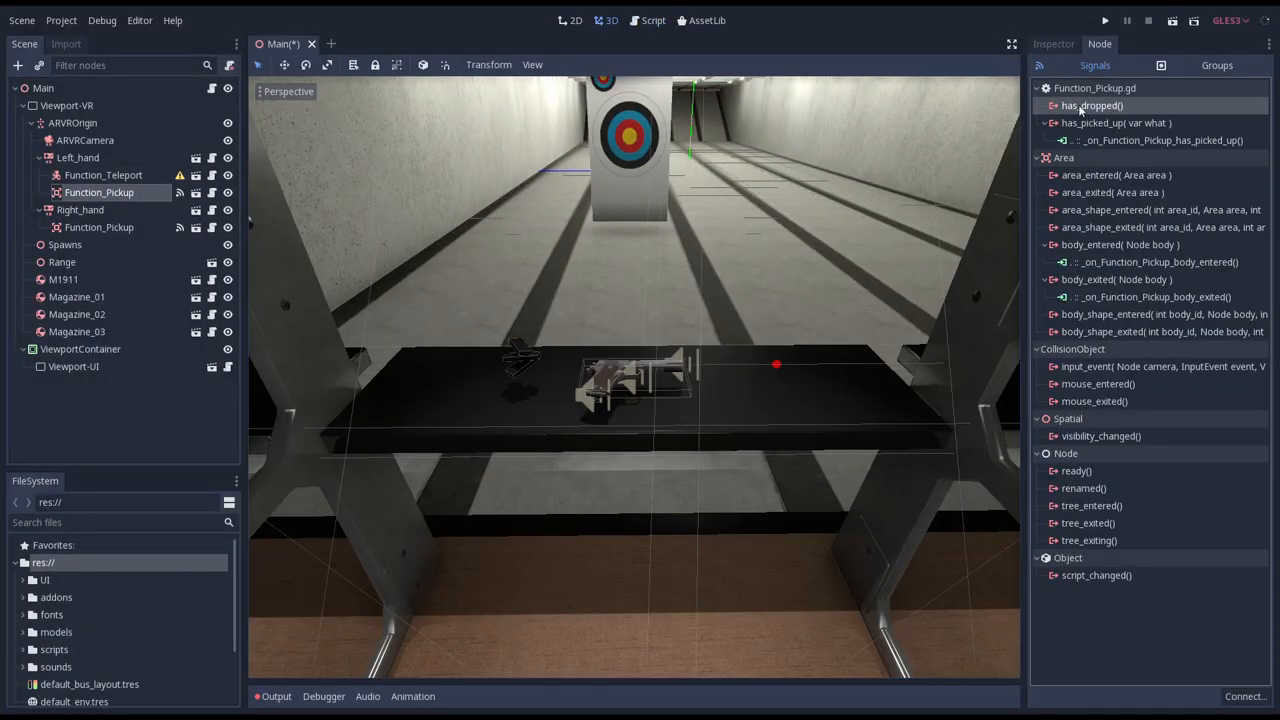
double_click(1091, 105)
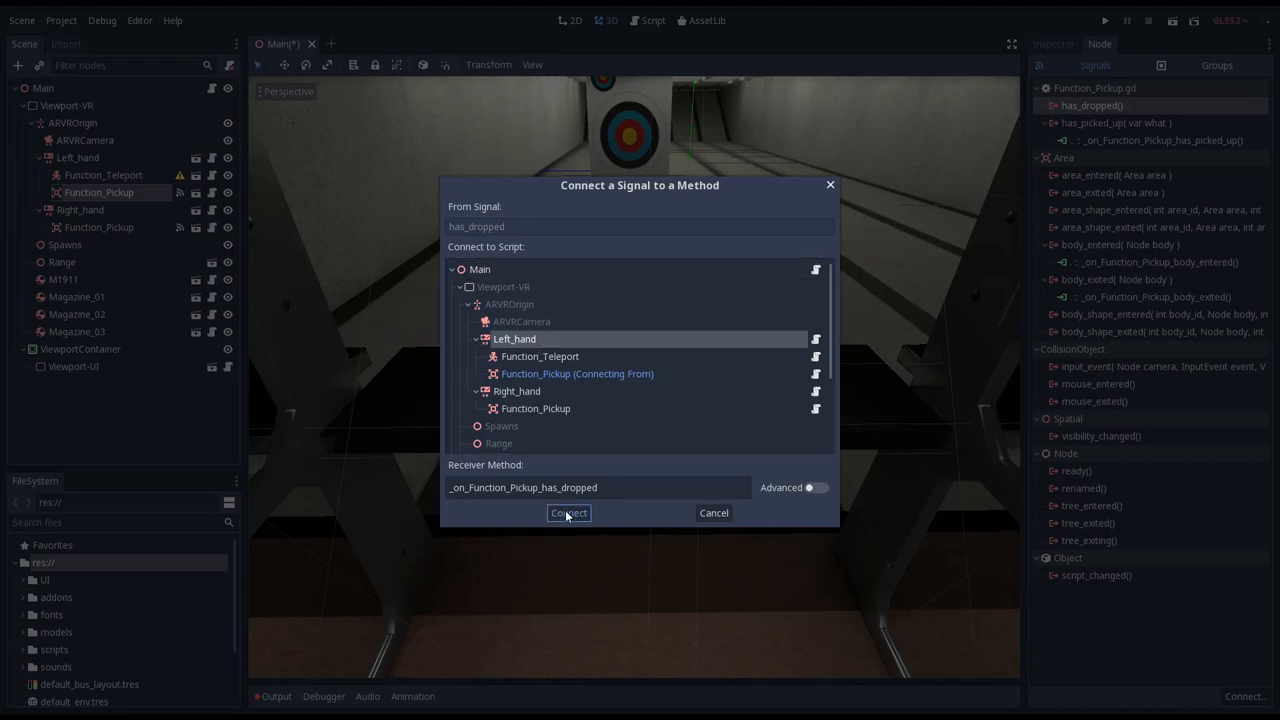
left_click(568, 512)
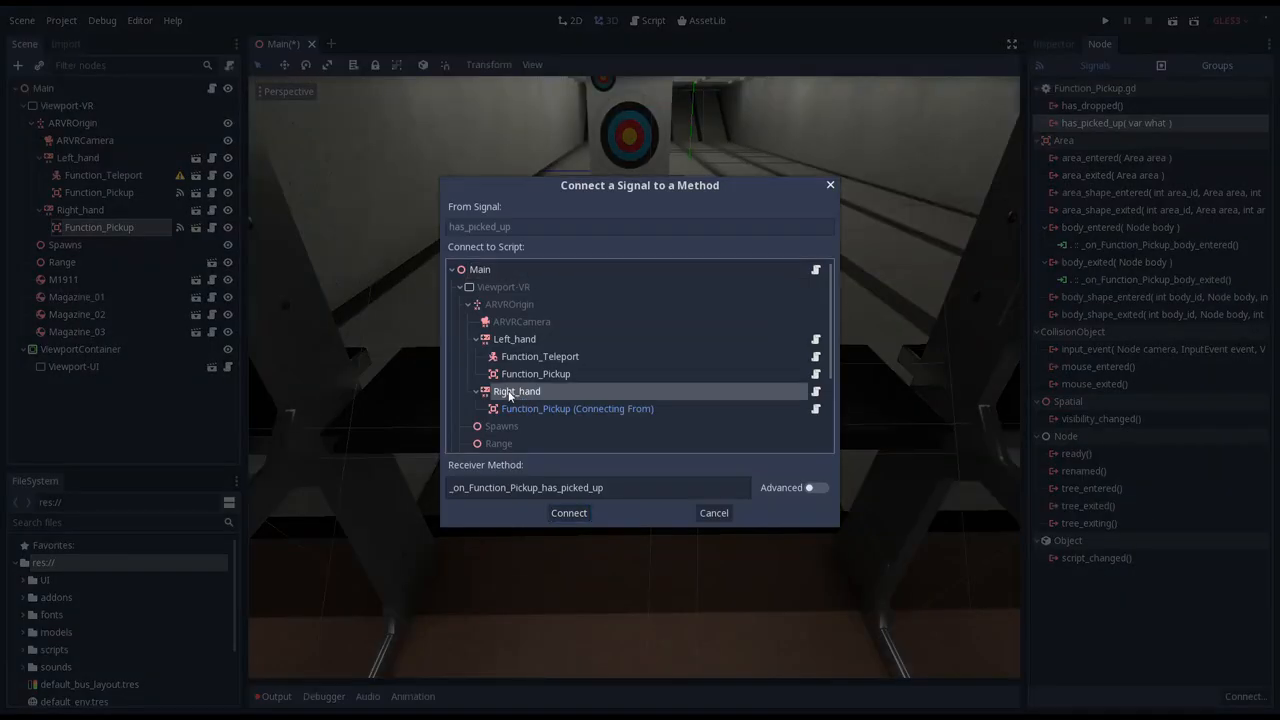
Connect the right Function_Pickup's has_picked_up and has_dropped signals to Right_hand.
left_click(568, 512)
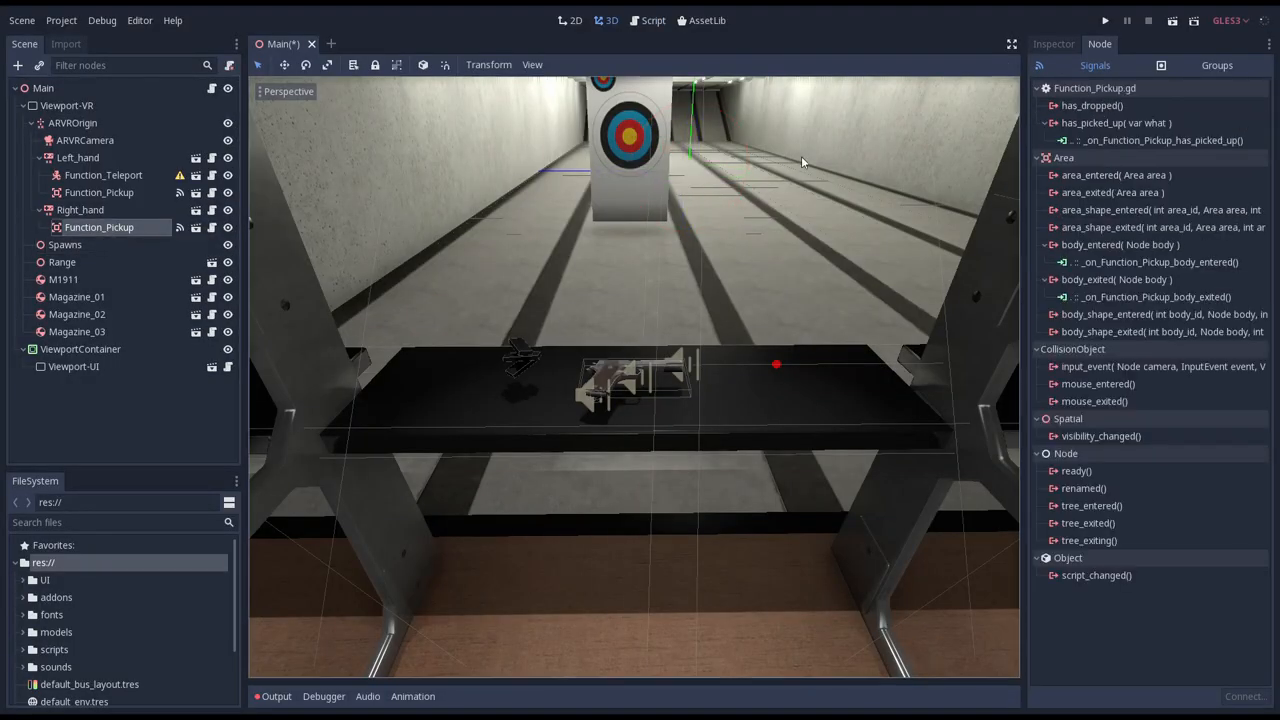
double_click(1092, 105)
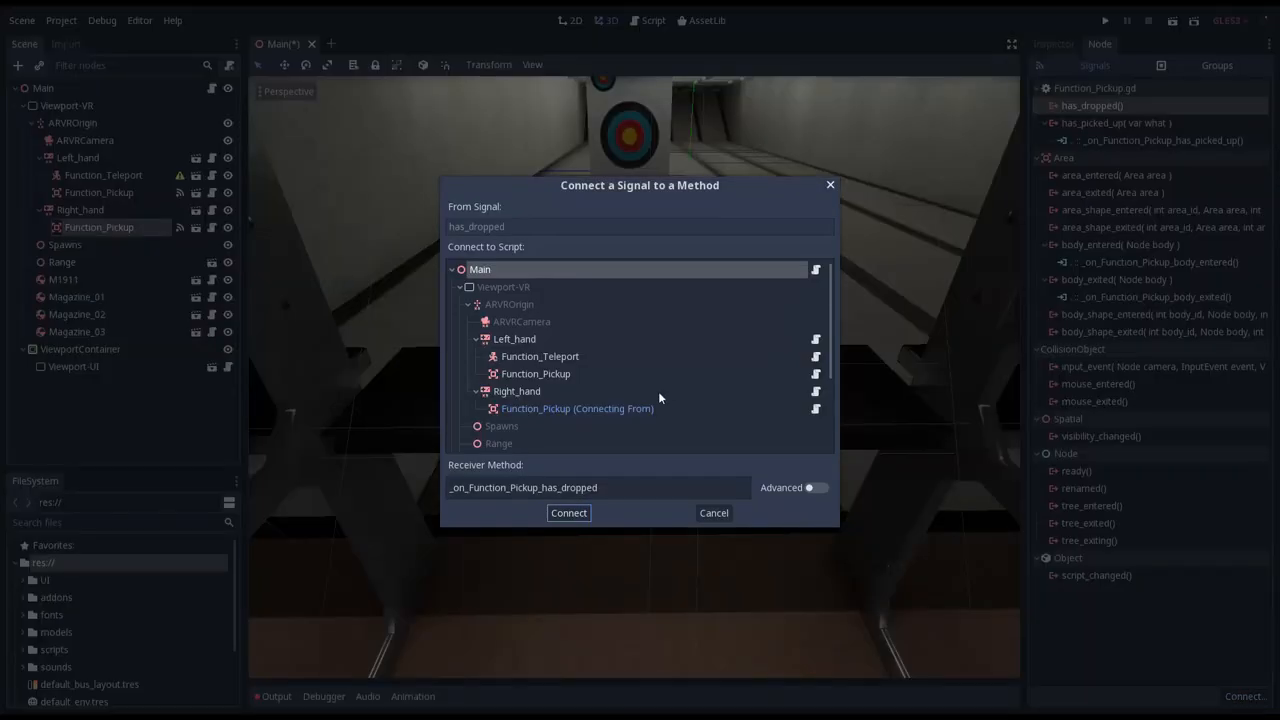
left_click(568, 513)
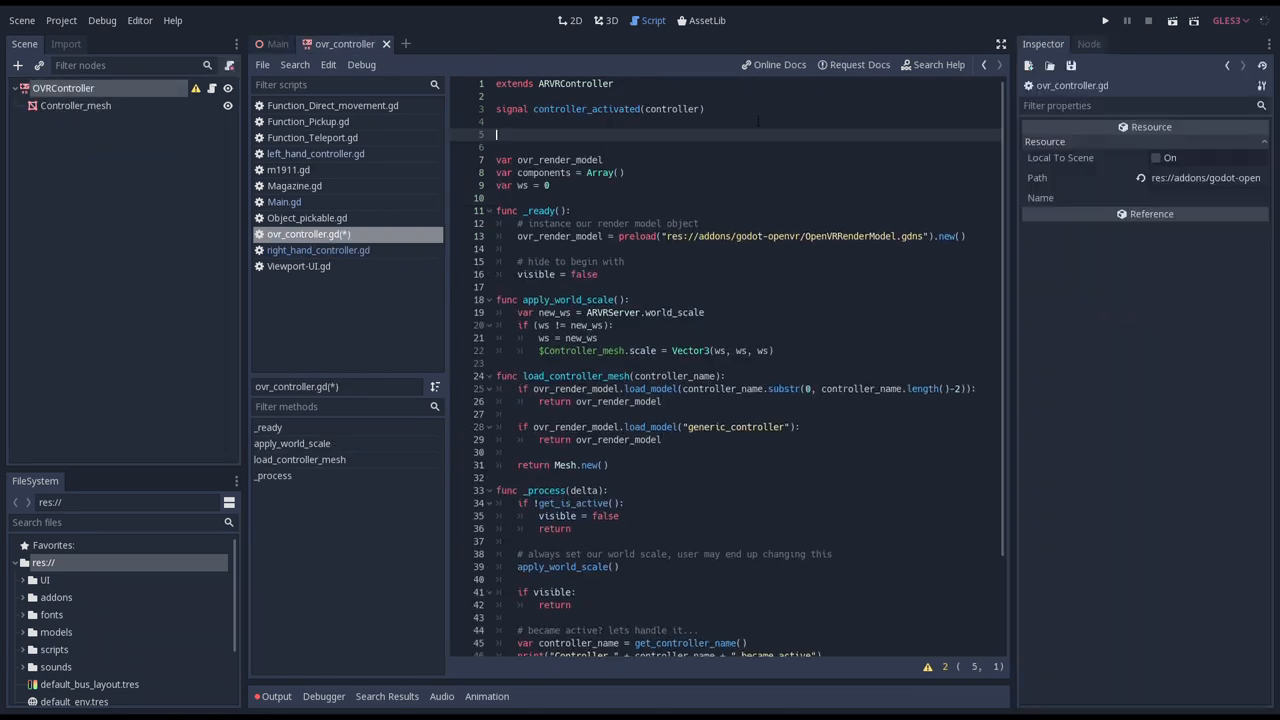
Export show_controller_mesh = true with setget set_show_controller_mesh/get_show_controller_mesh.
type("export var show_control")
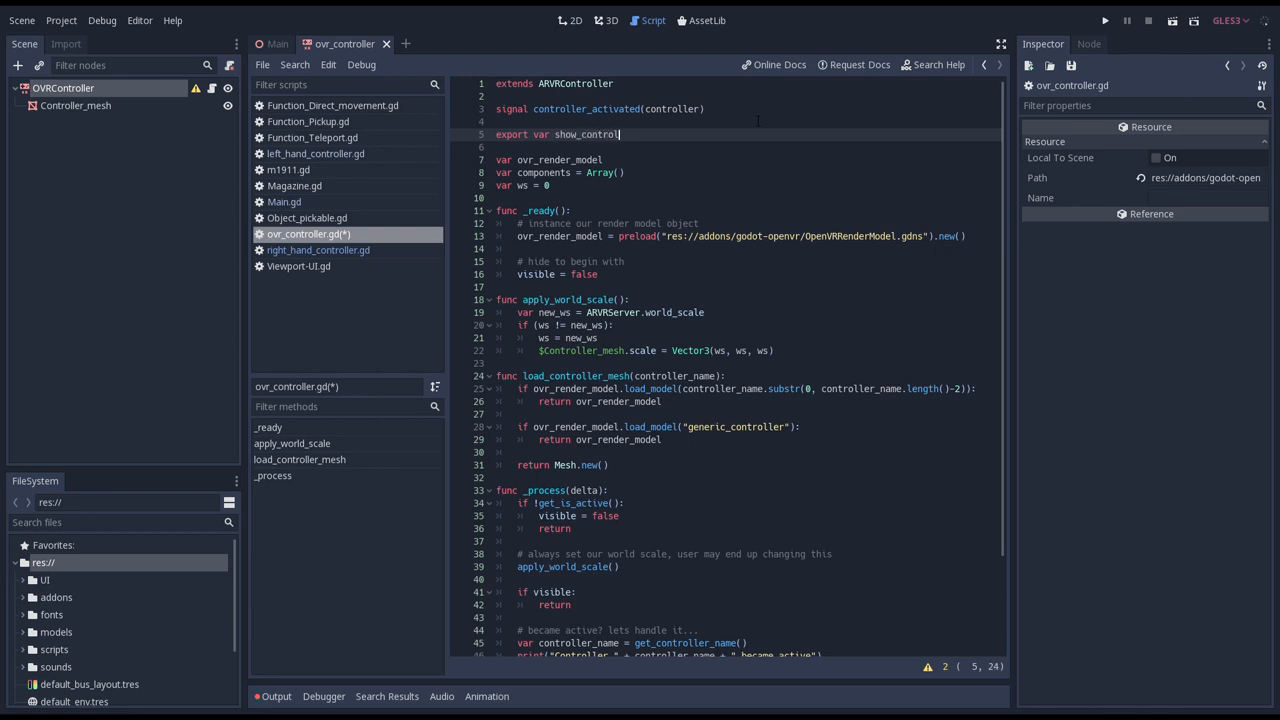
type("_controller_mesh = true setget set_show_controller_mesh, g")
type("func s")
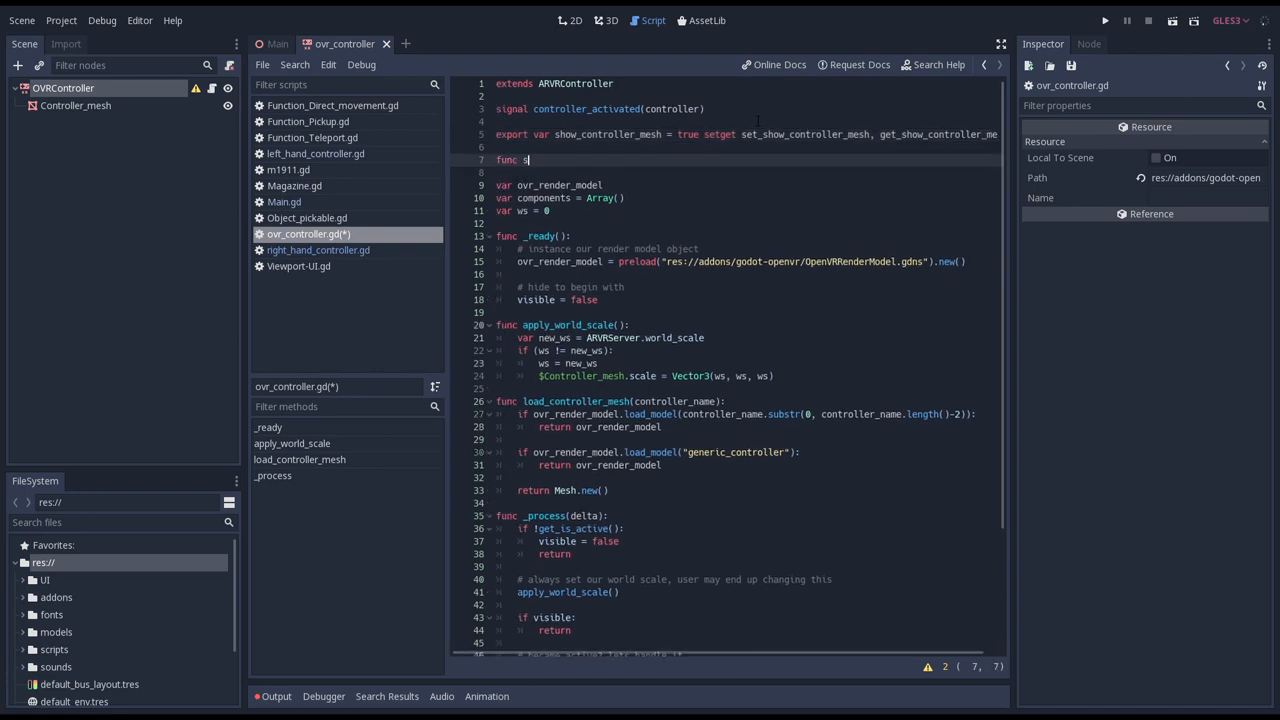
type("et_show_controller_mesh(p_show):")
type("show_controller_mesh = p_show")
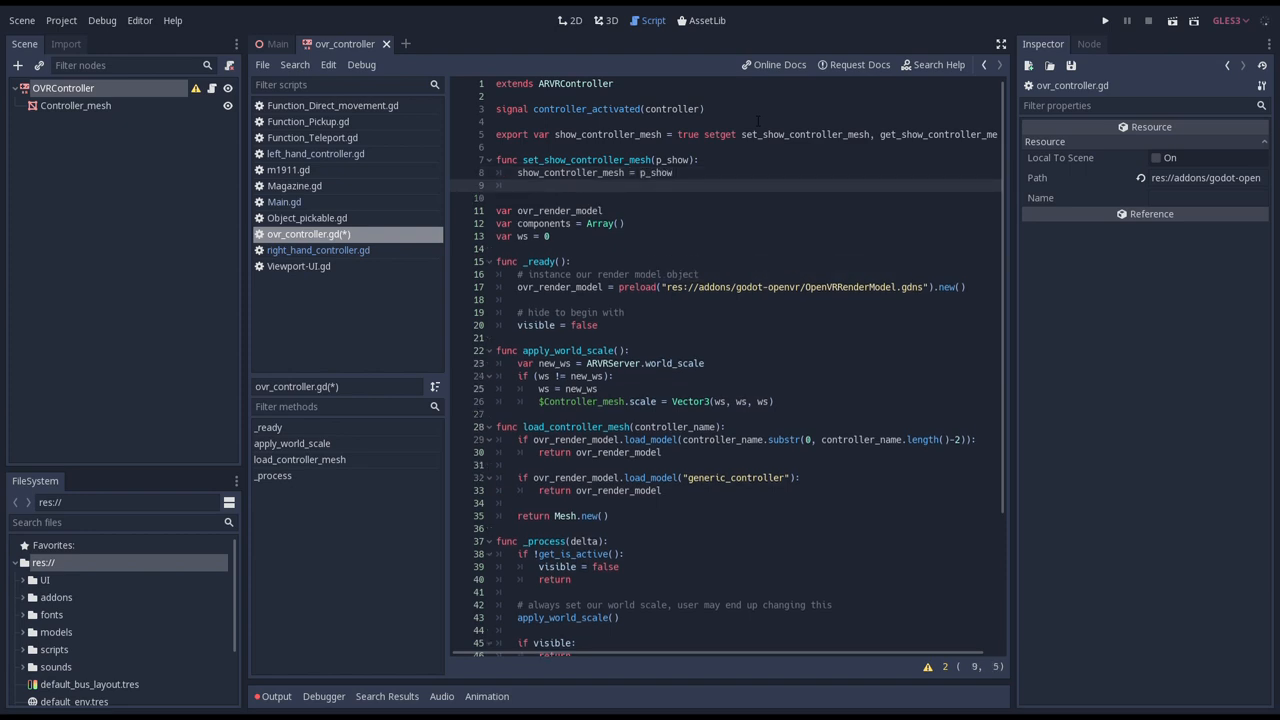
Write the setter toggling $Controller_mesh.visible and the matching getter.
type("if $Controller_mesh:")
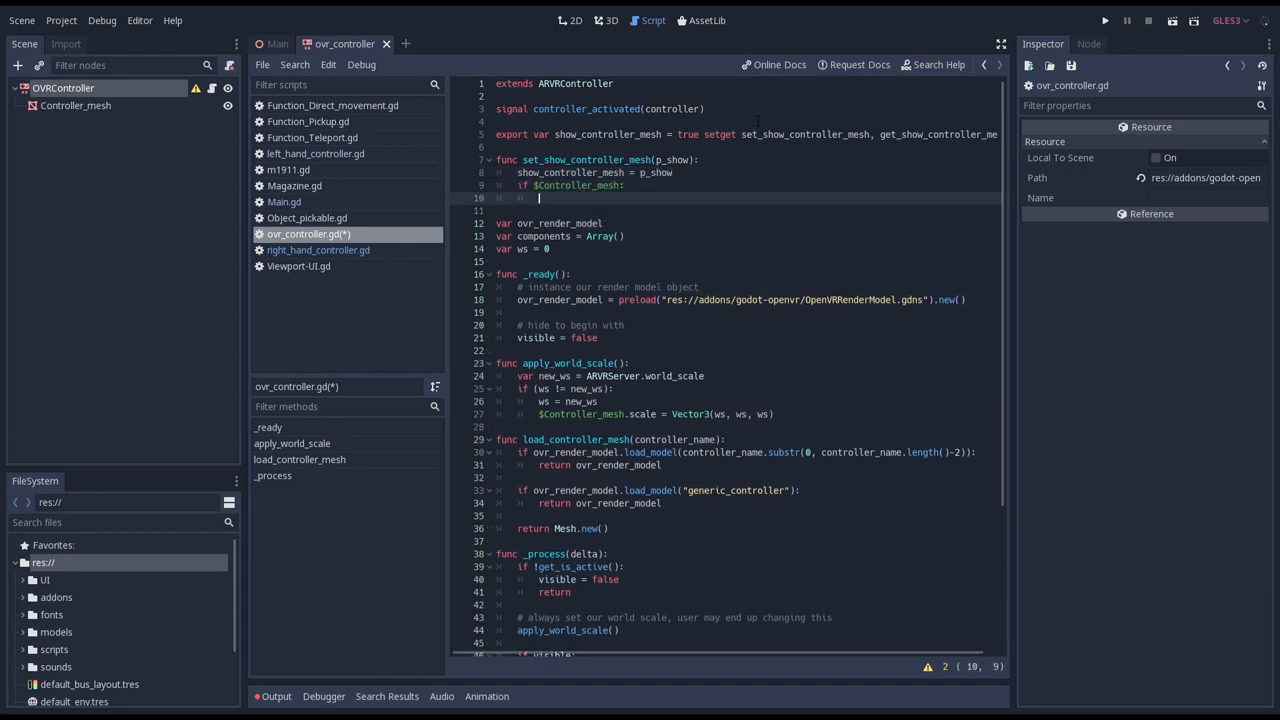
type("$Controller_mesh.visible = p_show")
type("func")
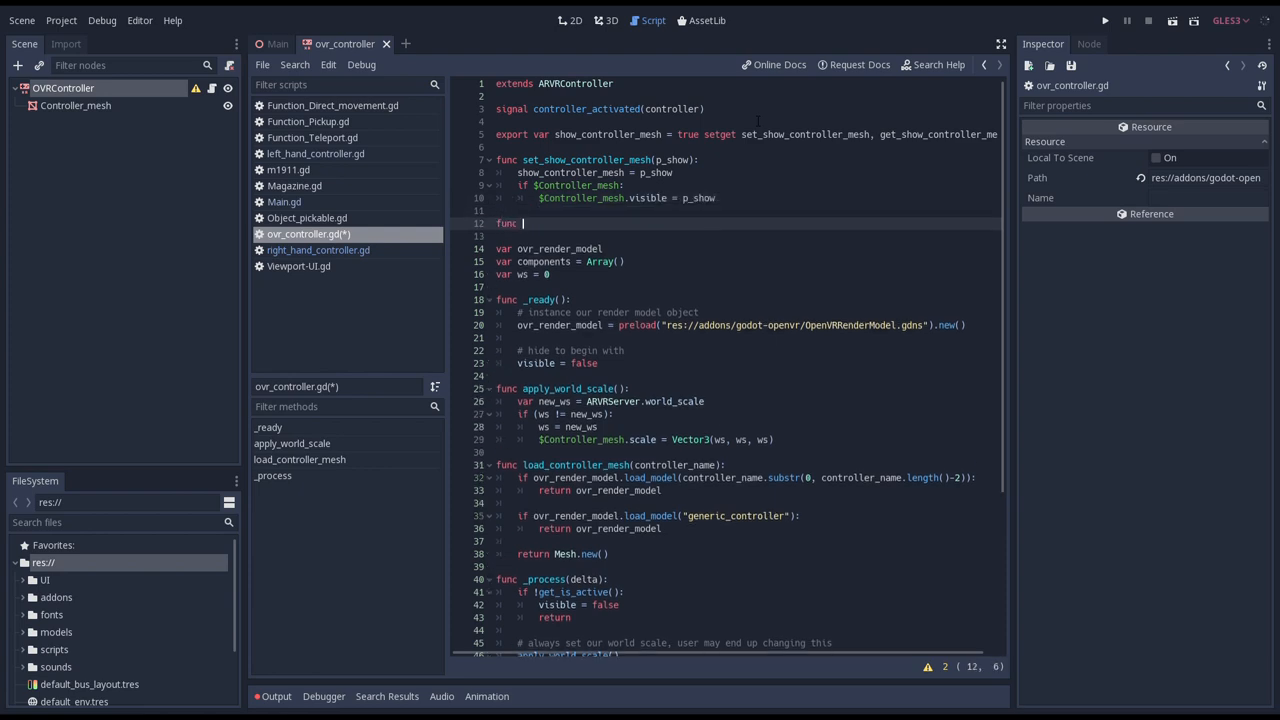
type("get_show_controller_mesh():")
type("$Controller_mesh.visible")
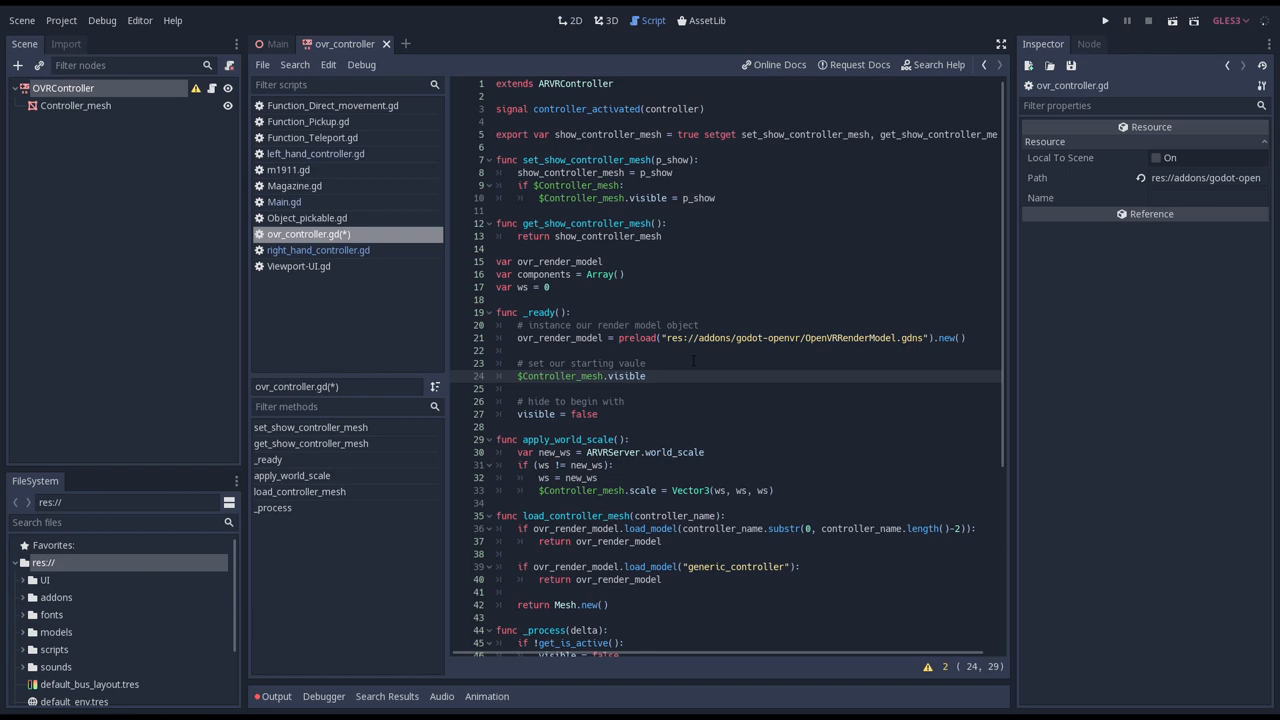
left_click(315, 153)
type("self.")
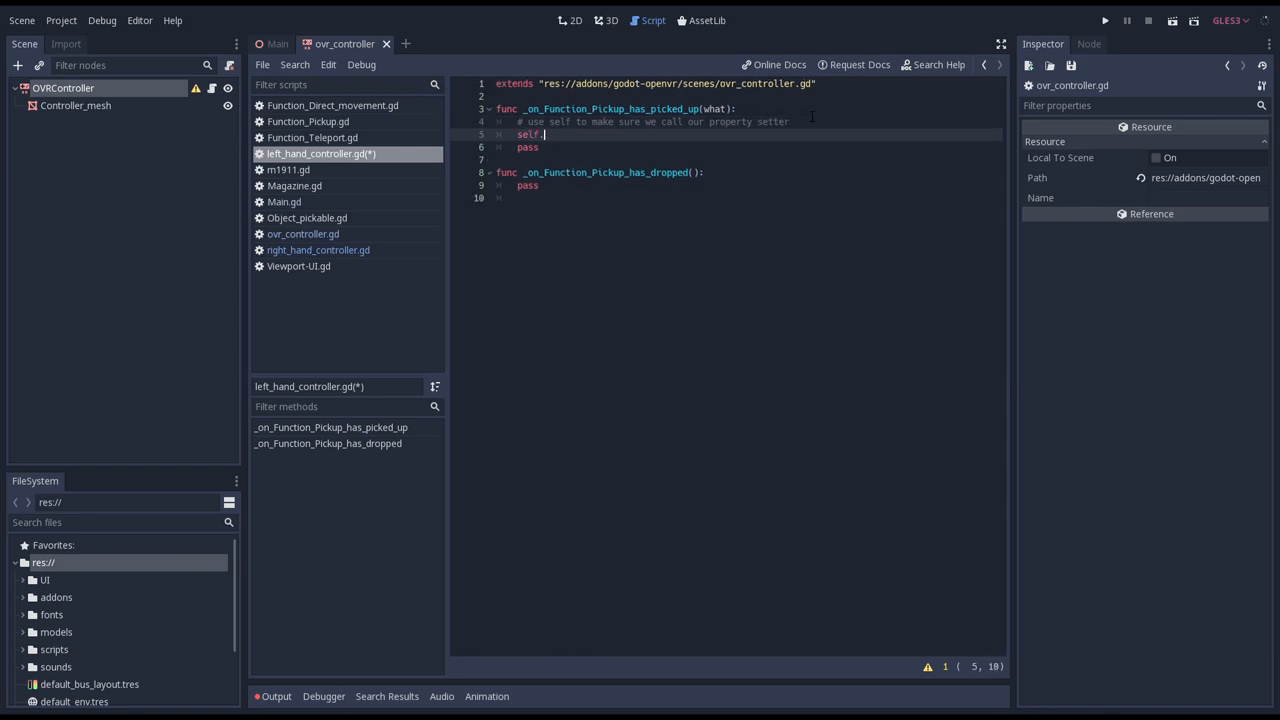
Set self.show_controller_mesh = false on pickup and true on drop, then switch to the M1911 scene.
type("show_controller_mesh = false")
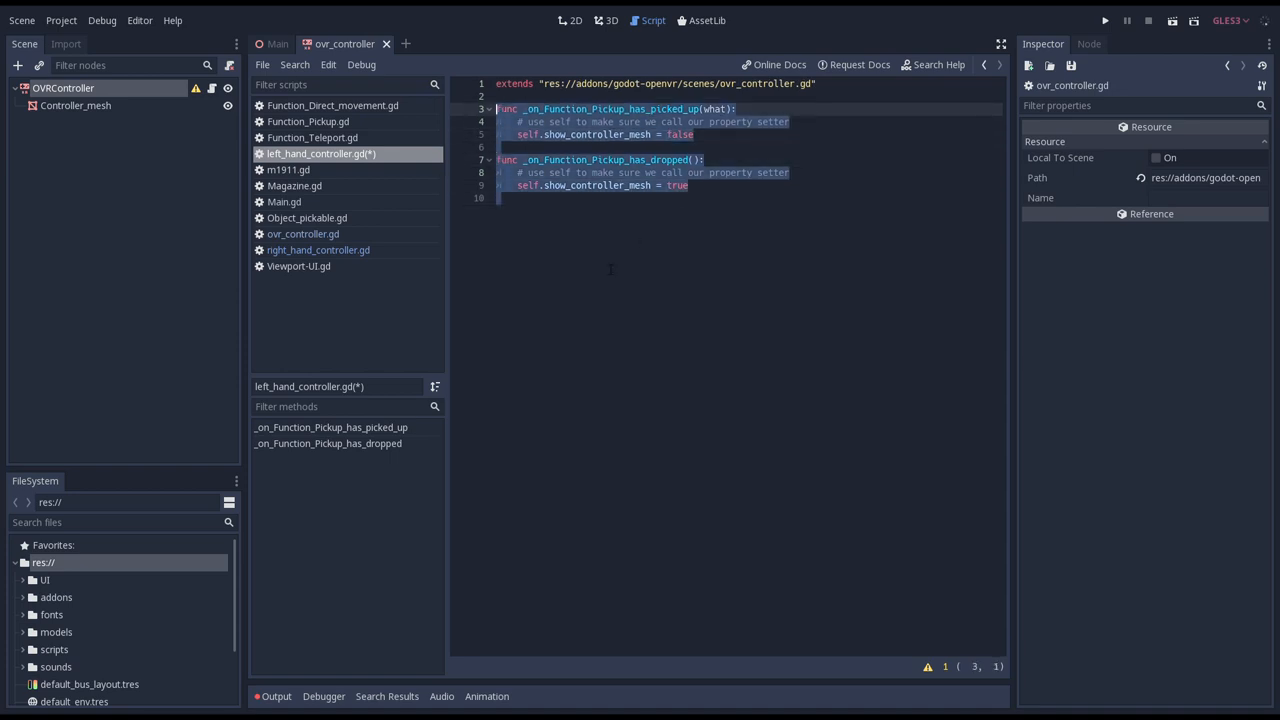
left_click(1104, 20)
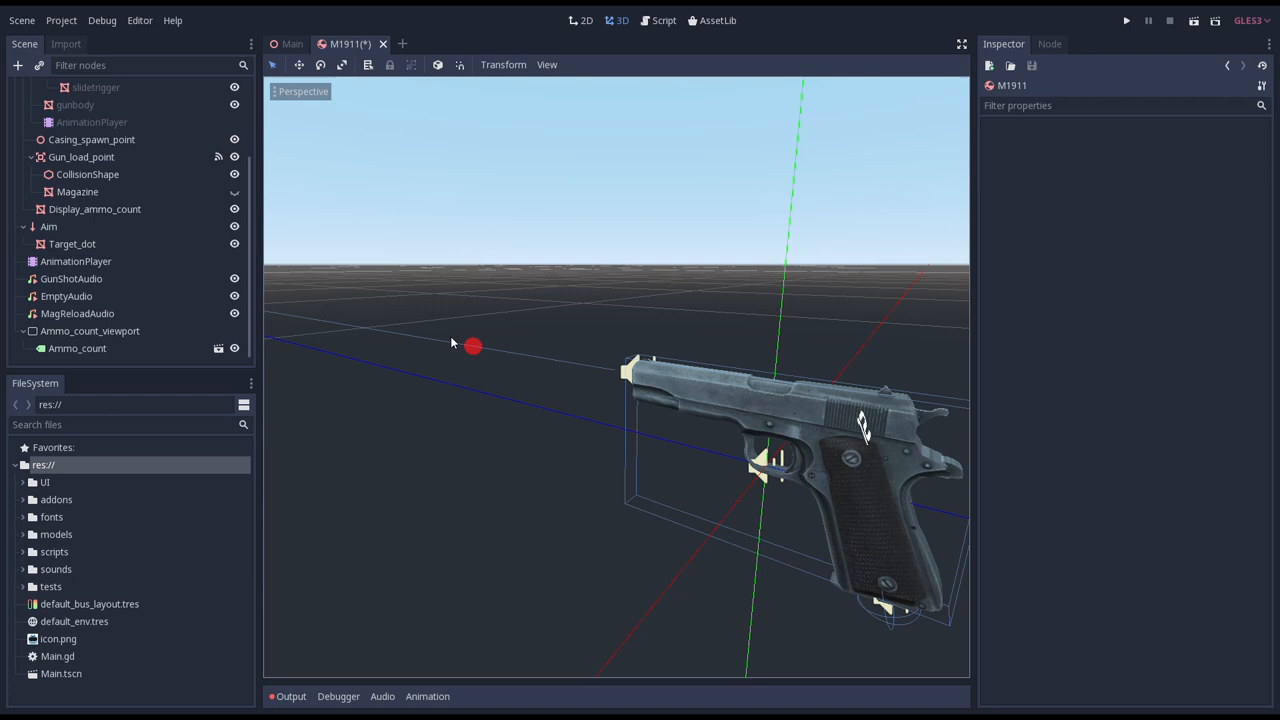
mouse_move(590, 371)
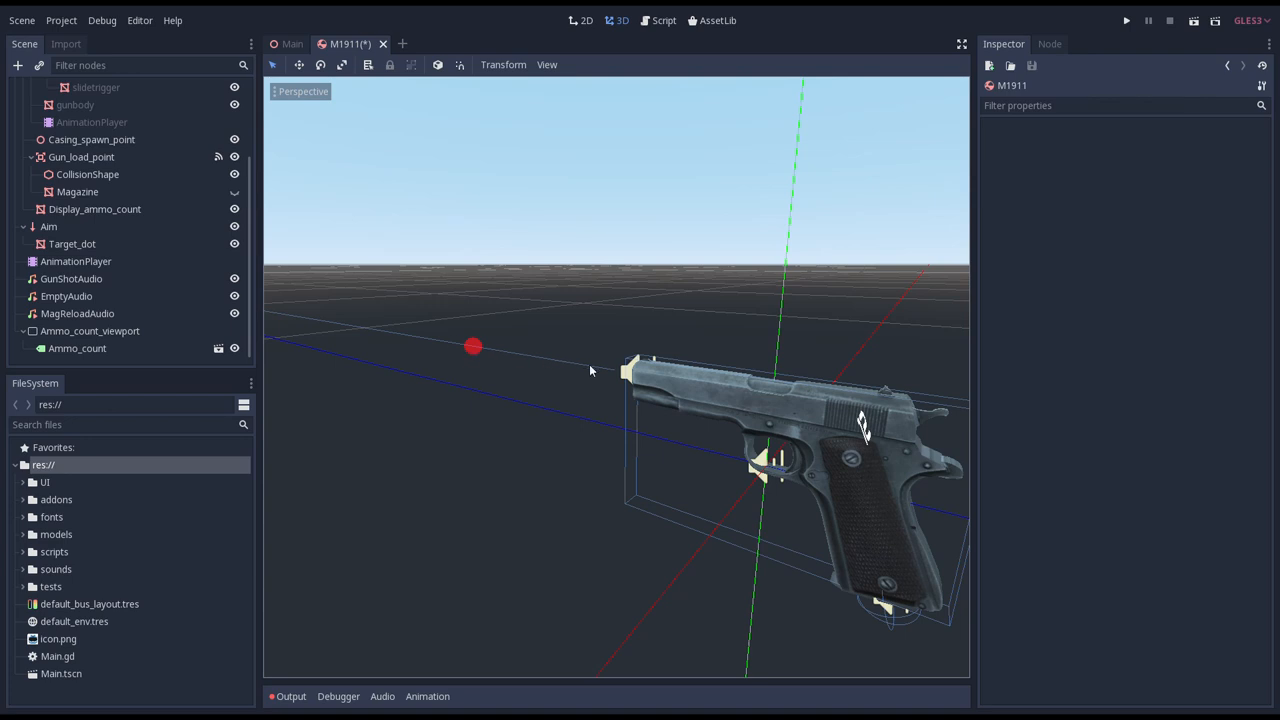
mouse_move(403, 338)
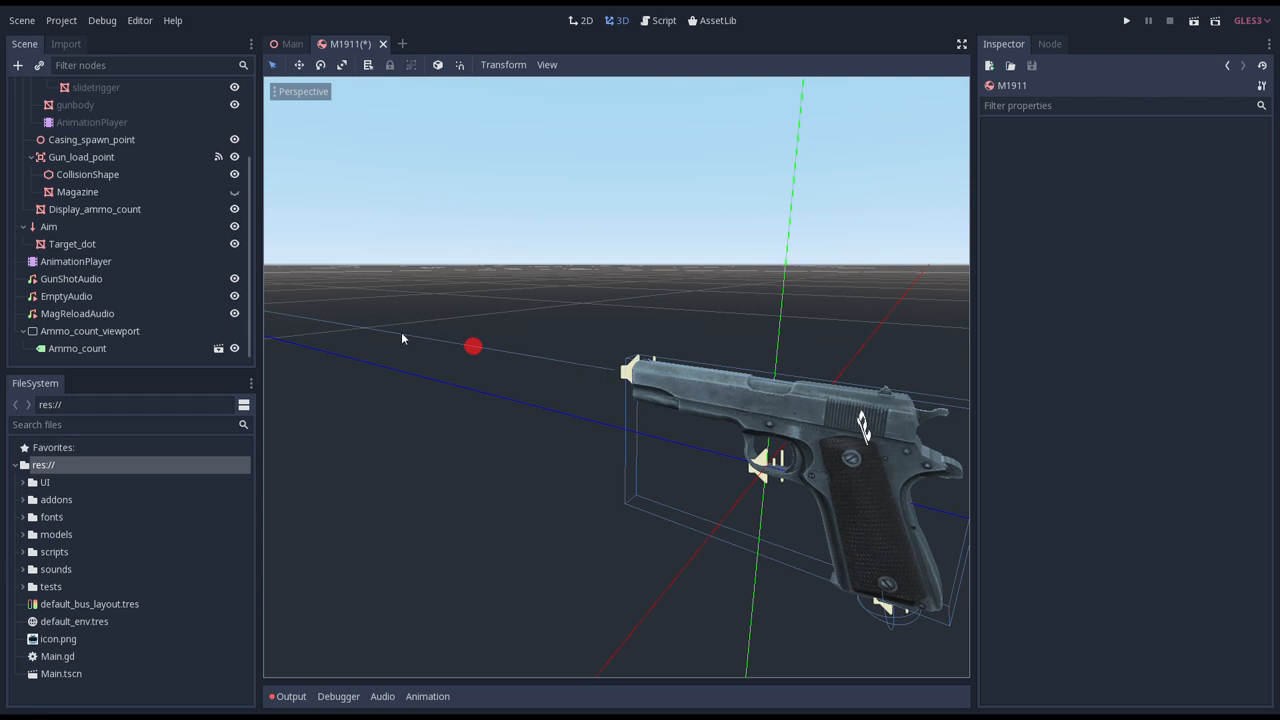
mouse_move(320, 312)
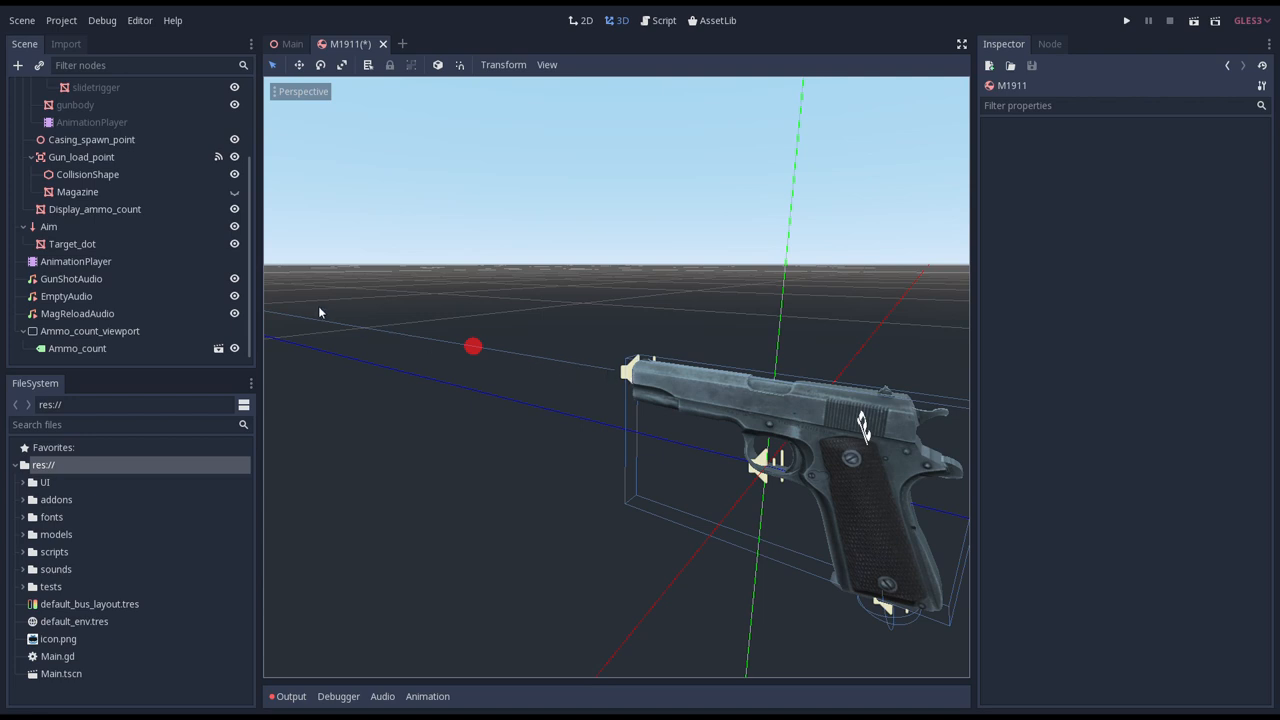
mouse_move(690, 357)
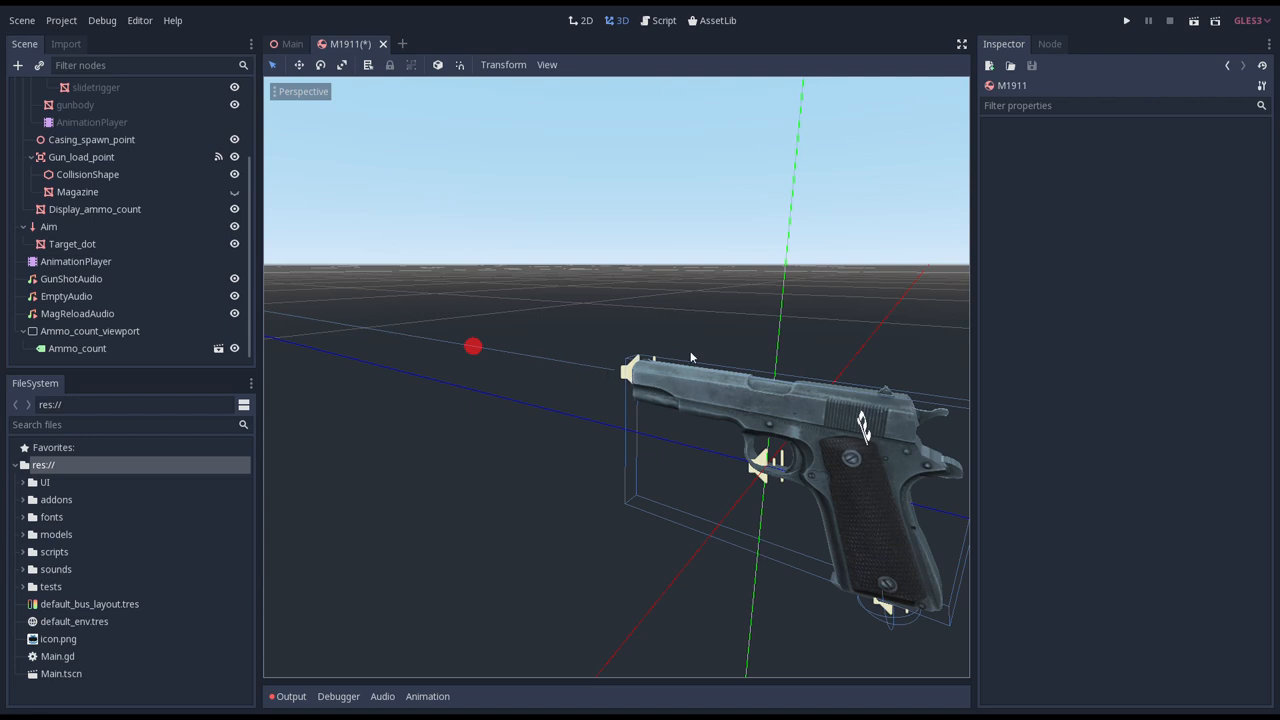
mouse_move(600, 310)
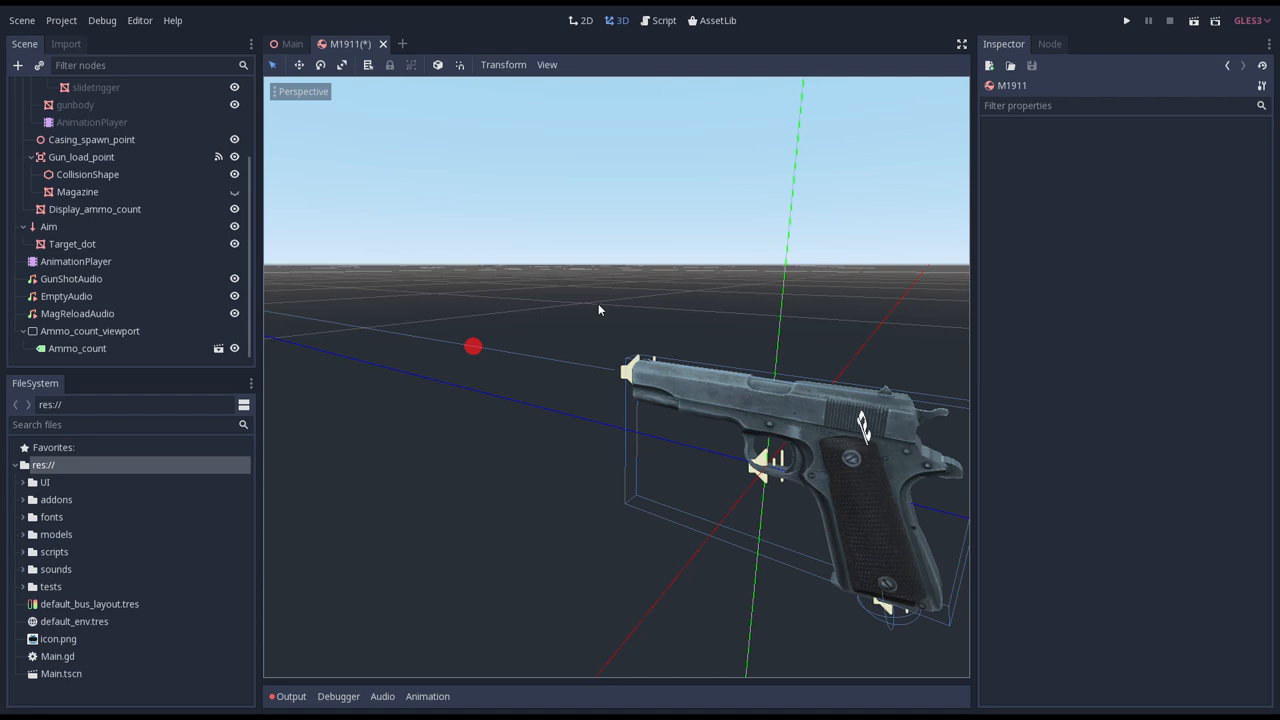
mouse_move(588, 306)
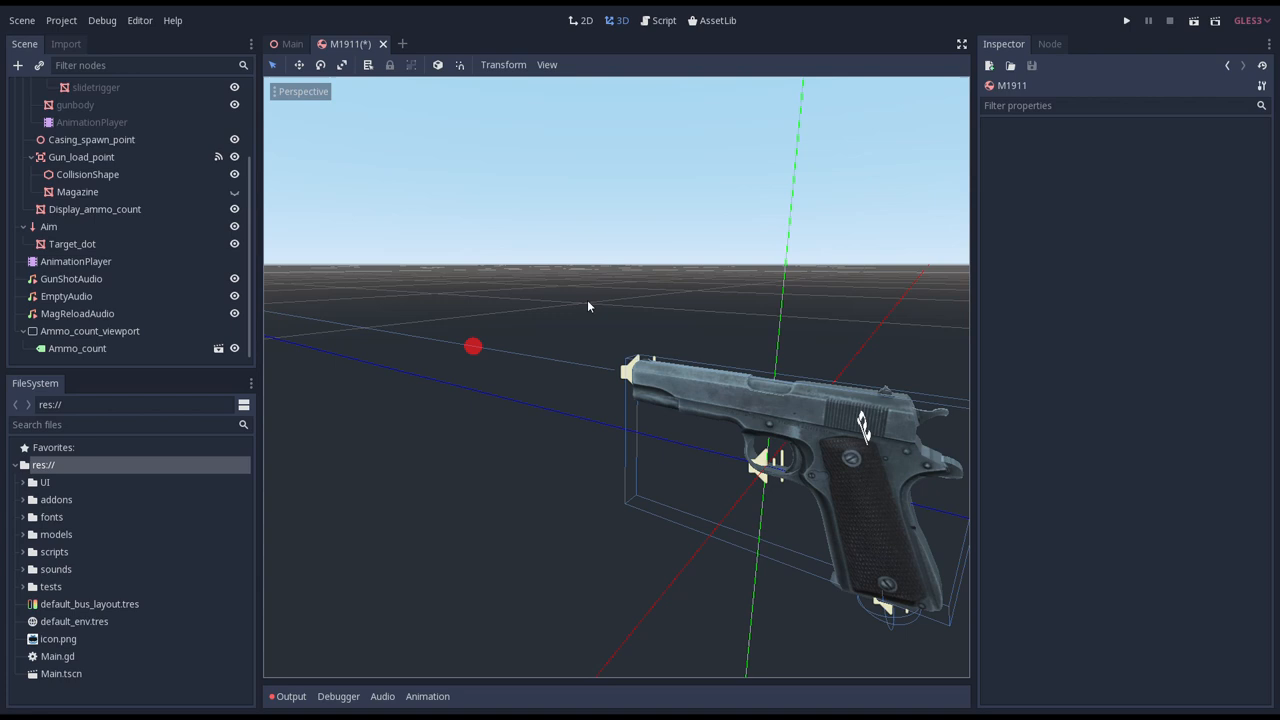
mouse_move(727, 416)
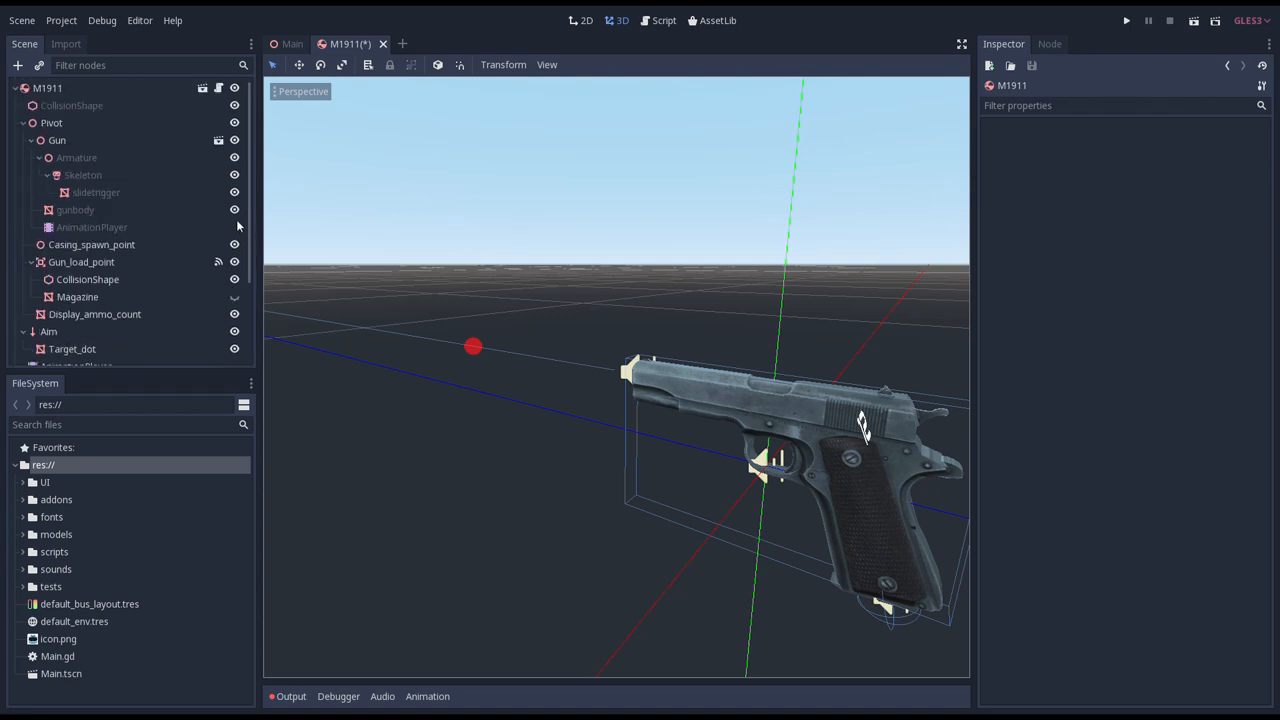
Add a Spatial node to the pistol scene and rename it Smoke.
left_click(47, 88)
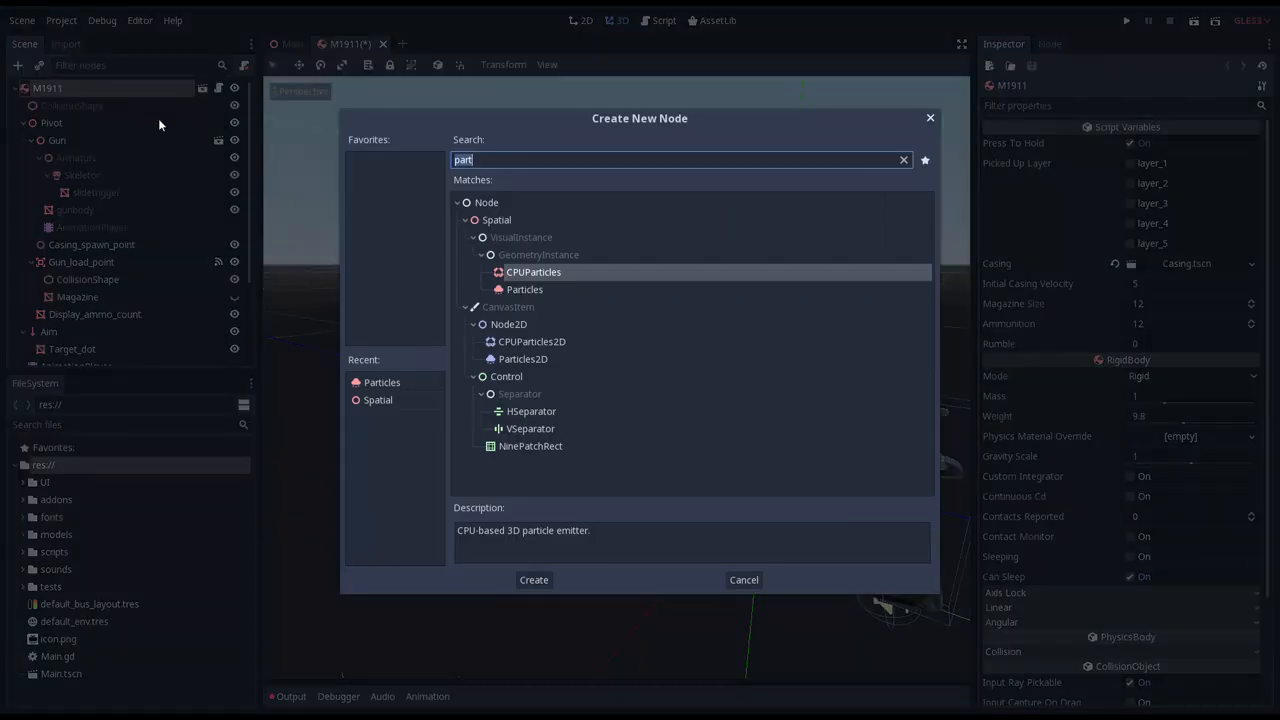
type("sp")
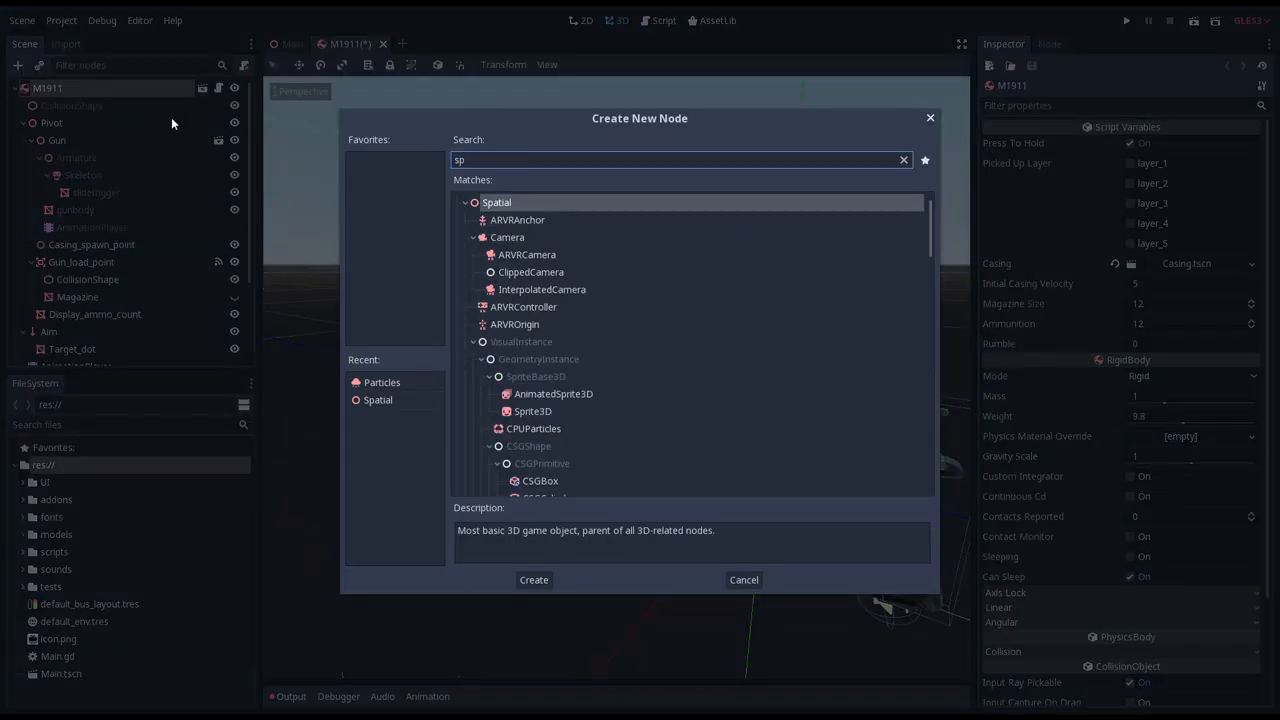
left_click(533, 580)
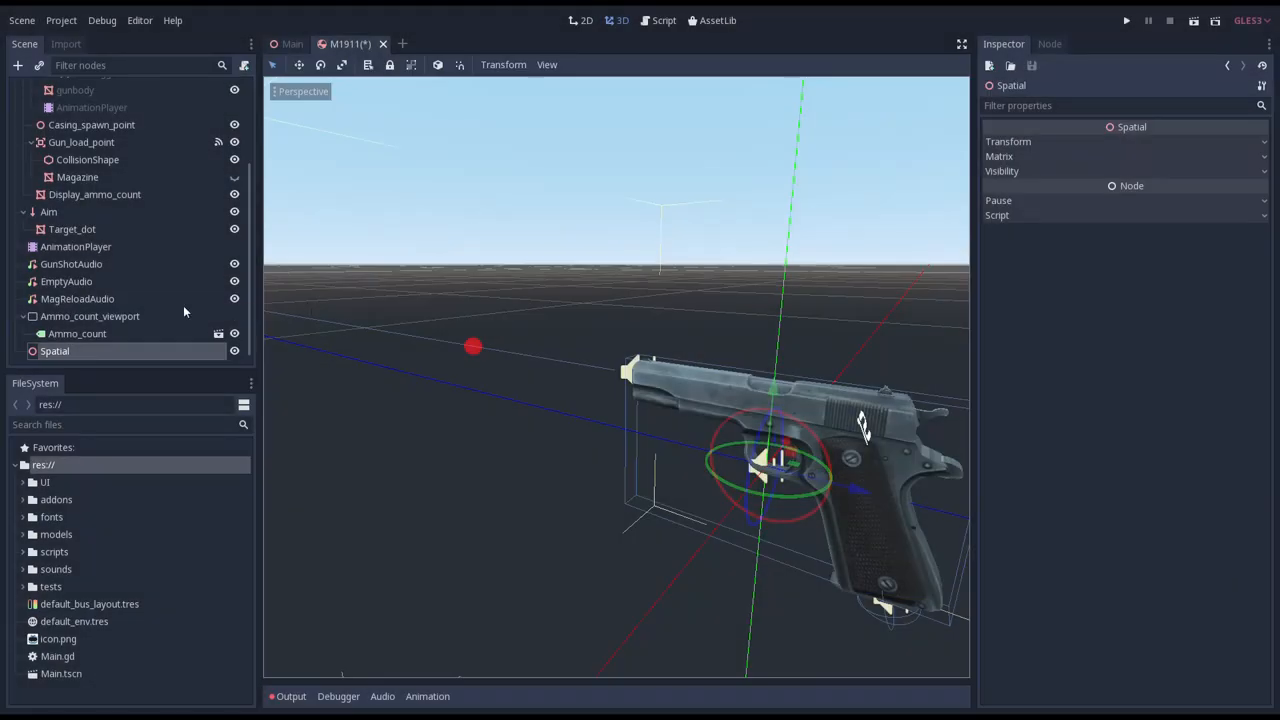
type("Smoke")
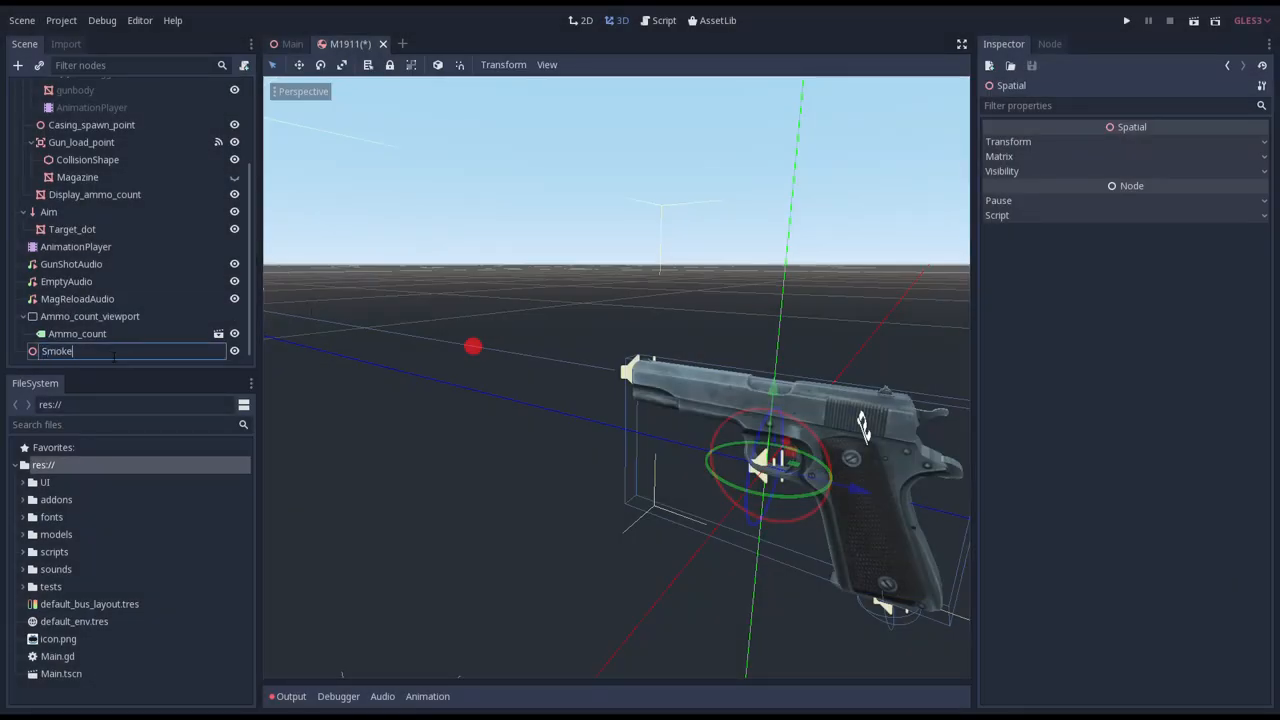
key("Return")
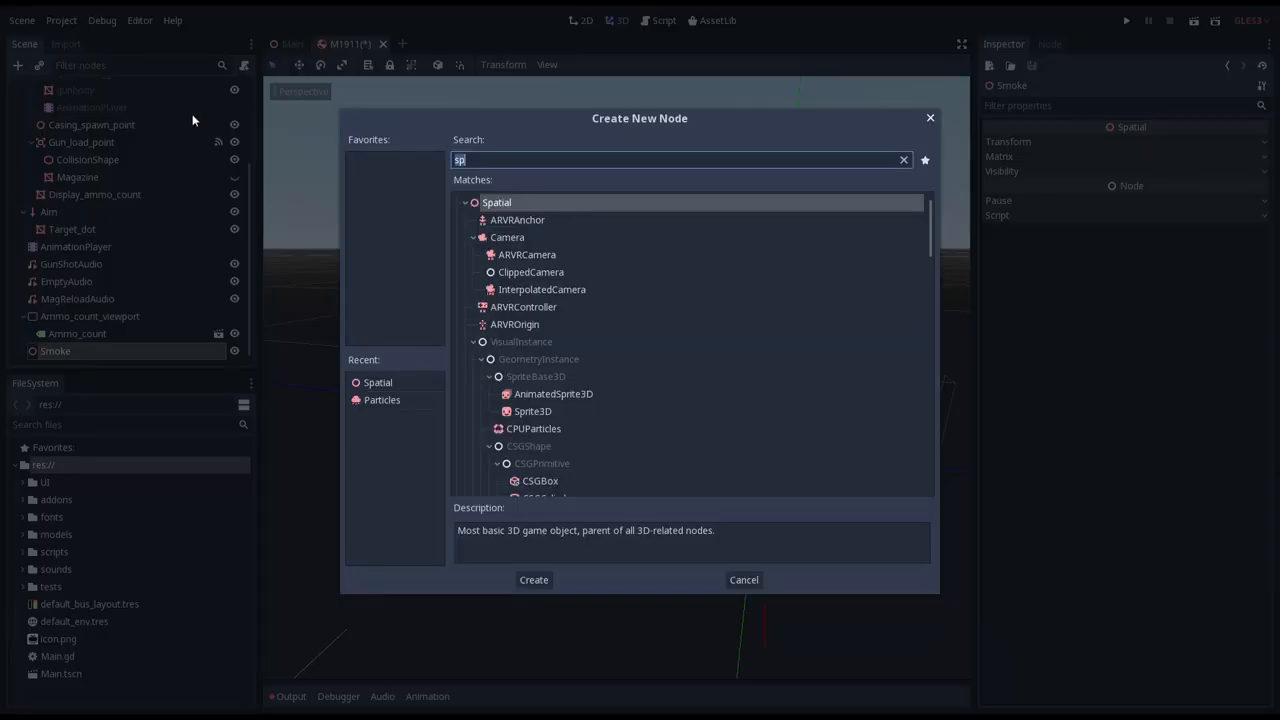
Add a 3D Particles emitter node as a child of Smoke.
type("parti")
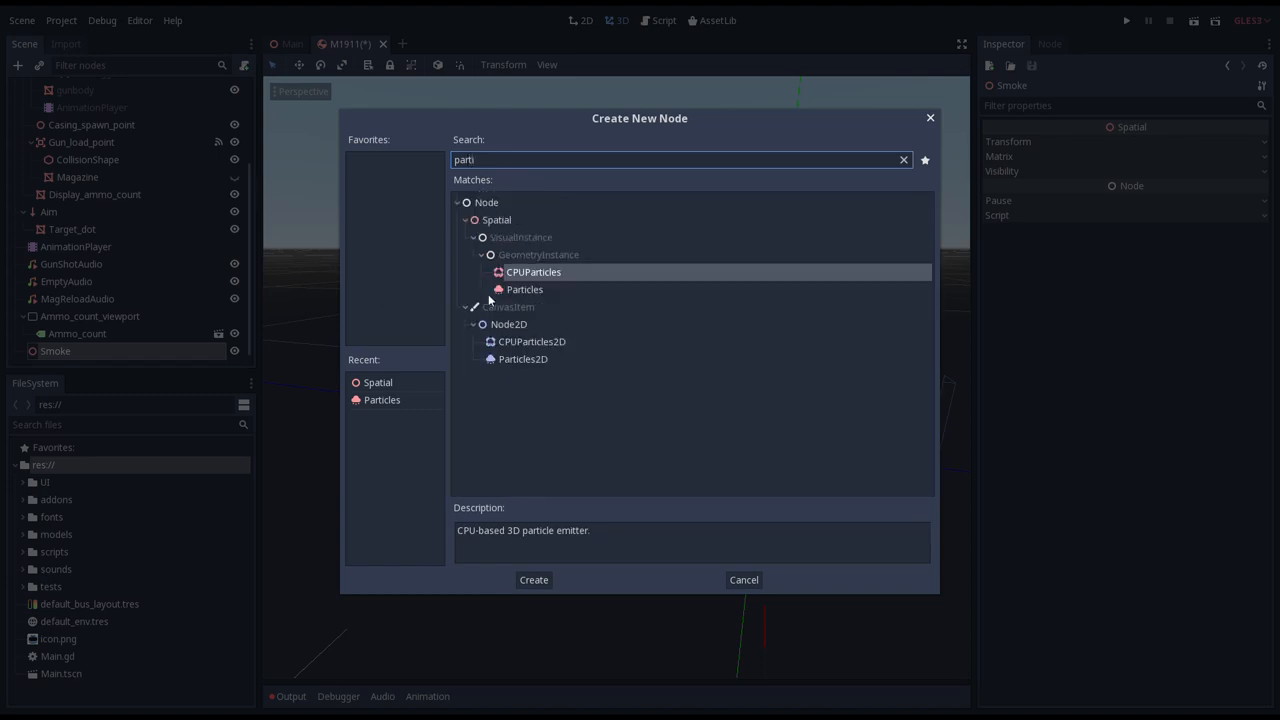
mouse_move(533, 272)
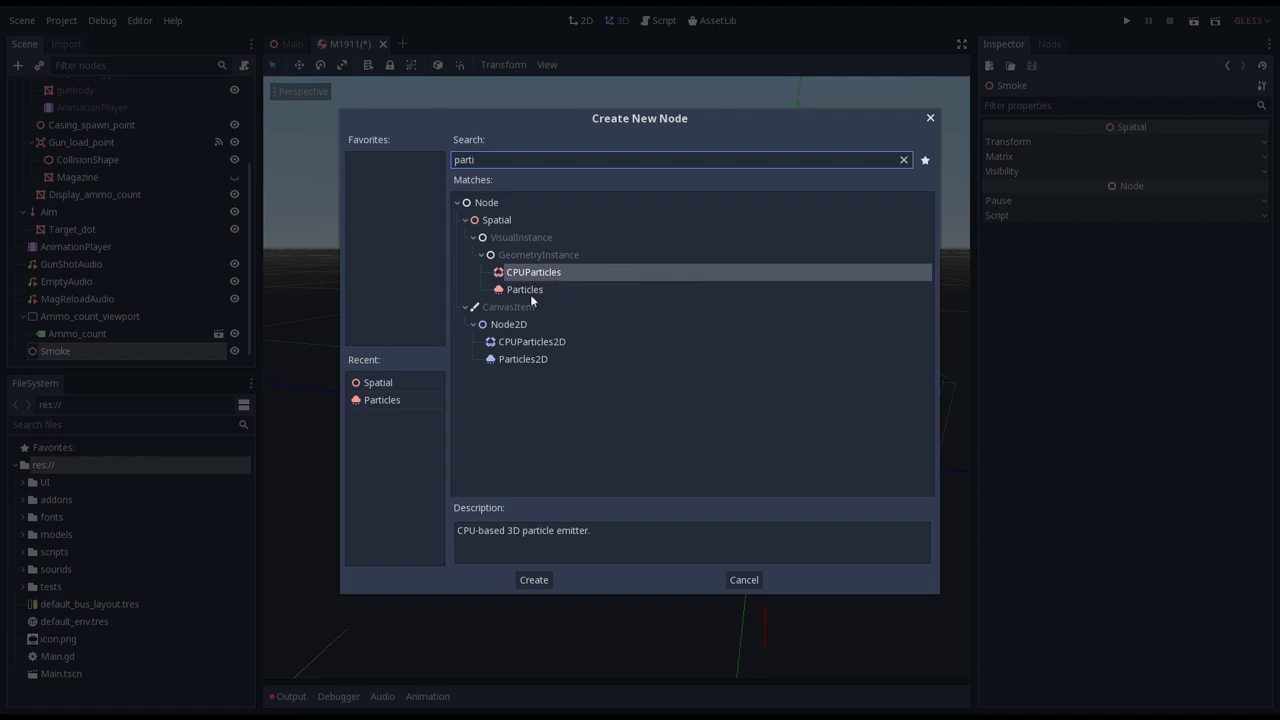
mouse_move(525, 289)
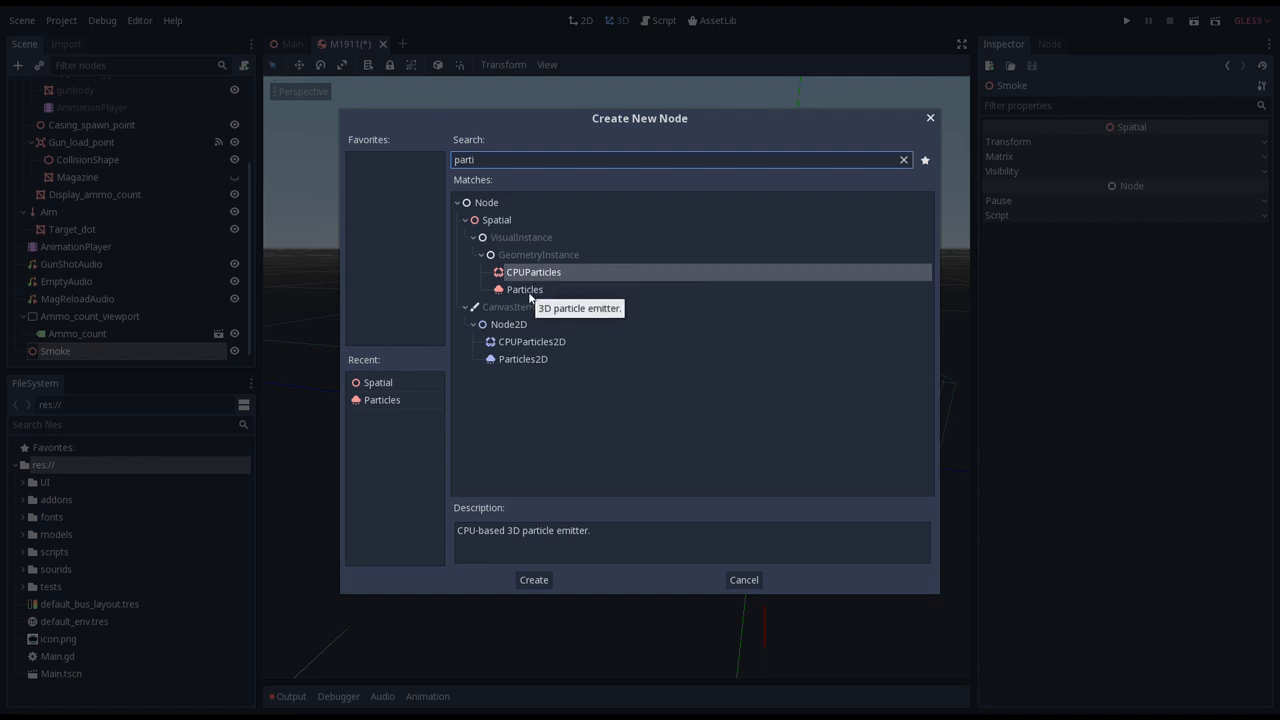
left_click(525, 289)
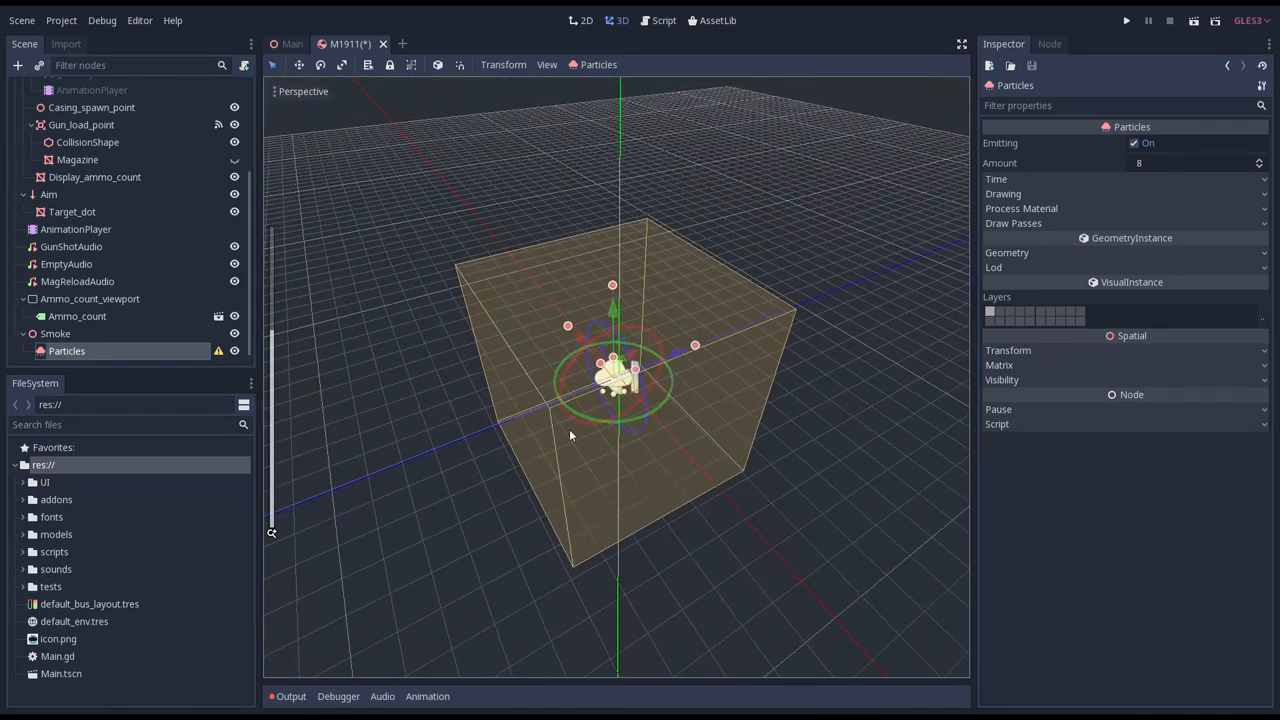
mouse_move(630, 340)
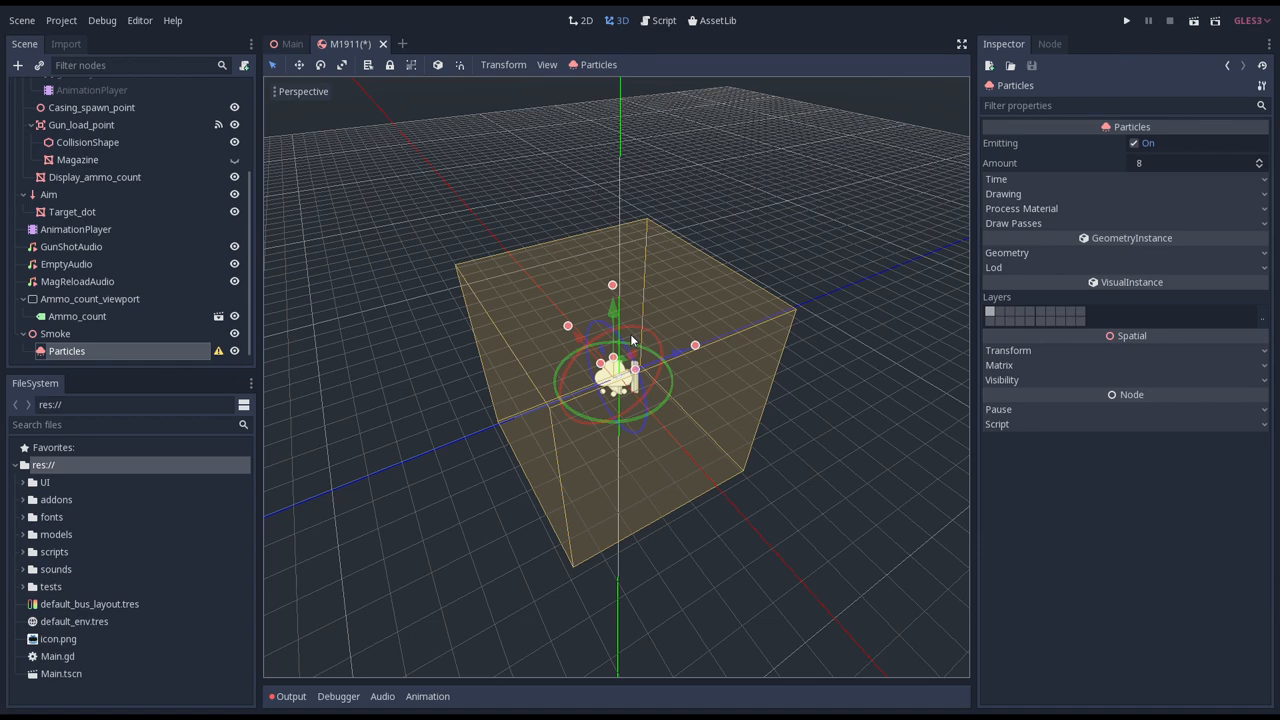
mouse_move(549, 451)
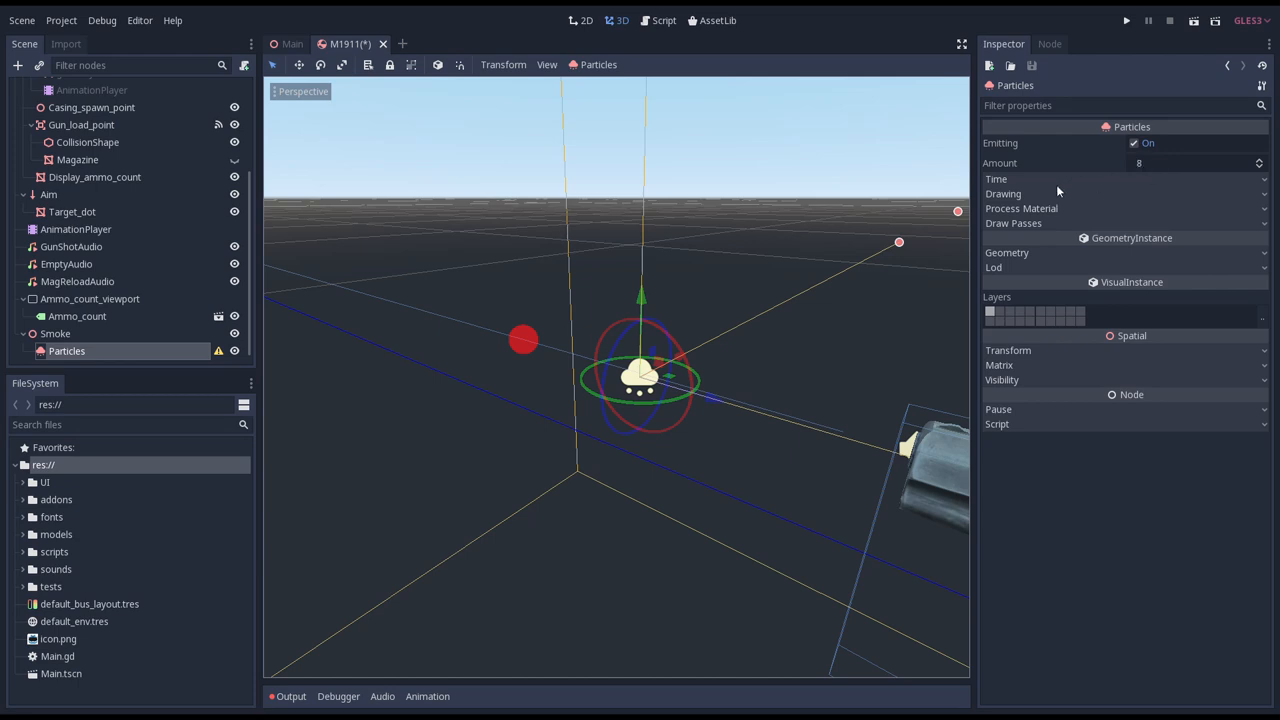
mouse_move(1015, 183)
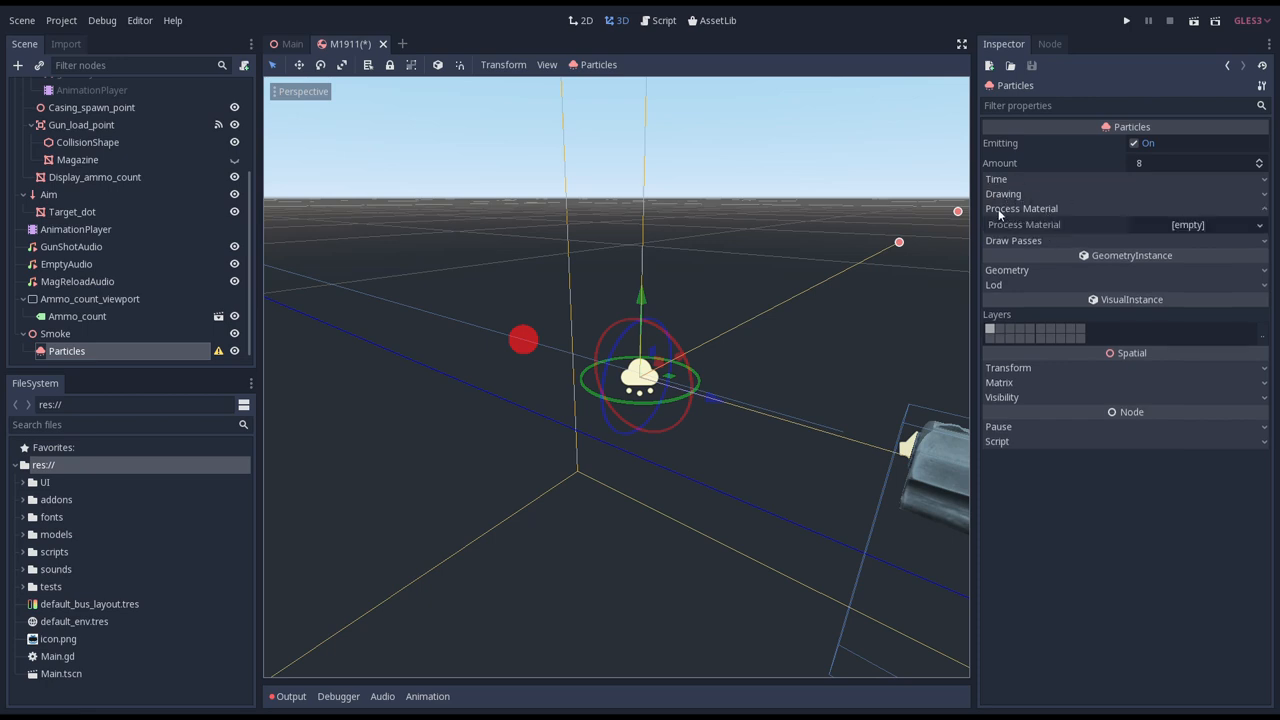
mouse_move(1020, 214)
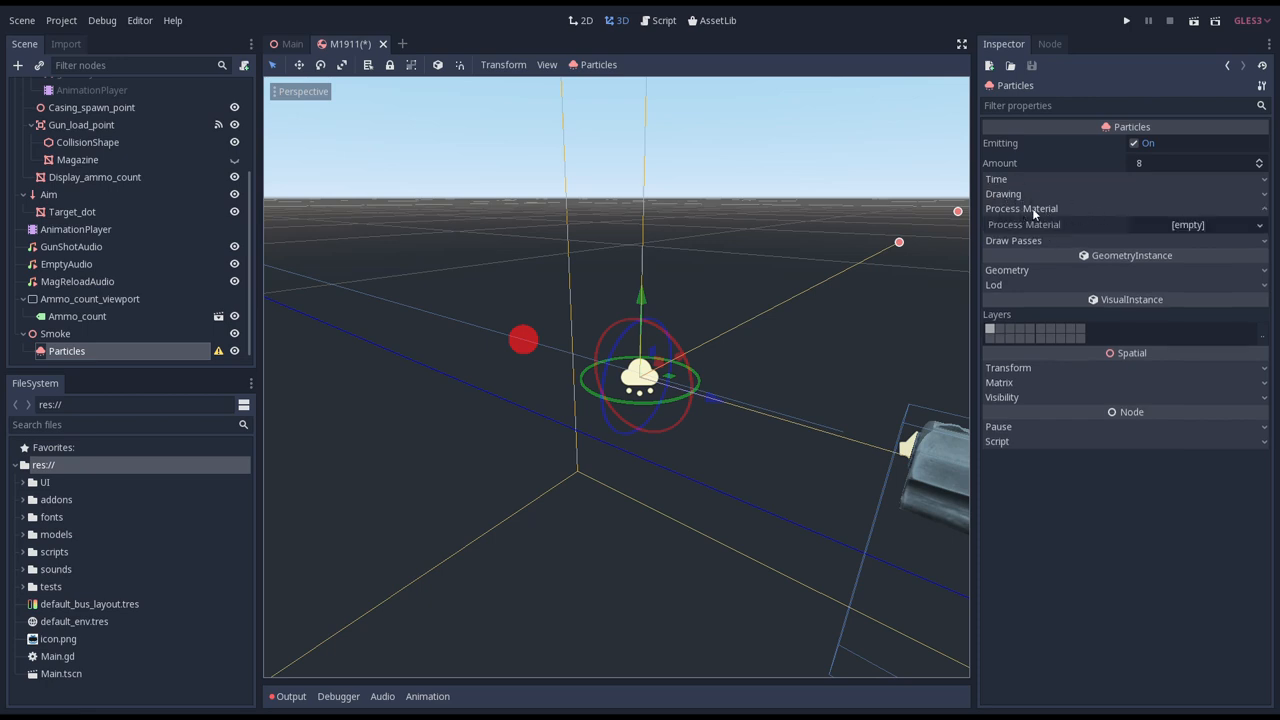
Assign a new ParticlesMaterial as the Particles node's process material.
left_click(1185, 224)
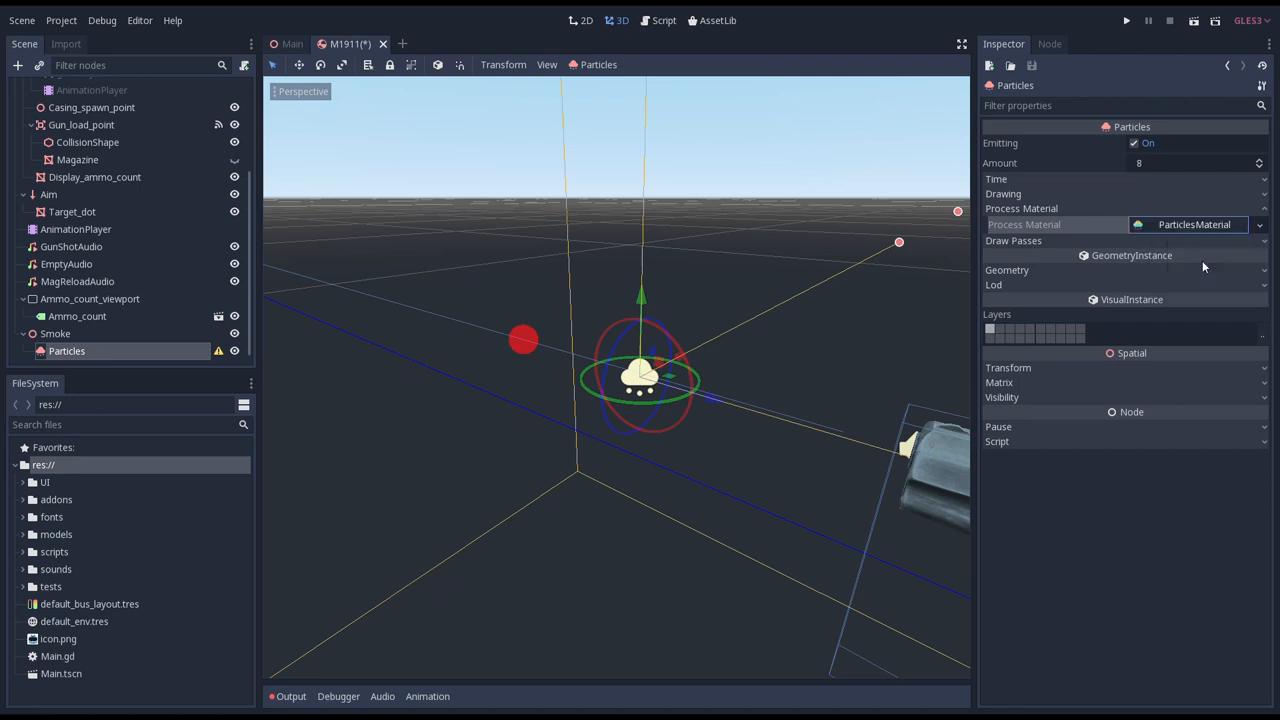
mouse_move(1203, 266)
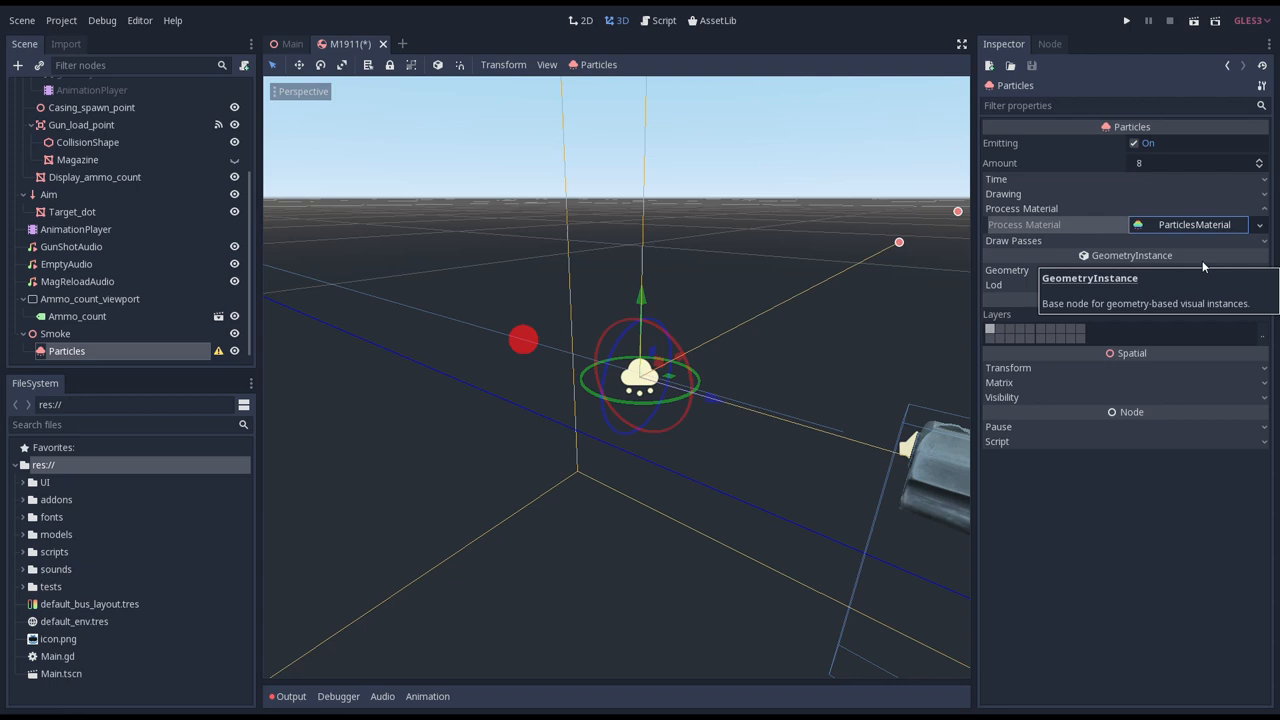
mouse_move(913, 395)
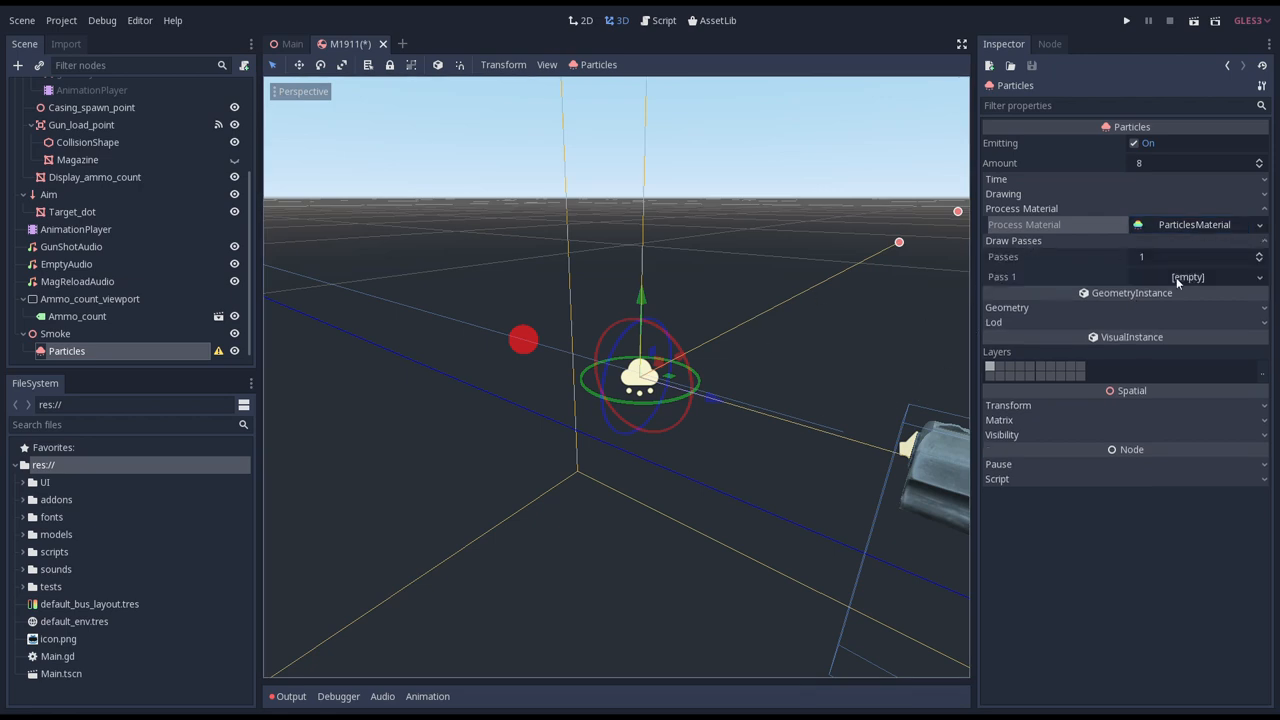
mouse_move(1086, 245)
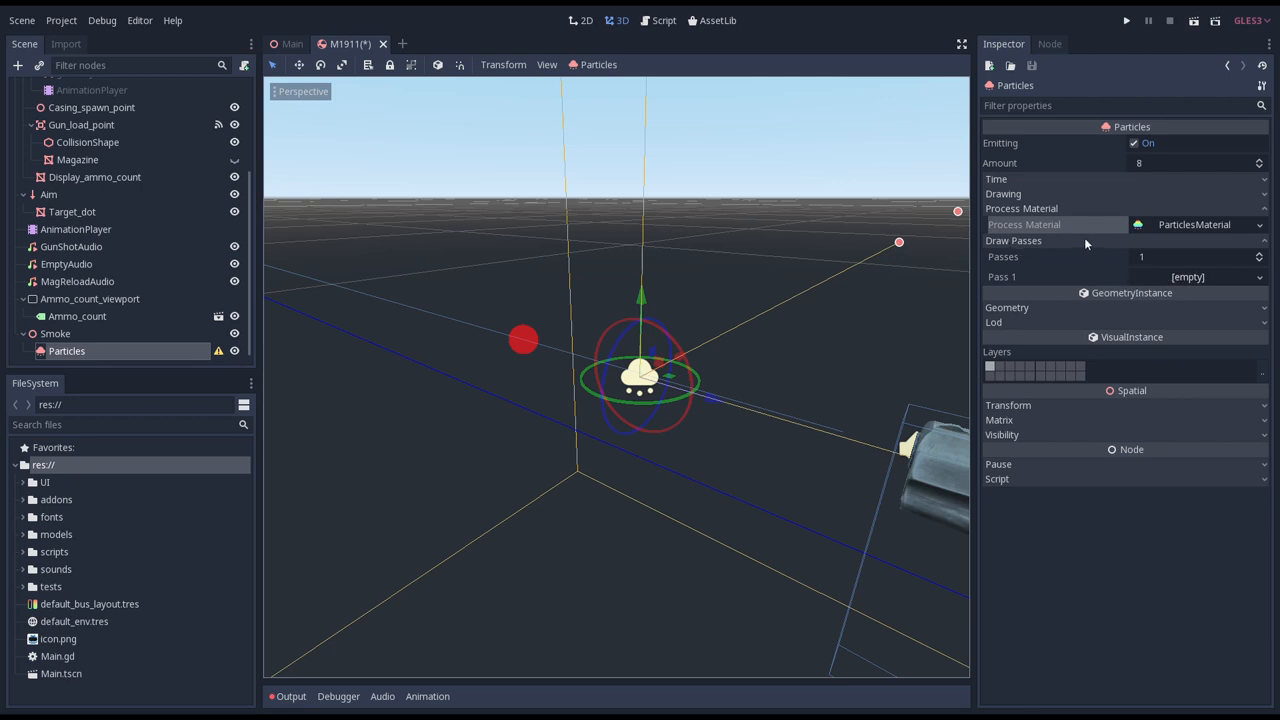
mouse_move(1199, 285)
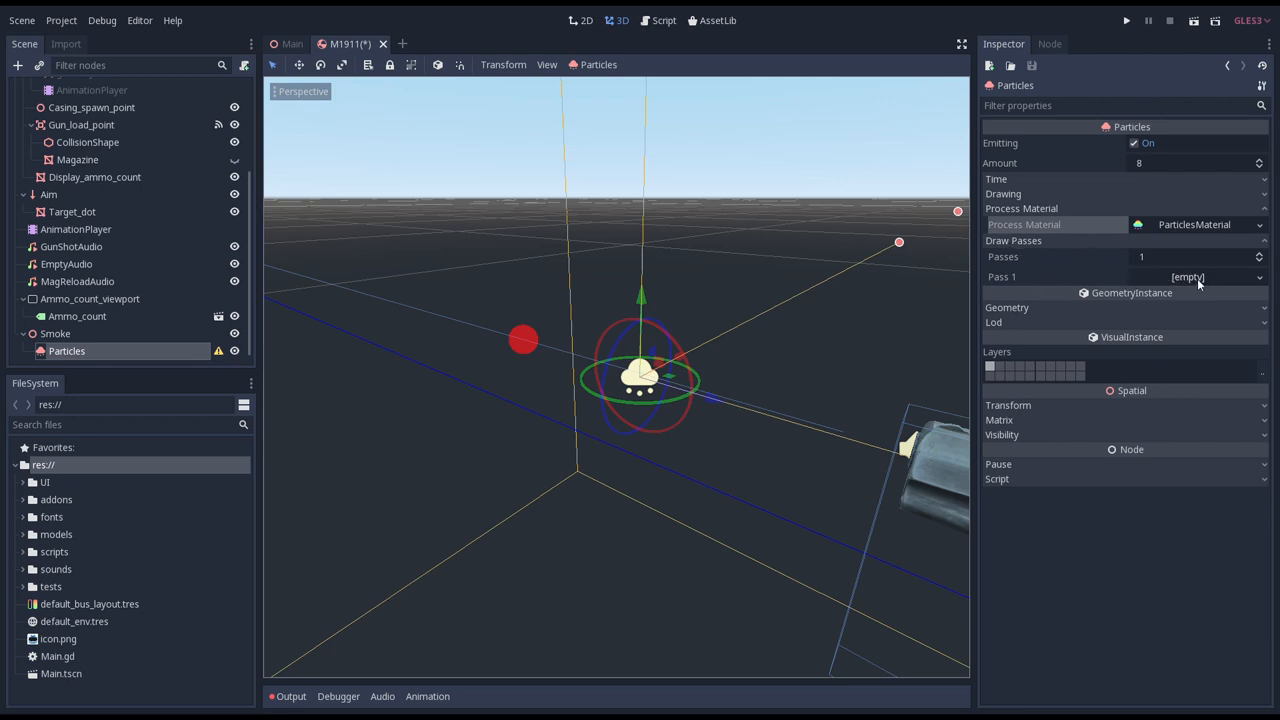
Give draw pass 1 a new QuadMesh sized 0.01 by 0.01.
left_click(1258, 277)
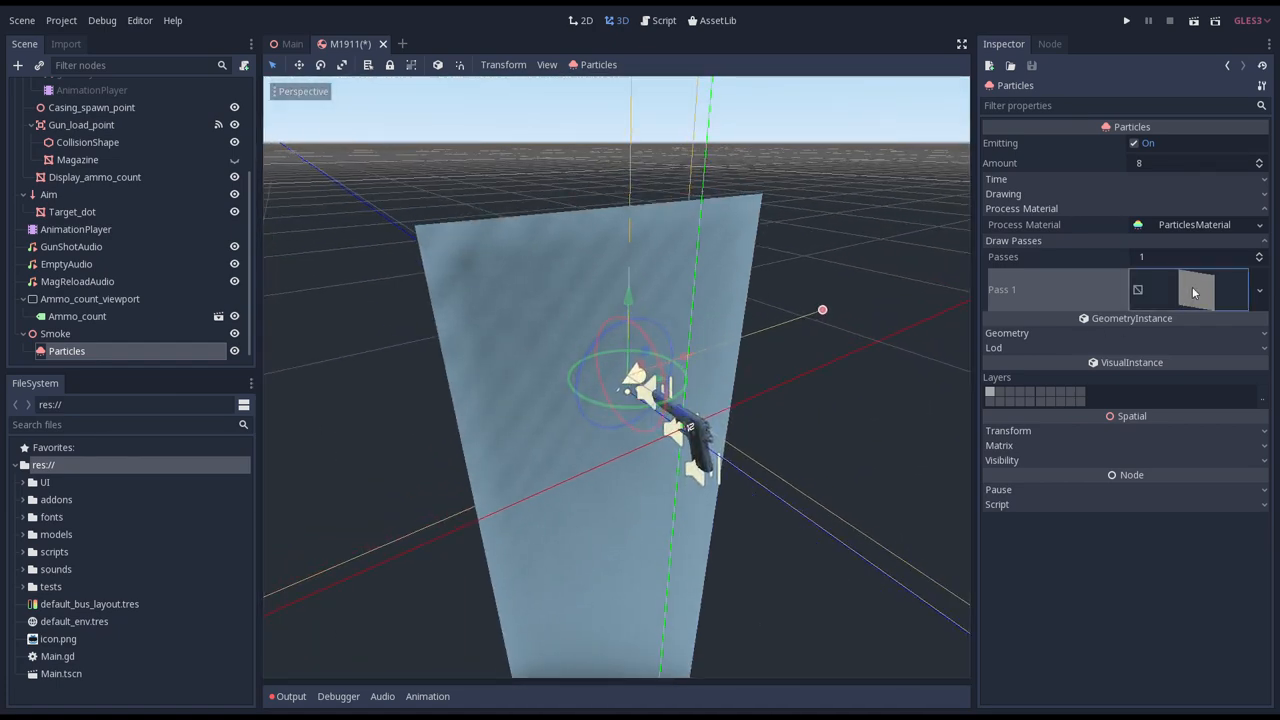
left_click(1190, 289)
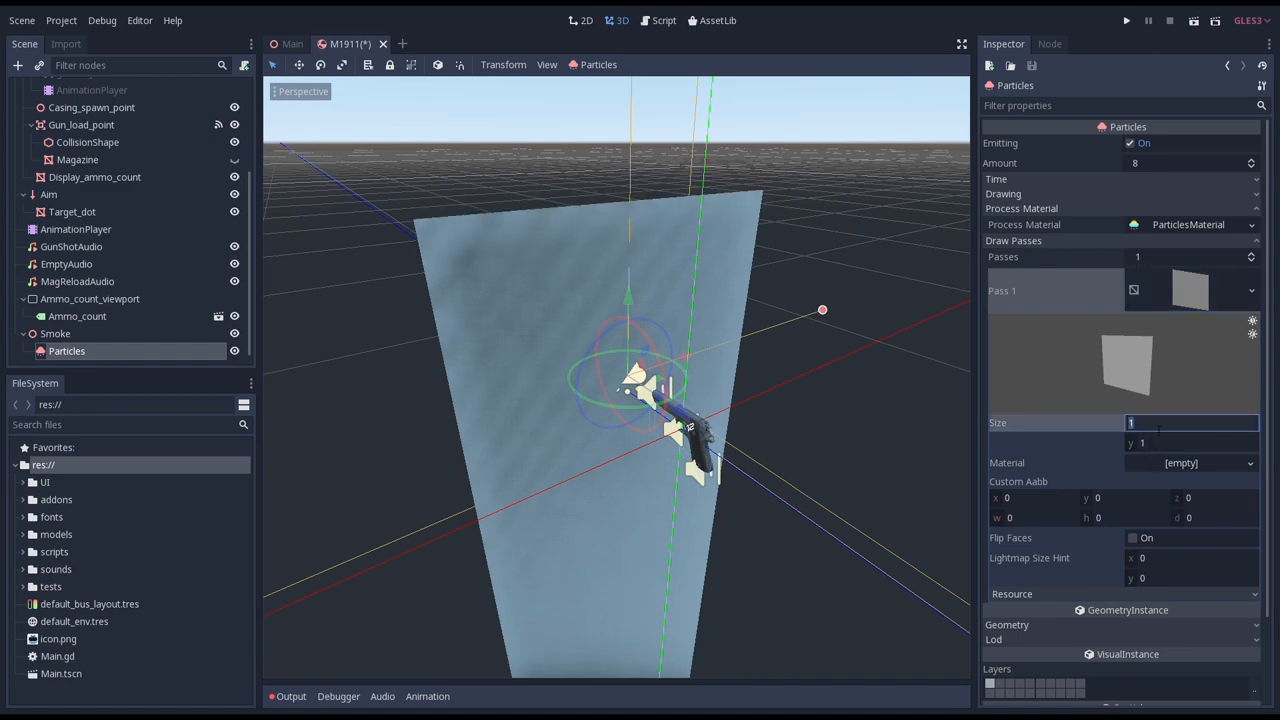
type("0.01")
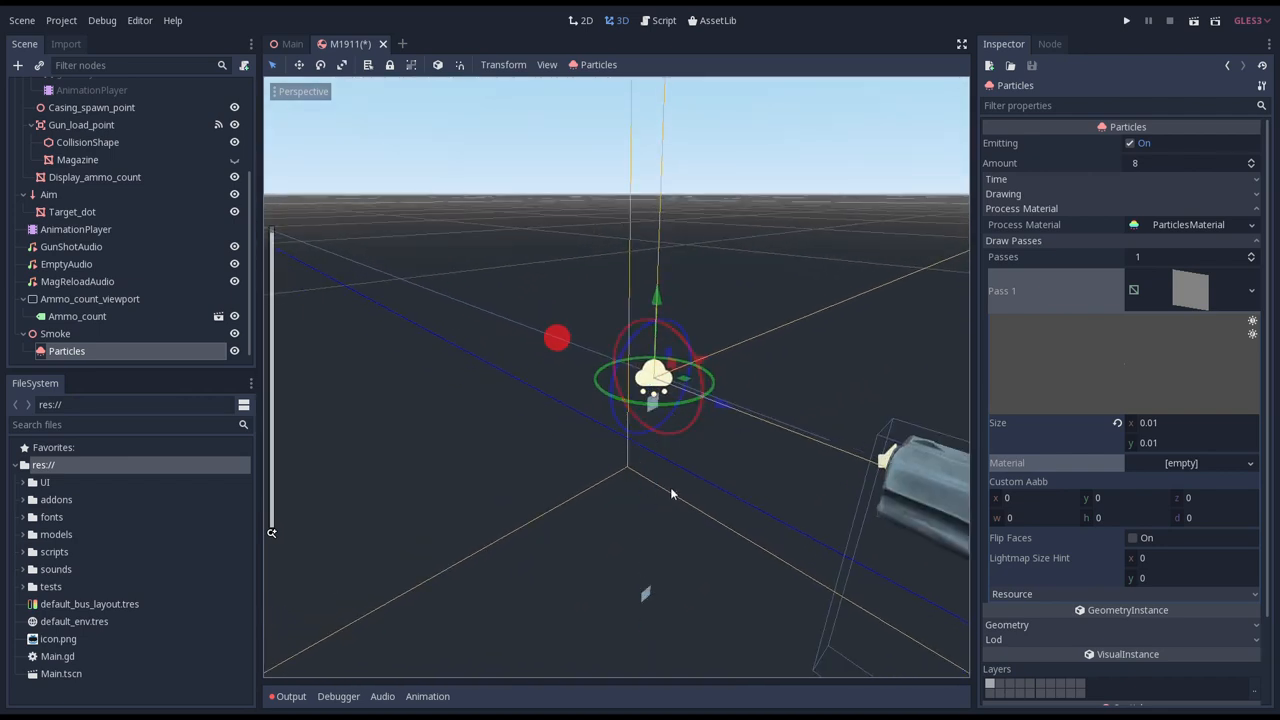
mouse_move(703, 469)
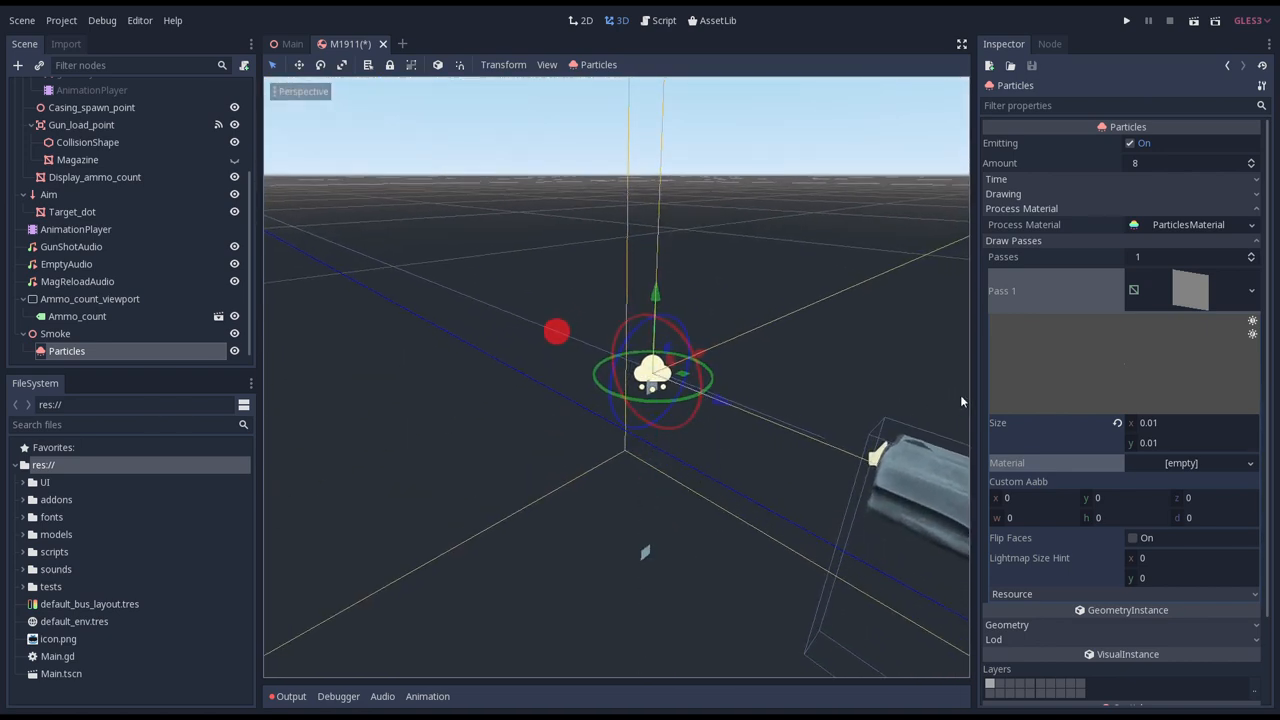
mouse_move(1118, 480)
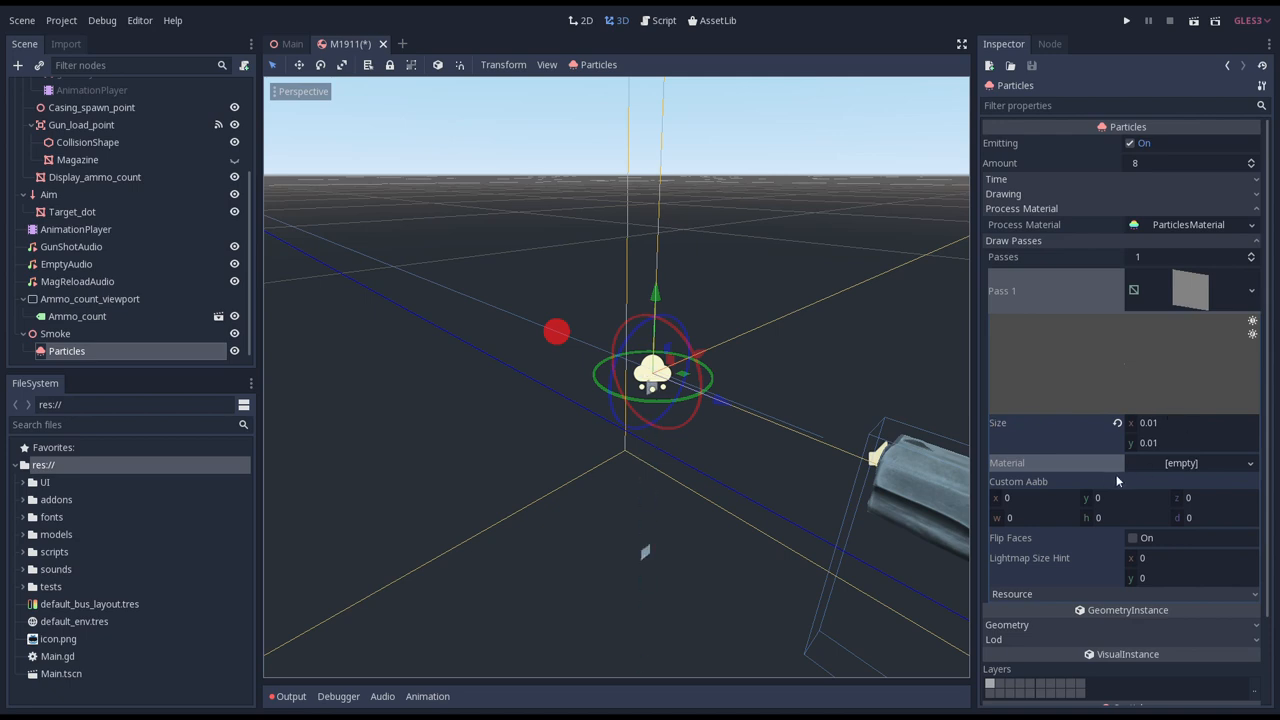
mouse_move(1120, 475)
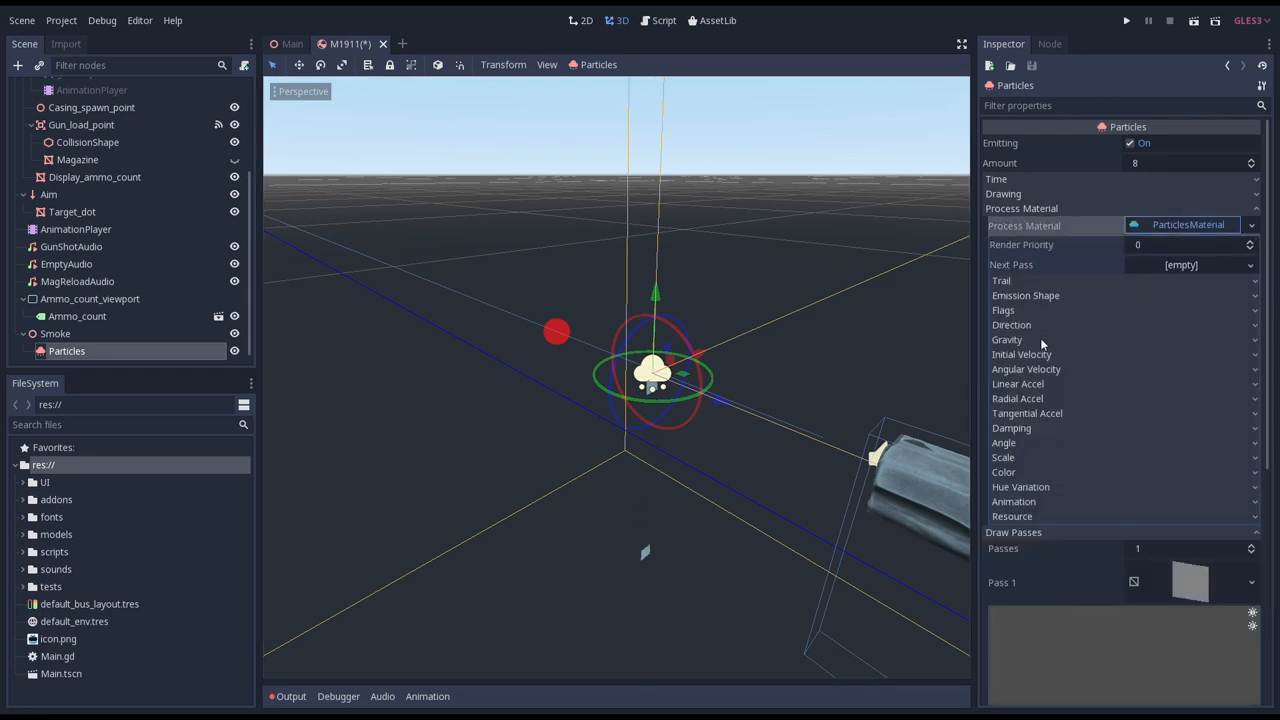
Change the ParticlesMaterial gravity Y from -9.8 to 0.02 so smoke drifts upward.
left_click(1007, 339)
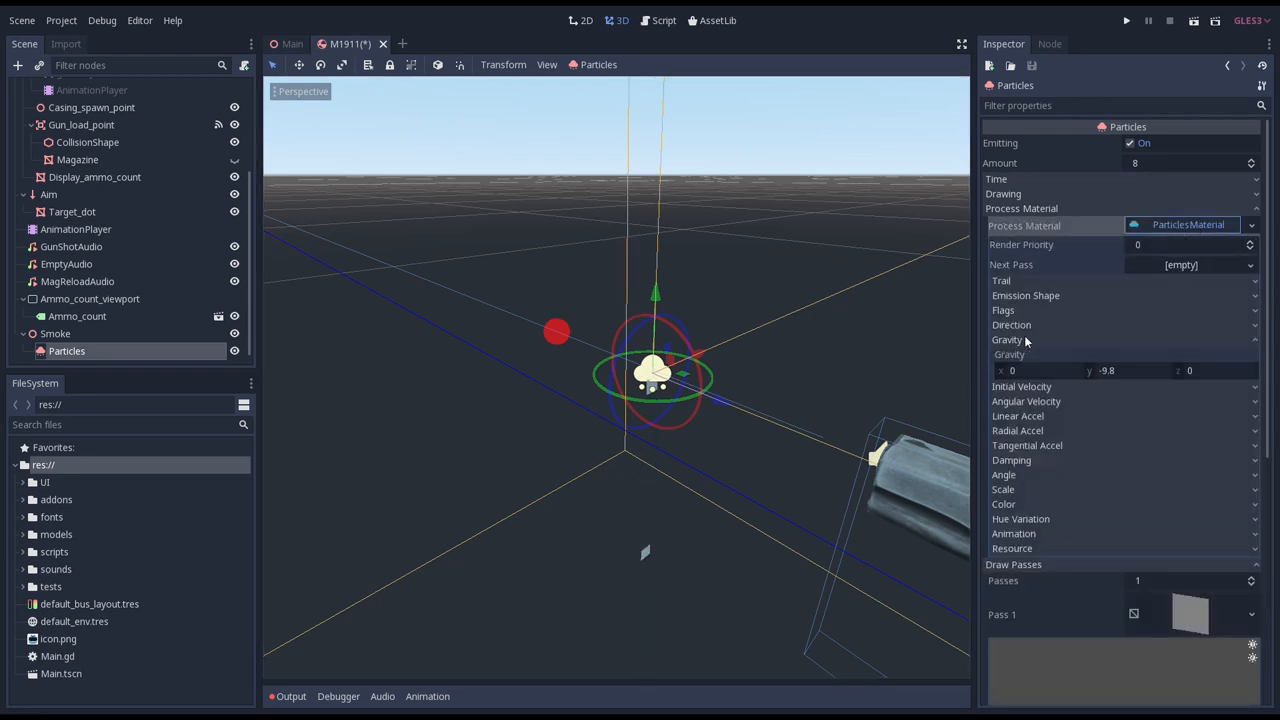
left_click(1107, 370)
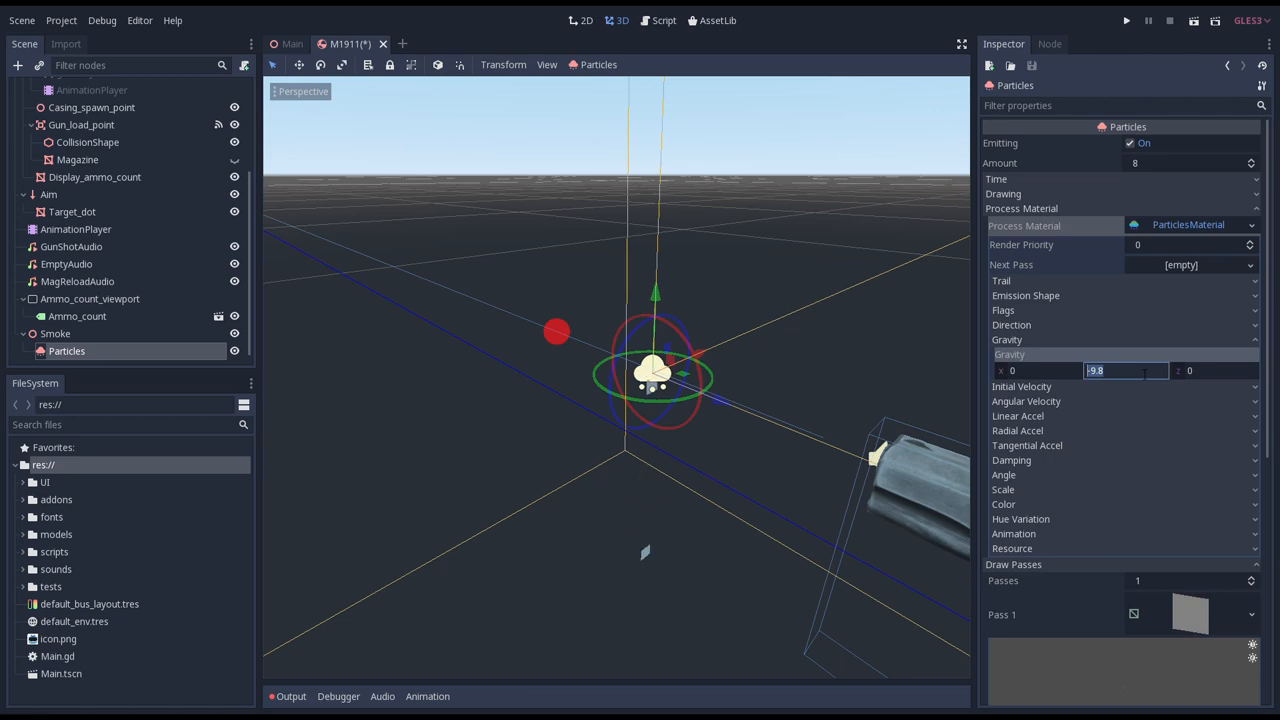
type("0.02")
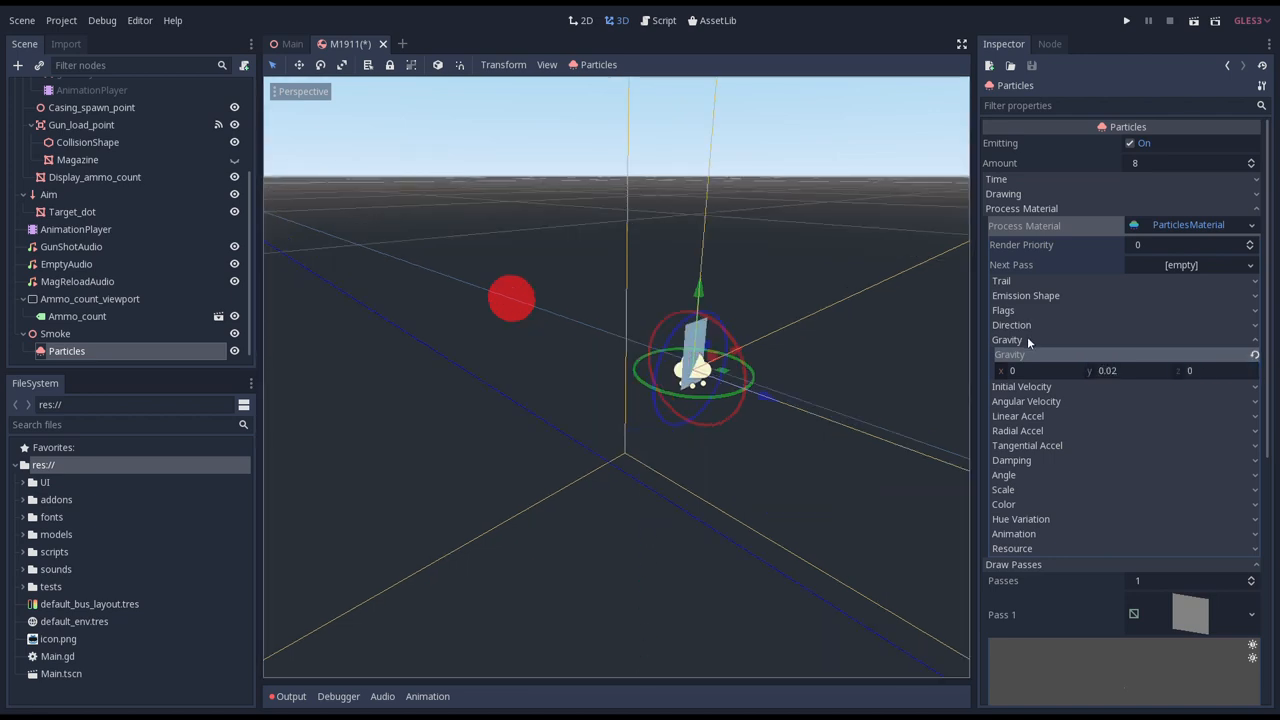
Give the QuadMesh a new SpatialMaterial with models/effects/smoke_particle.png loaded as its albedo texture.
scroll("down", 3)
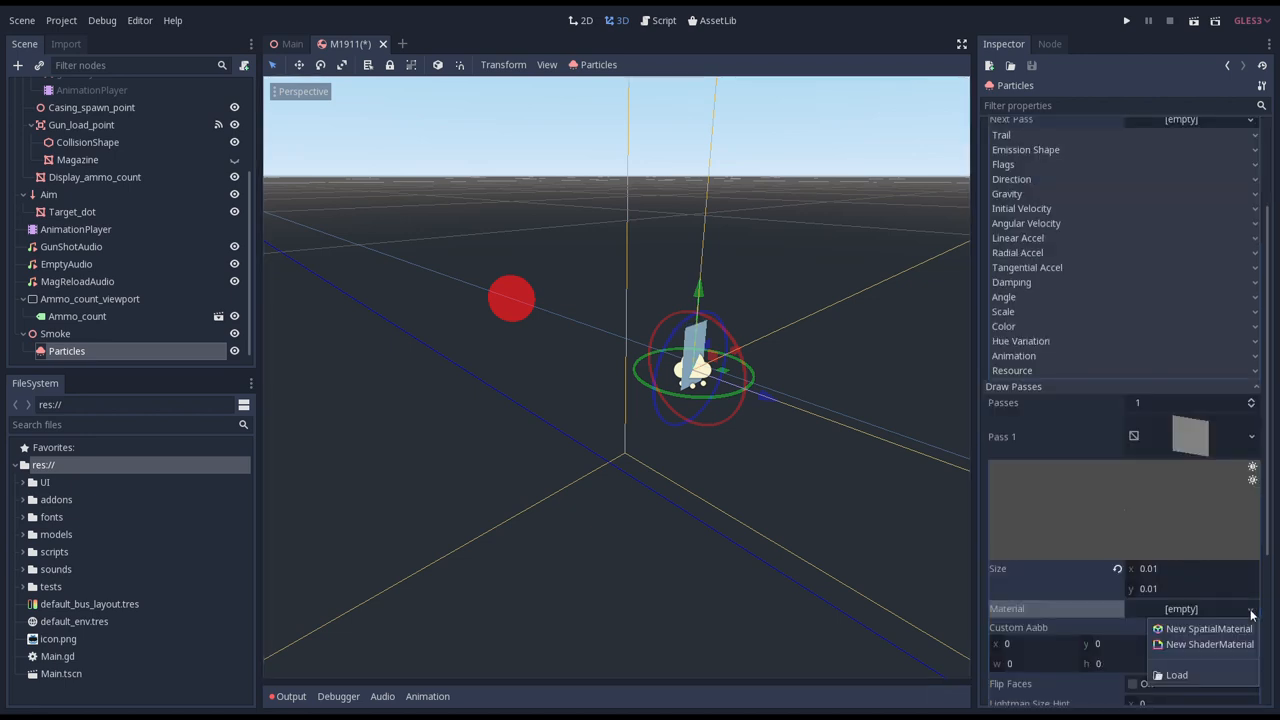
mouse_move(1210, 644)
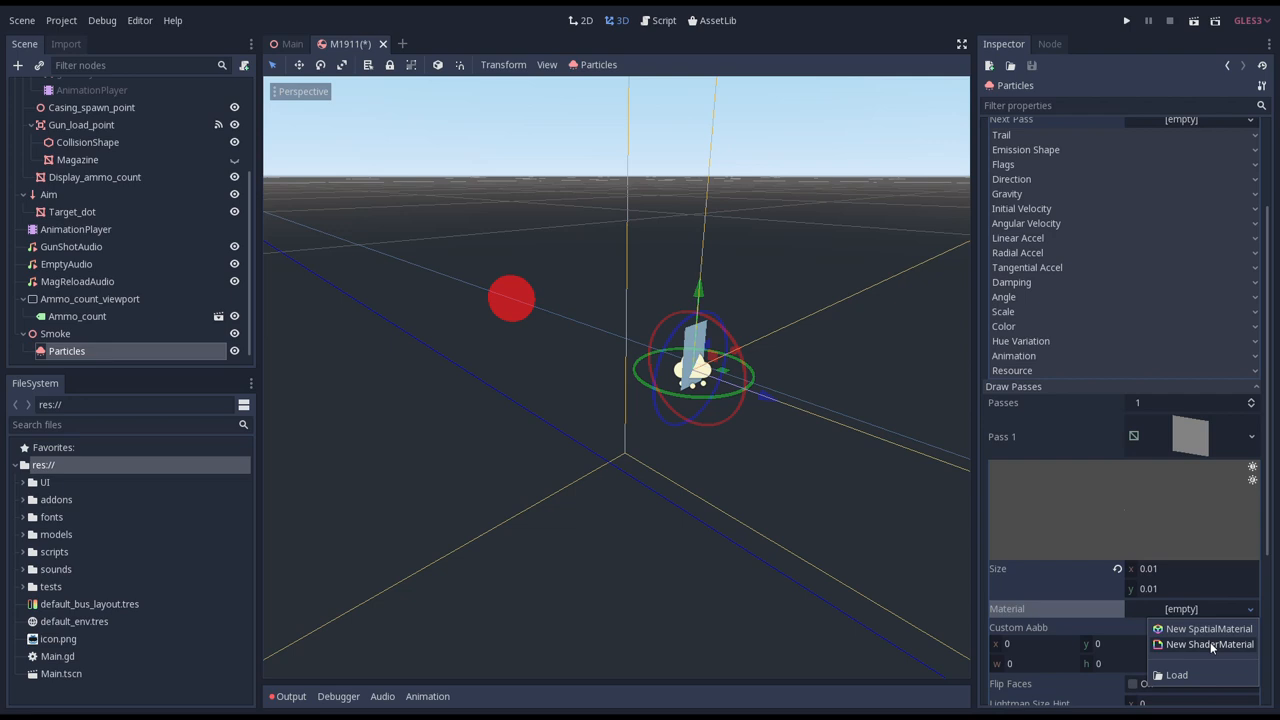
left_click(1209, 628)
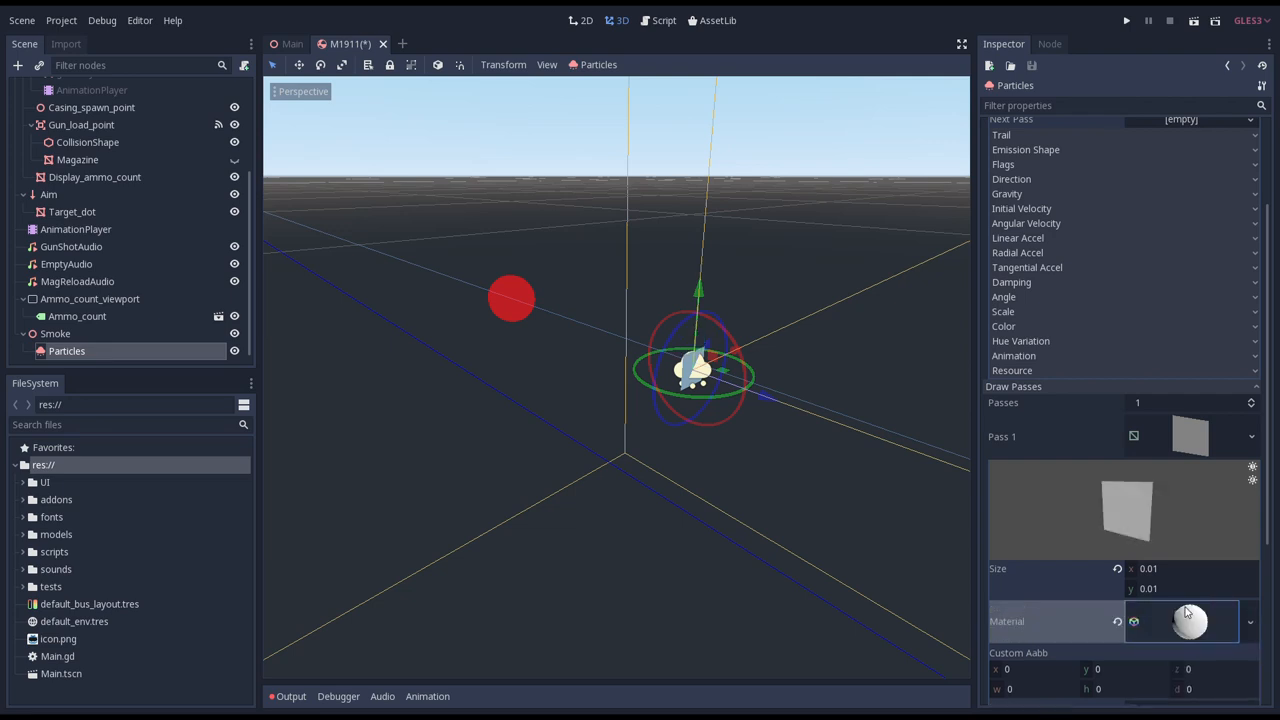
left_click(1190, 621)
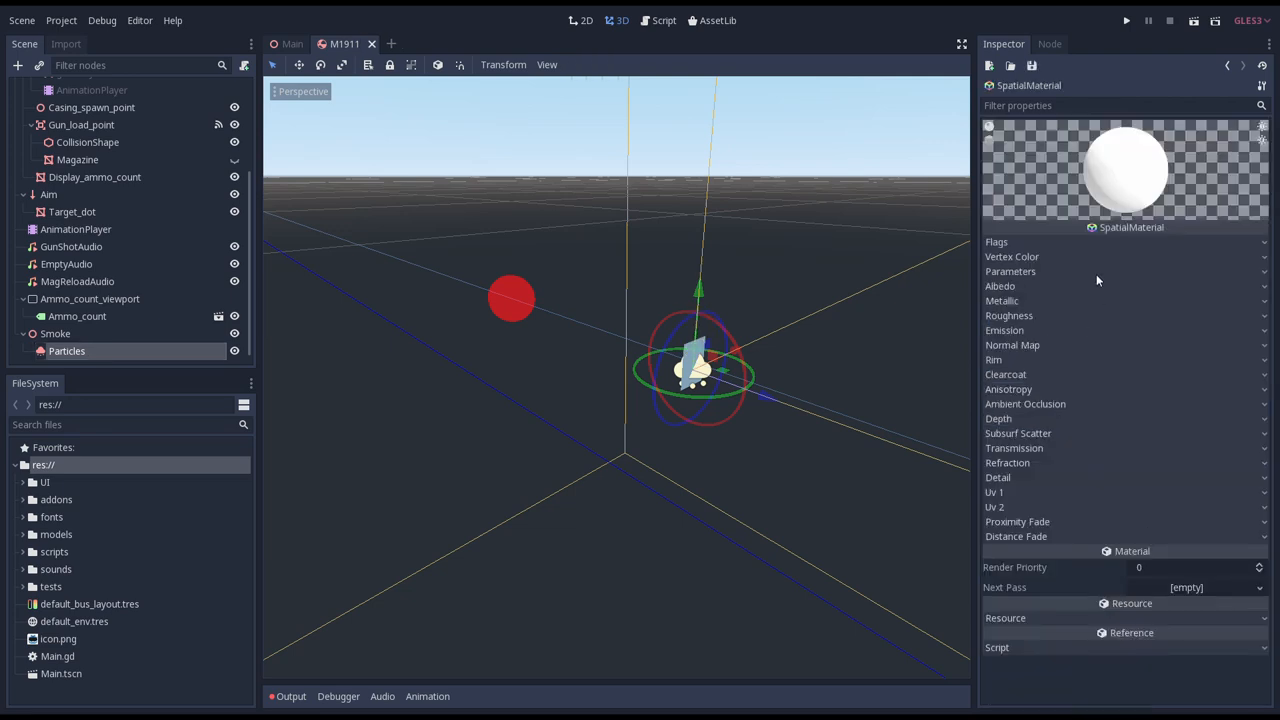
left_click(1197, 322)
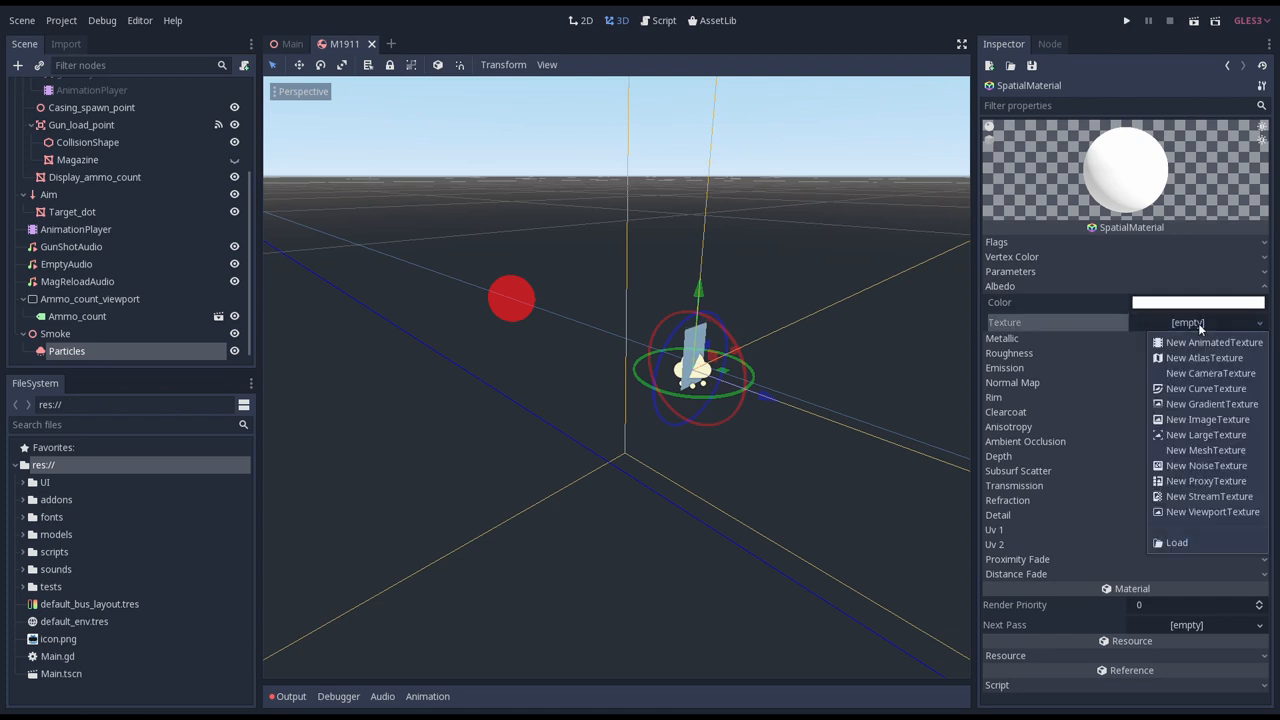
left_click(1177, 542)
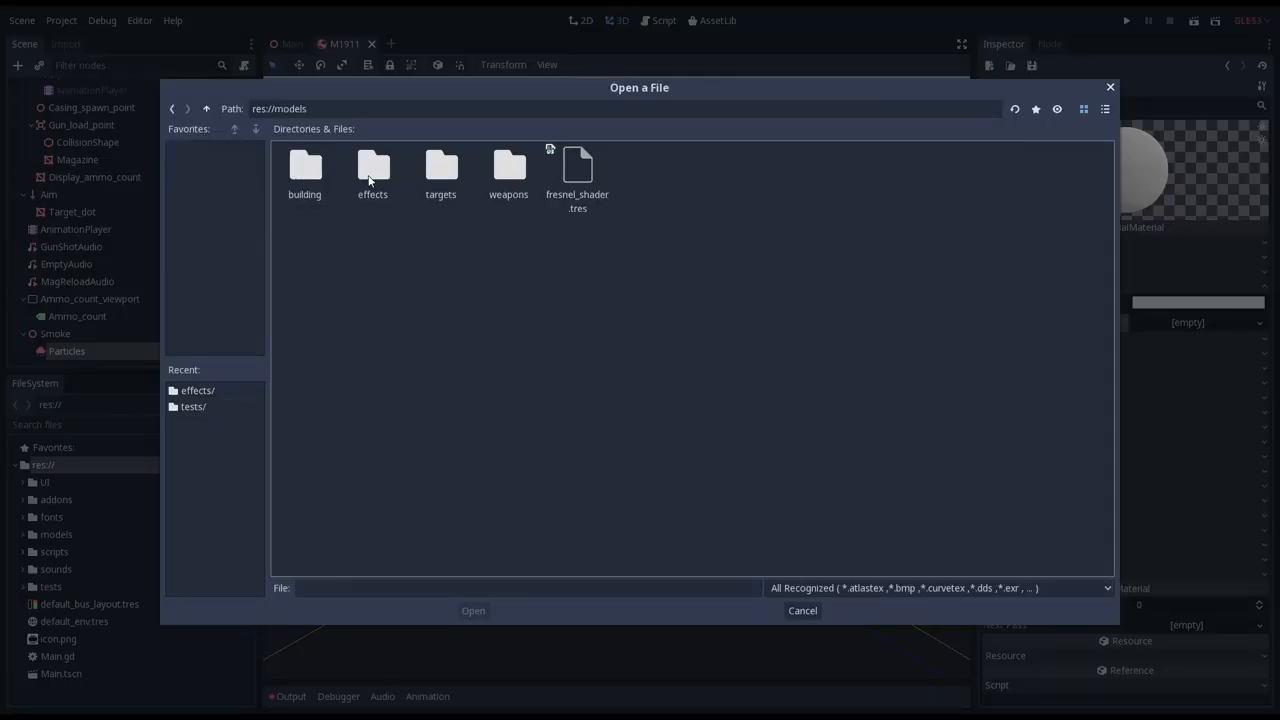
double_click(372, 167)
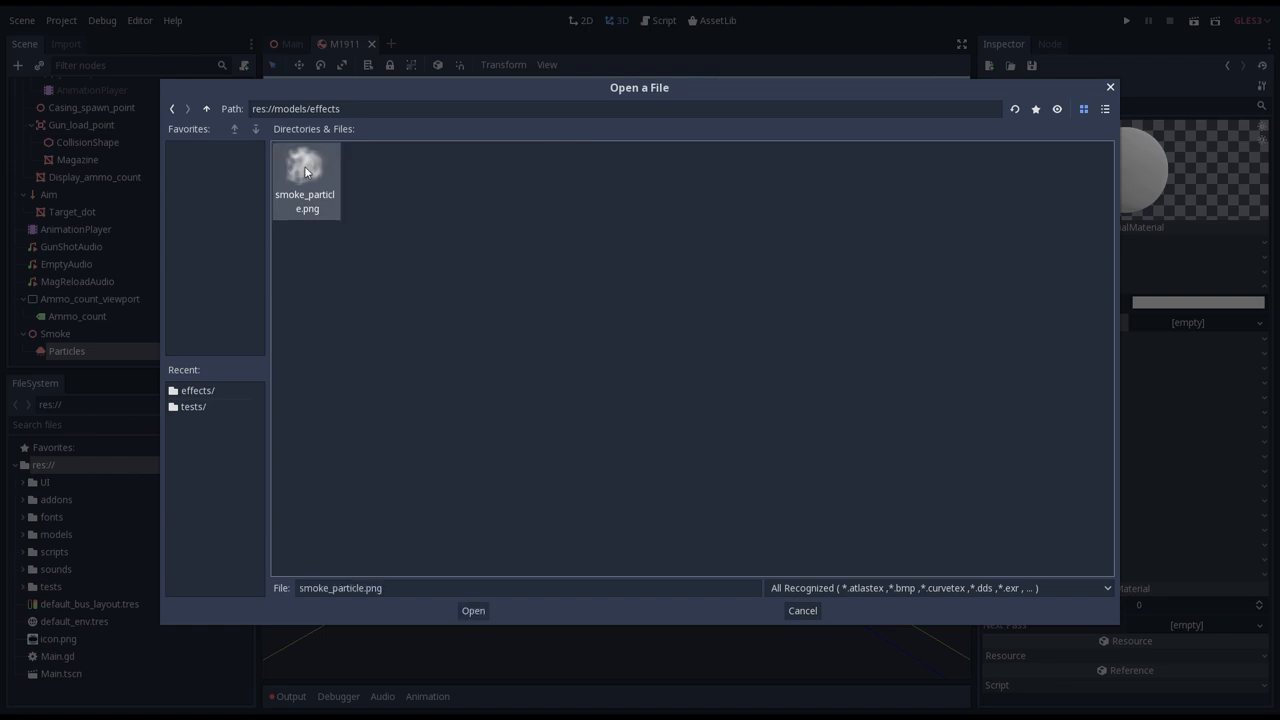
left_click(473, 610)
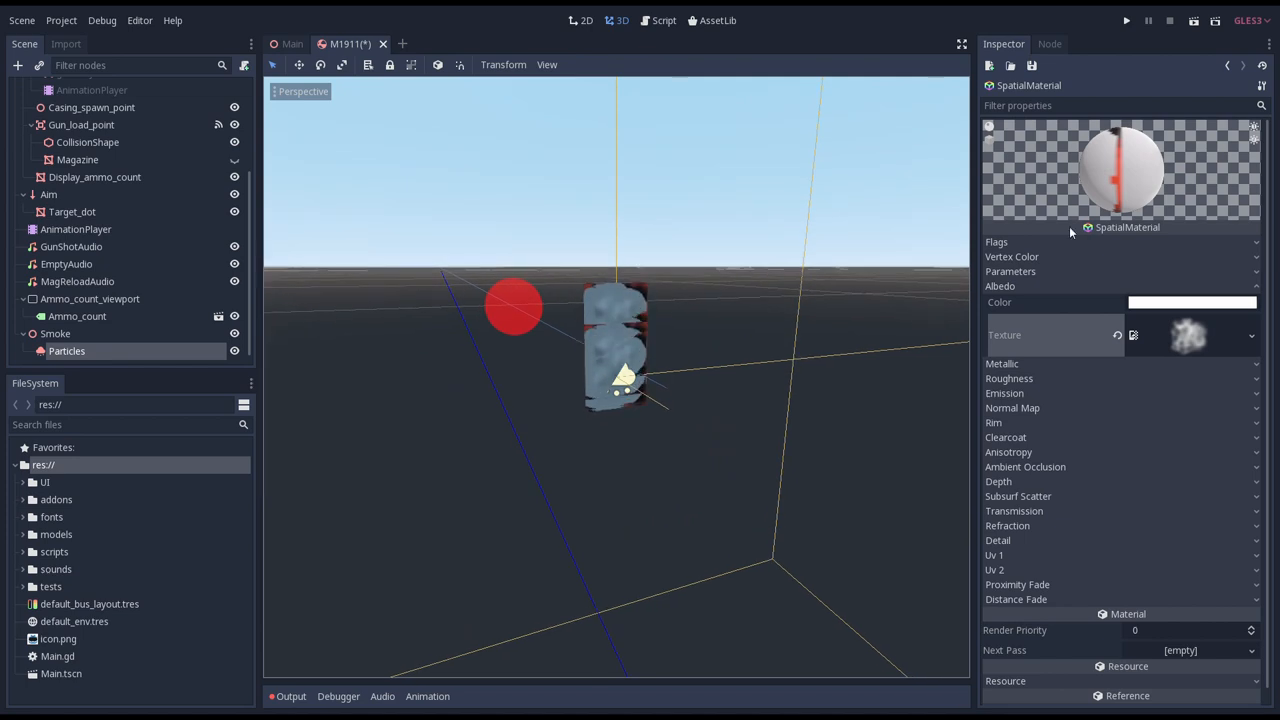
Flag the smoke material Transparent and Unshaded, and set Vertex Color to Use As Albedo.
left_click(997, 242)
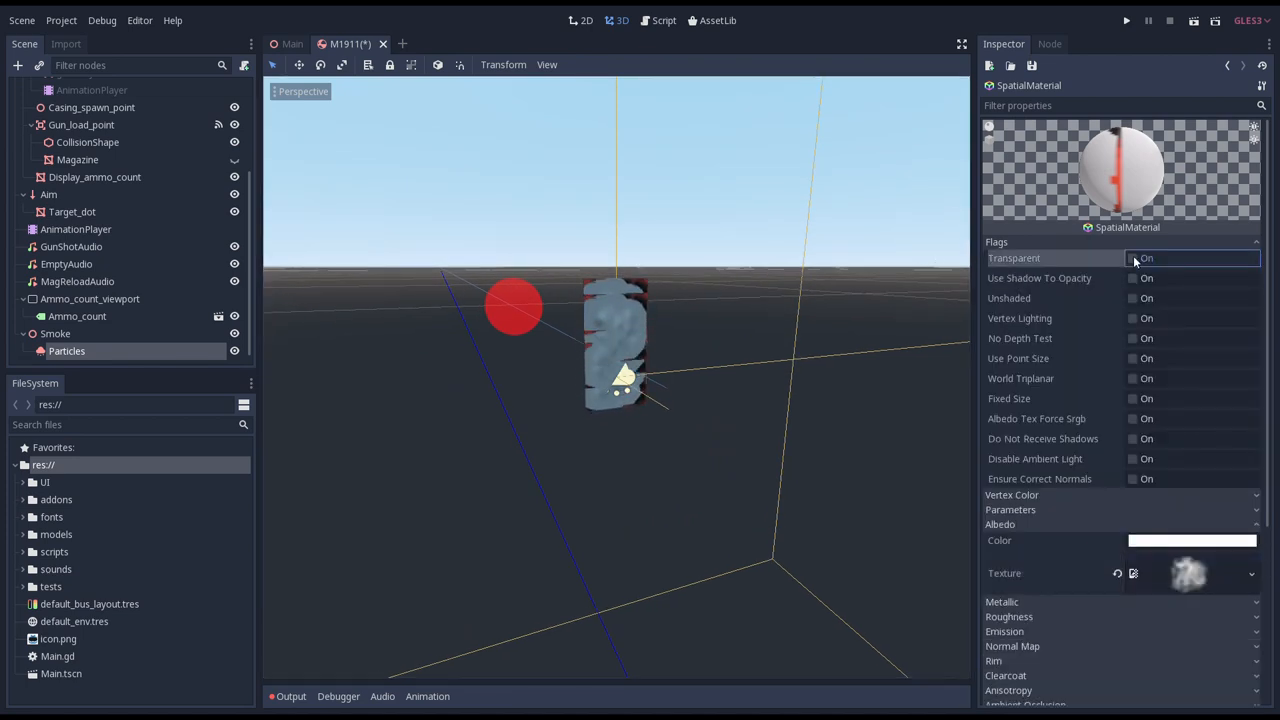
left_click(1133, 258)
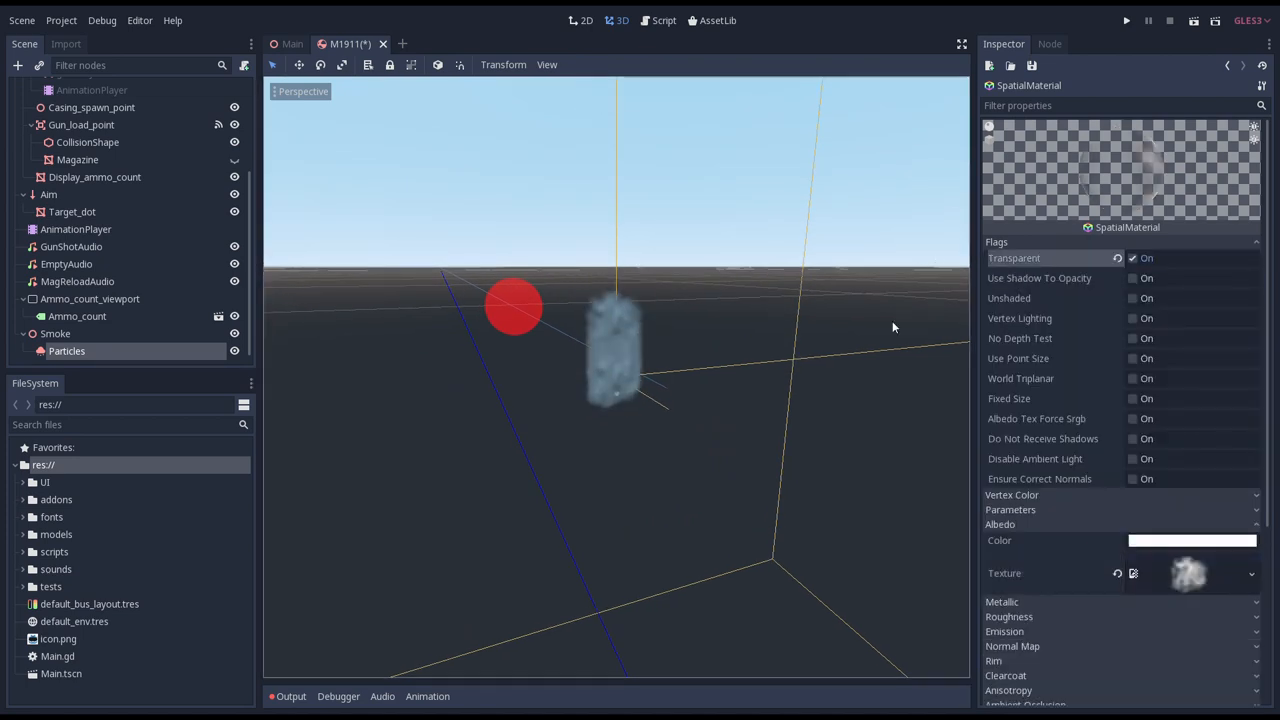
mouse_move(1048, 302)
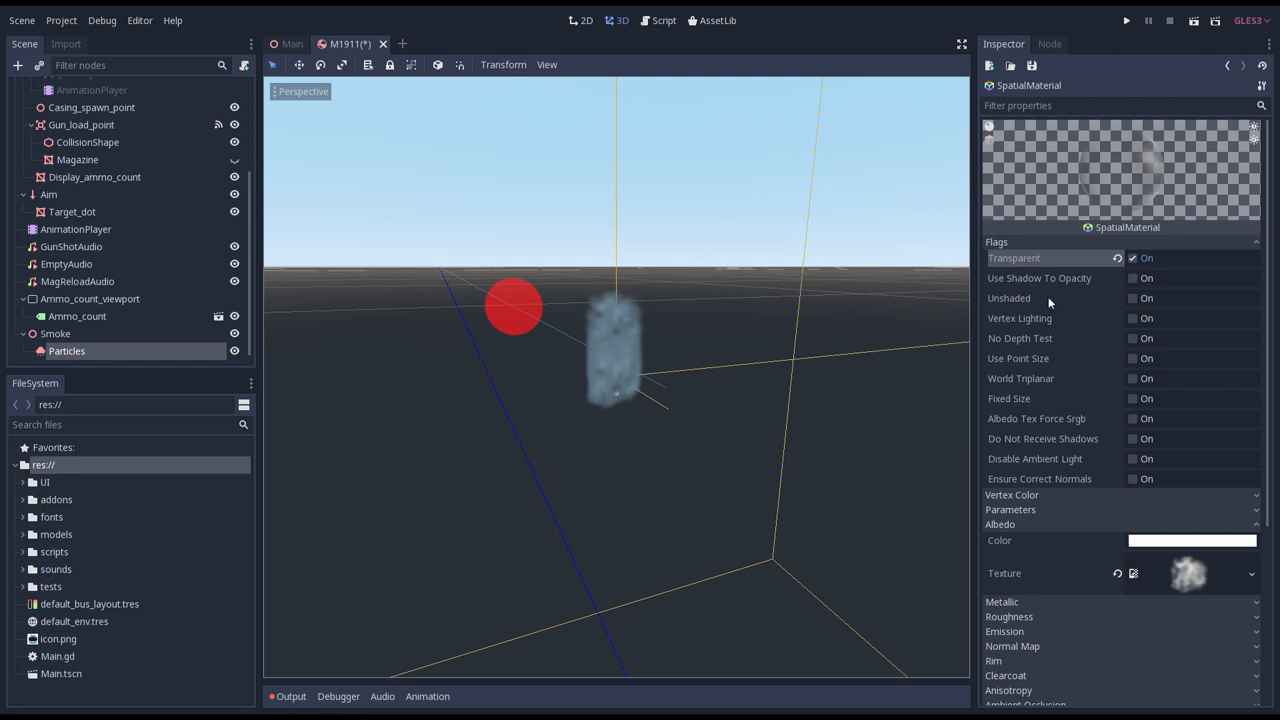
left_click(1009, 298)
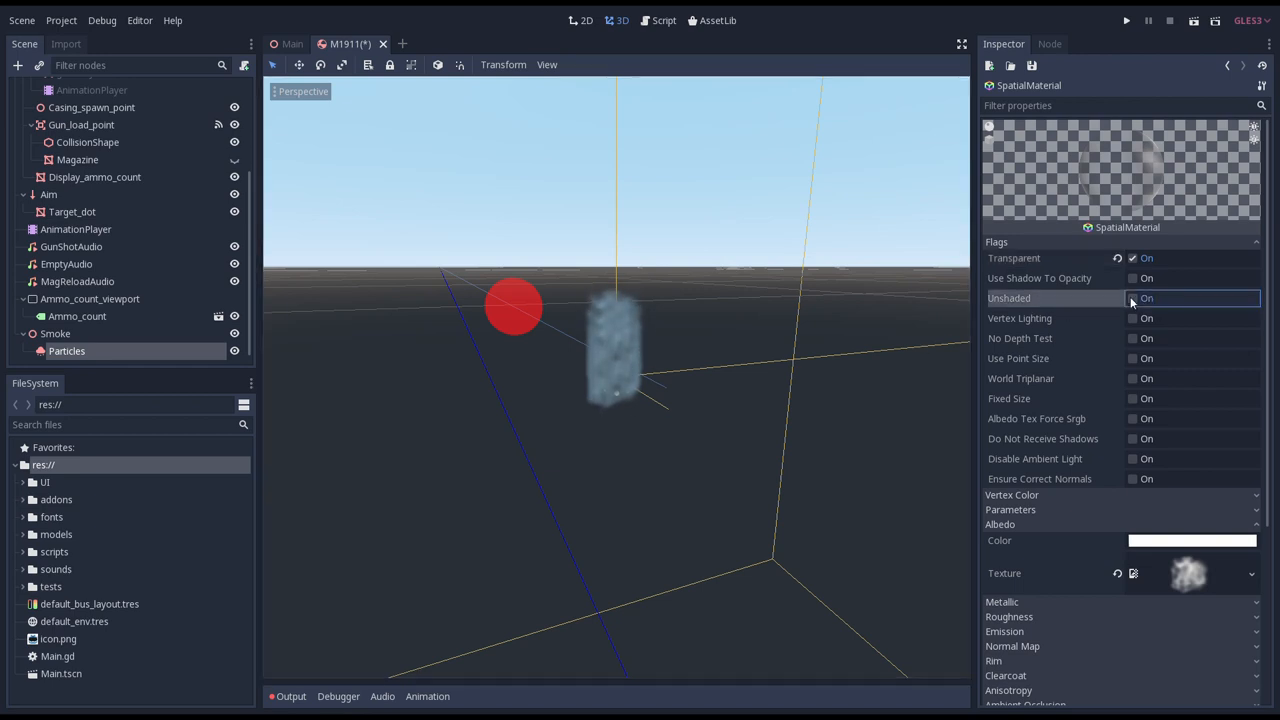
left_click(1132, 298)
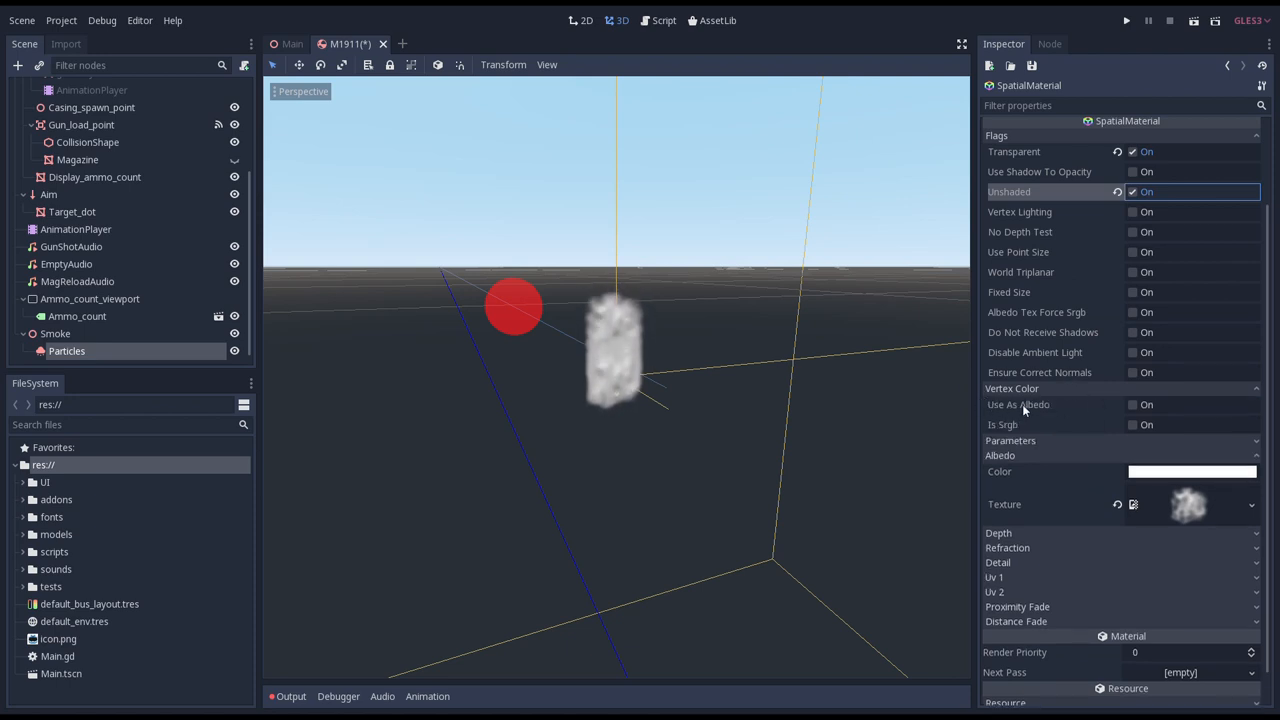
left_click(1132, 404)
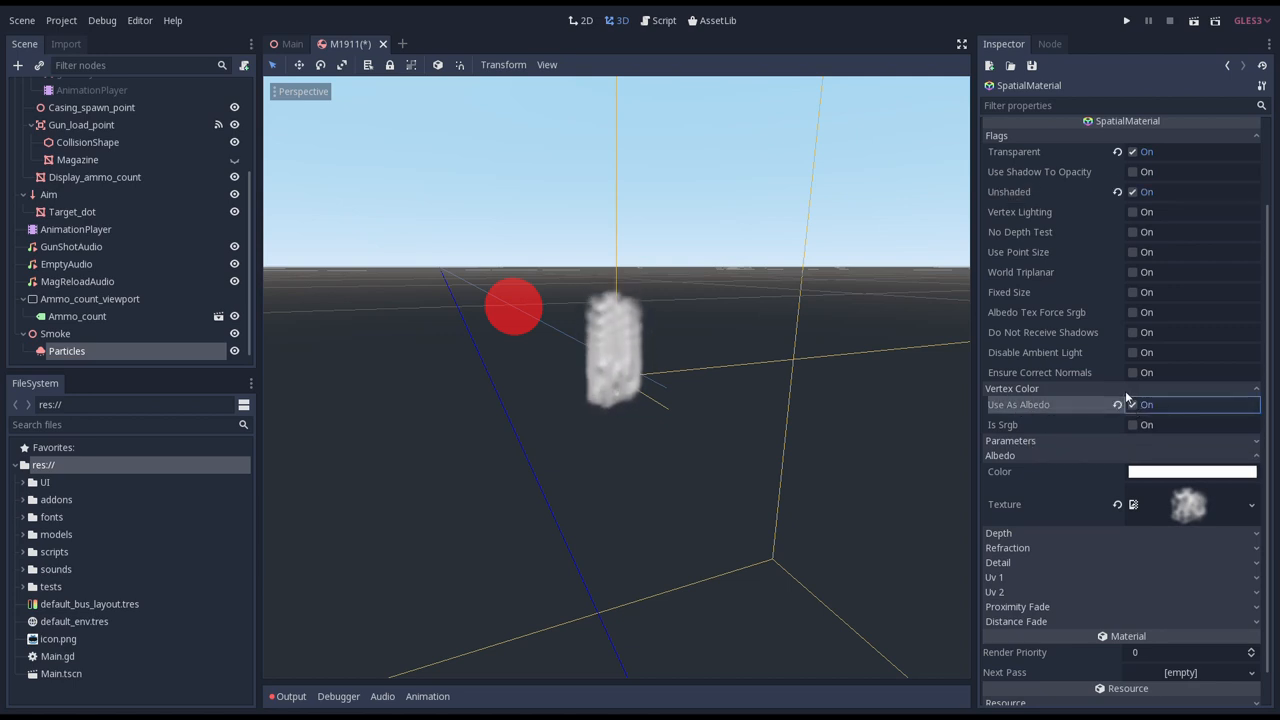
scroll("down", 3)
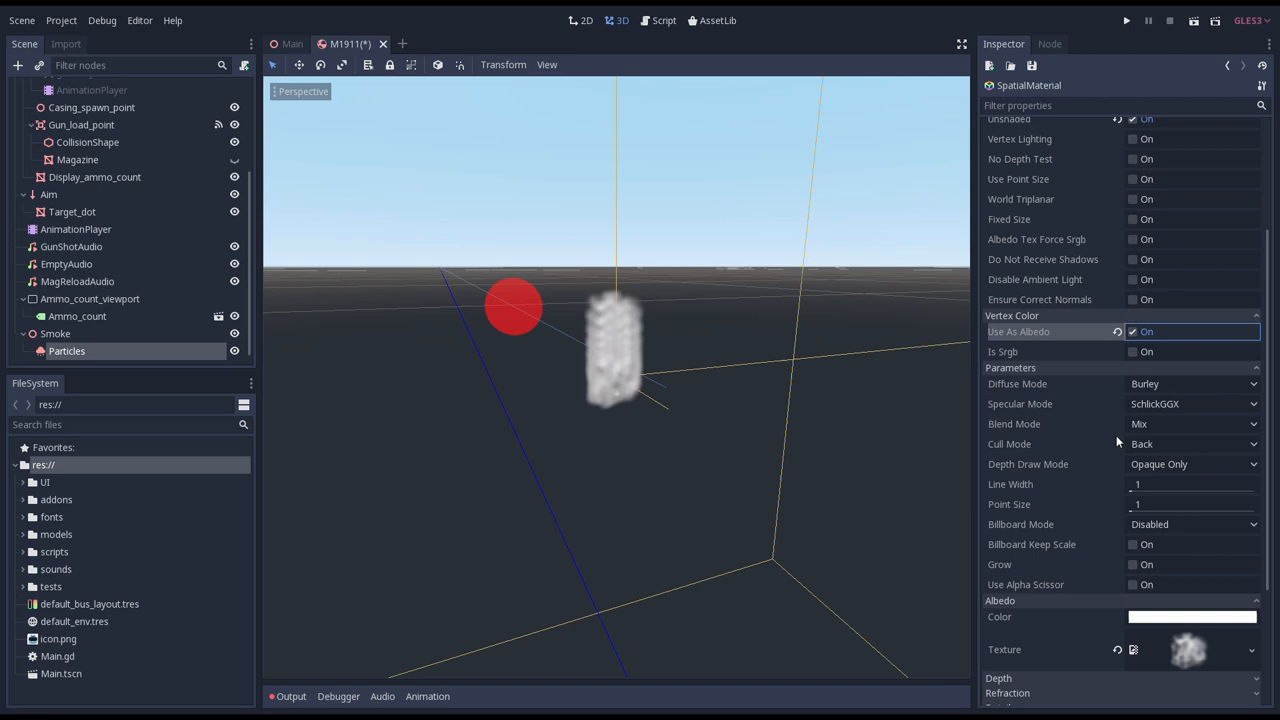
scroll("down", 3)
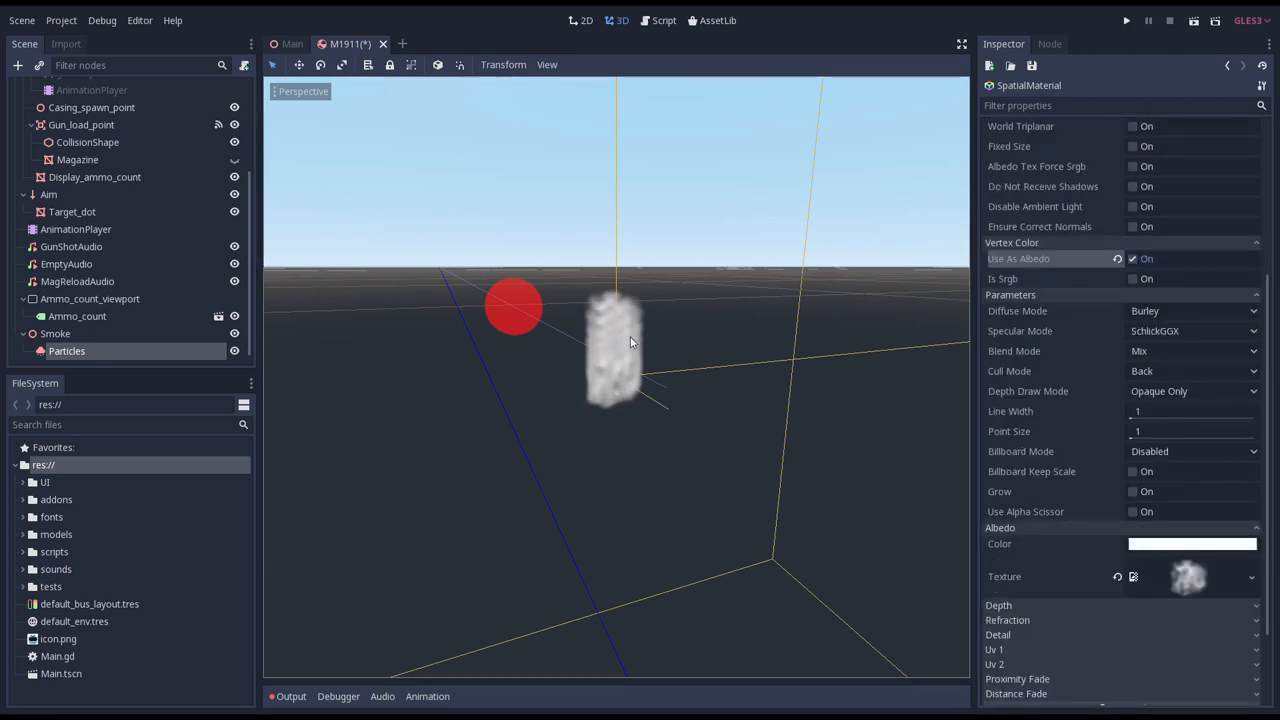
left_click_drag(630, 340, 670, 347)
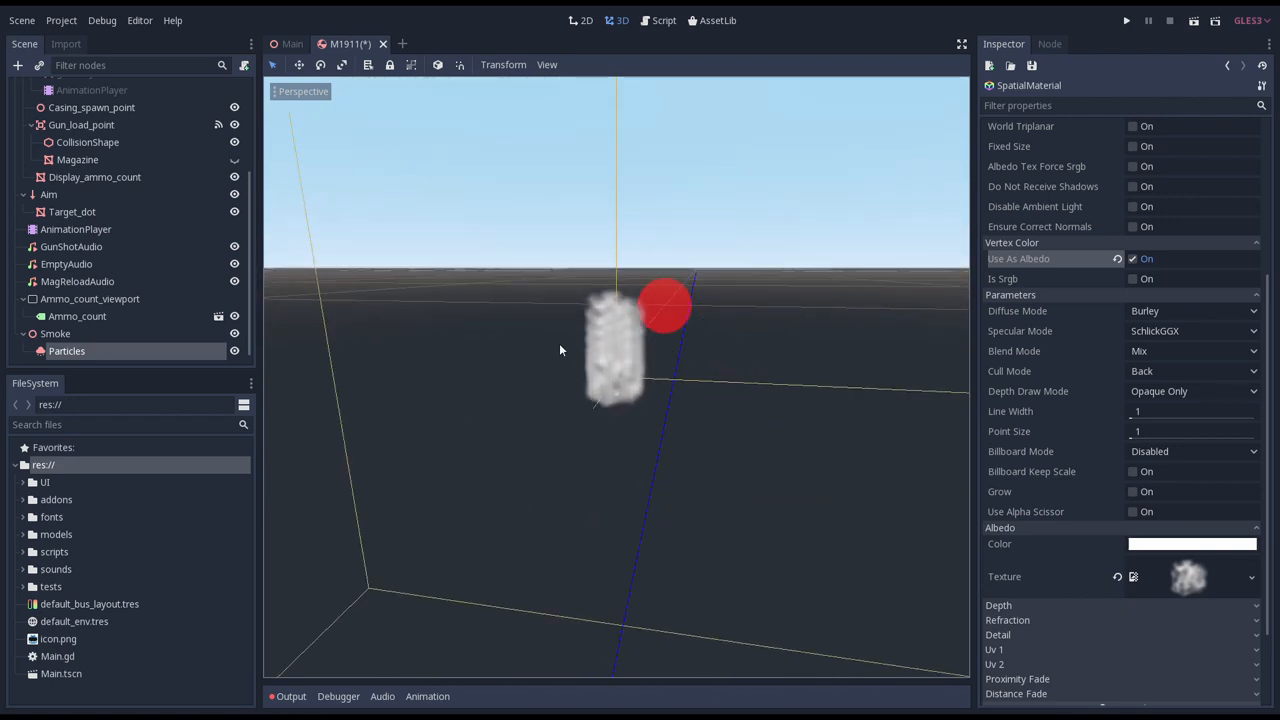
Set the smoke material's Billboard Mode to Particle Billboard and Blend Mode to Add.
left_click(1190, 451)
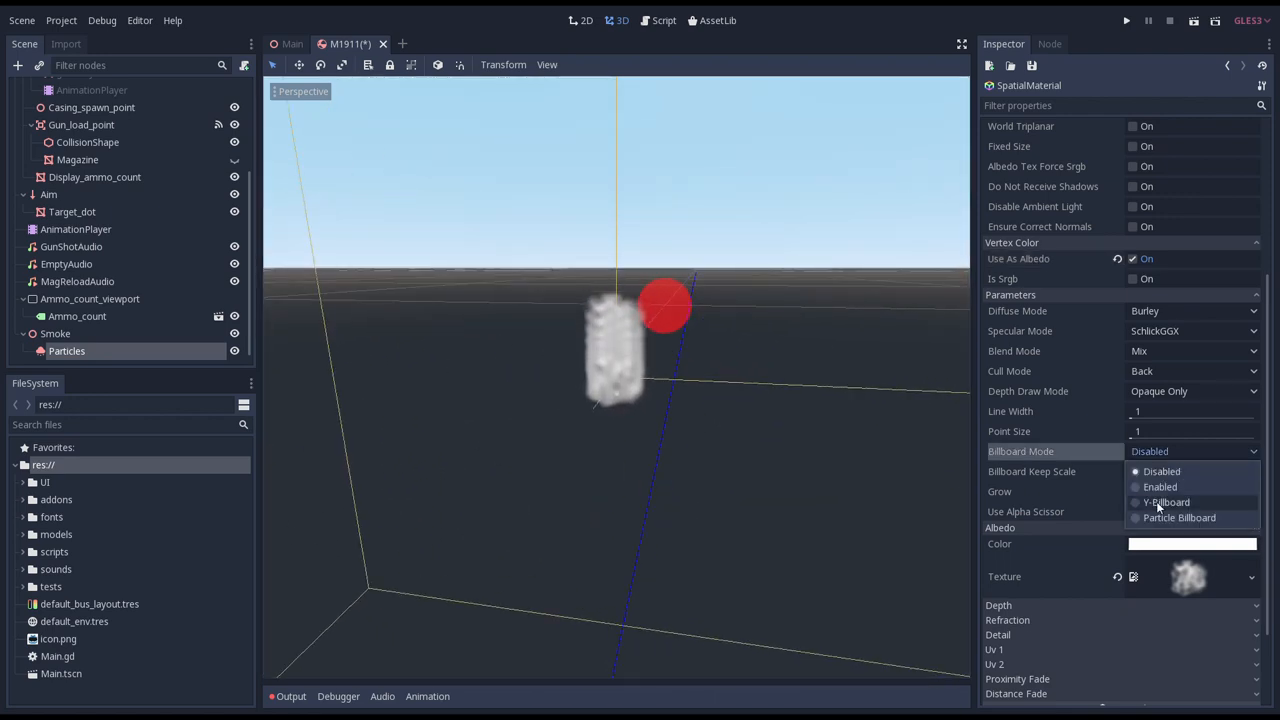
left_click(1179, 517)
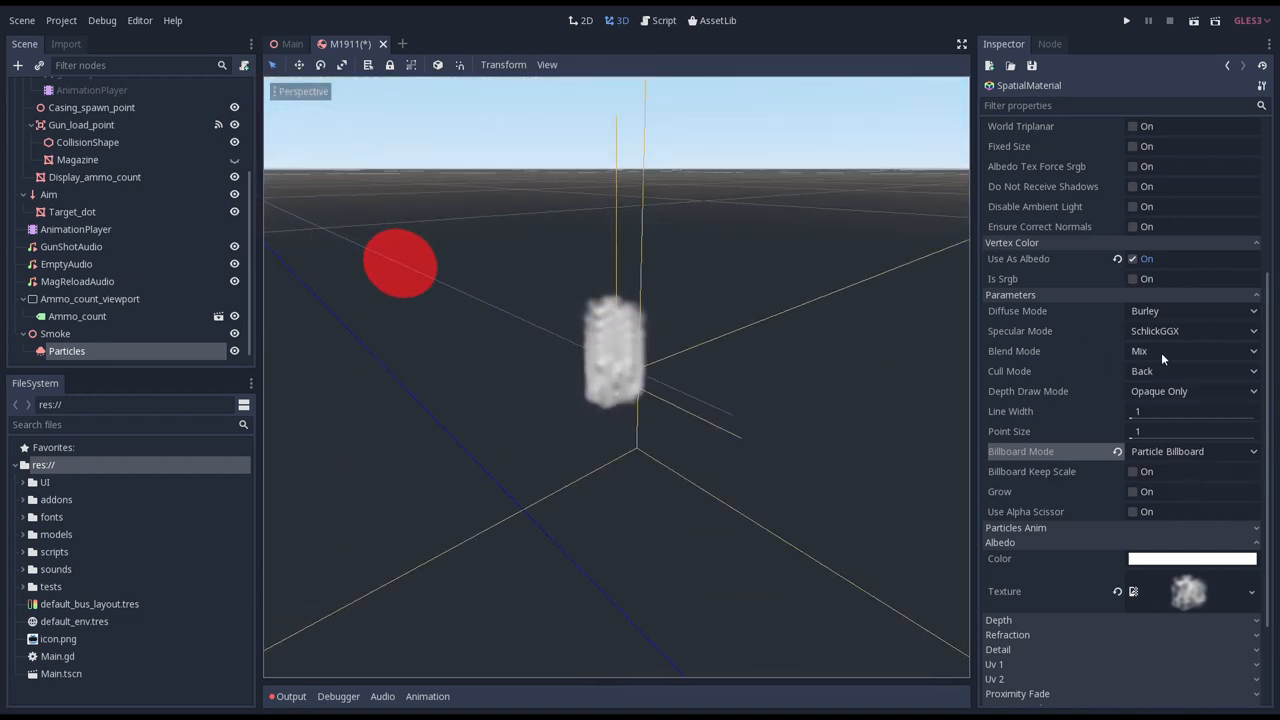
left_click(1190, 350)
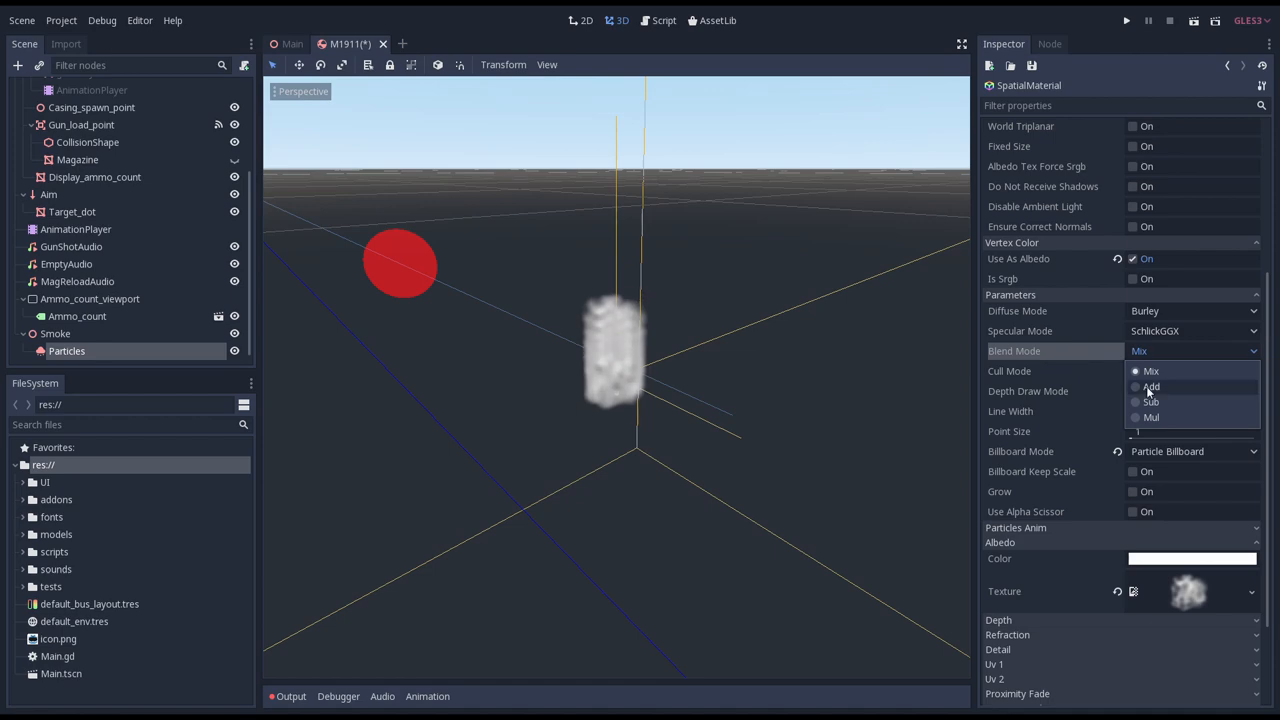
left_click(1151, 386)
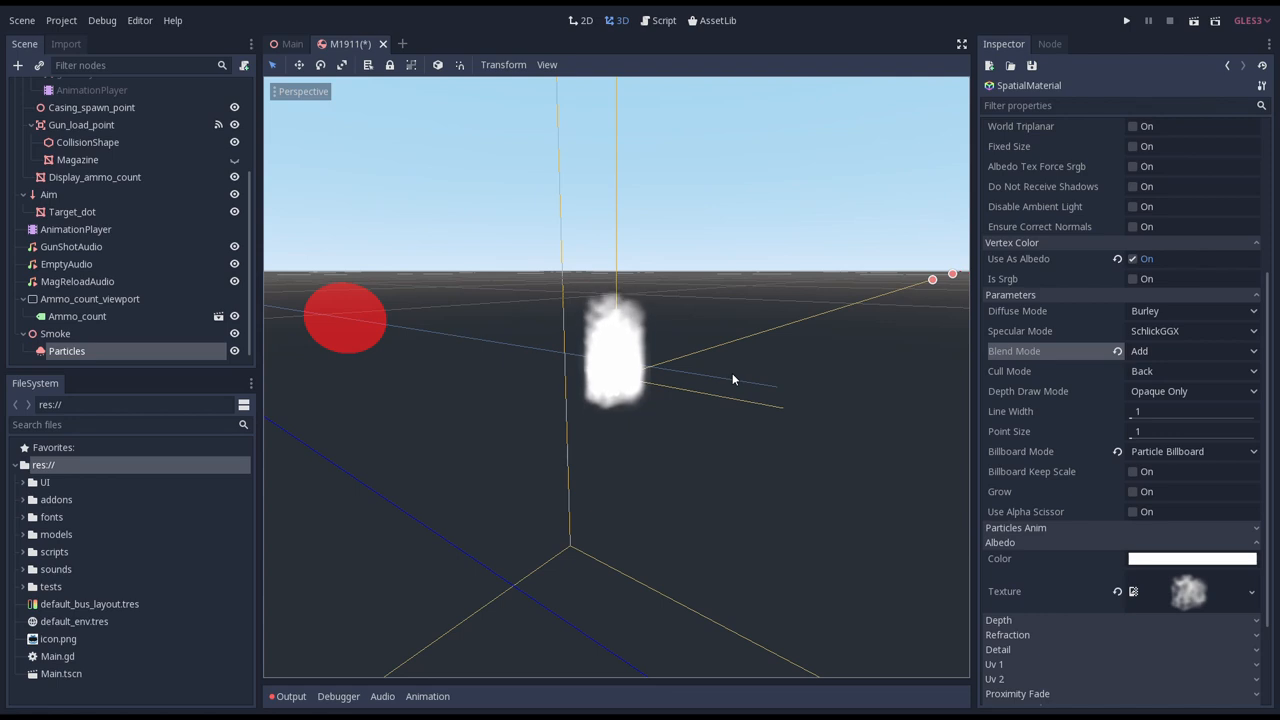
left_click(67, 350)
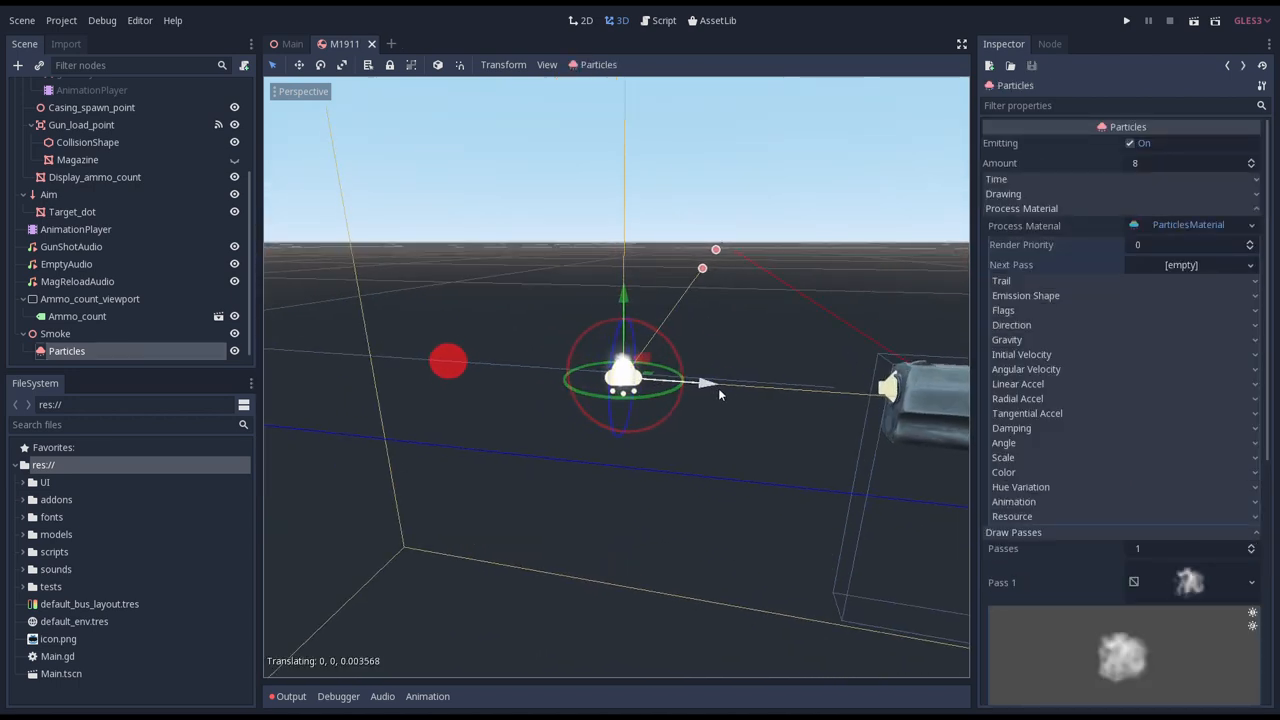
Drag the Particles emitter back and forth past the muzzle to watch the smoke puffs trail behind it.
left_click_drag(690, 382, 595, 375)
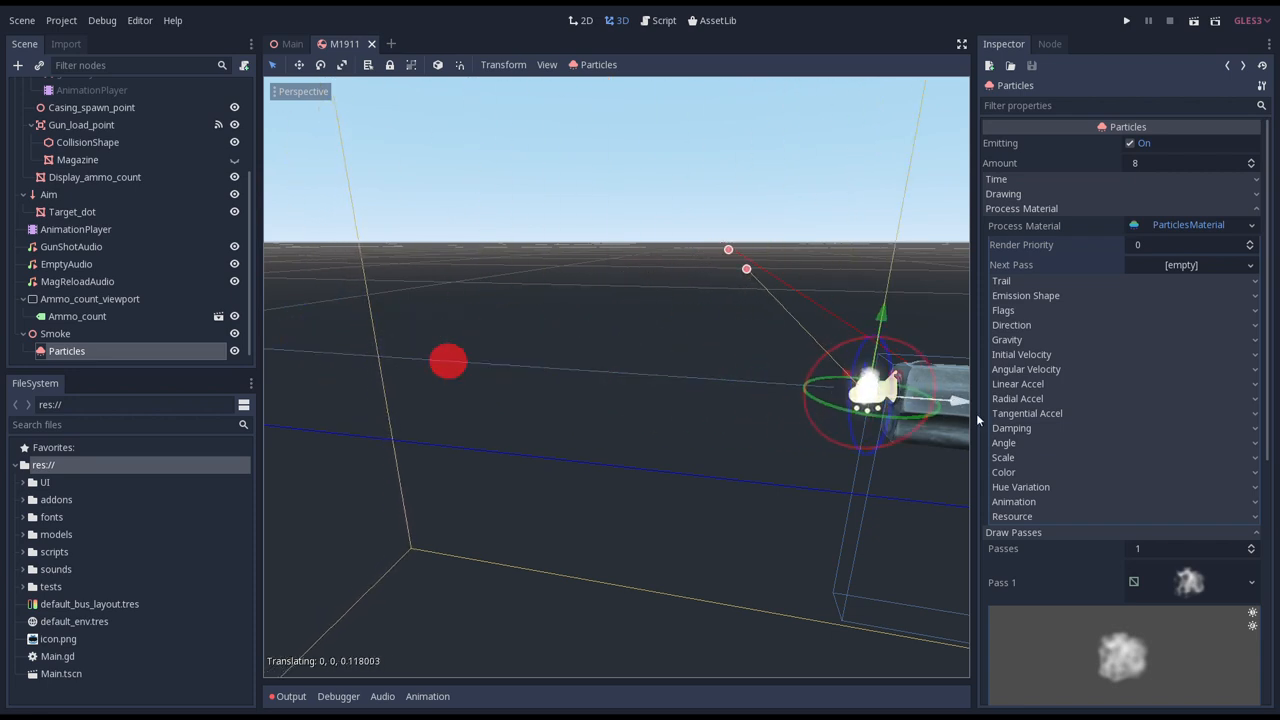
left_click_drag(875, 395, 710, 385)
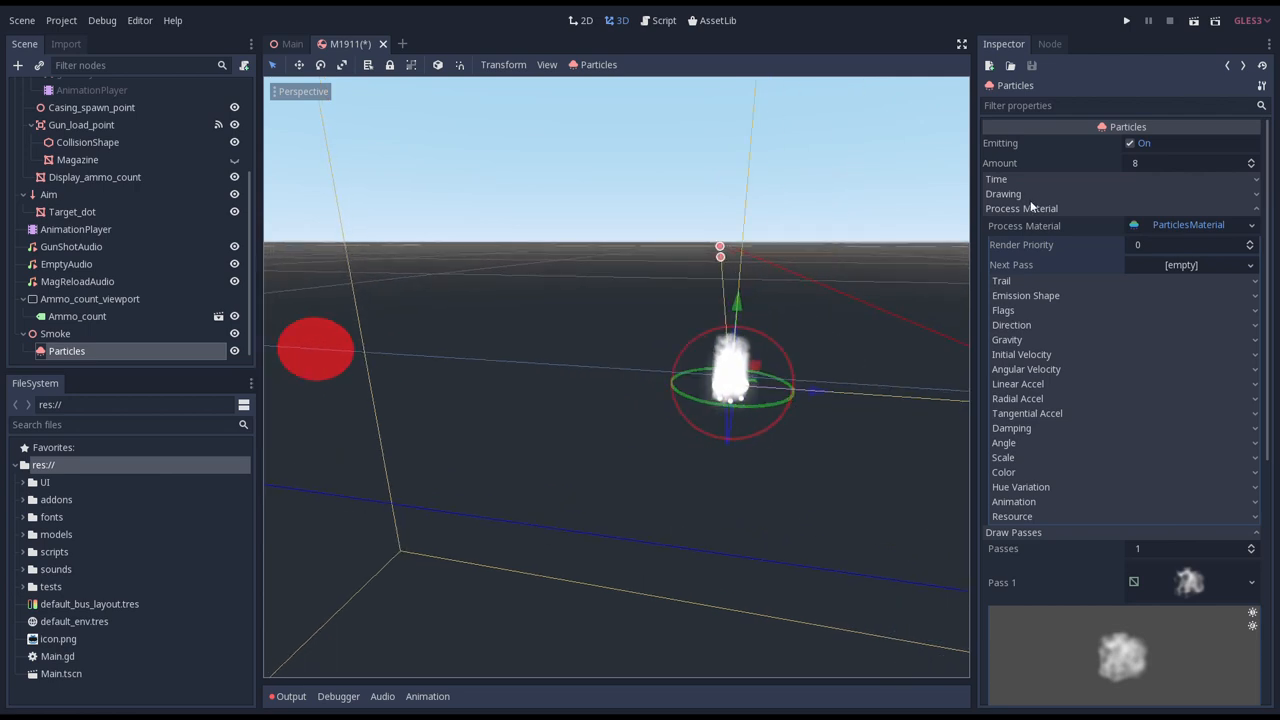
left_click(1003, 193)
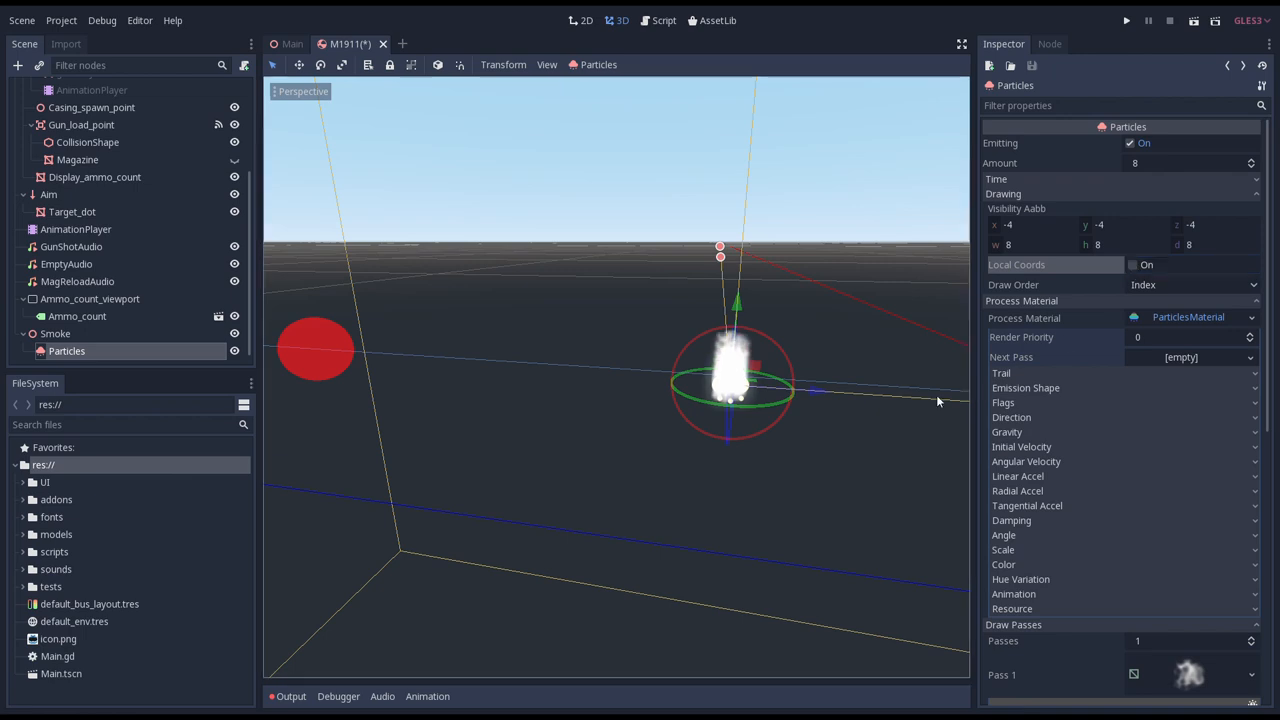
mouse_move(908, 380)
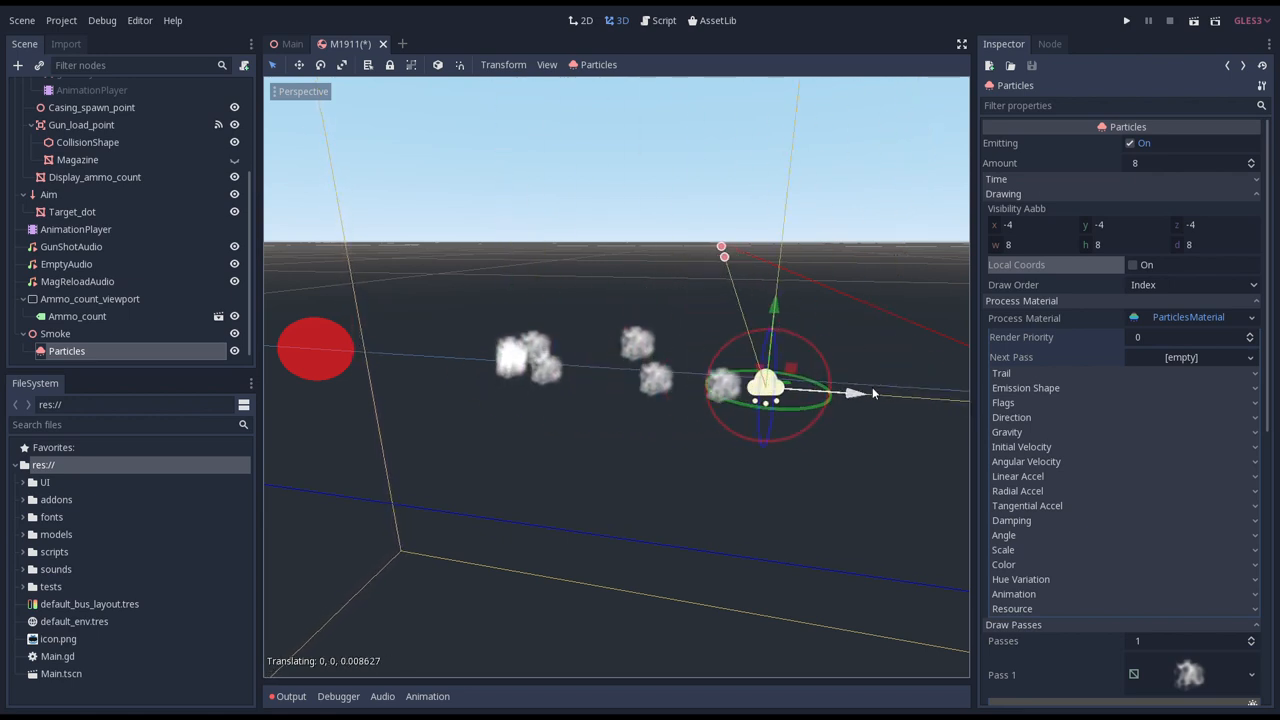
left_click_drag(765, 385, 900, 395)
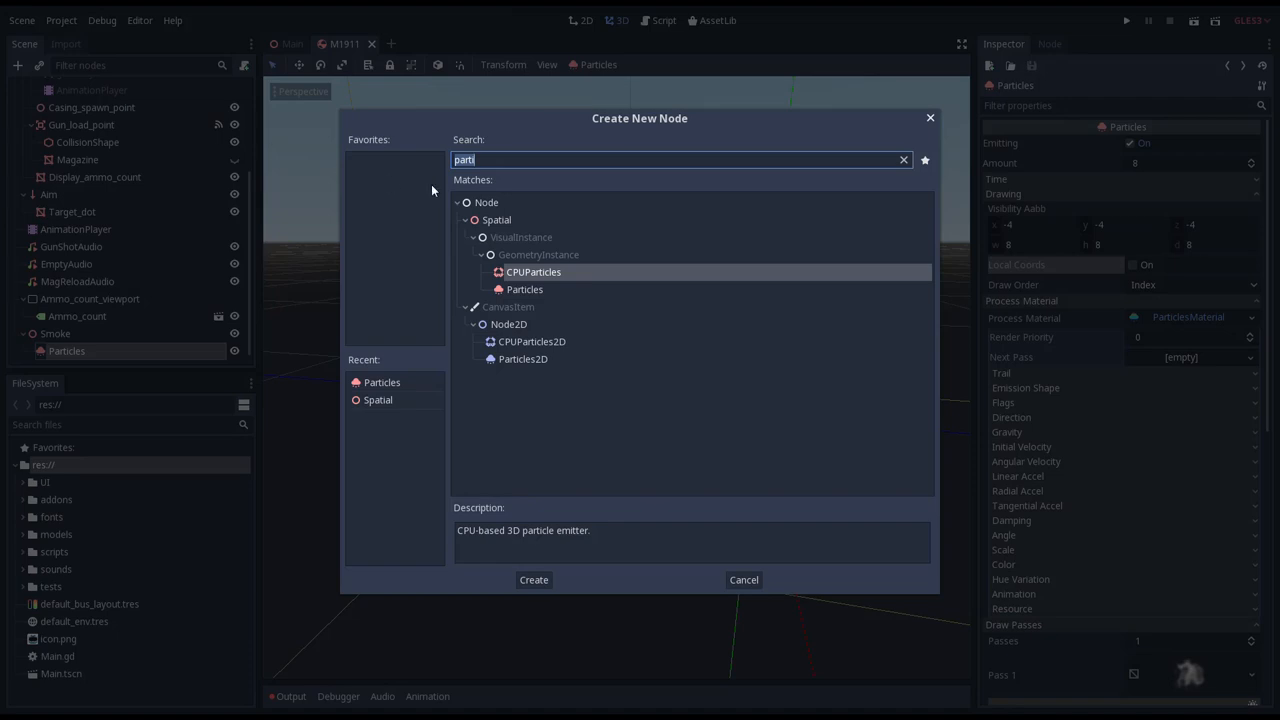
Add an AnimationPlayer under Smoke and create a new animation named Travel.
type("anim")
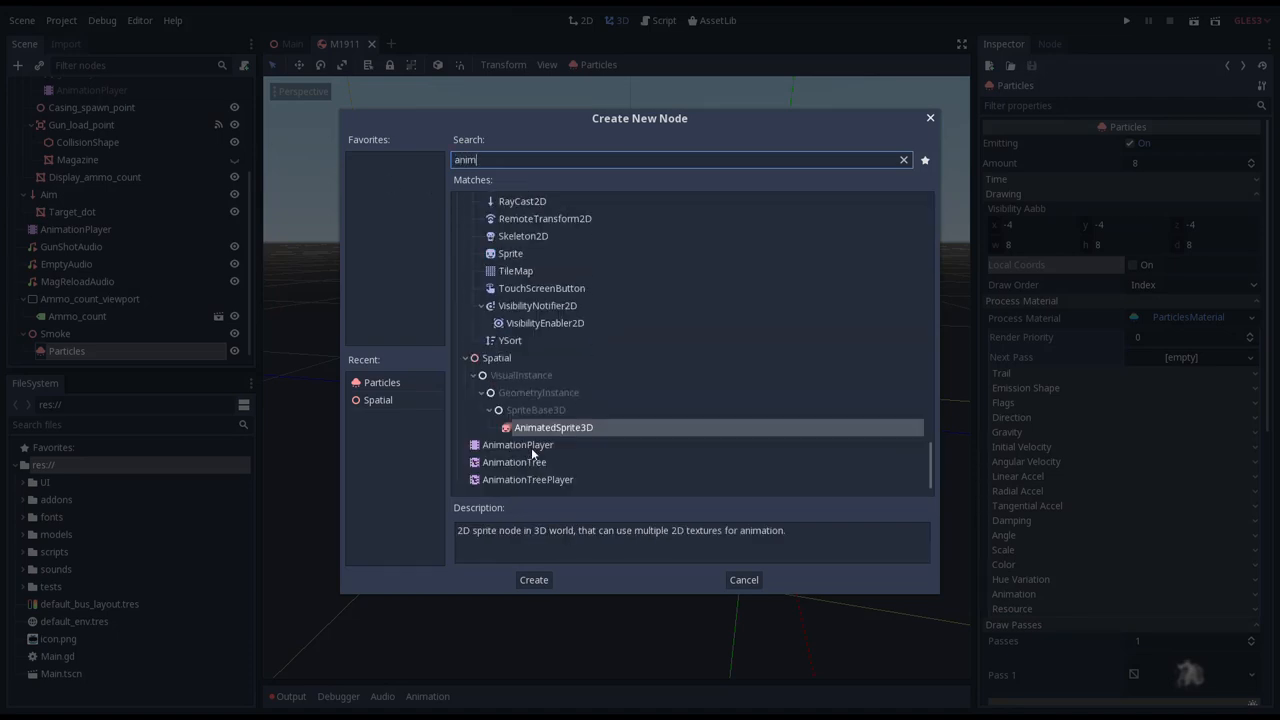
mouse_move(510, 462)
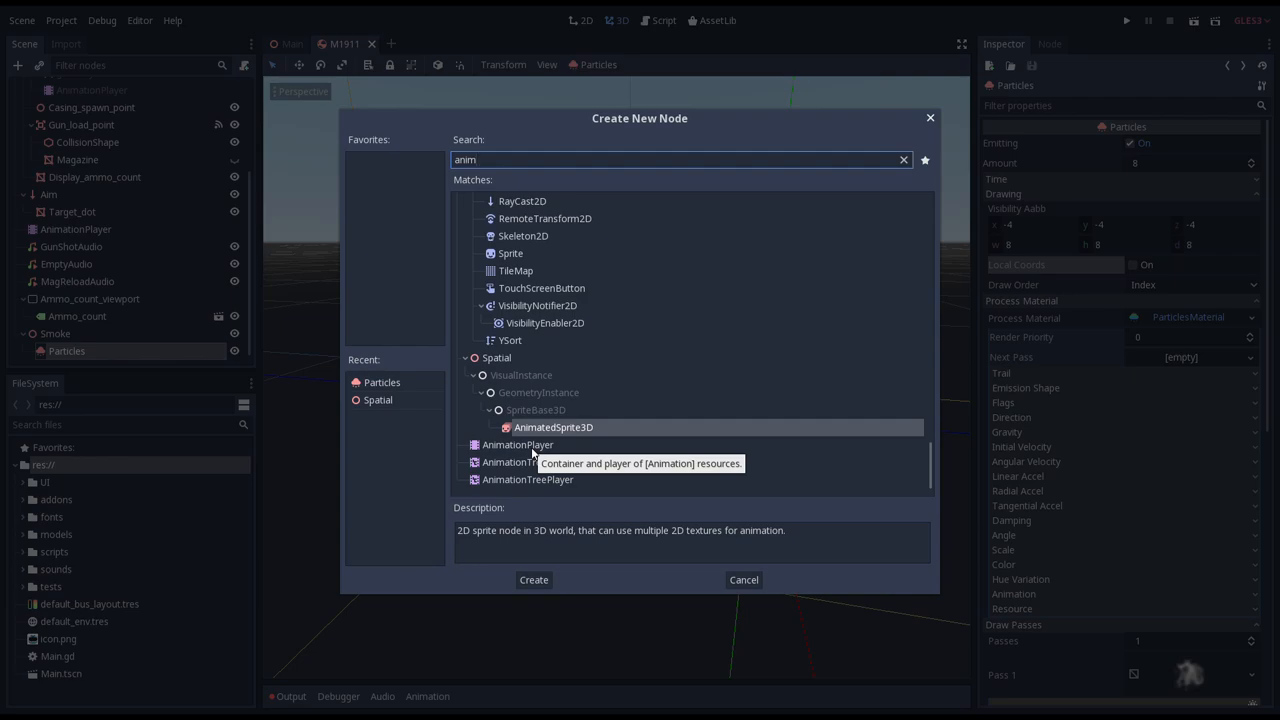
left_click(533, 580)
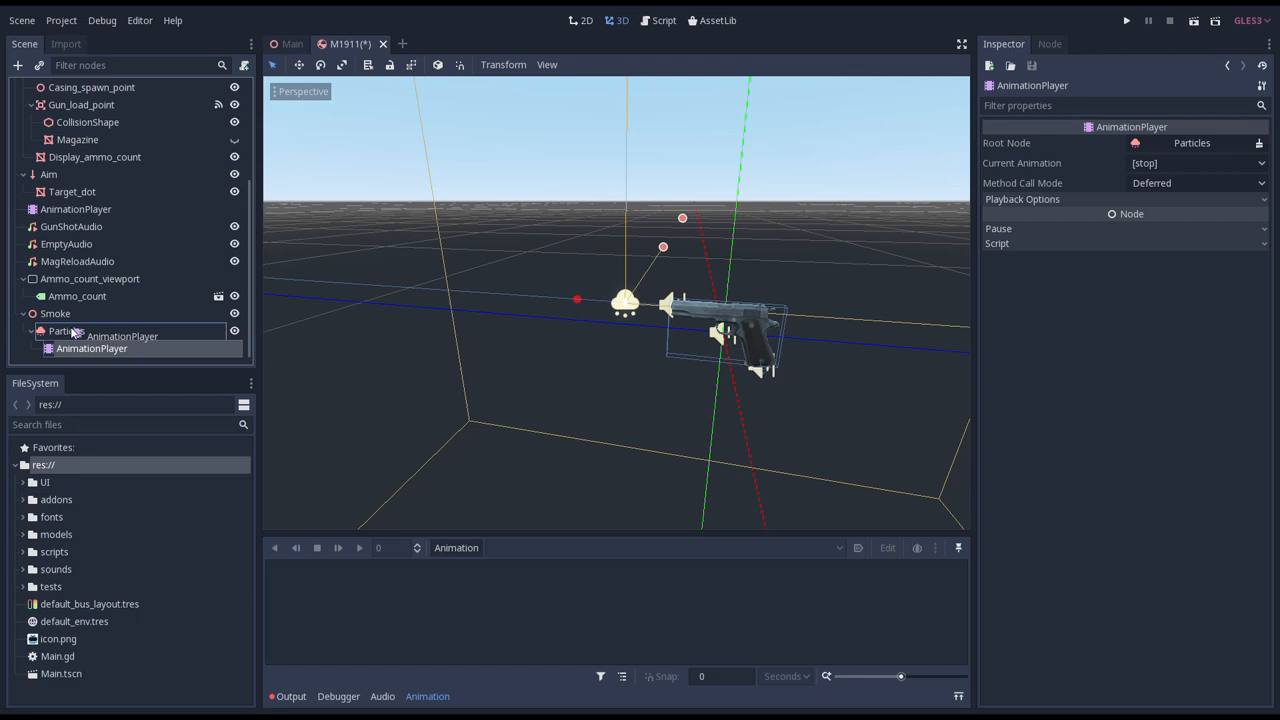
left_click(91, 348)
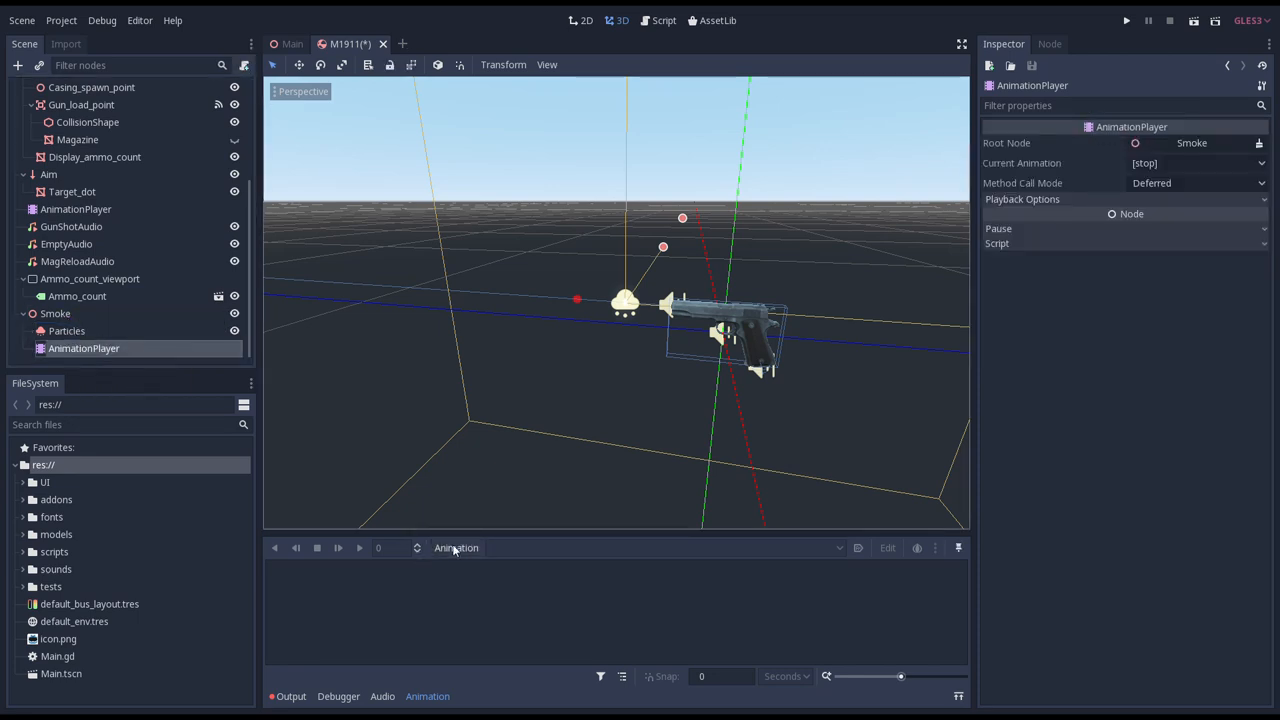
type("Tra")
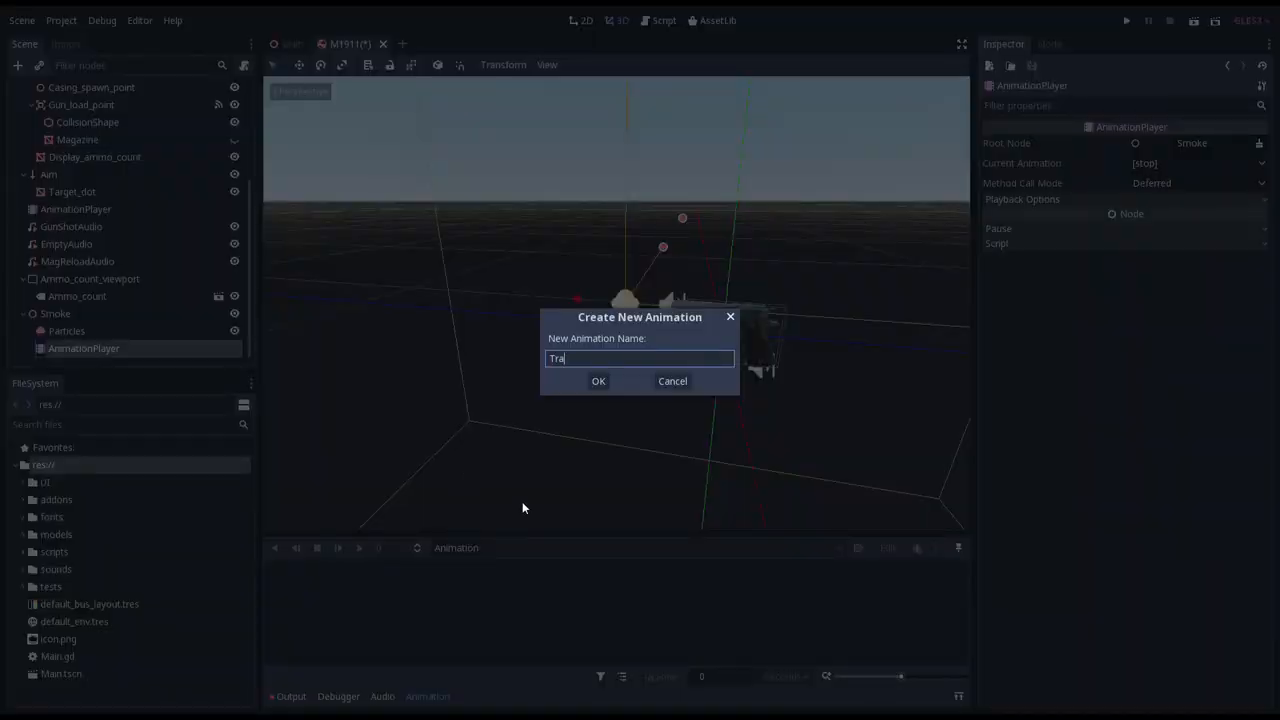
left_click(598, 381)
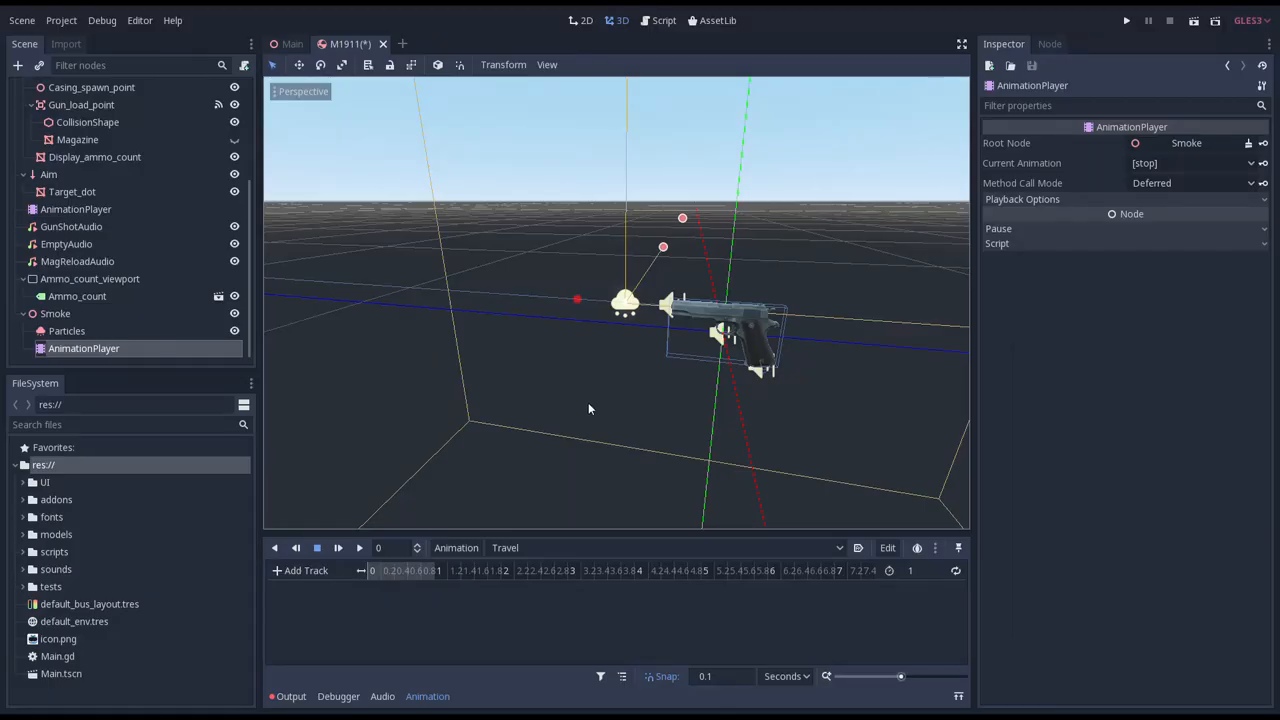
Key the Particles translation at 0 and 1 second in Travel, ending at z -10.
left_click(66, 330)
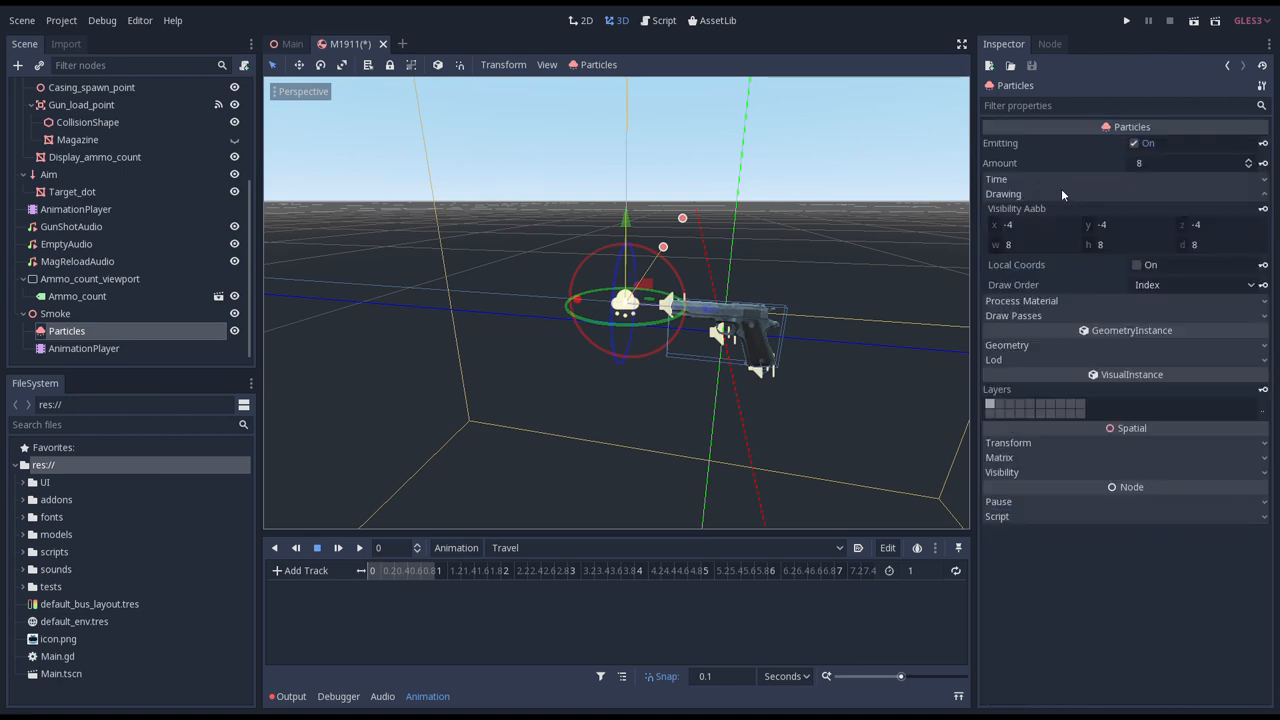
left_click(1008, 442)
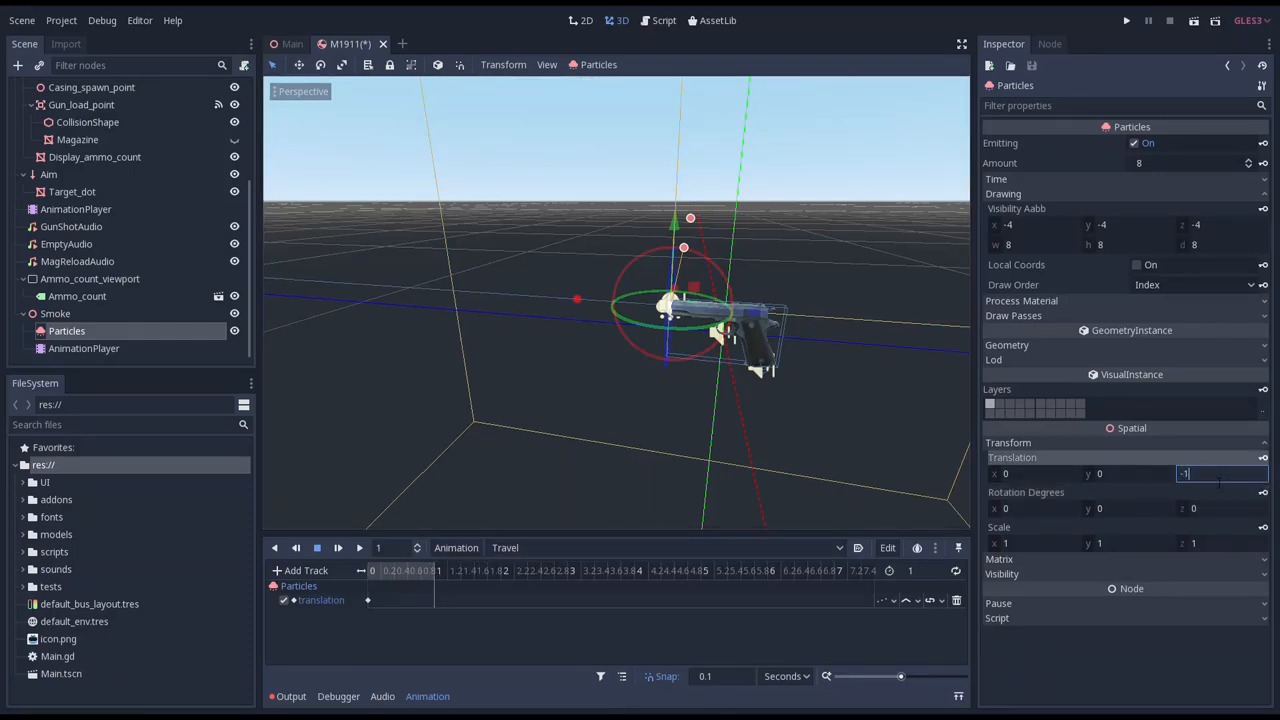
type("-10")
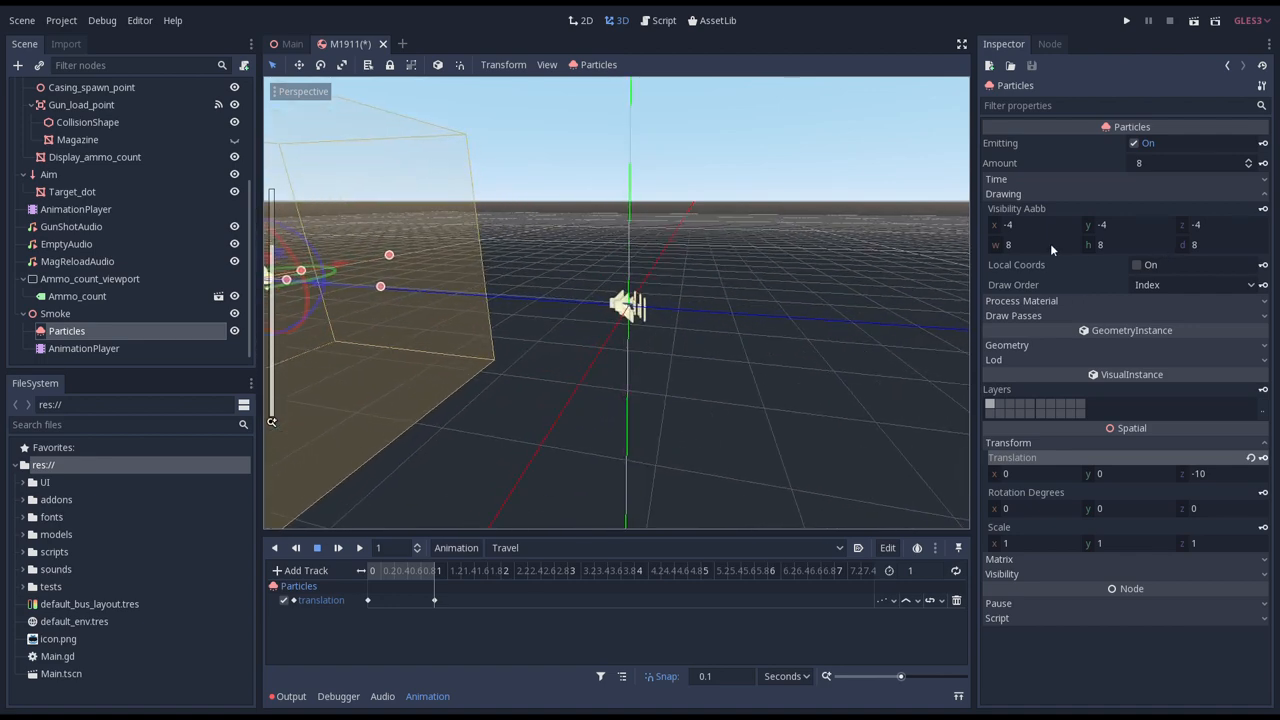
left_click(1030, 224)
type("-10")
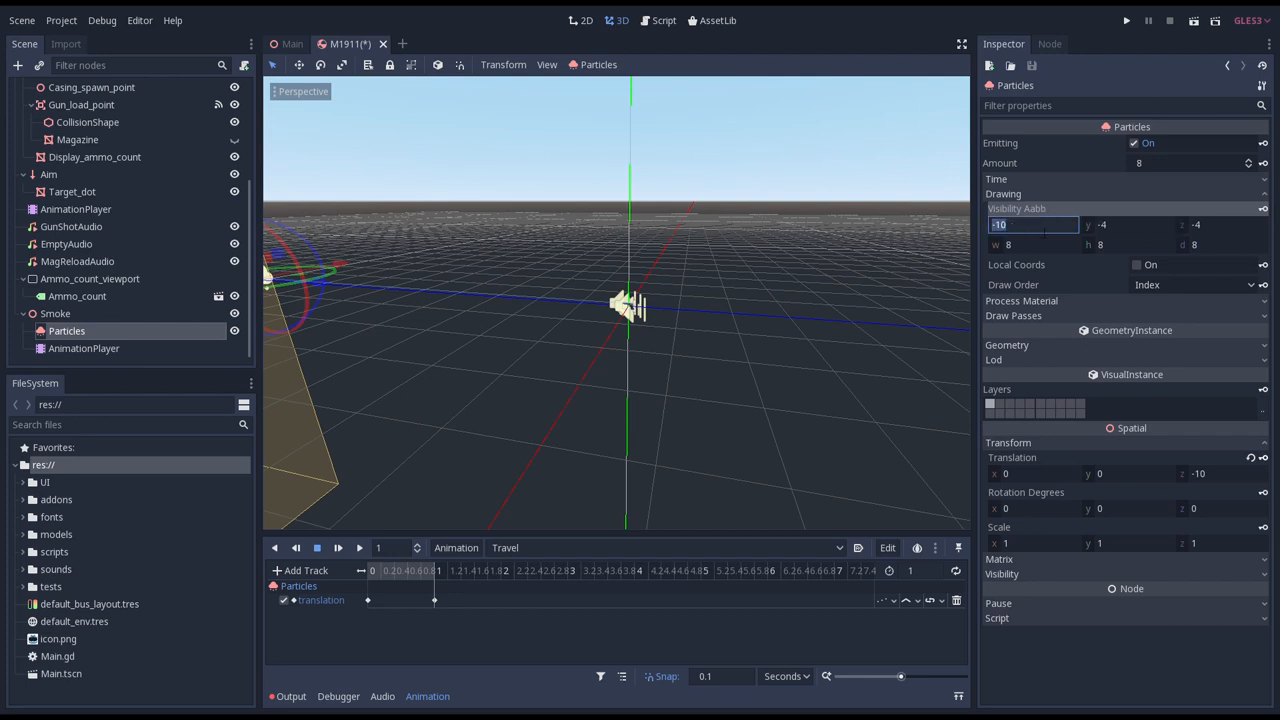
Set the Particles Visibility Aabb to x -2, y -2, z -100 with size 4 × 3 × 200.
type("-2")
left_click(1222, 245)
type("2")
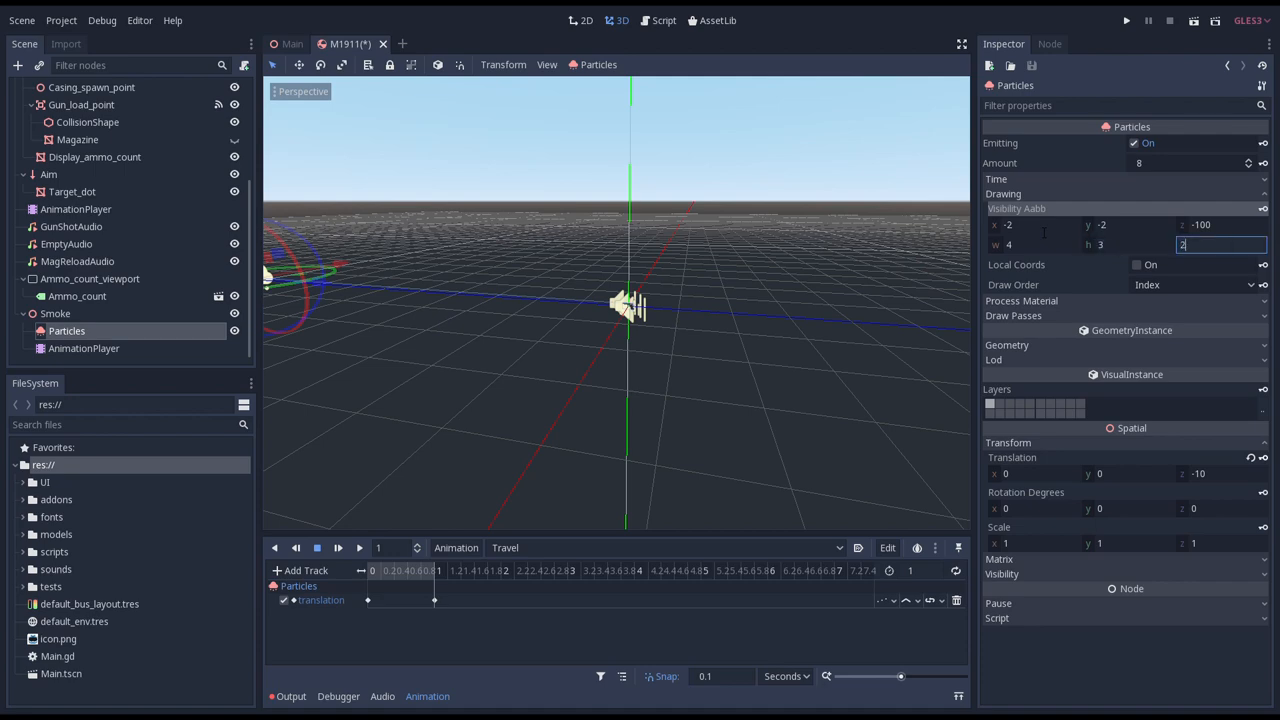
type("00")
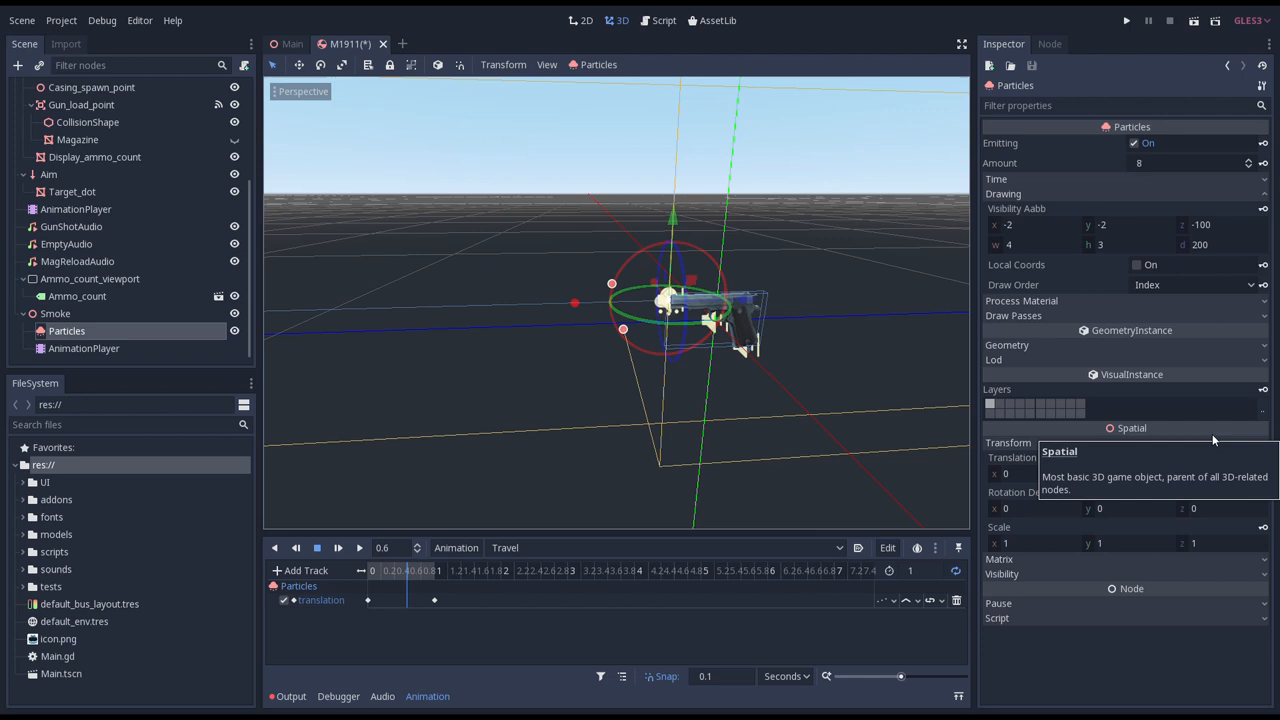
left_click(884, 600)
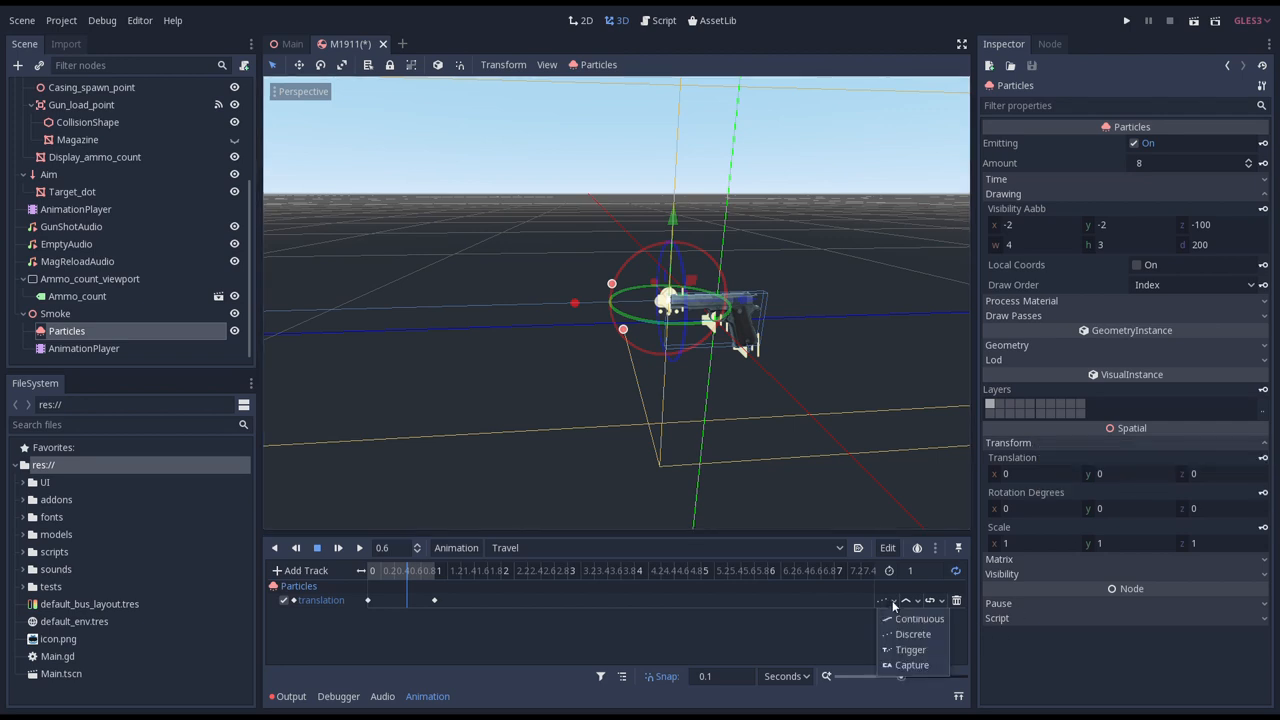
mouse_move(895, 618)
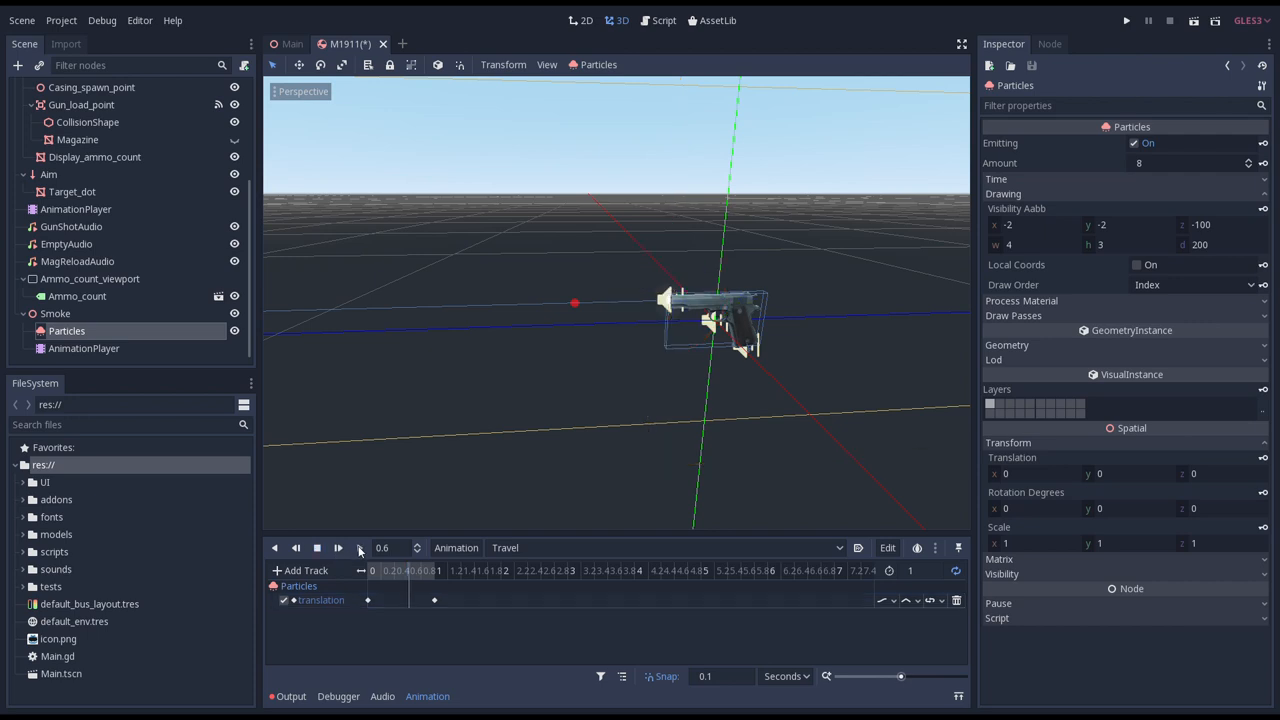
Play the Travel animation to preview the 1000-particle smoke trail.
left_click(318, 547)
type("1000")
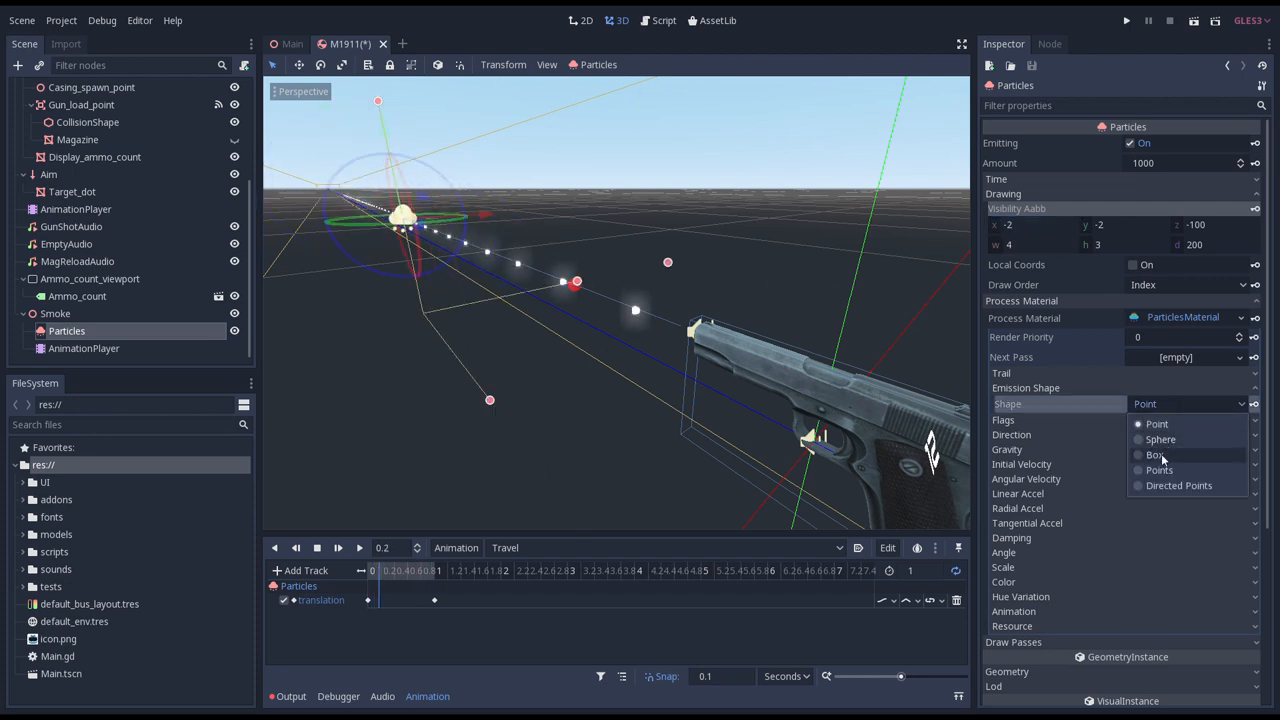
Set the emission Box Extents to 0.001, 0.001, 0.1 and replay the animation to preview the narrow streak.
left_click(1155, 454)
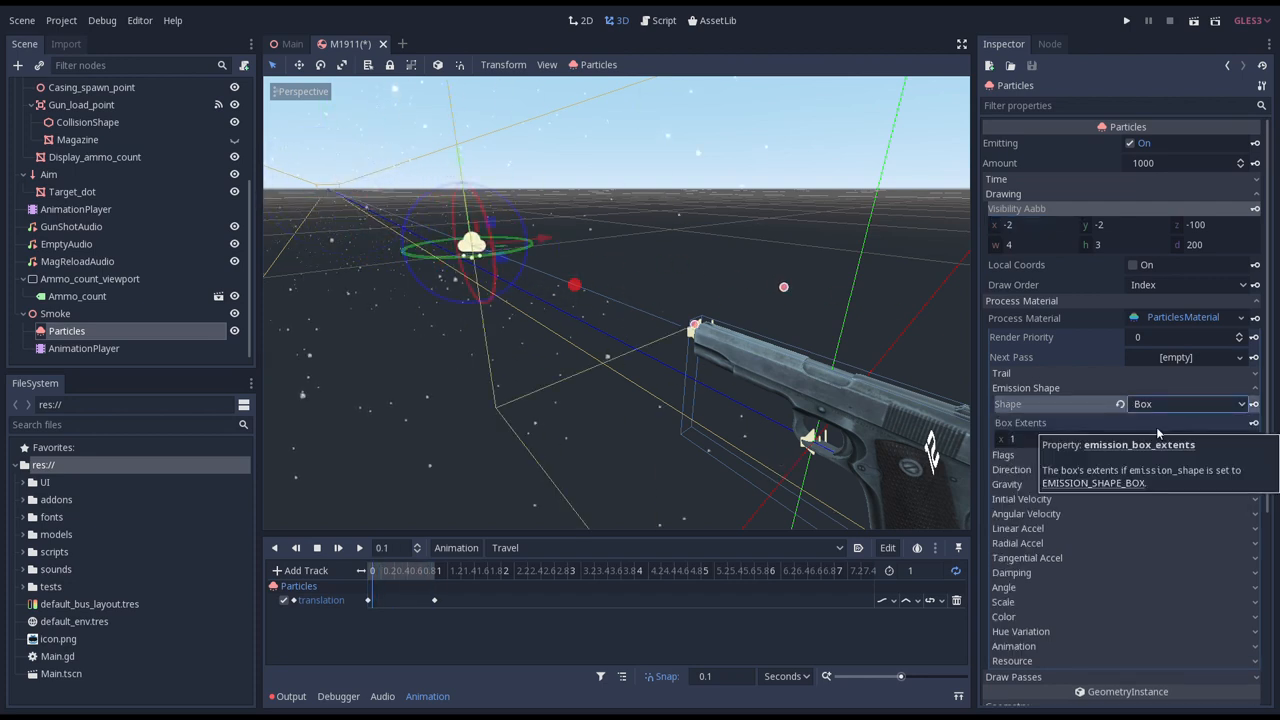
left_click(1037, 438)
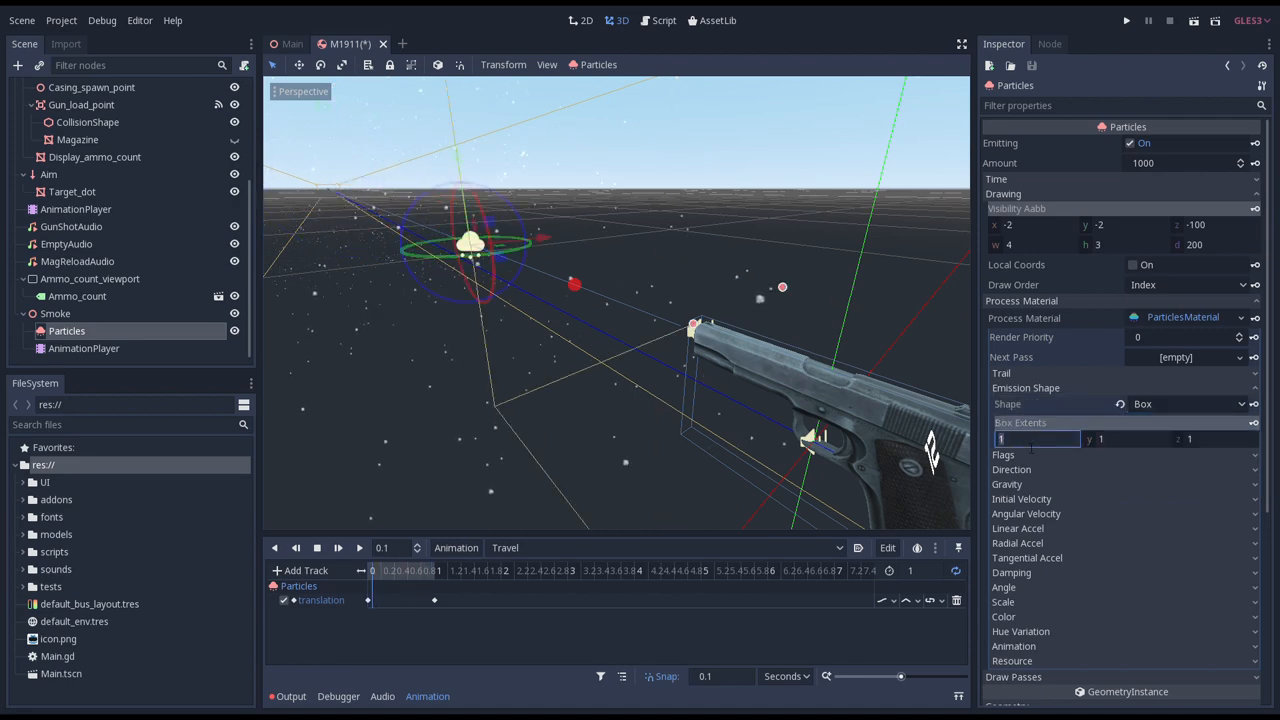
type("0.00")
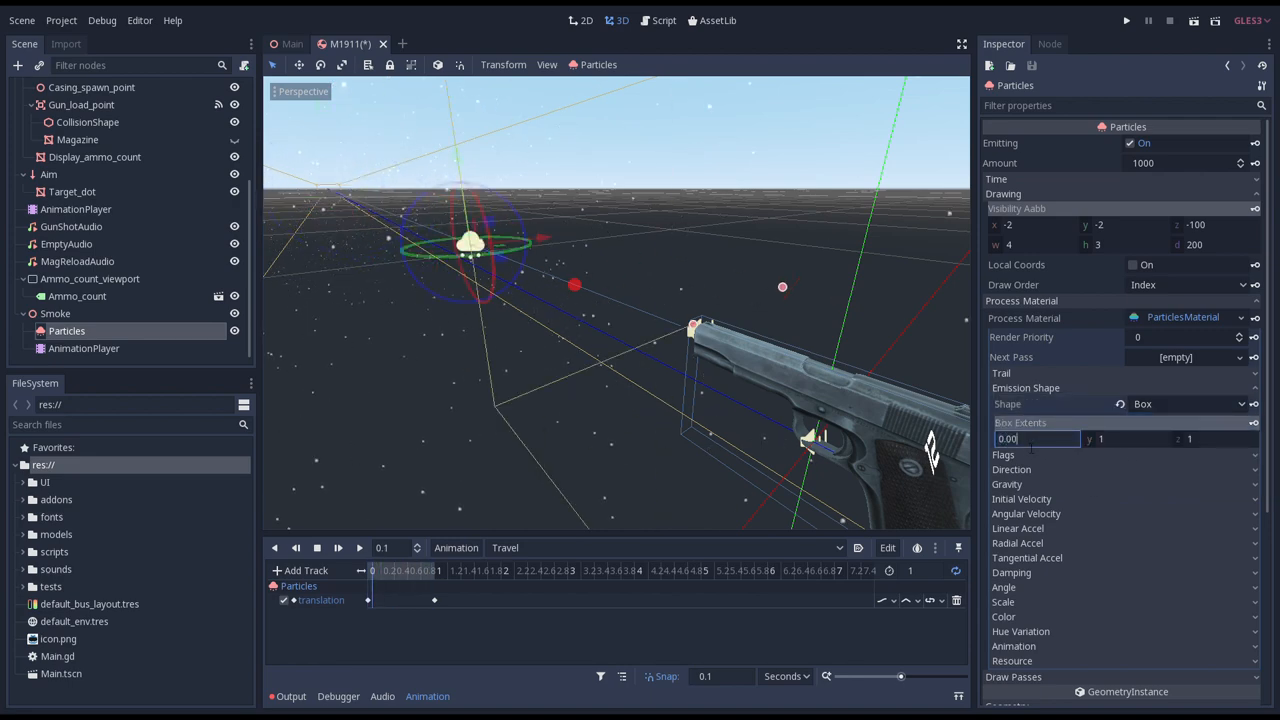
type("0.001")
left_click(1212, 438)
type("0.1")
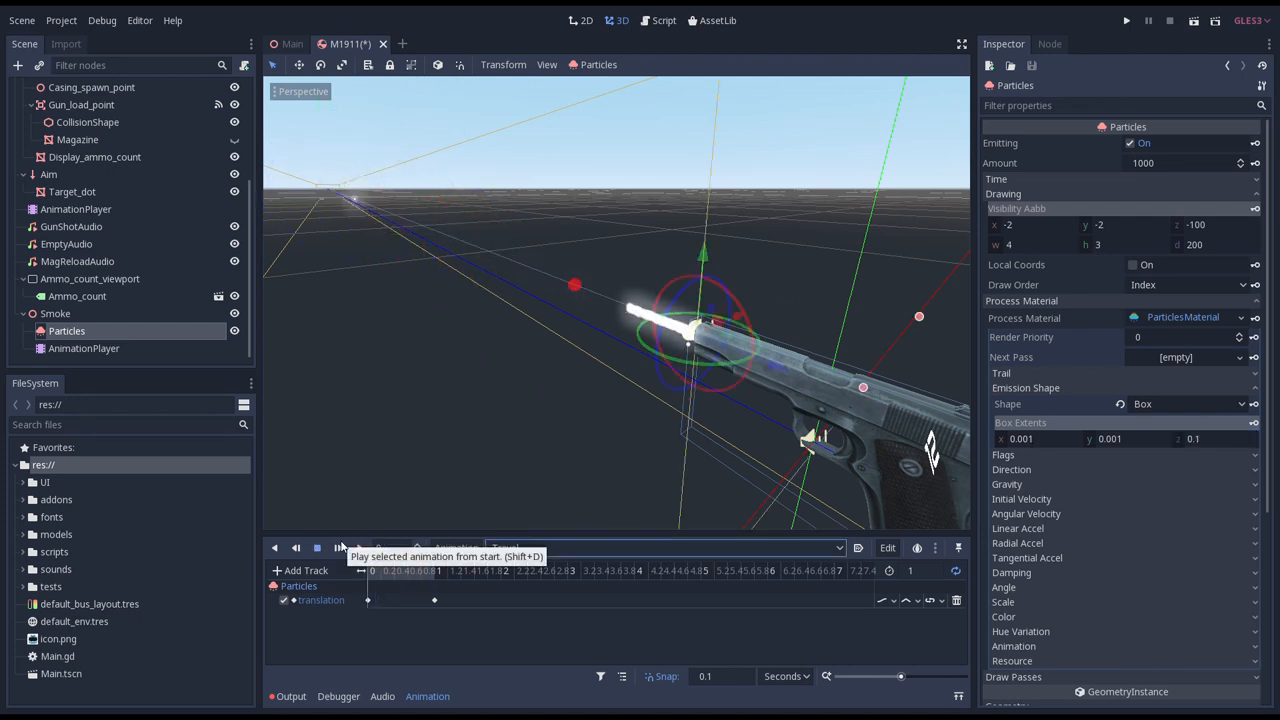
left_click(317, 547)
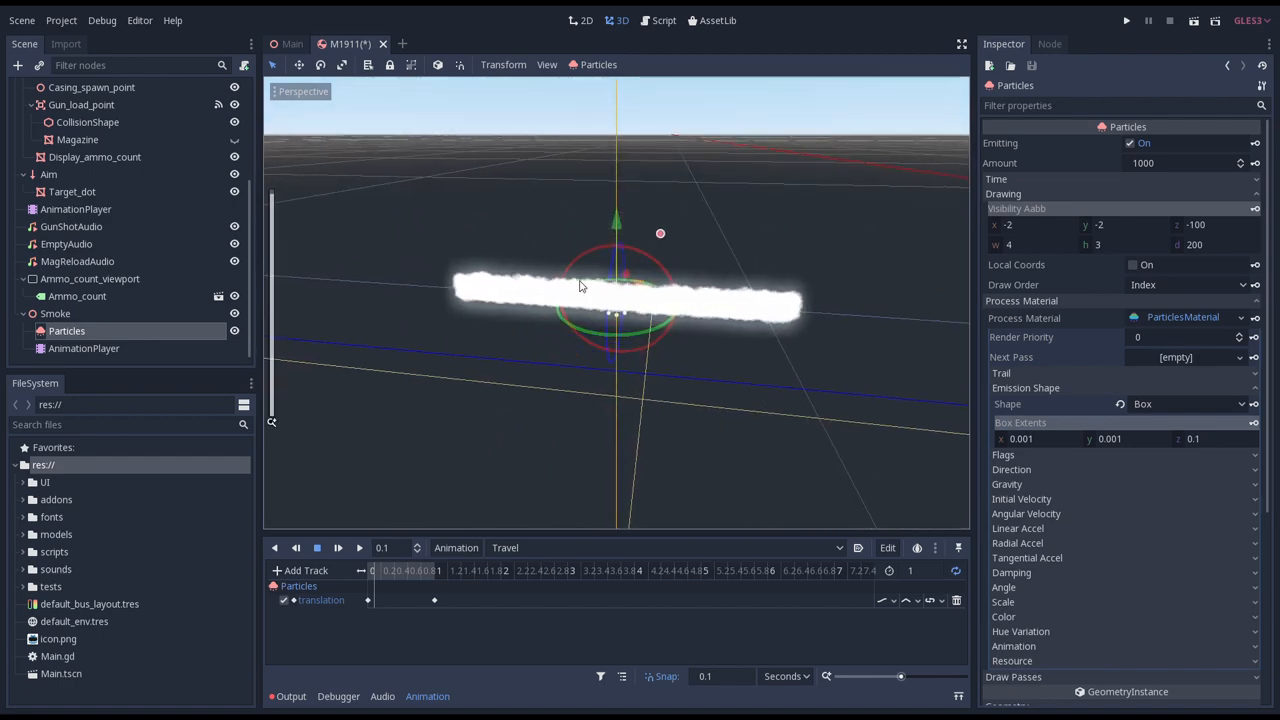
mouse_move(510, 285)
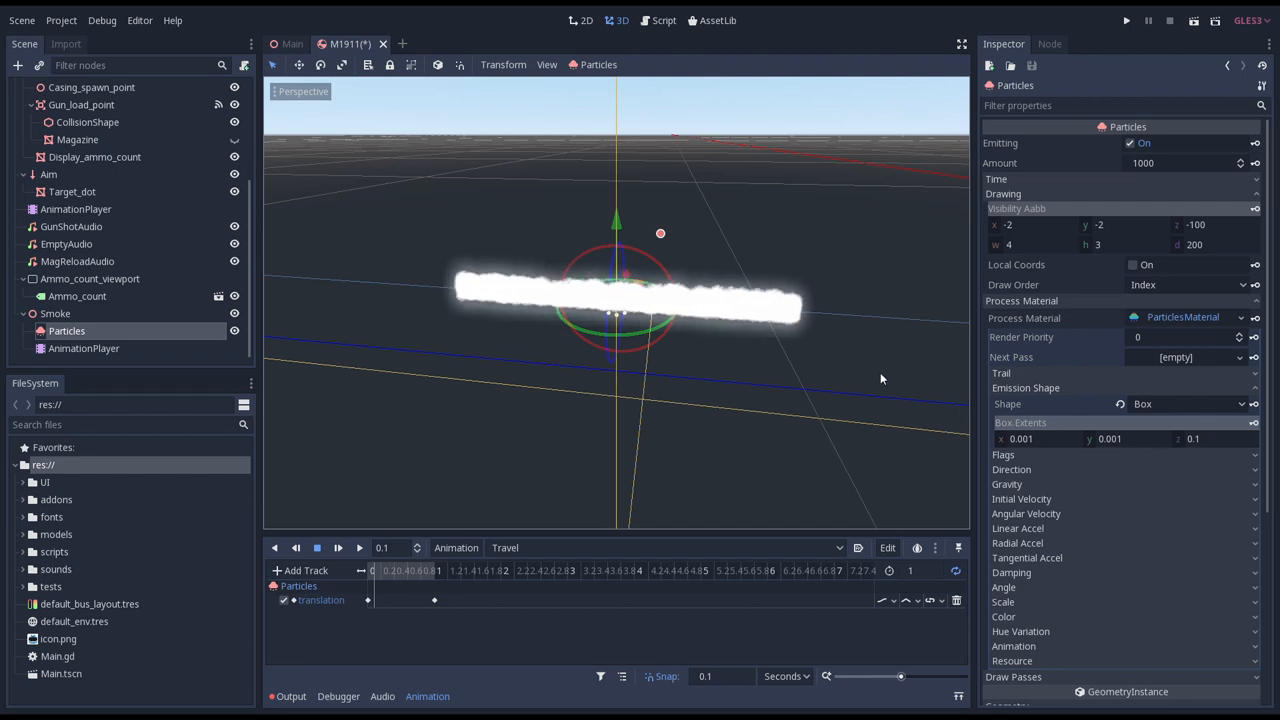
mouse_move(524, 222)
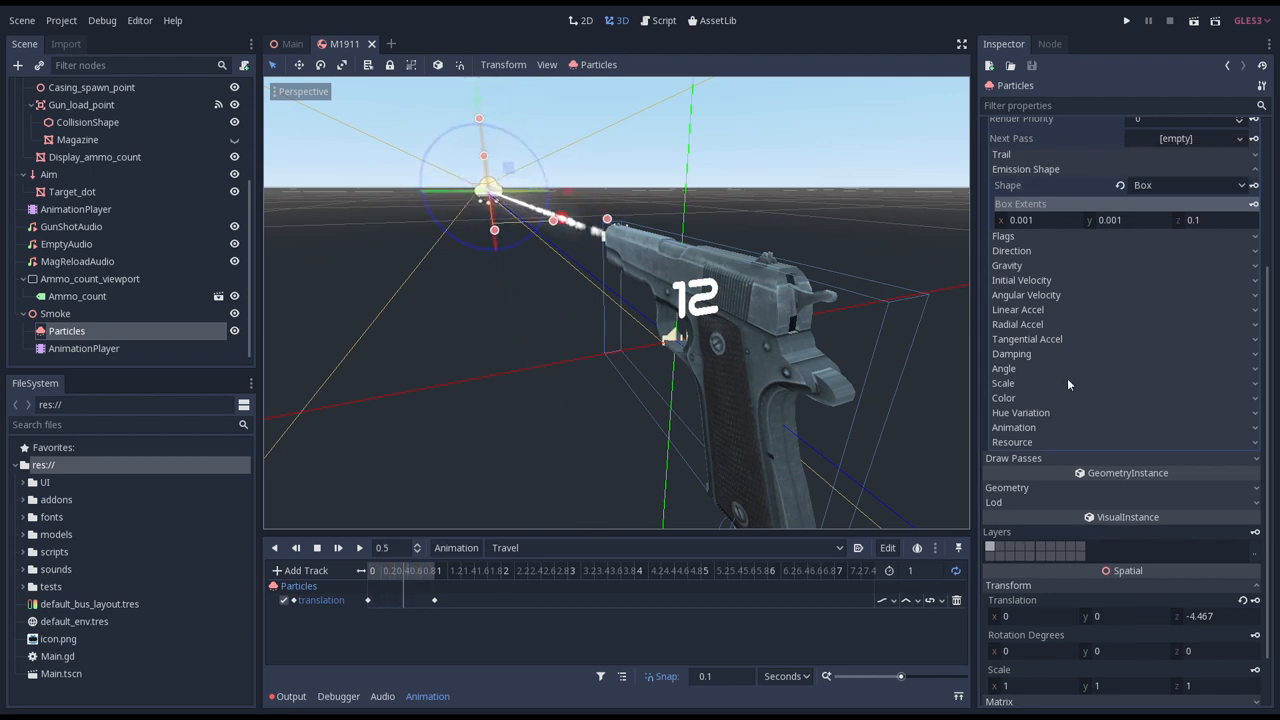
Give the Particles Color Ramp a new GradientTexture.
left_click(1003, 398)
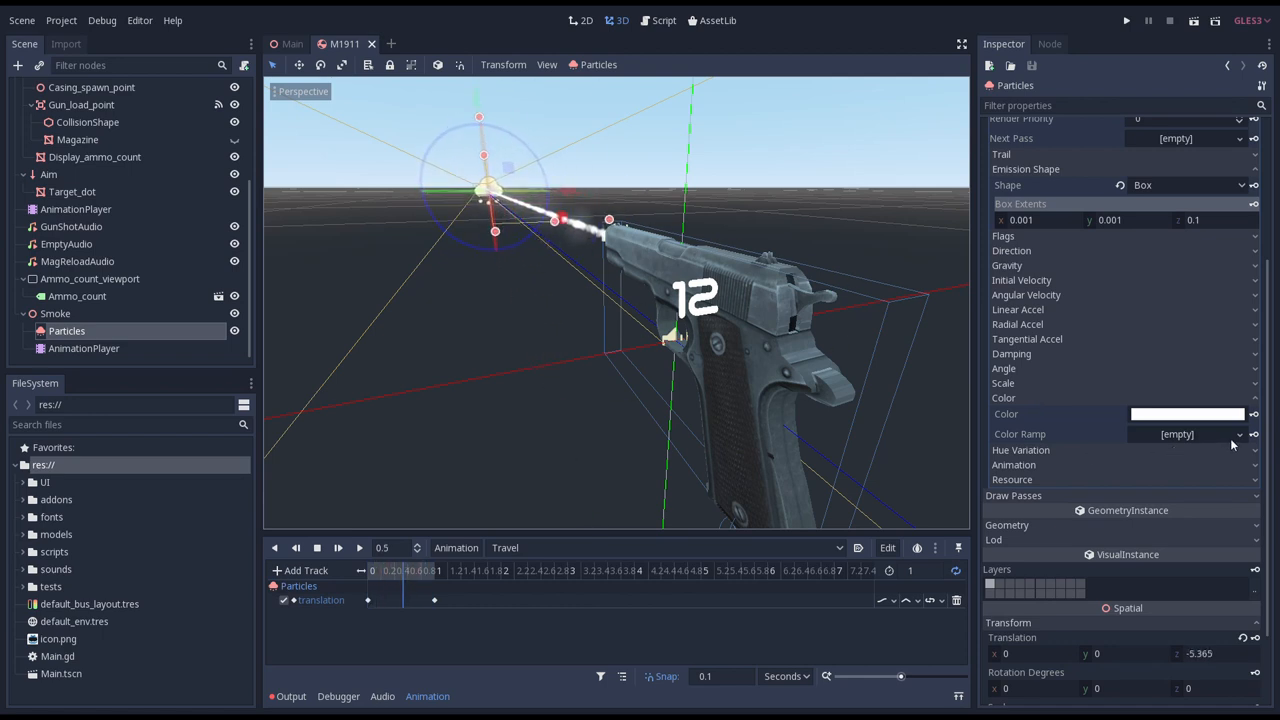
left_click(1239, 434)
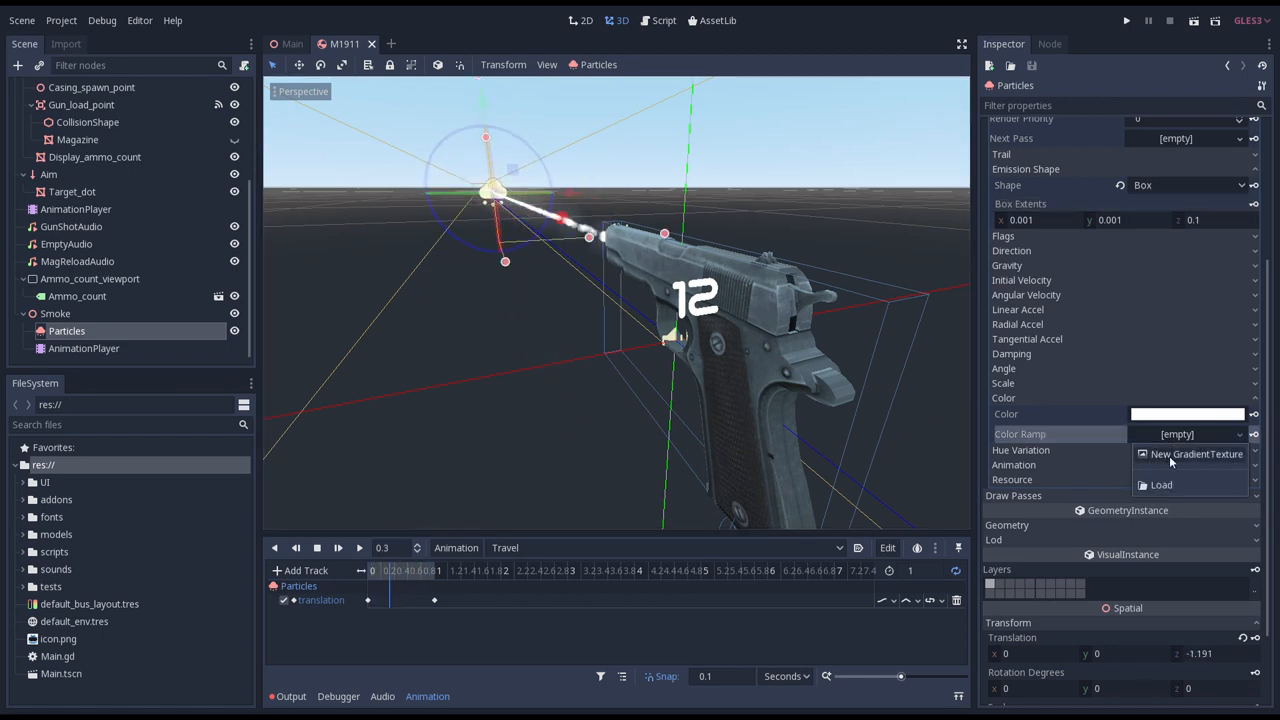
left_click(1196, 454)
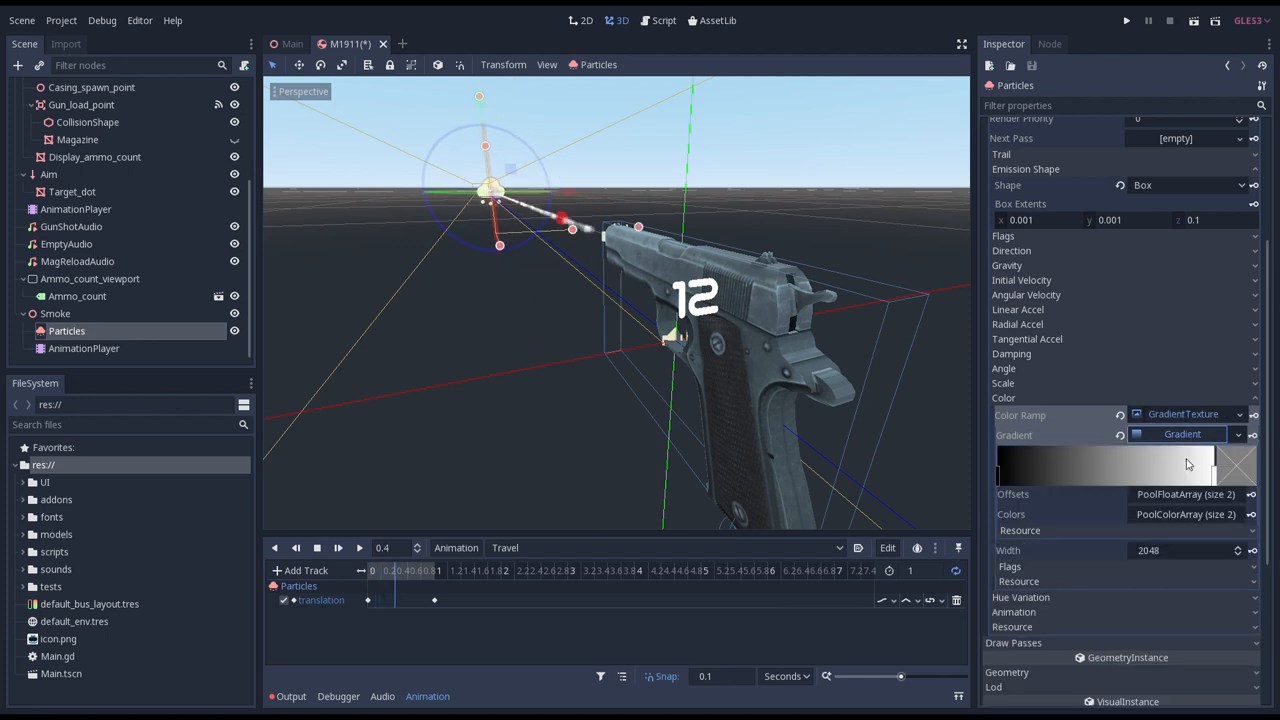
mouse_move(1025, 447)
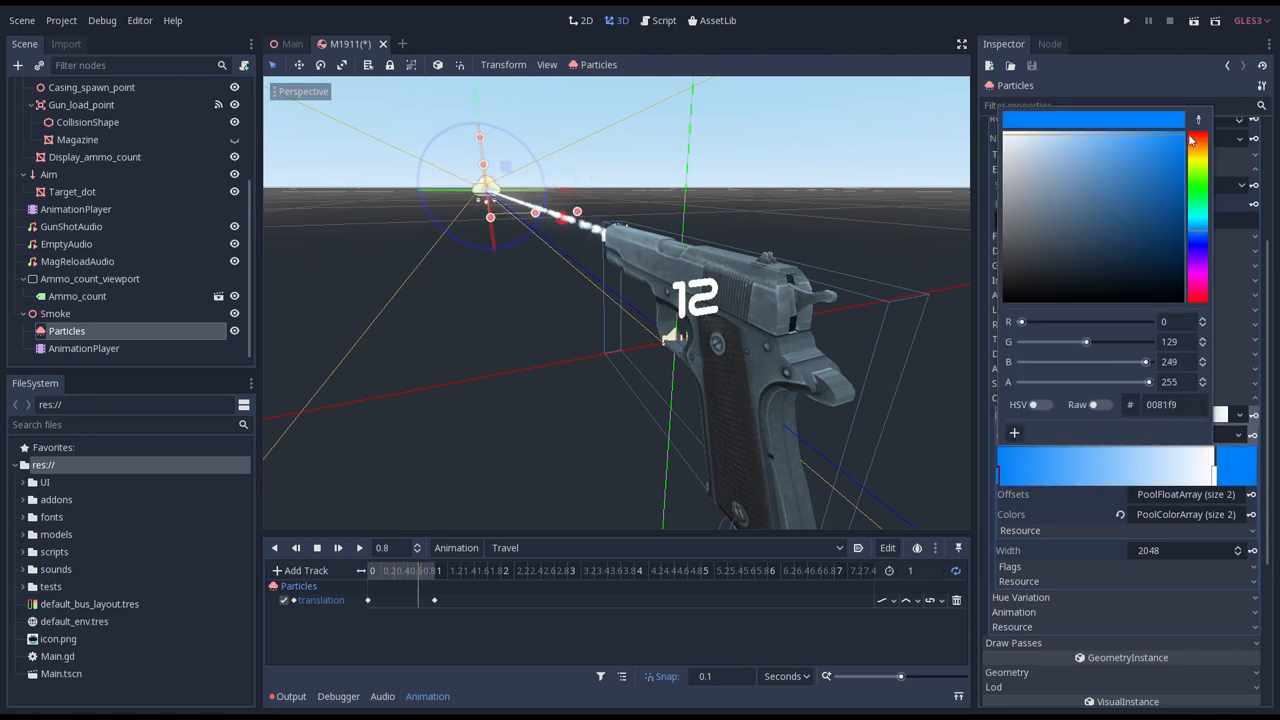
Set gradient stops from blue through orange, adding an extra colour stop.
left_click(1197, 258)
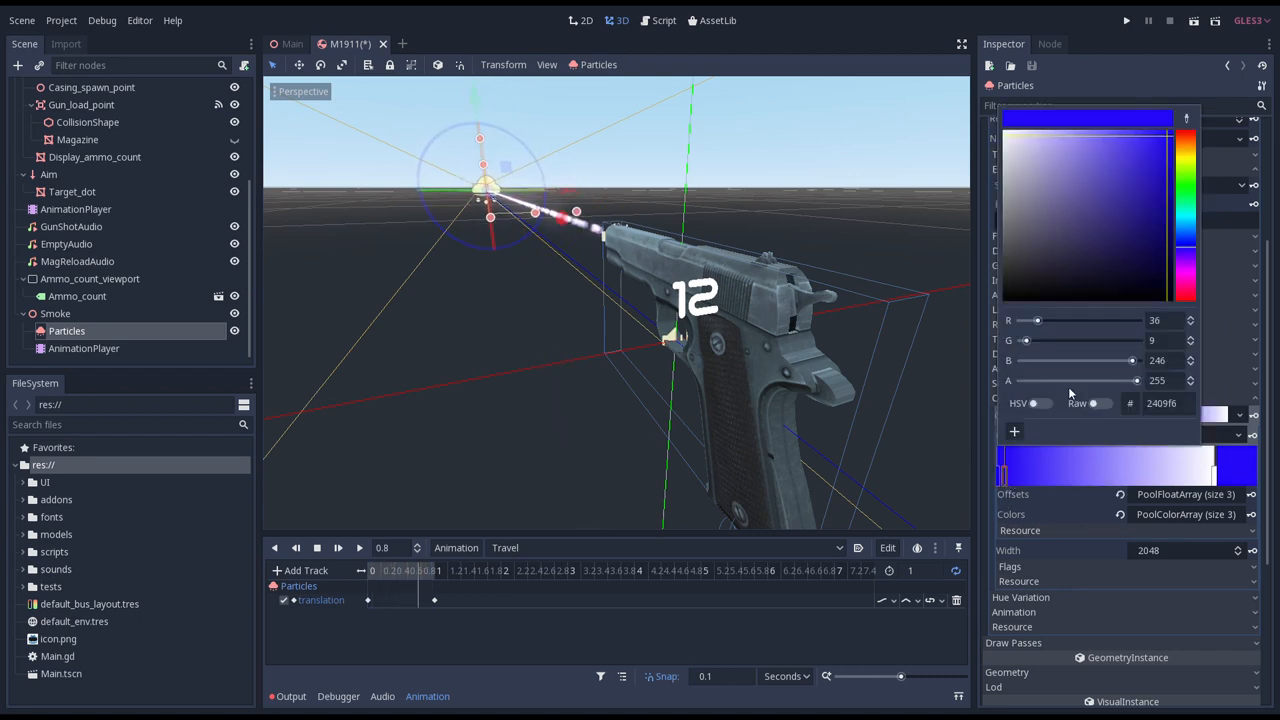
left_click(1185, 140)
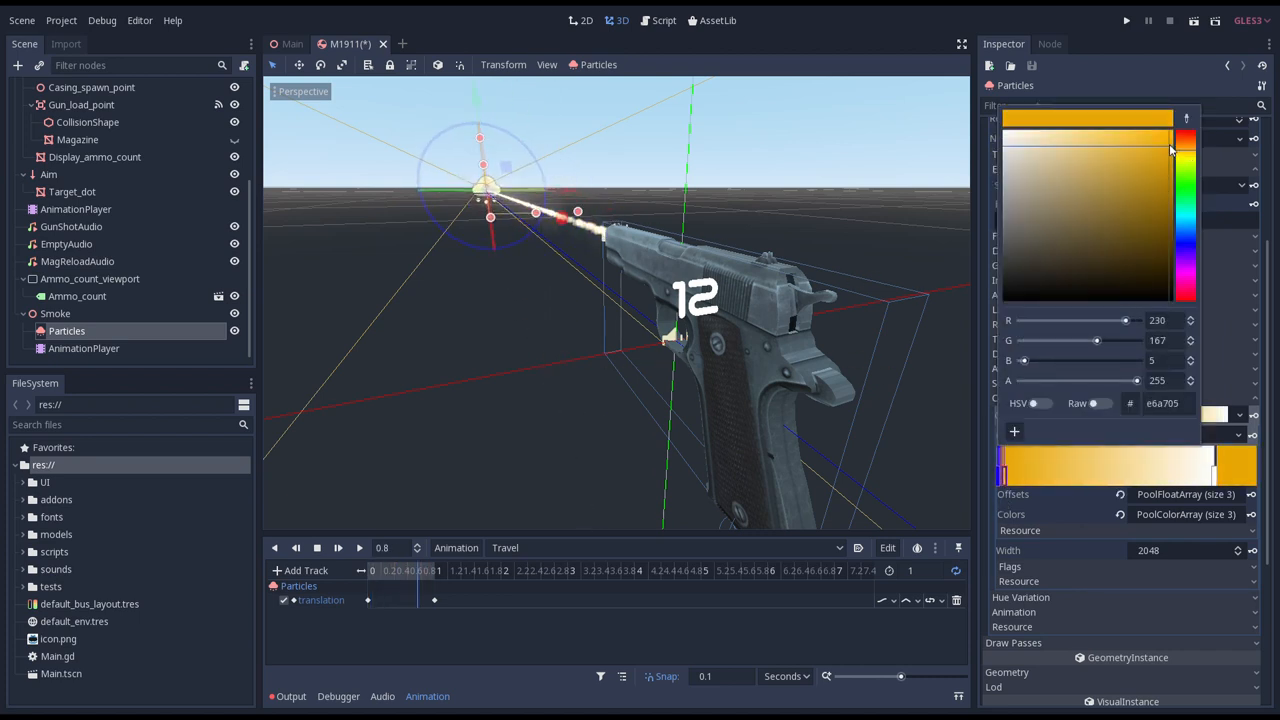
left_click(1186, 138)
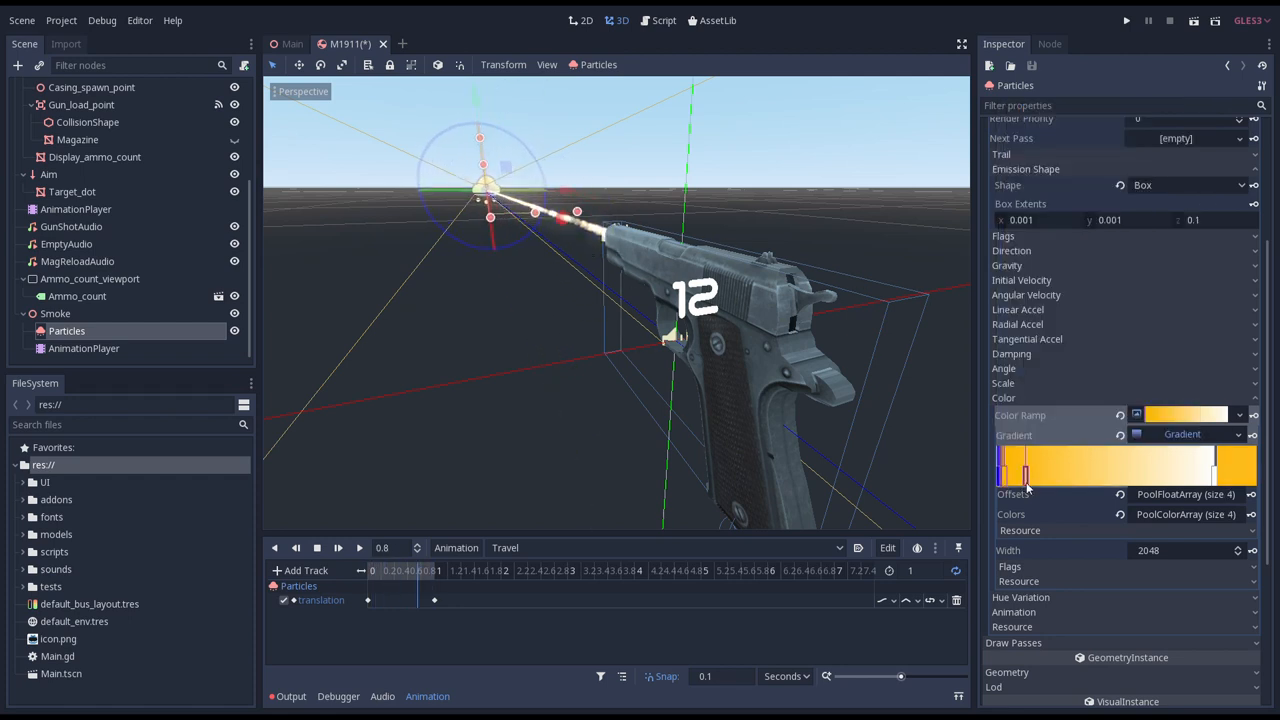
left_click(1017, 465)
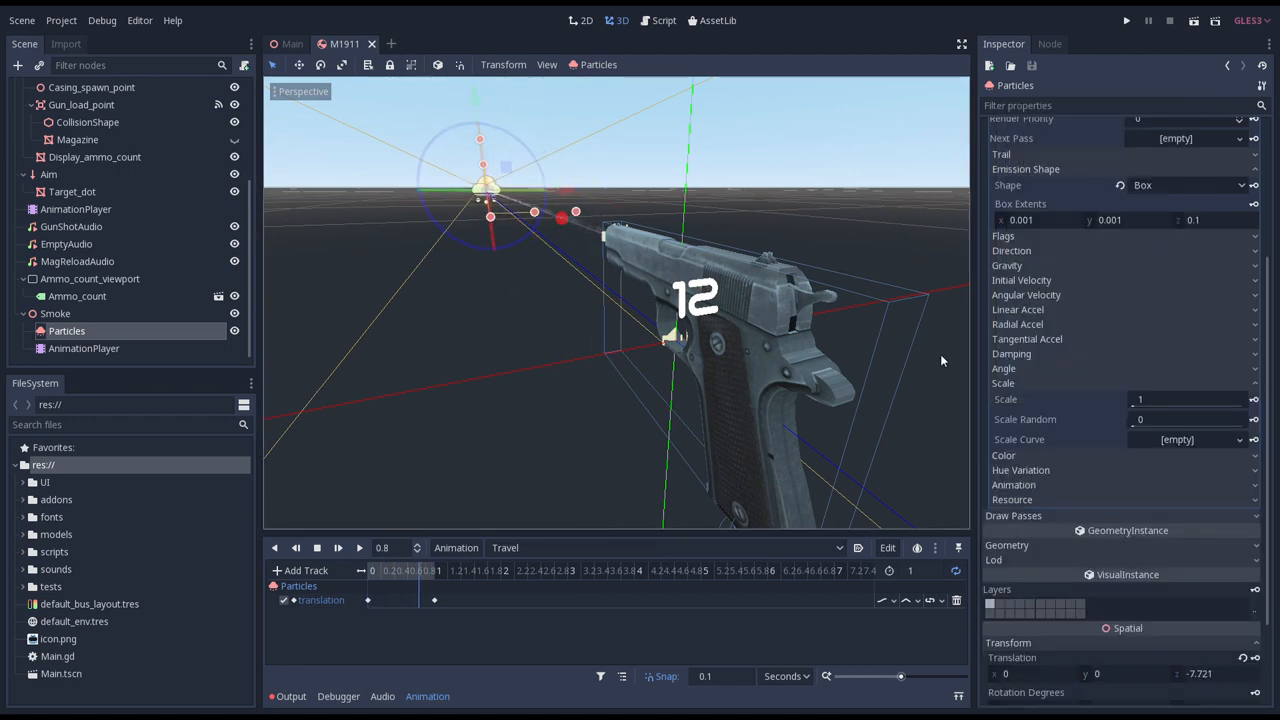
Assign a new CurveTexture to Scale Curve with Max Value 25 and raise the curve's end point.
left_click(1240, 439)
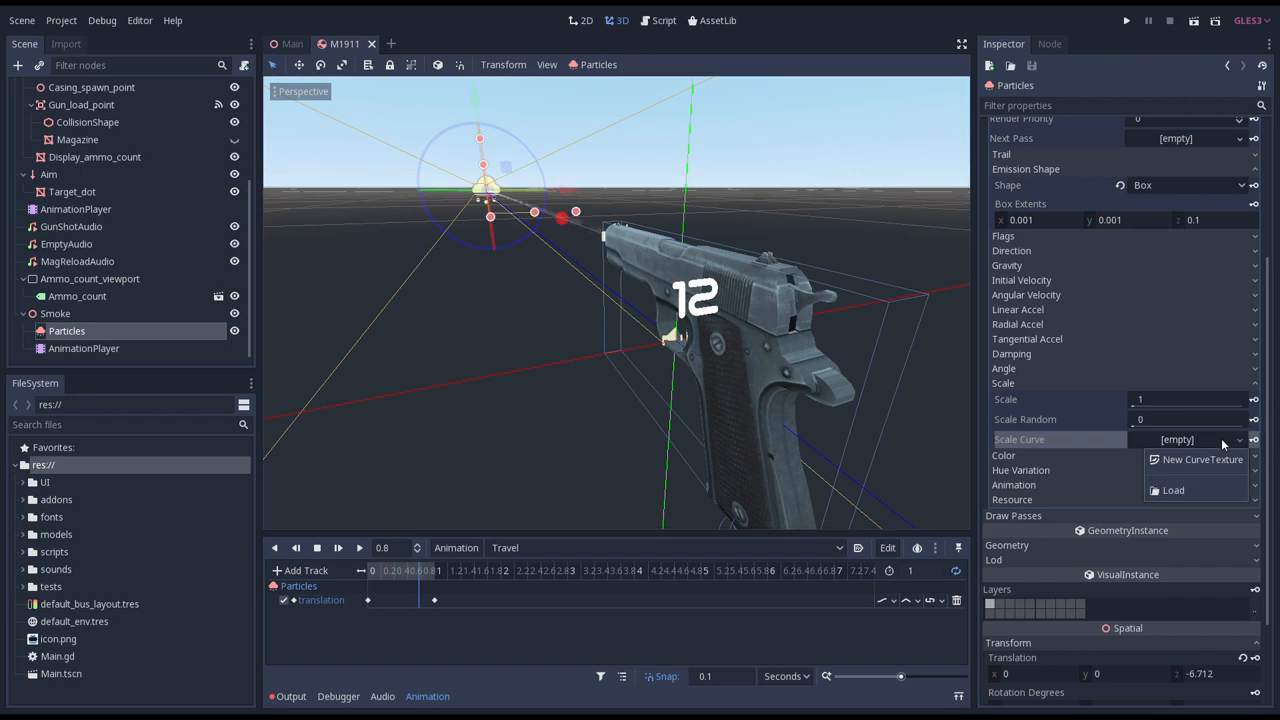
left_click(1202, 459)
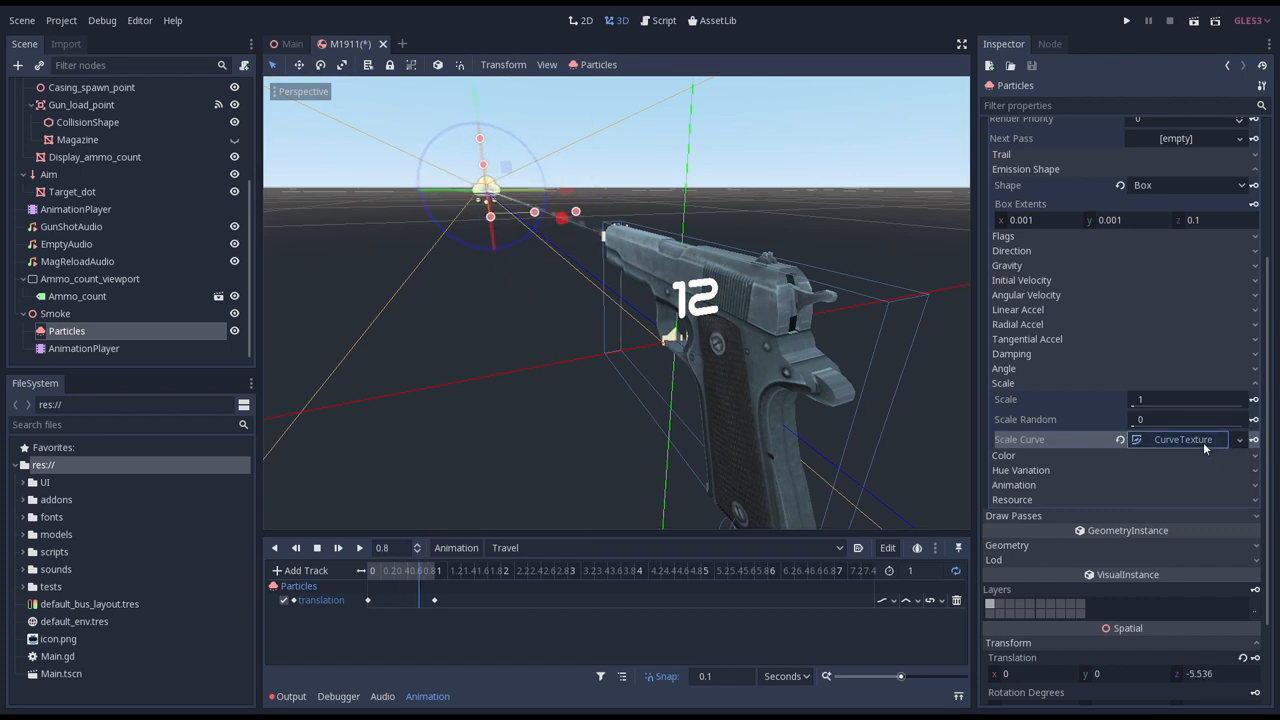
left_click(1183, 439)
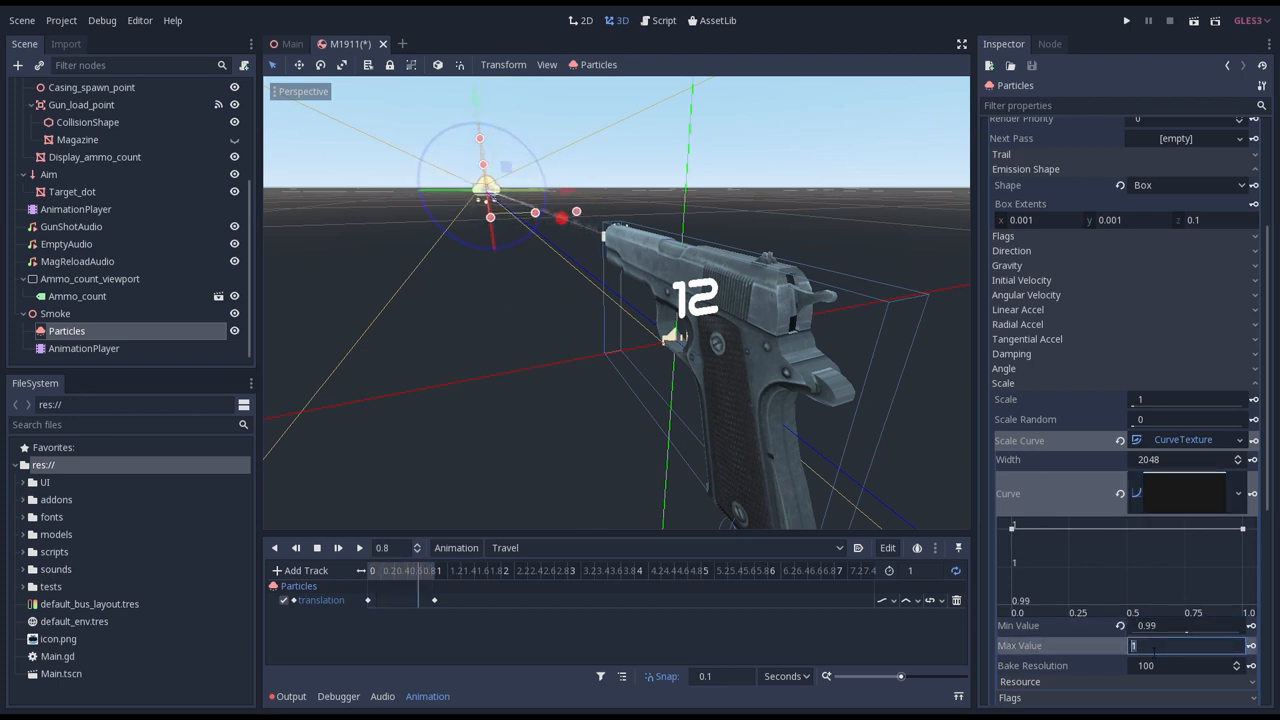
type("25")
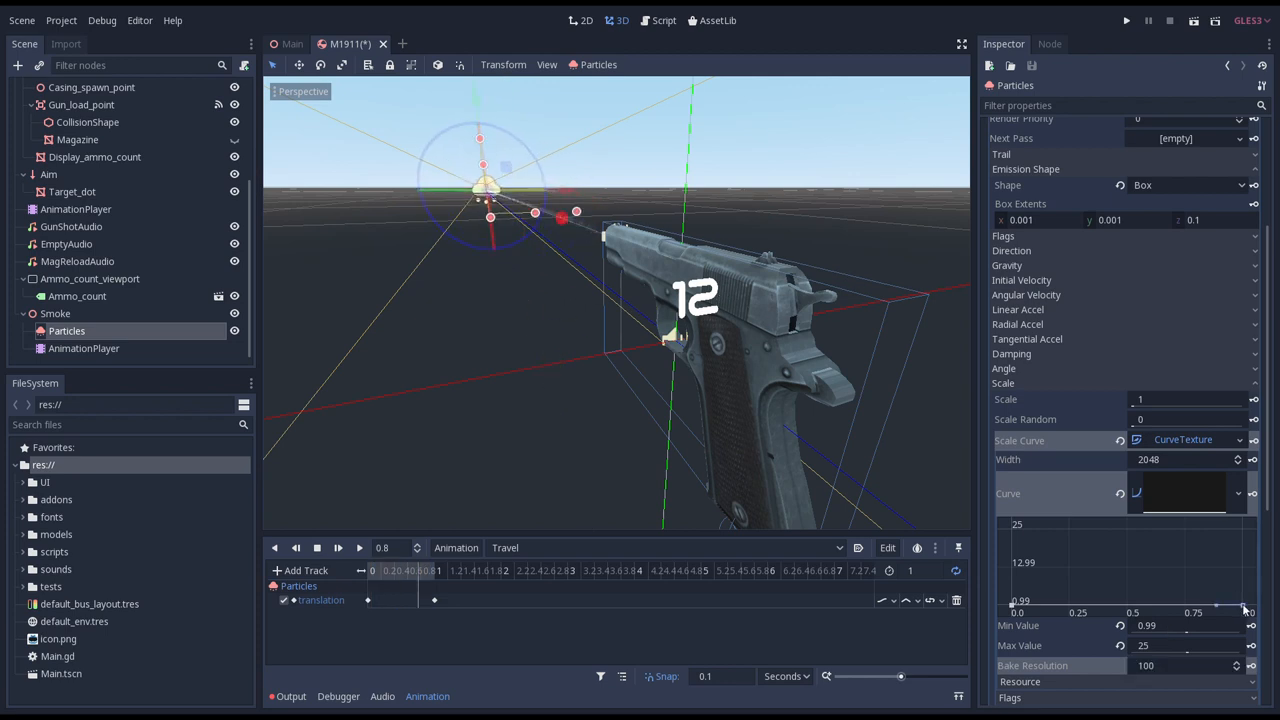
left_click_drag(1247, 608, 1243, 562)
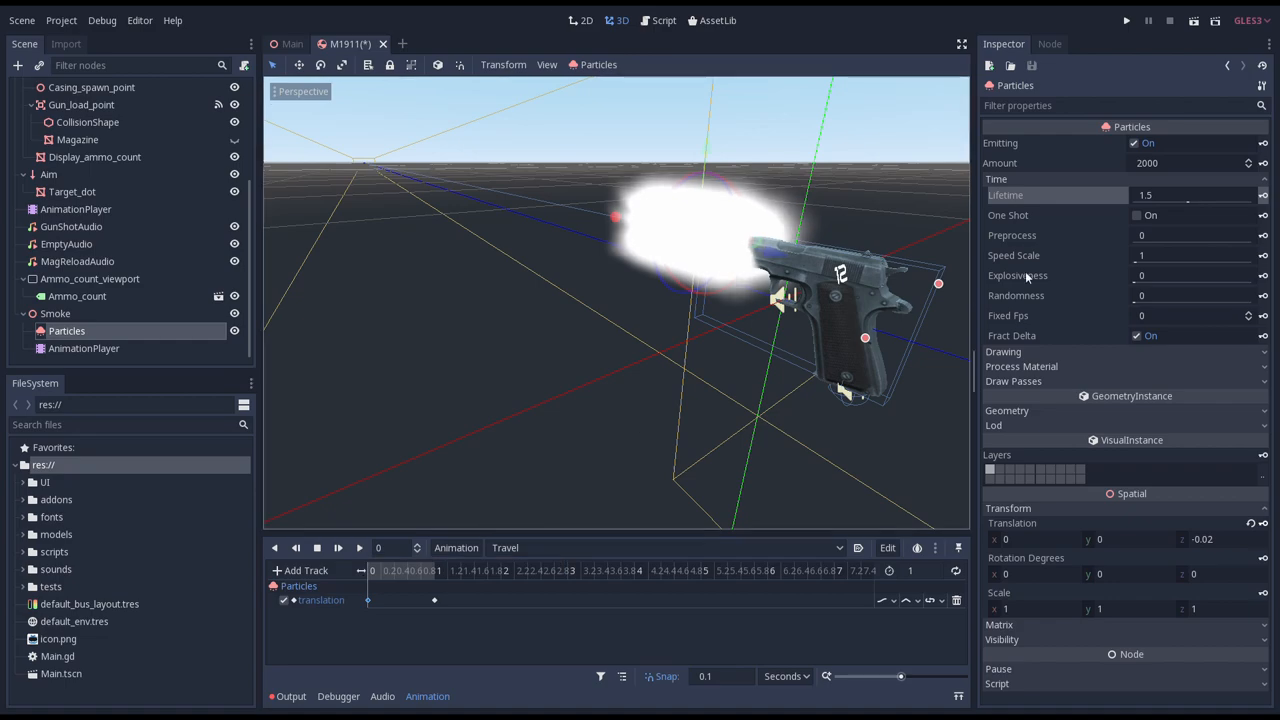
Key Emitting on at the start of Travel and off at 1 second.
left_click(1263, 142)
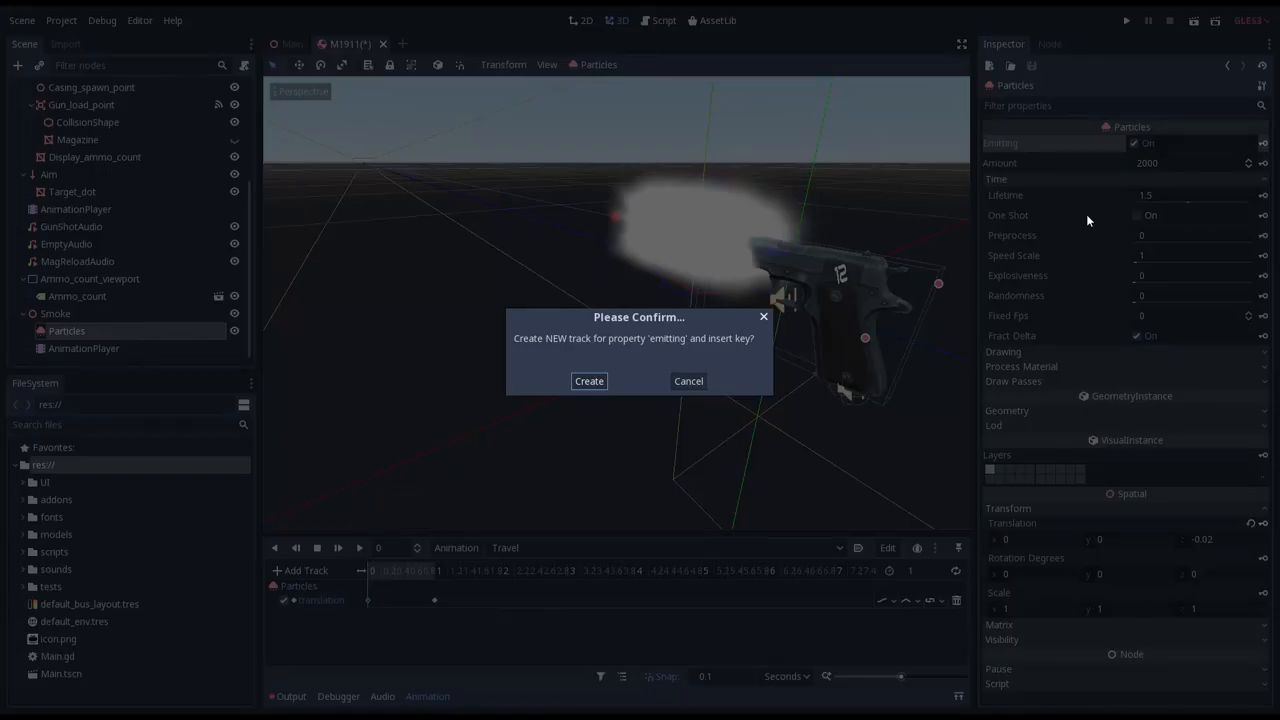
left_click(588, 381)
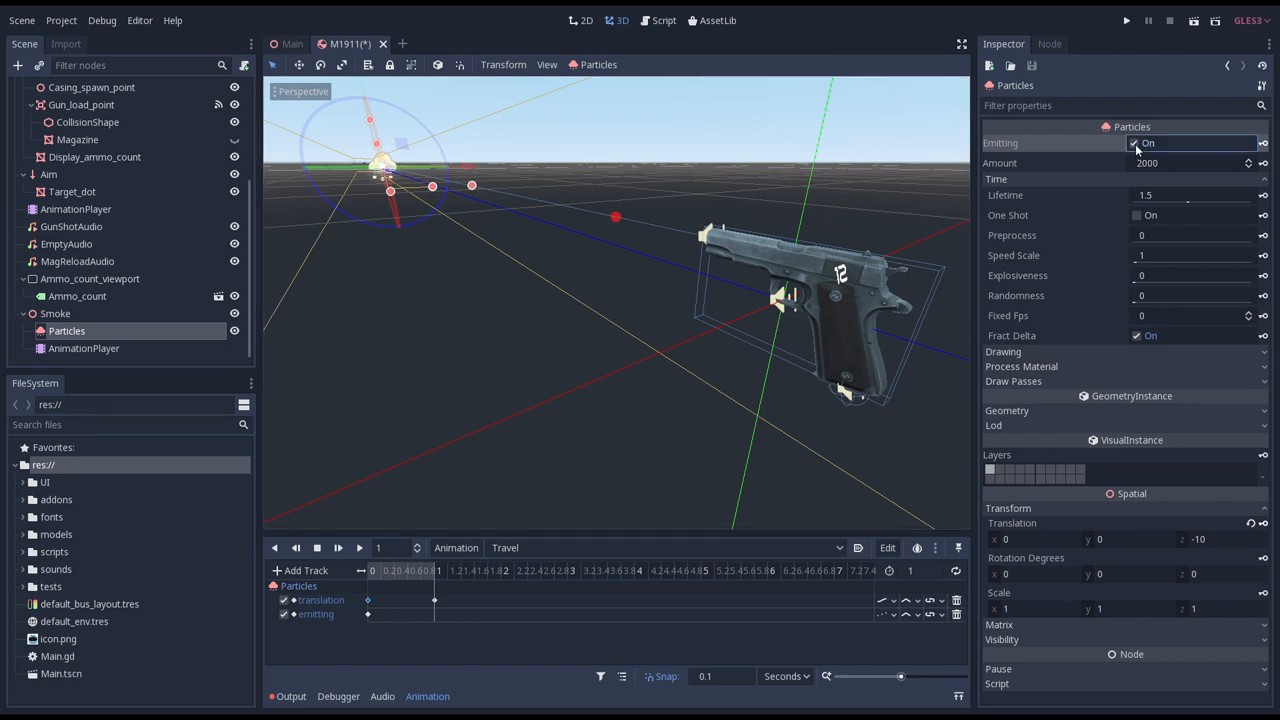
left_click(1135, 142)
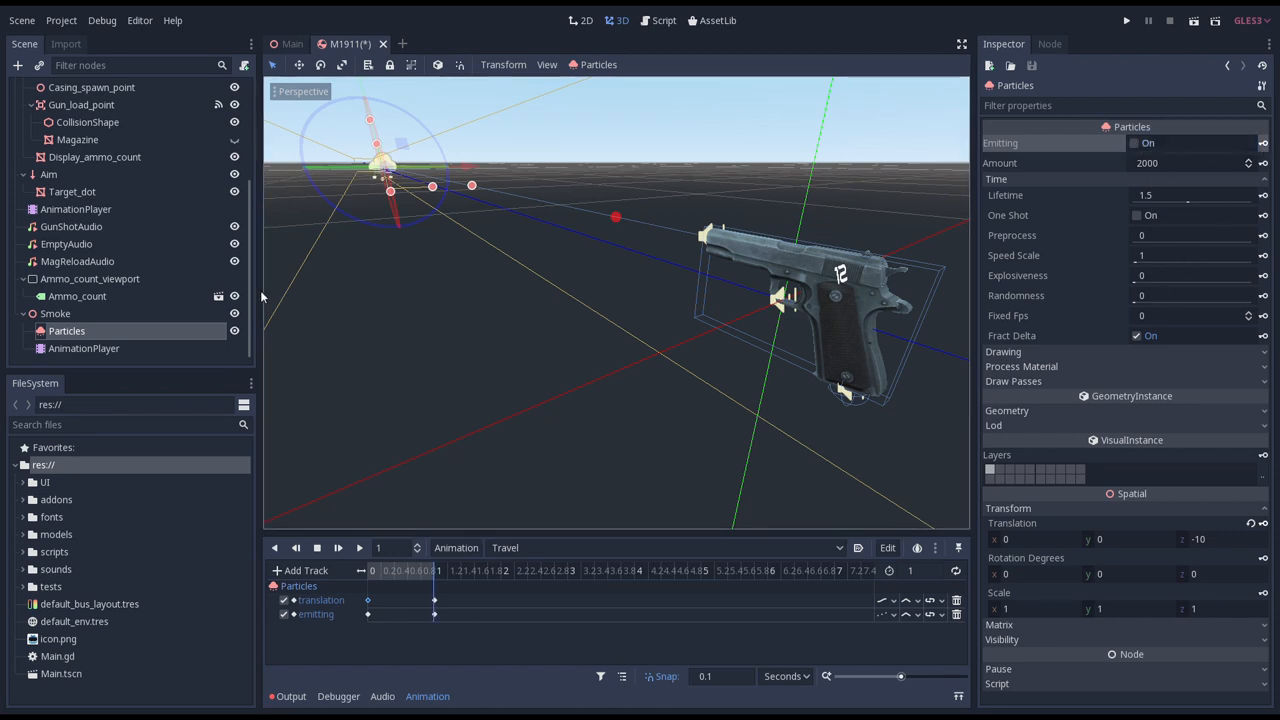
Save the Smoke branch as Smoke.tscn and delete the Smoke node from the gun.
right_click(55, 313)
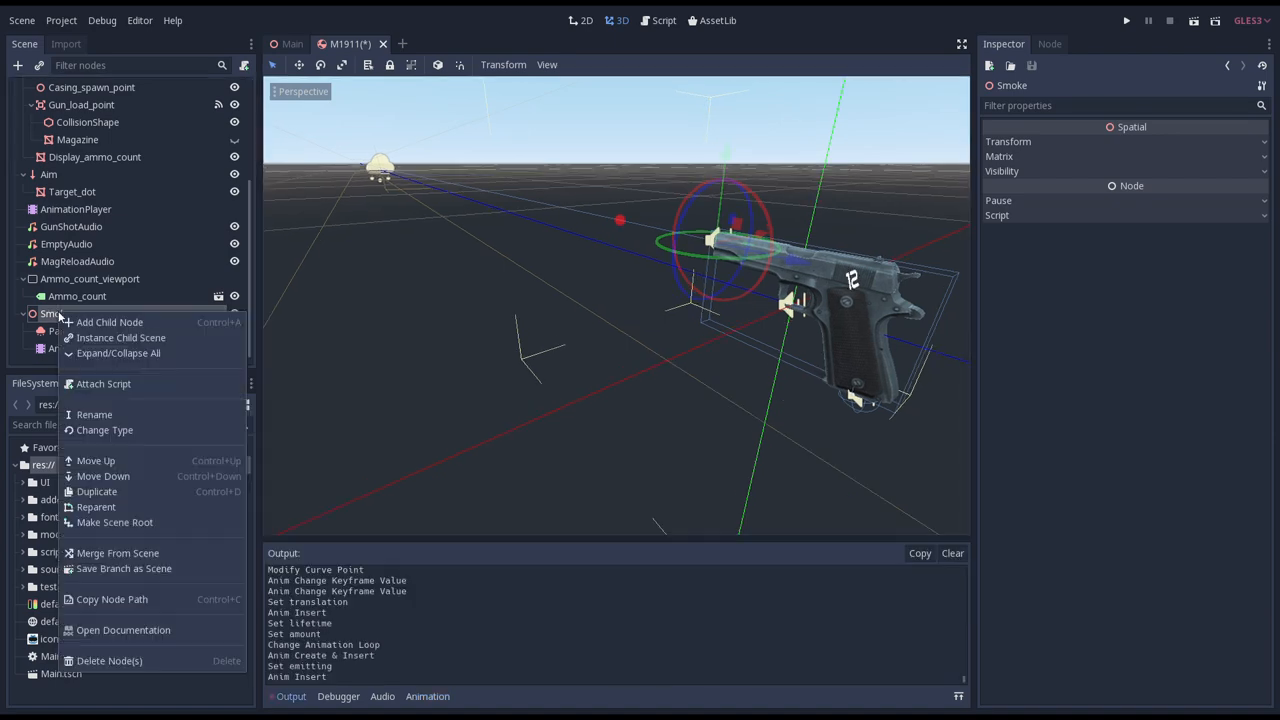
left_click(123, 568)
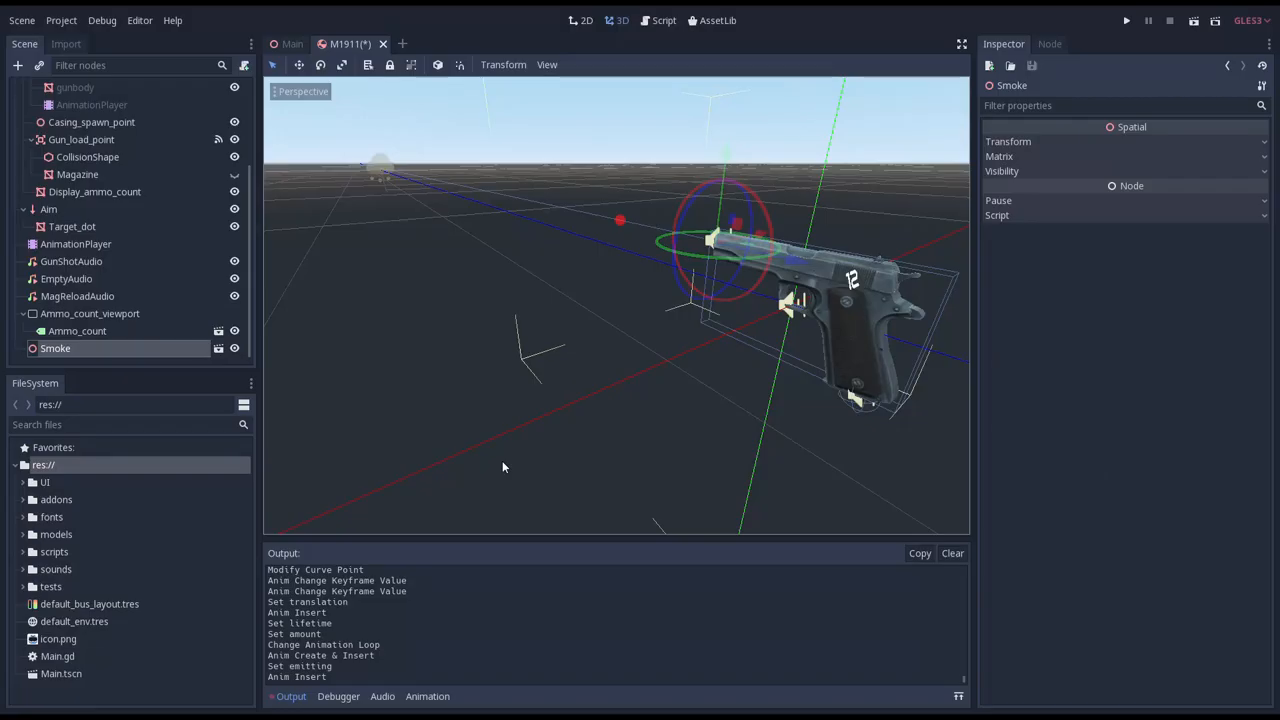
right_click(55, 348)
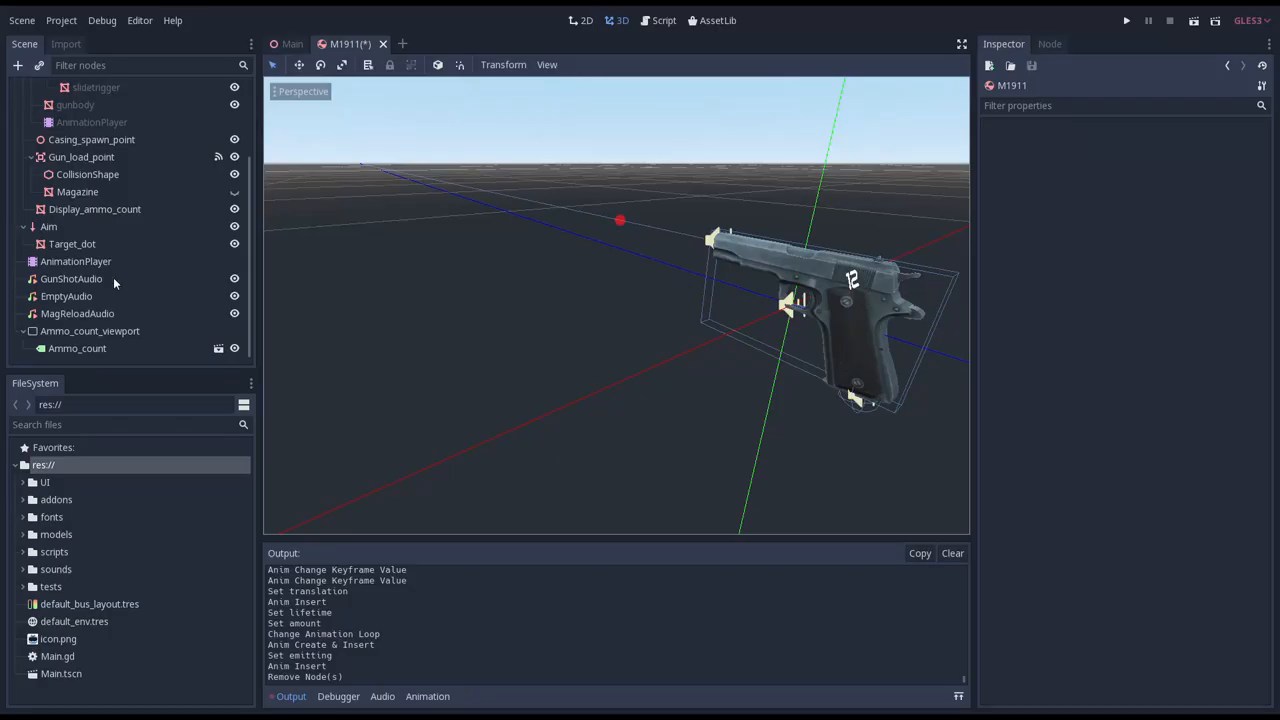
left_click(657, 20)
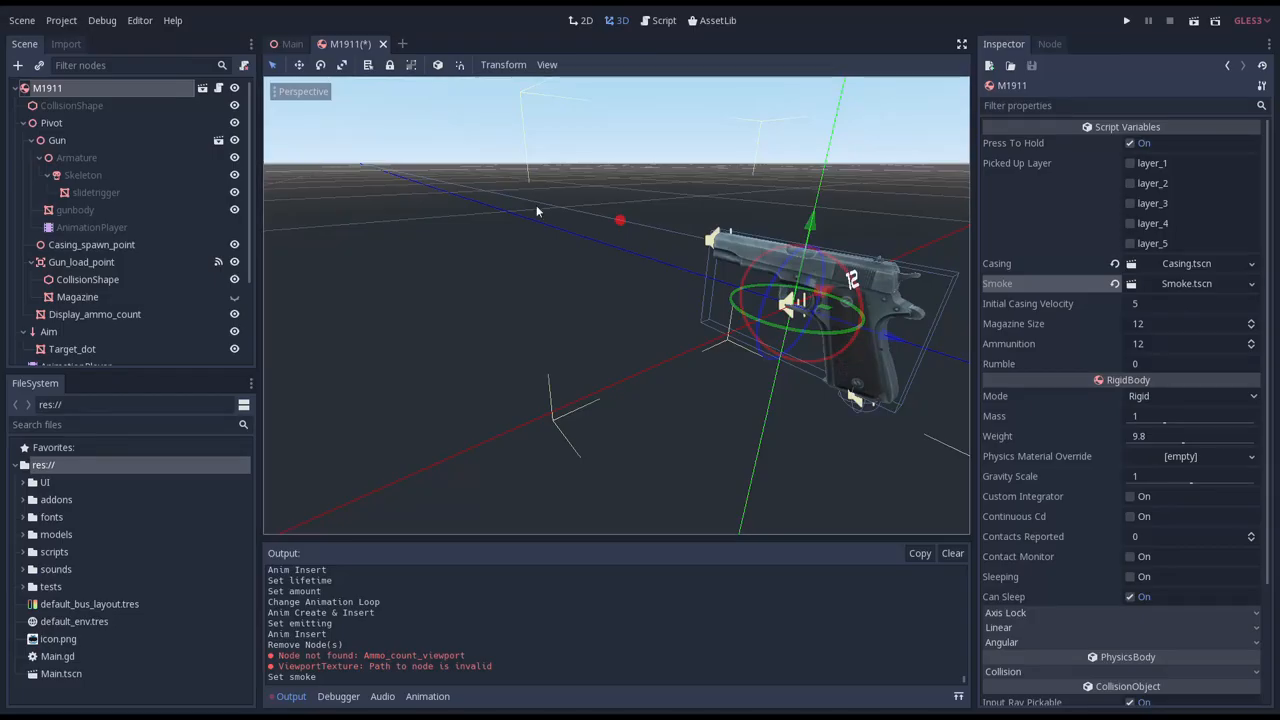
Add a Spatial named Smoke_spawn_point under Pivot and move it to the barrel's muzzle.
left_click(57, 140)
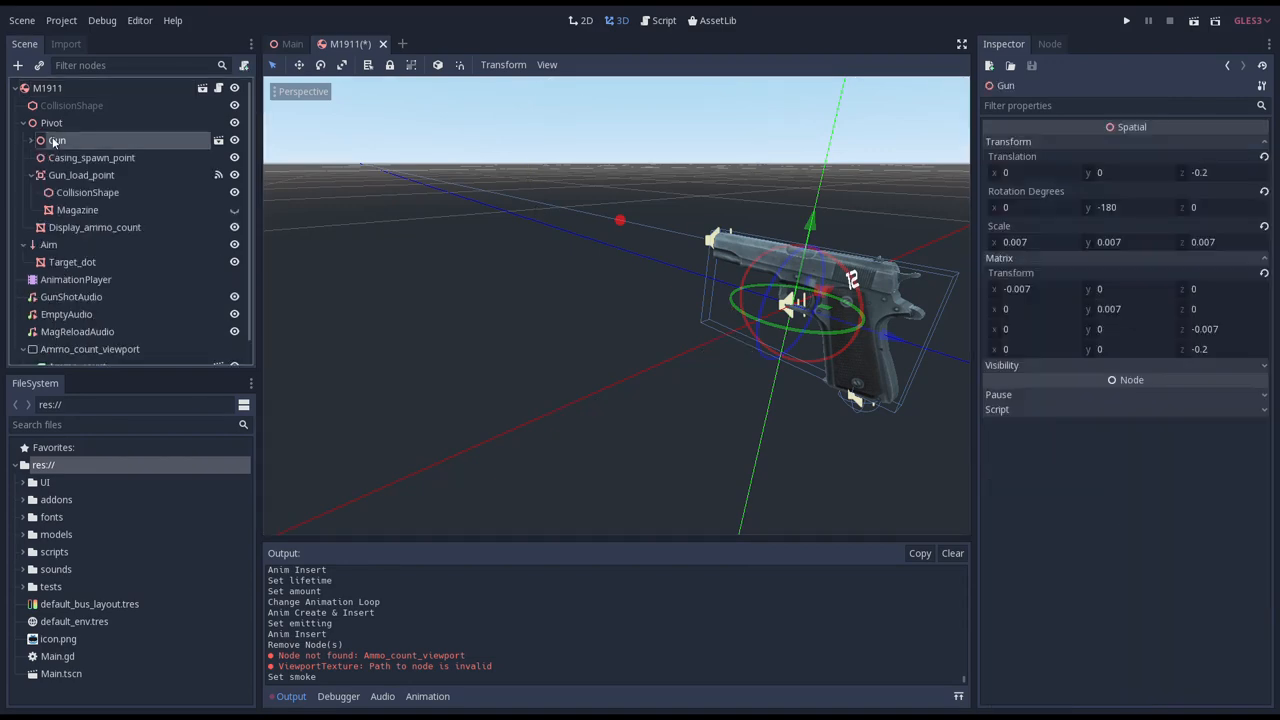
left_click(51, 122)
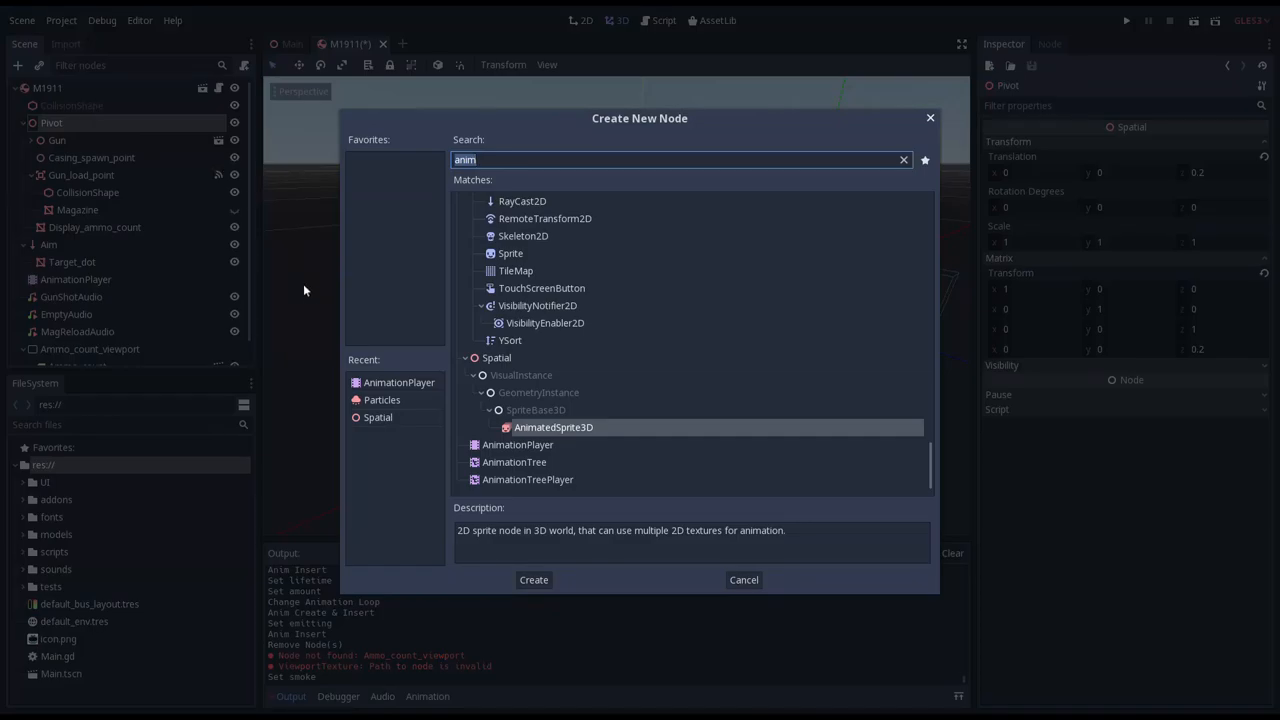
left_click(533, 580)
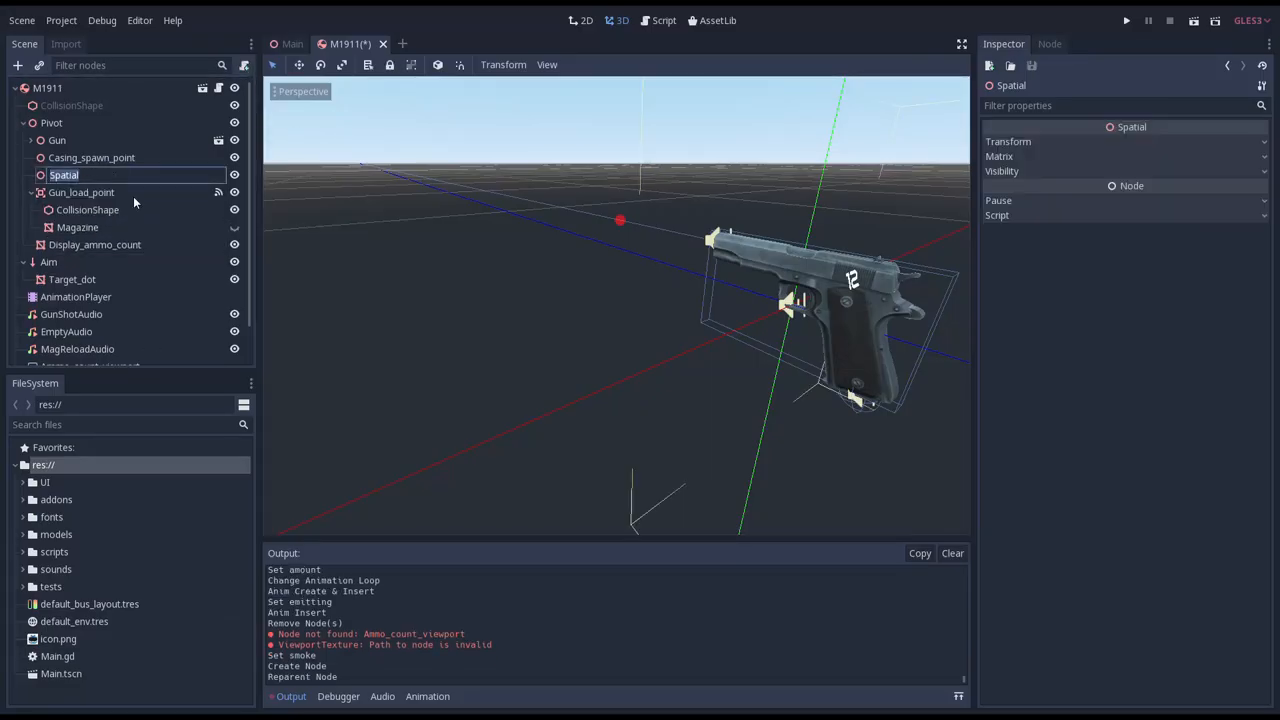
type("Smoke_spaw")
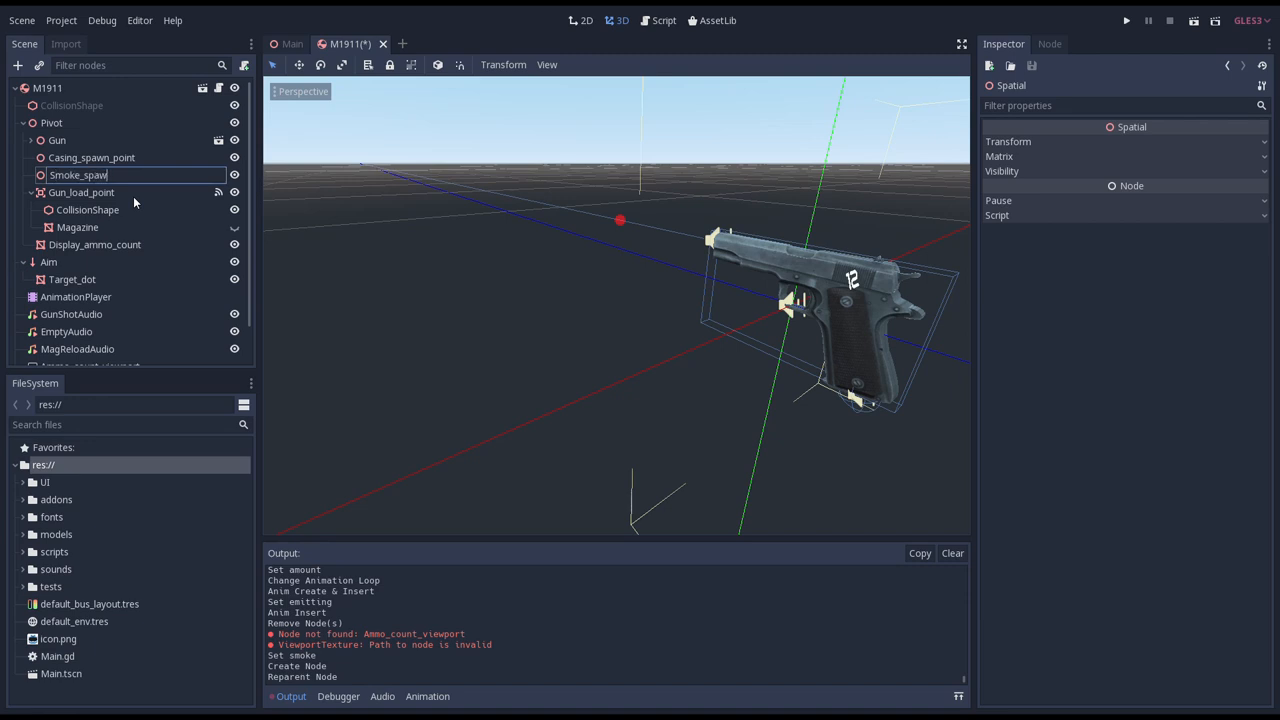
type("n_point")
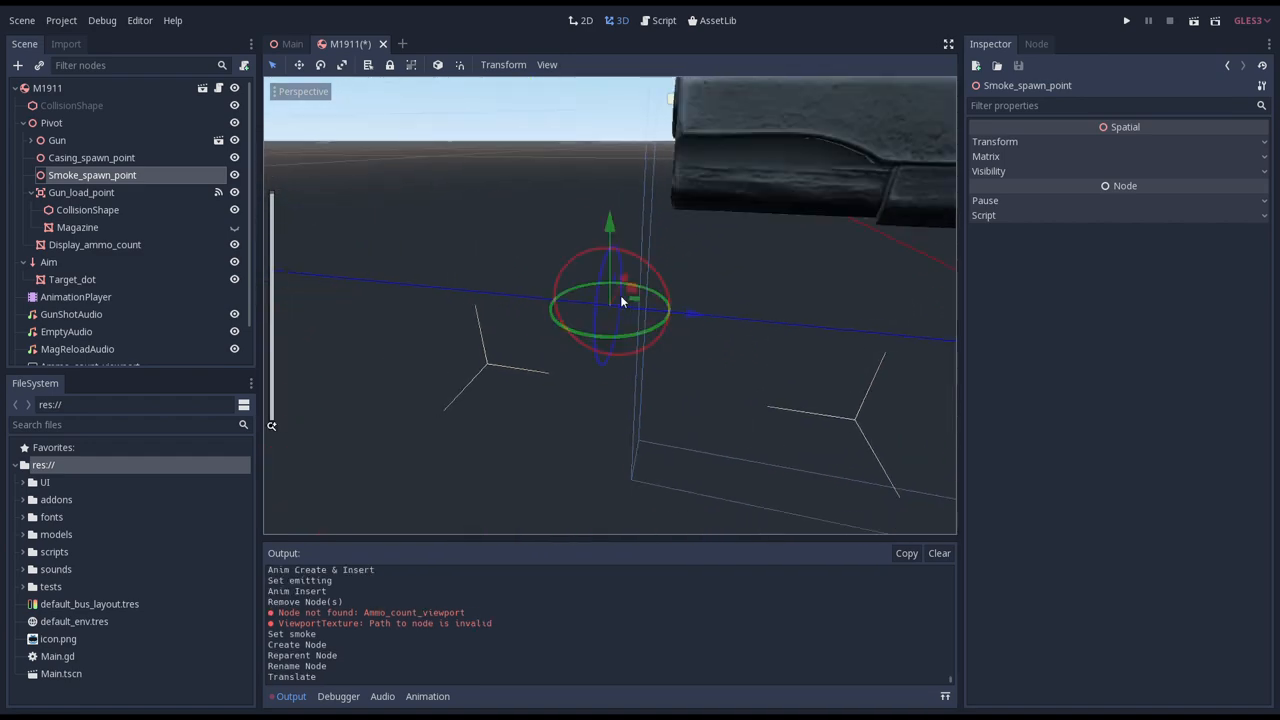
left_click_drag(610, 230, 610, 135)
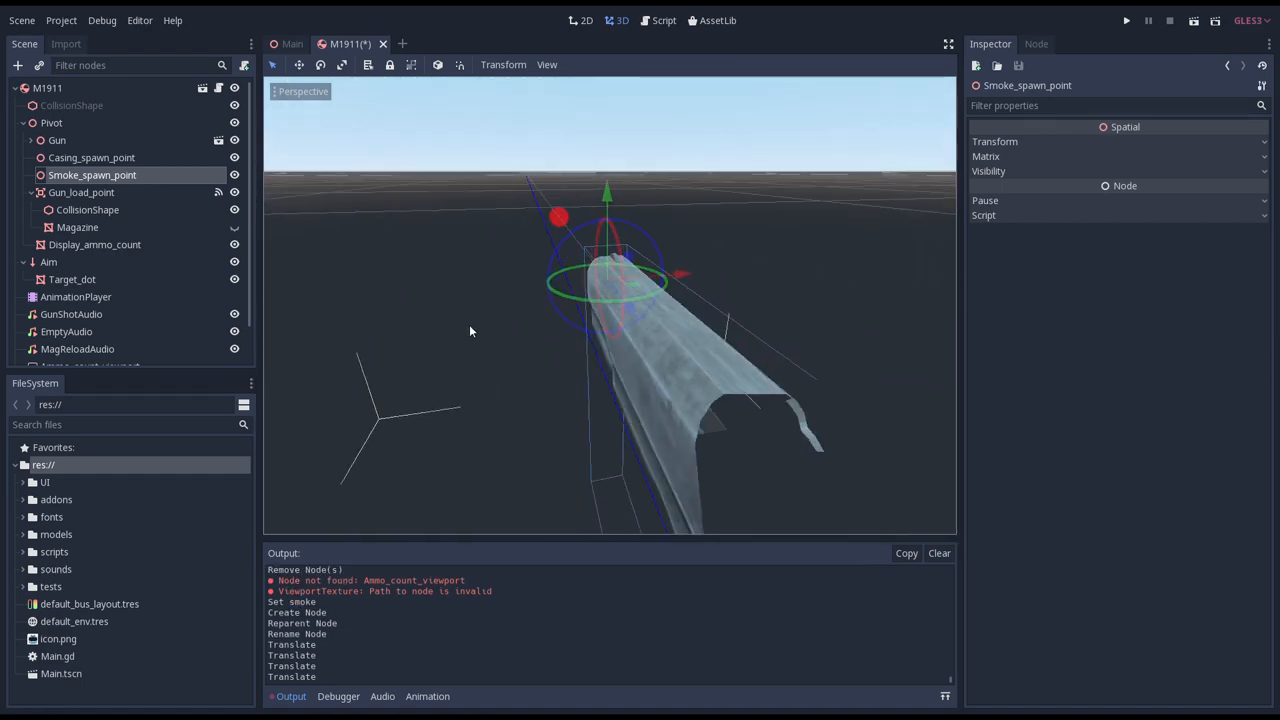
left_click(663, 20)
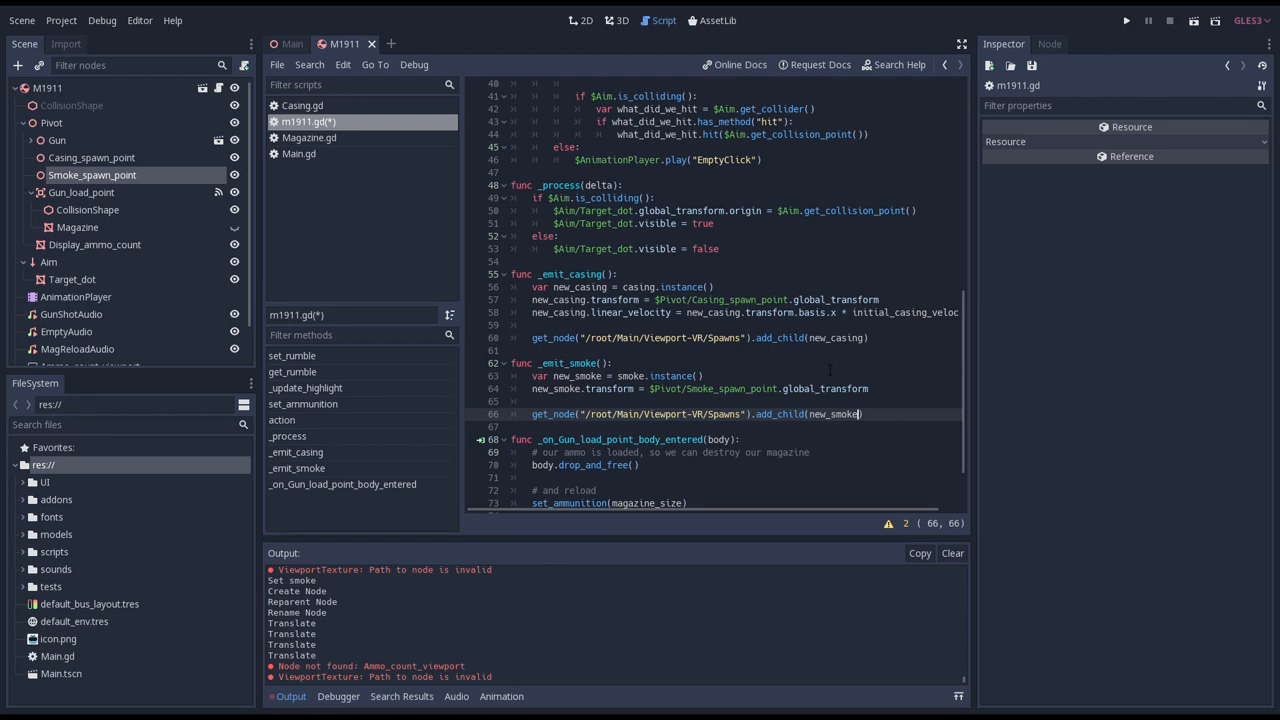
Open models/effects/Smoke.tscn from the FileSystem dock.
double_click(81, 587)
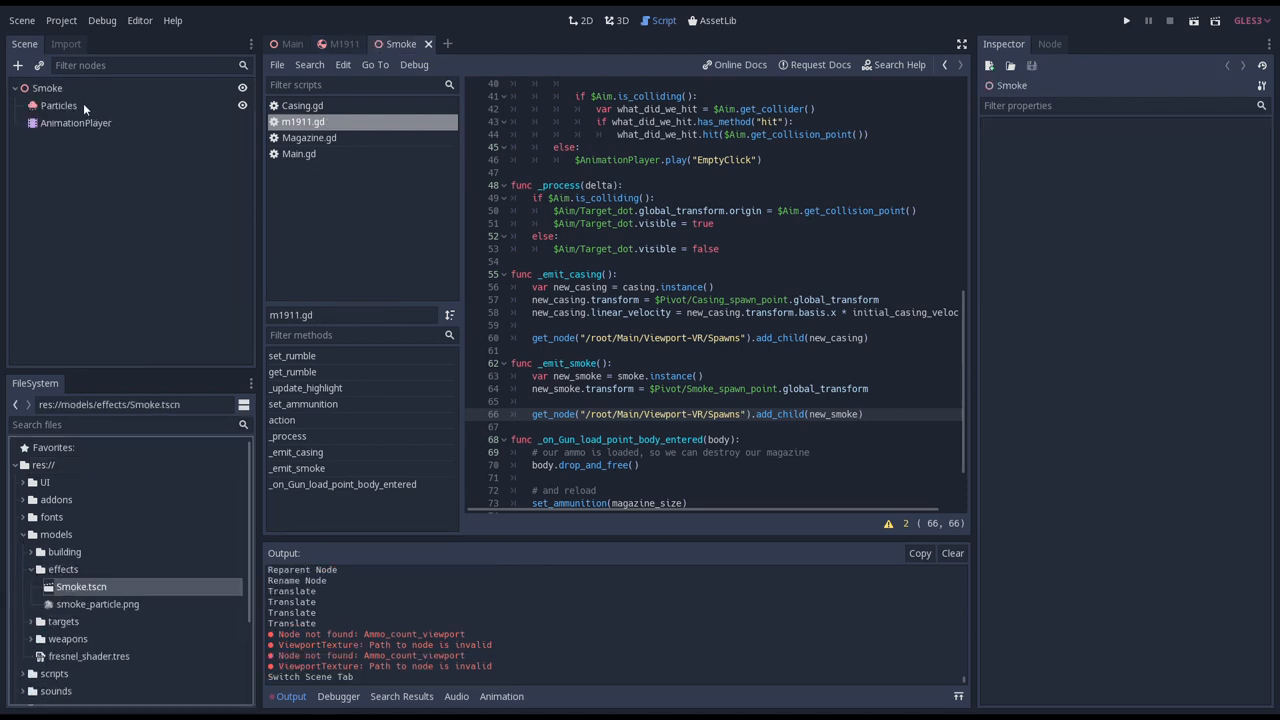
Select the Smoke scene's AnimationPlayer to review the Travel animation tracks.
left_click(75, 122)
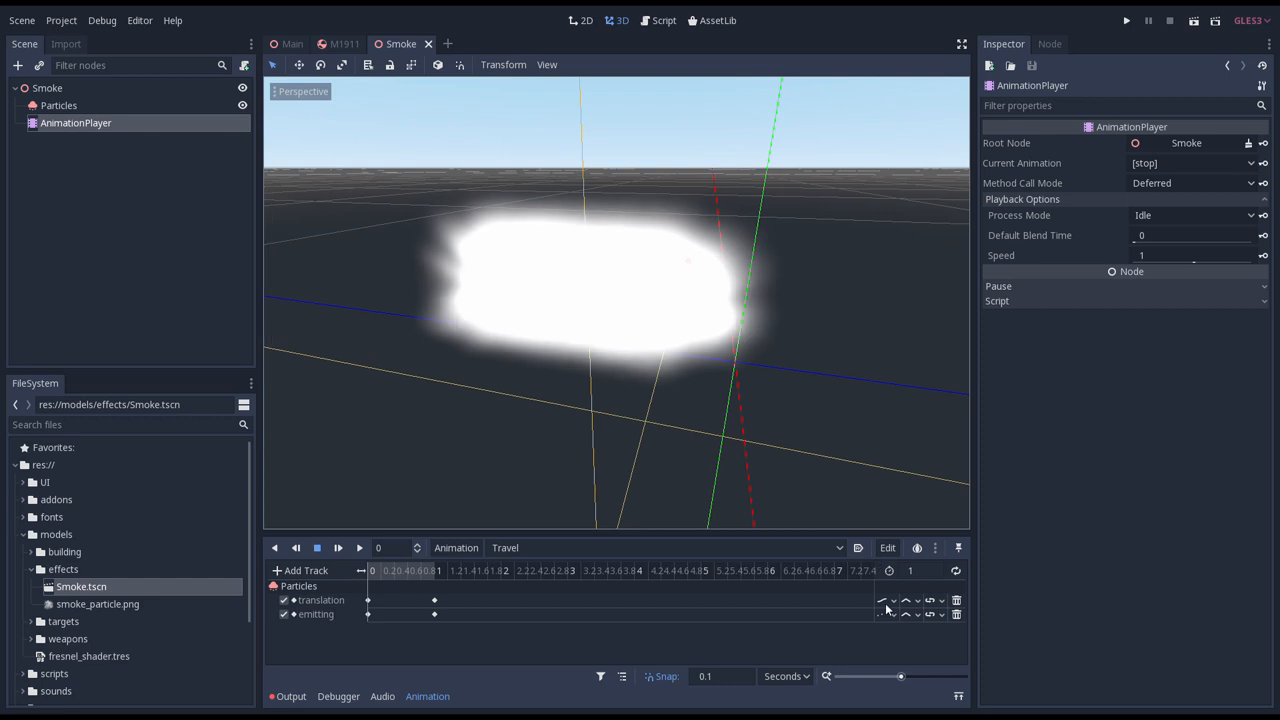
mouse_move(858, 547)
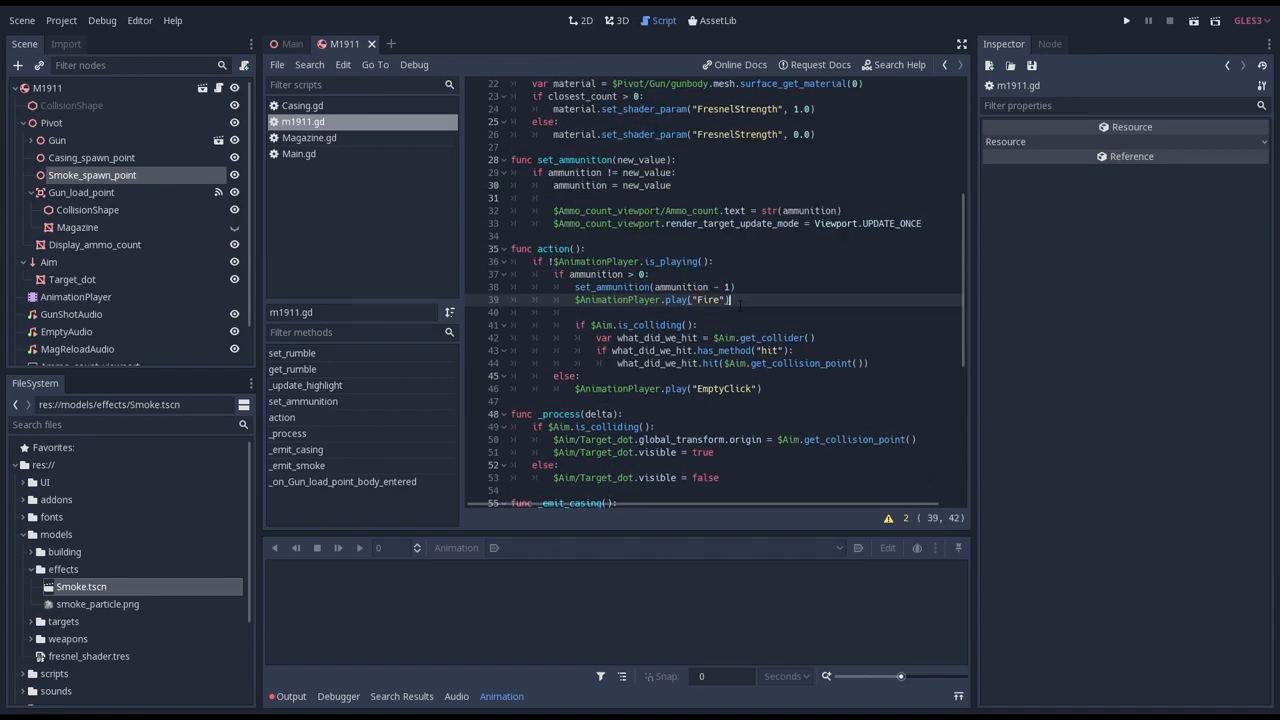
Add _emit_smoke() after the Fire play call in action, then return to the Smoke scene.
type("_emit_smoke()")
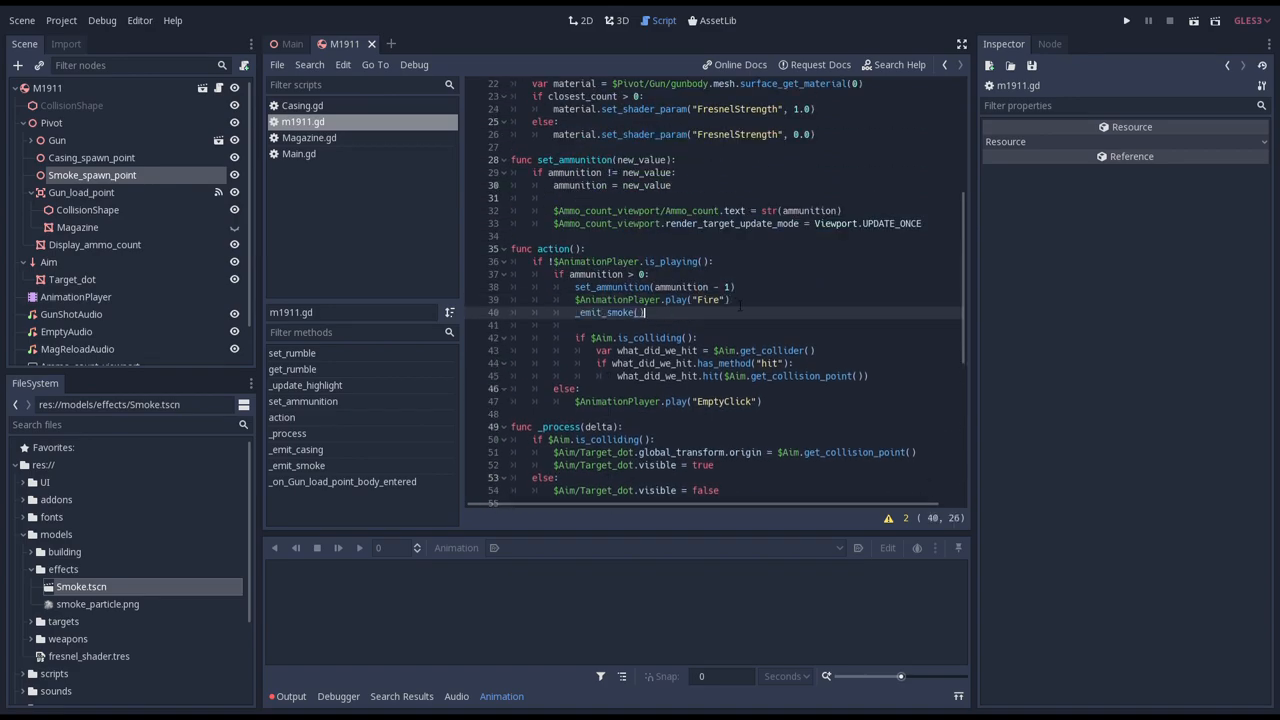
left_click(1125, 20)
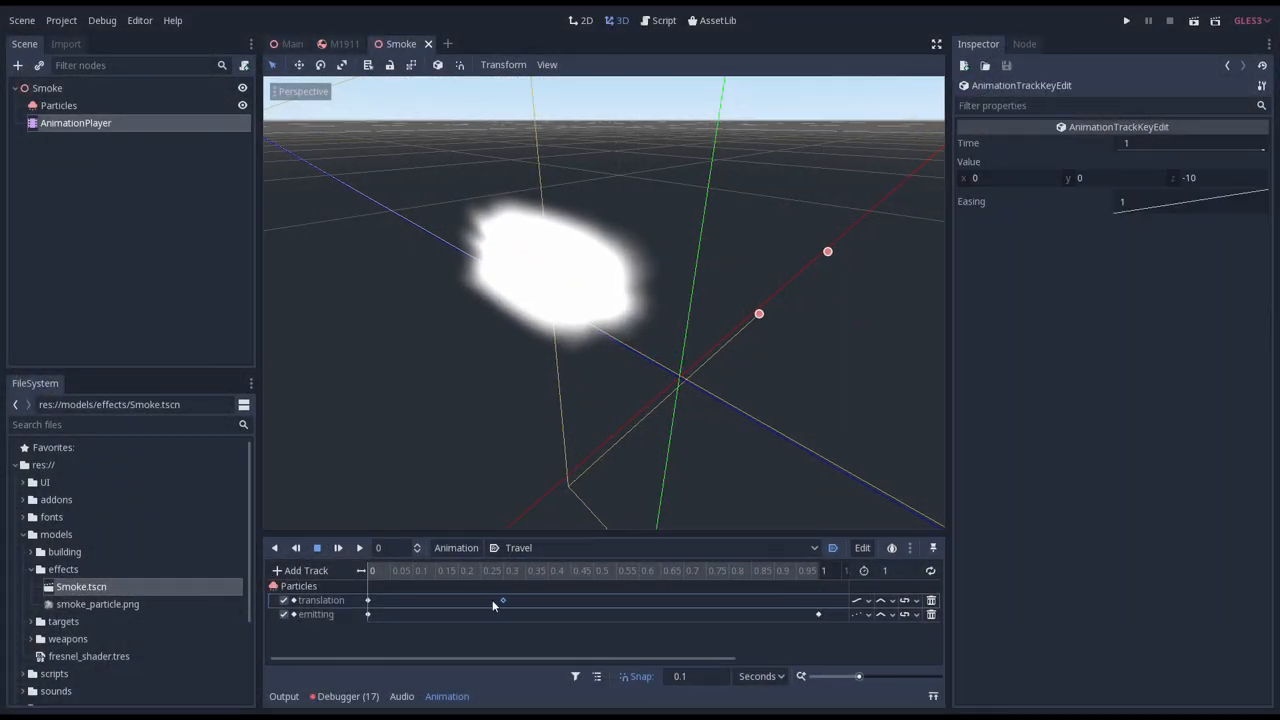
Move the Travel end keys earlier to 0.2 seconds.
left_click_drag(502, 600, 458, 600)
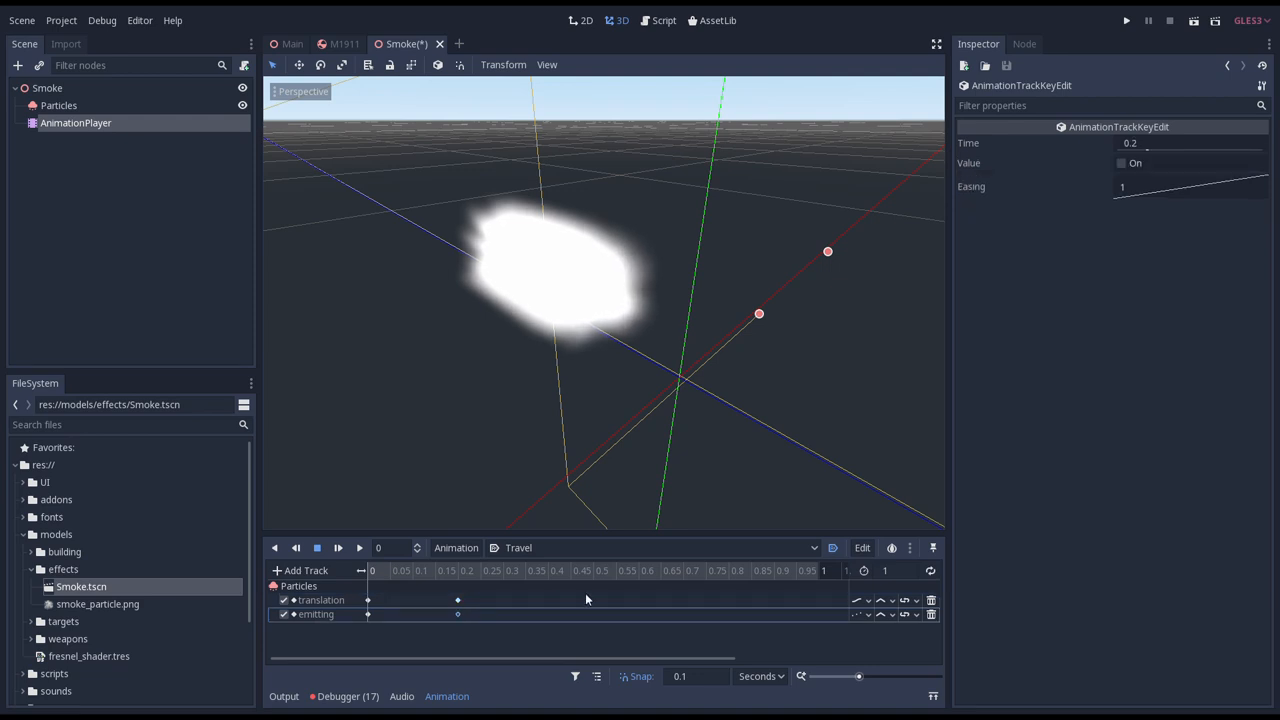
Set the Particles emission Box Extents z to 1.5 and Translation z to -20.
left_click(58, 105)
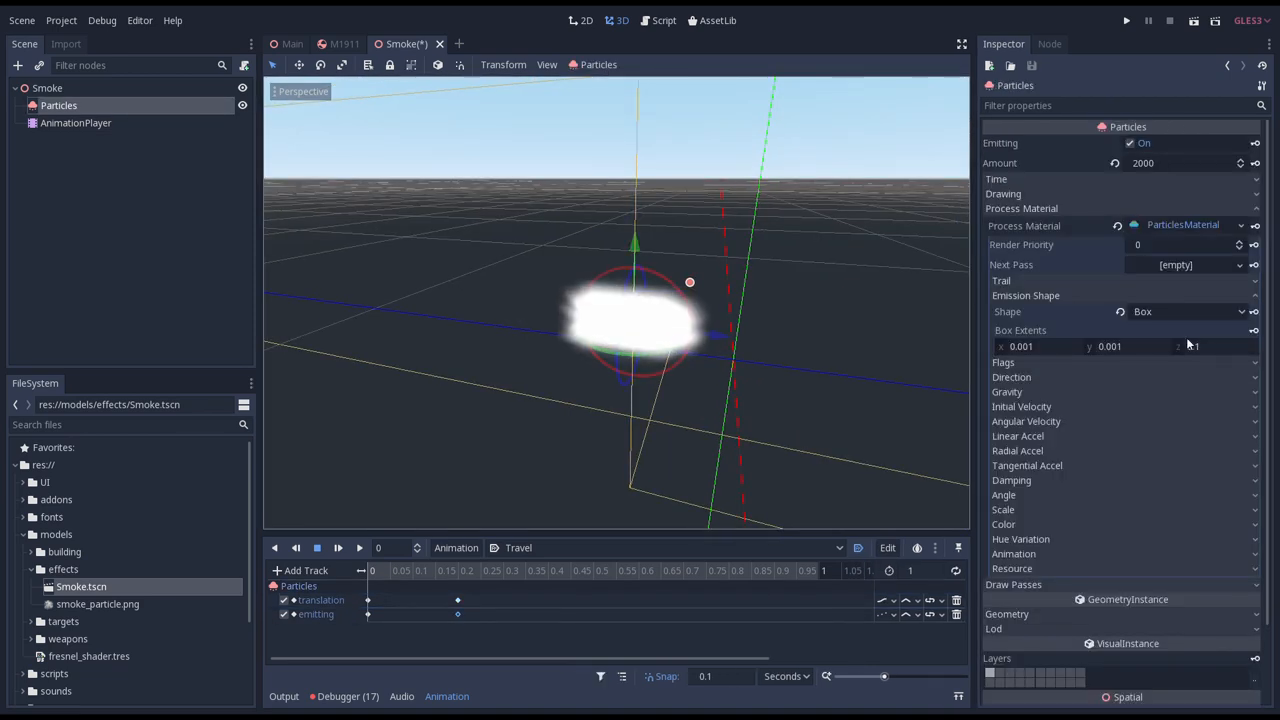
left_click(1210, 346)
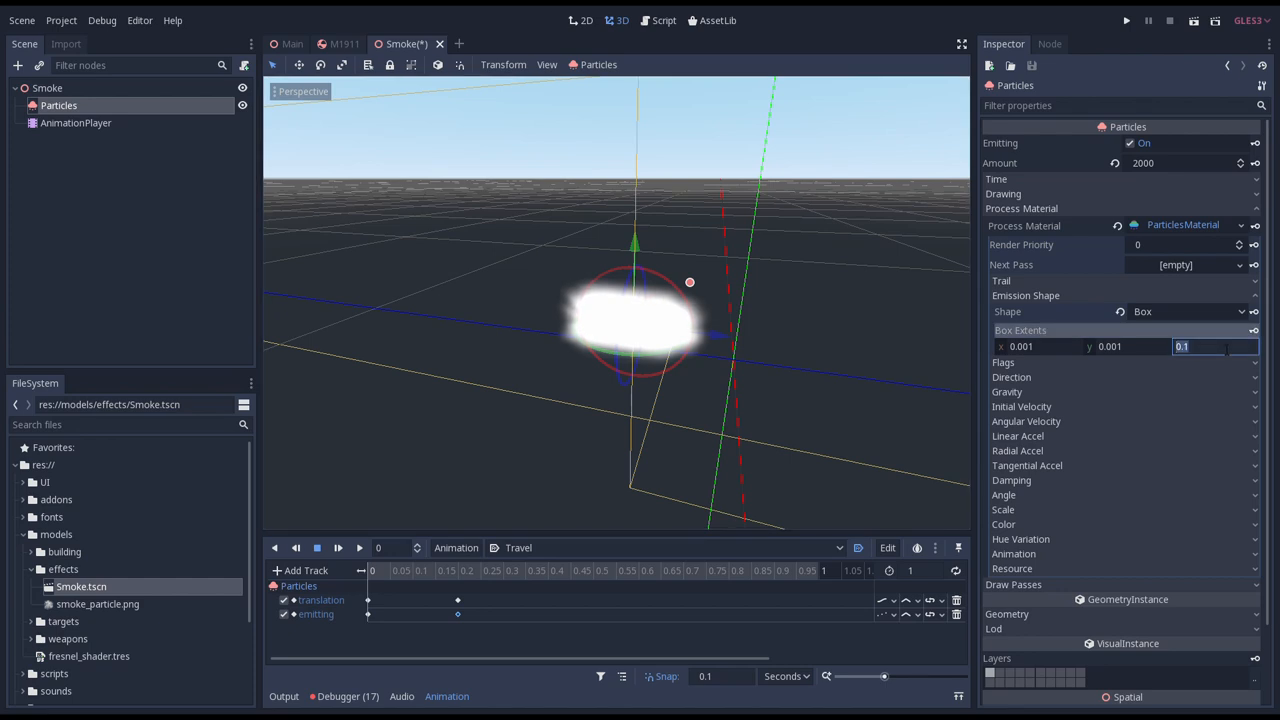
type("1.5")
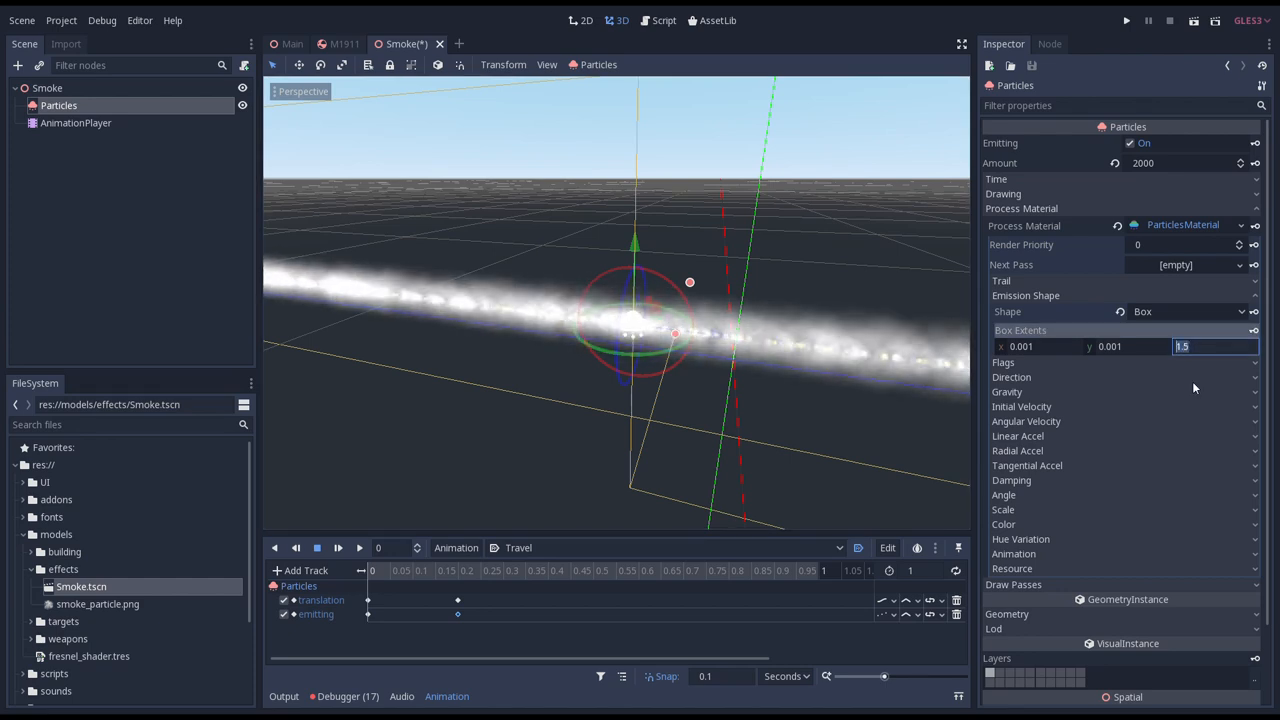
scroll("down", 3)
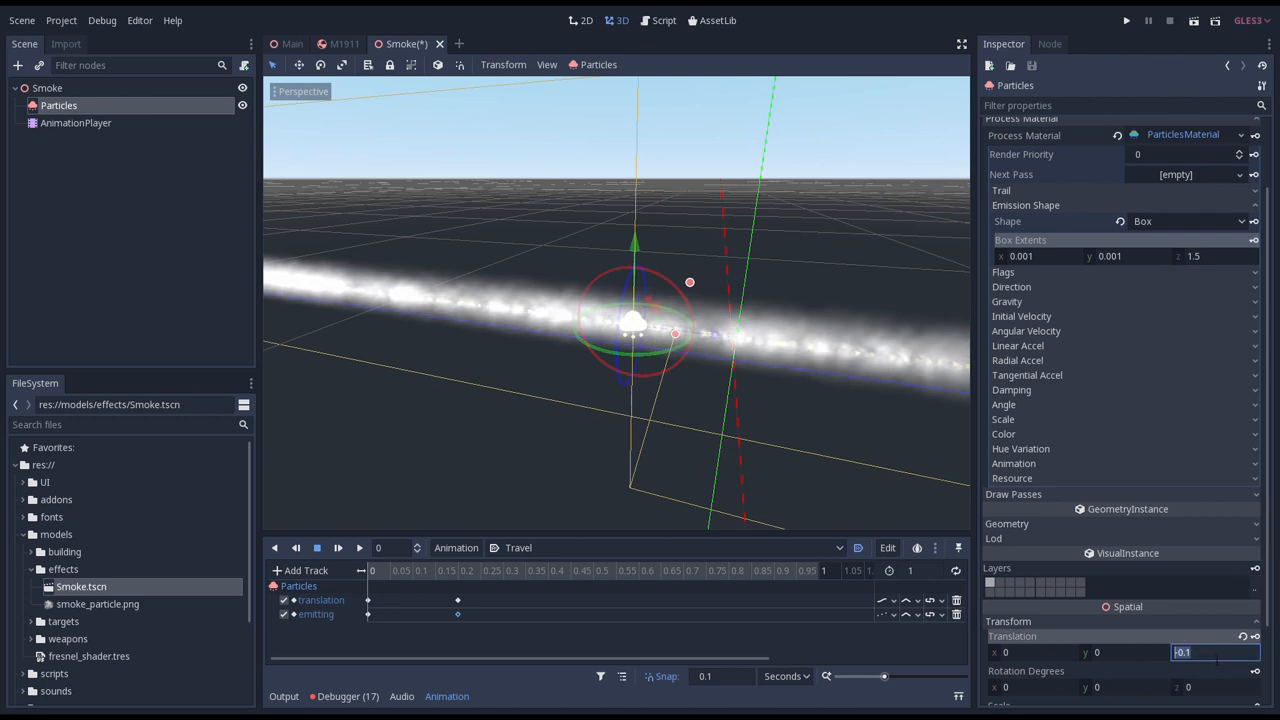
type("-1")
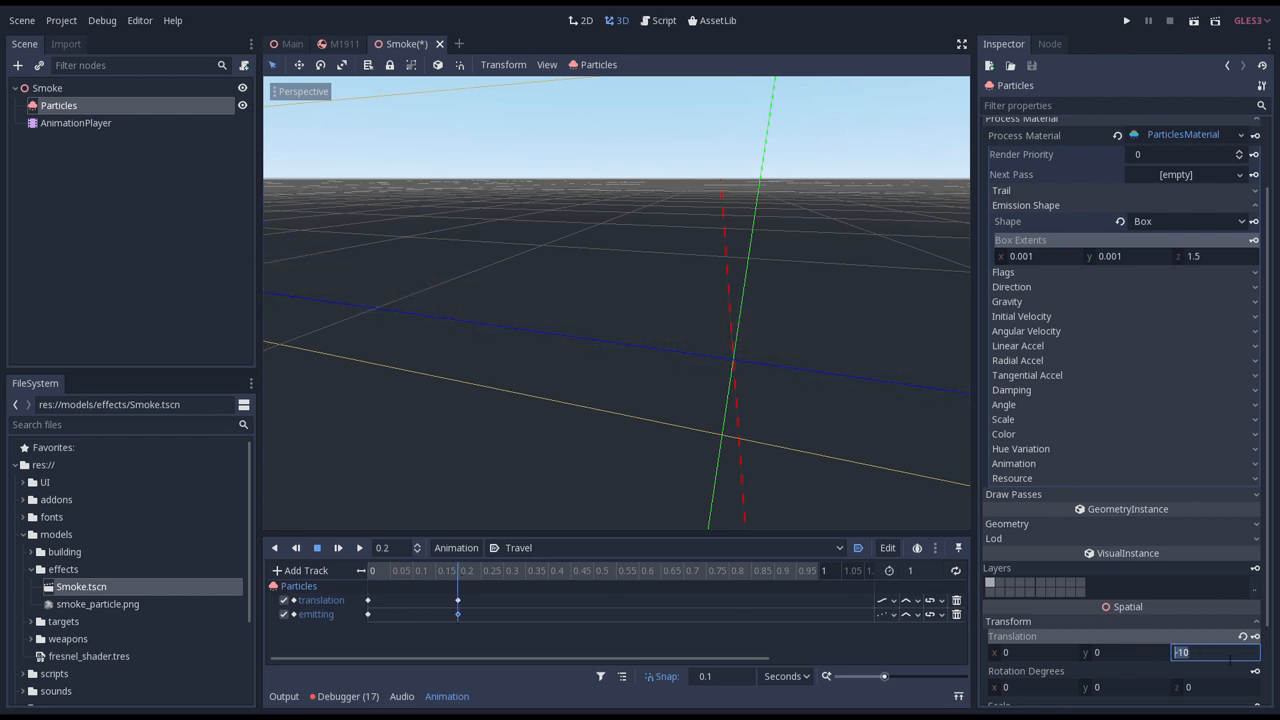
type("-20")
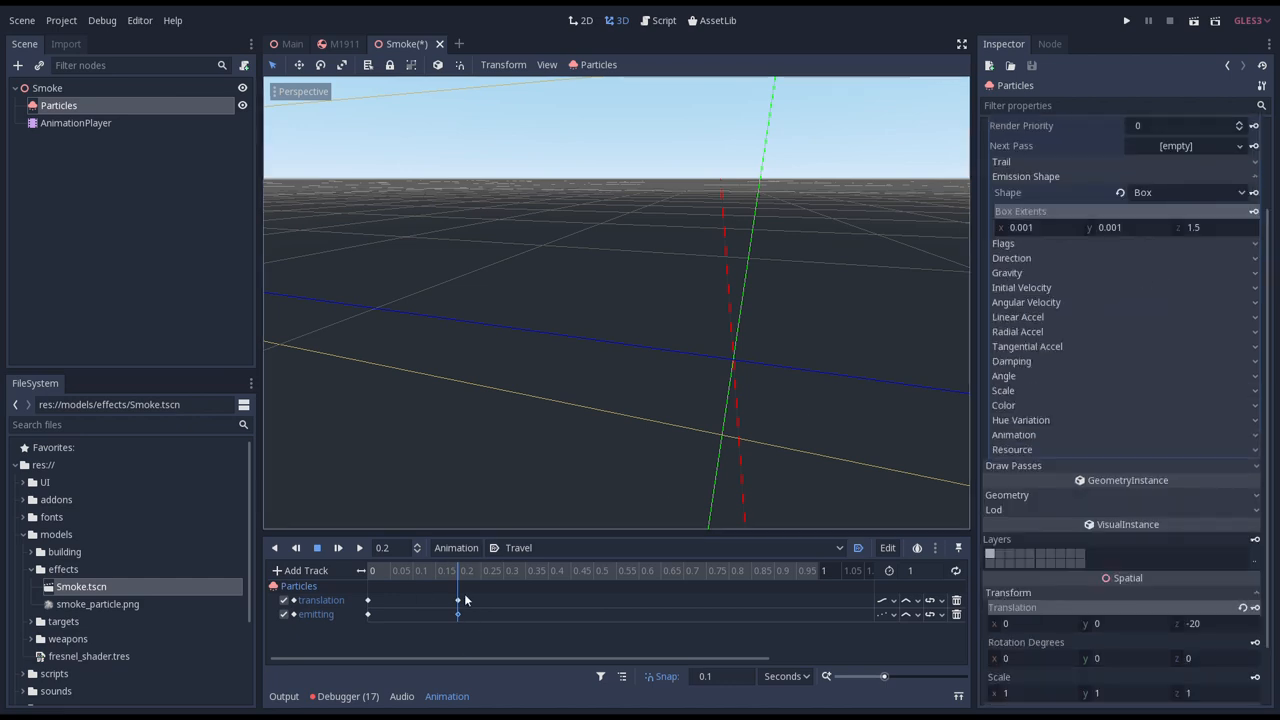
scroll("down", 3)
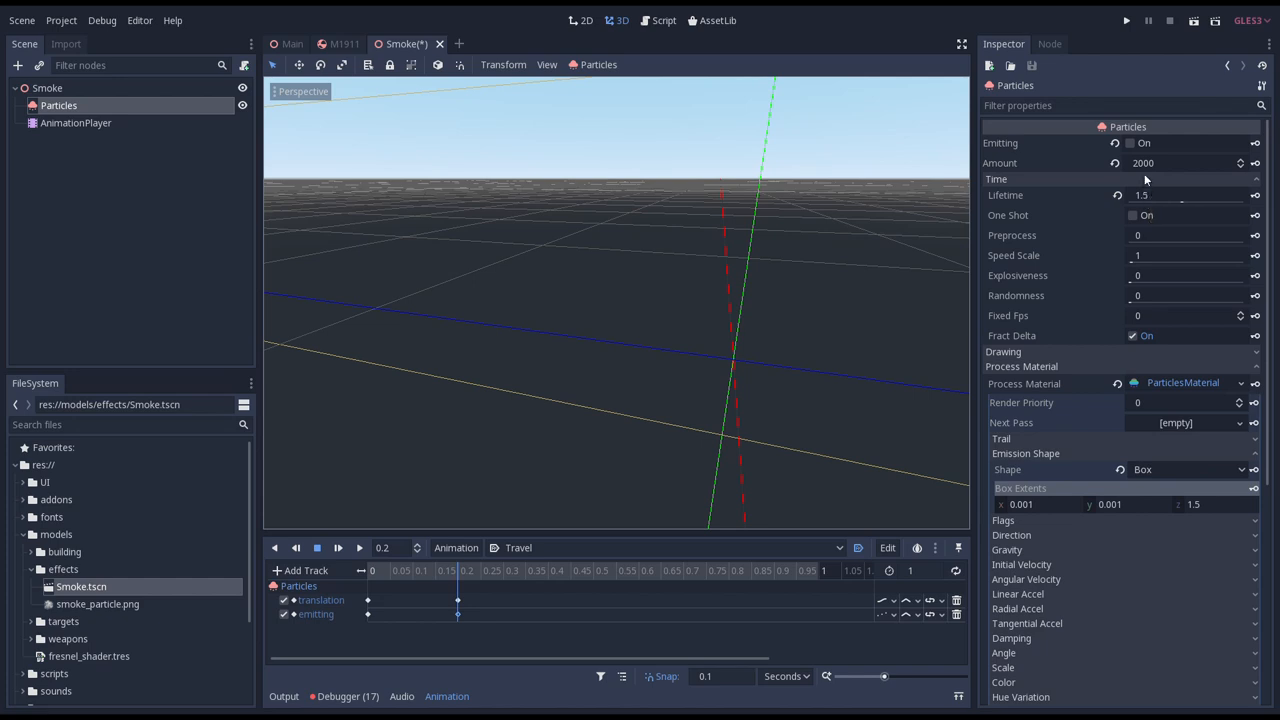
mouse_move(1150, 164)
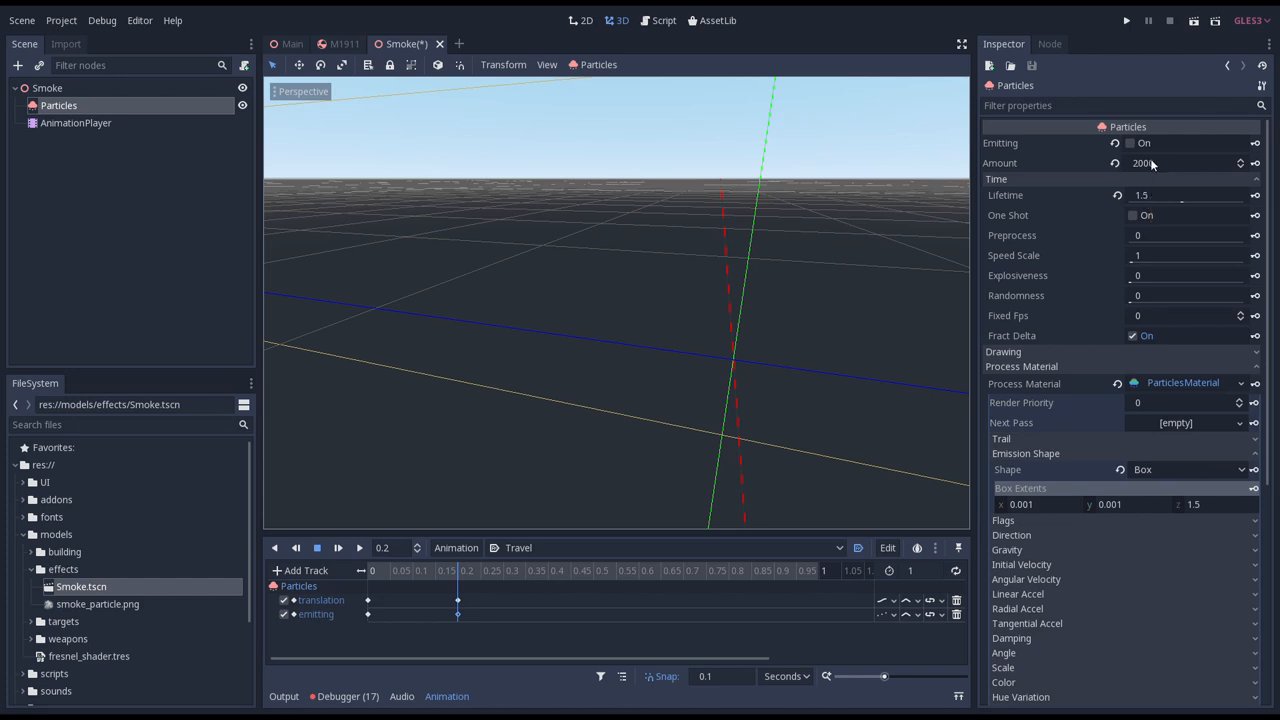
mouse_move(1143, 163)
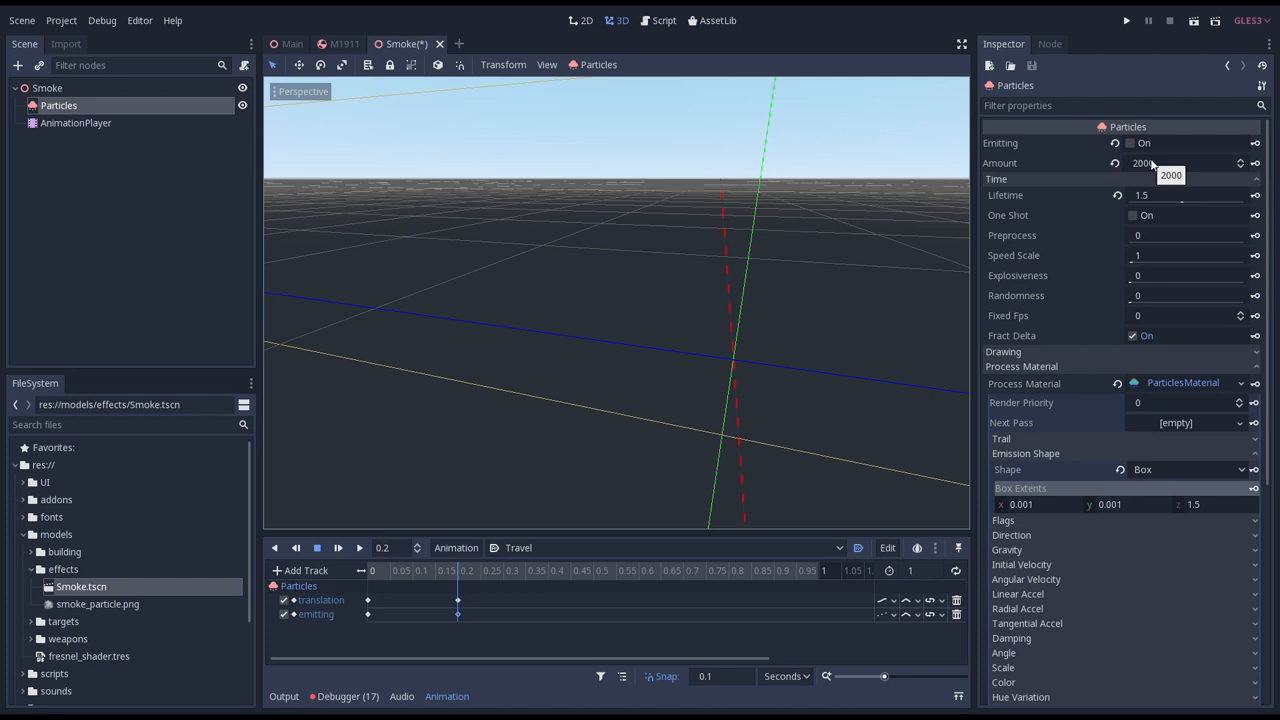
Raise the Particles Amount from 2000 to 10000.
type("1000")
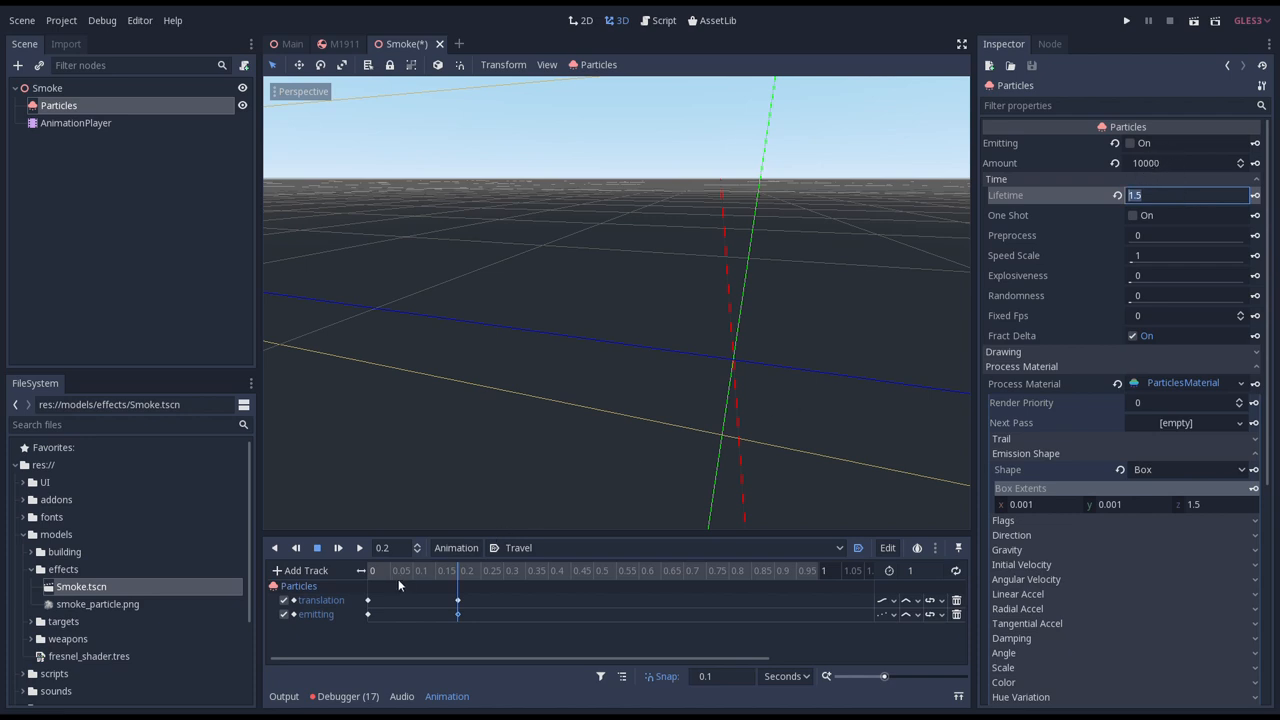
mouse_move(457, 618)
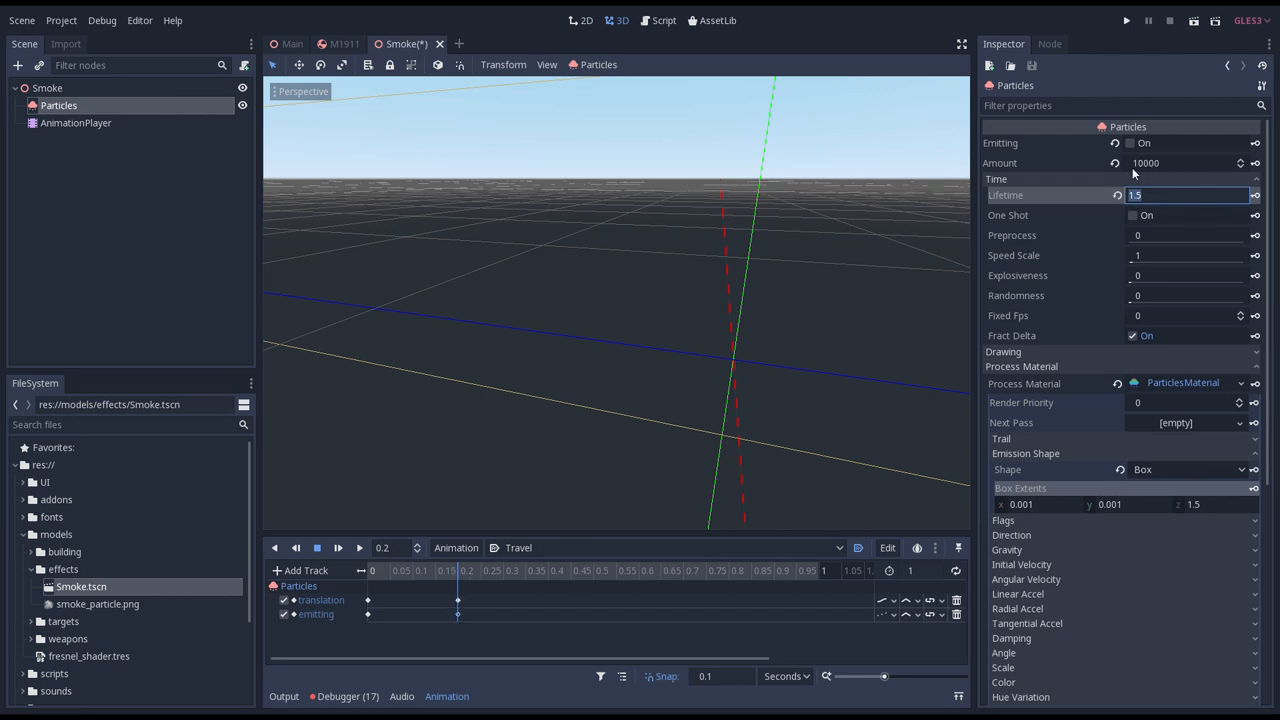
mouse_move(1143, 173)
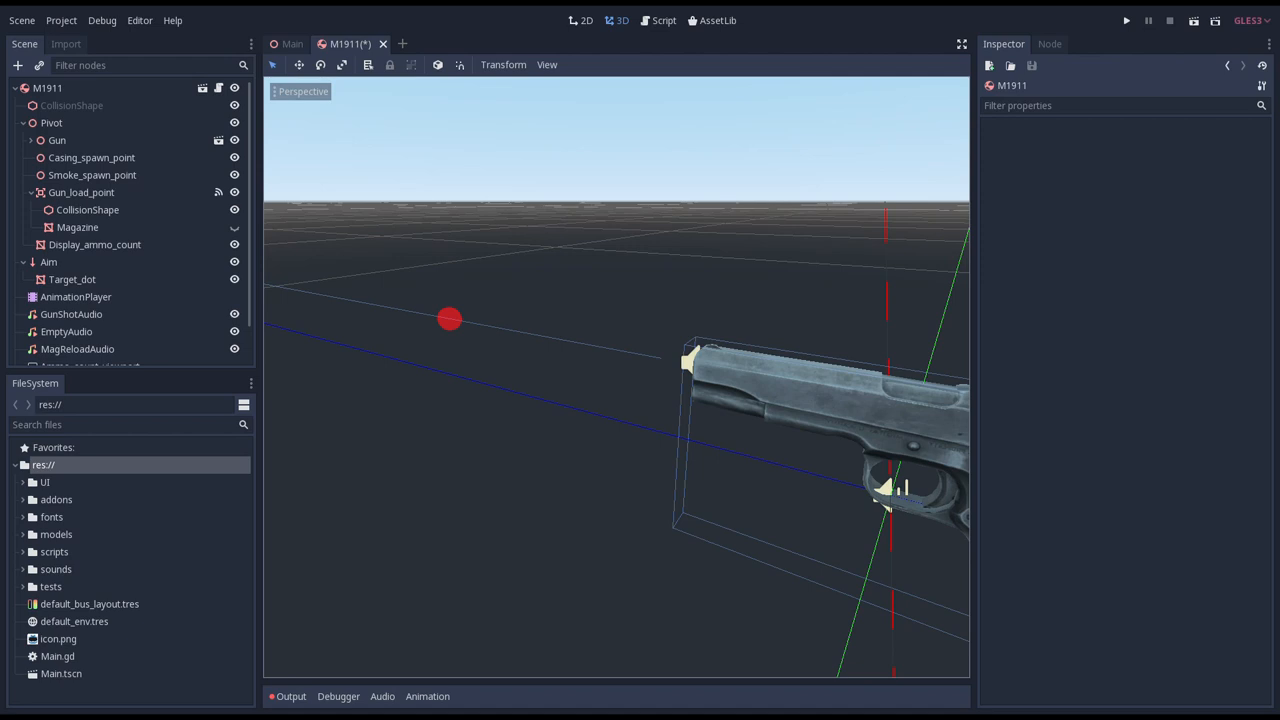
mouse_move(808, 200)
type("Mesh")
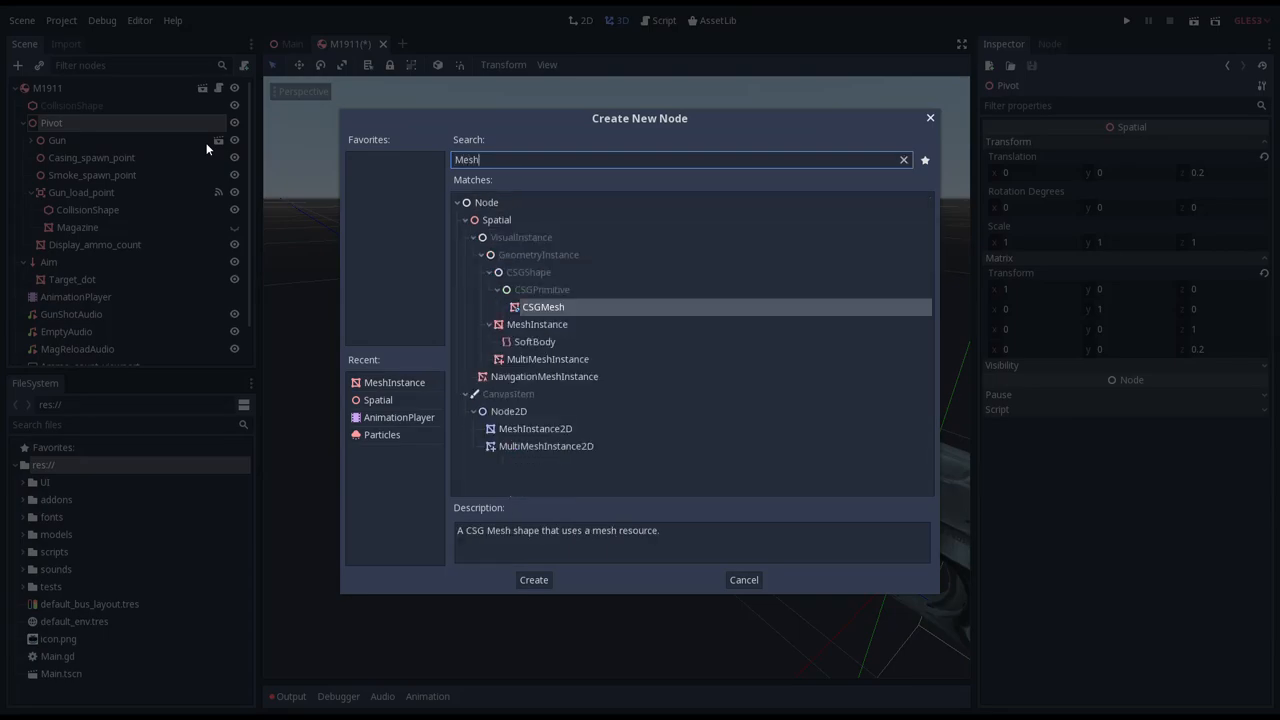
Add a MeshInstance under Pivot named MuzzleFlash with a new QuadMesh.
left_click(533, 579)
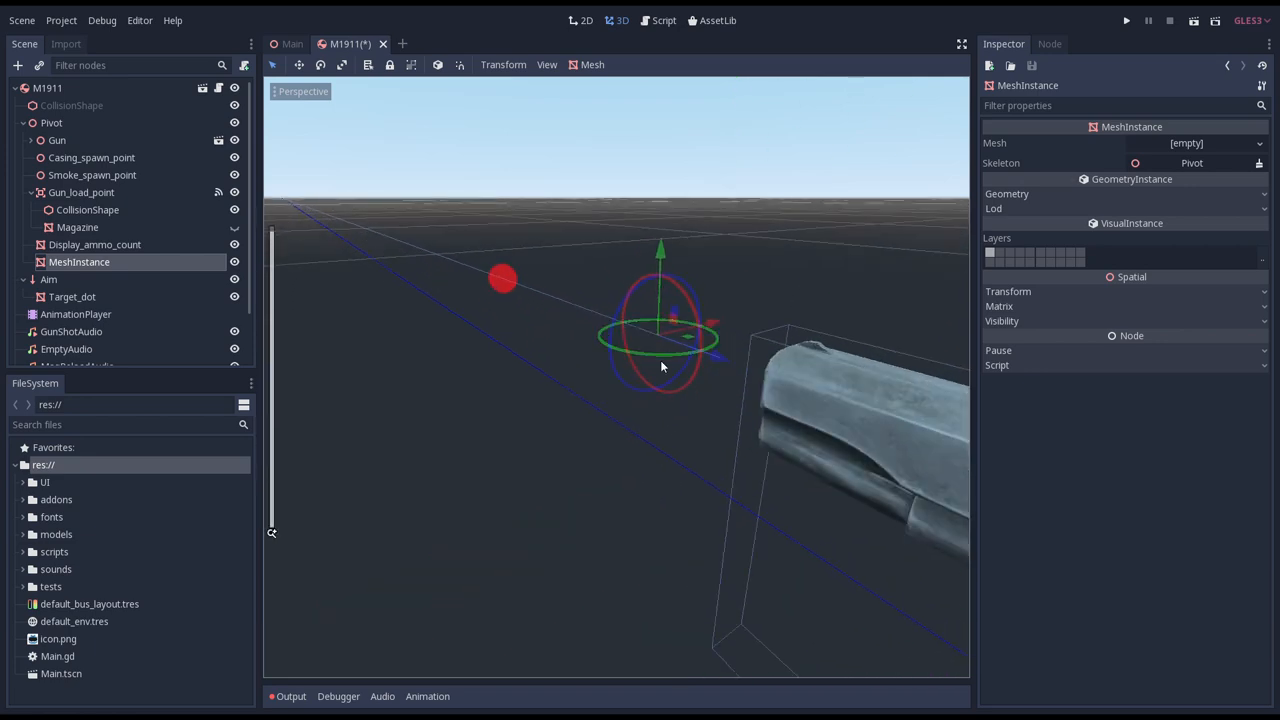
double_click(79, 261)
type("MuzzleFlash")
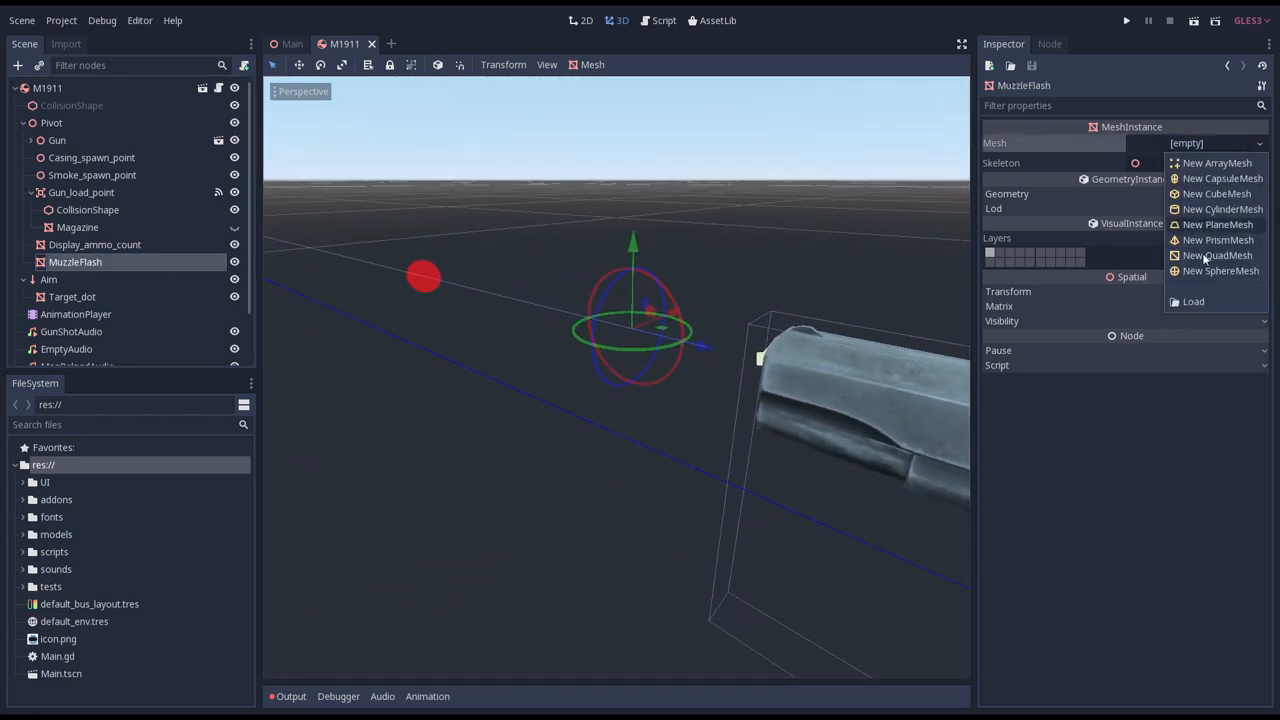
left_click(1193, 301)
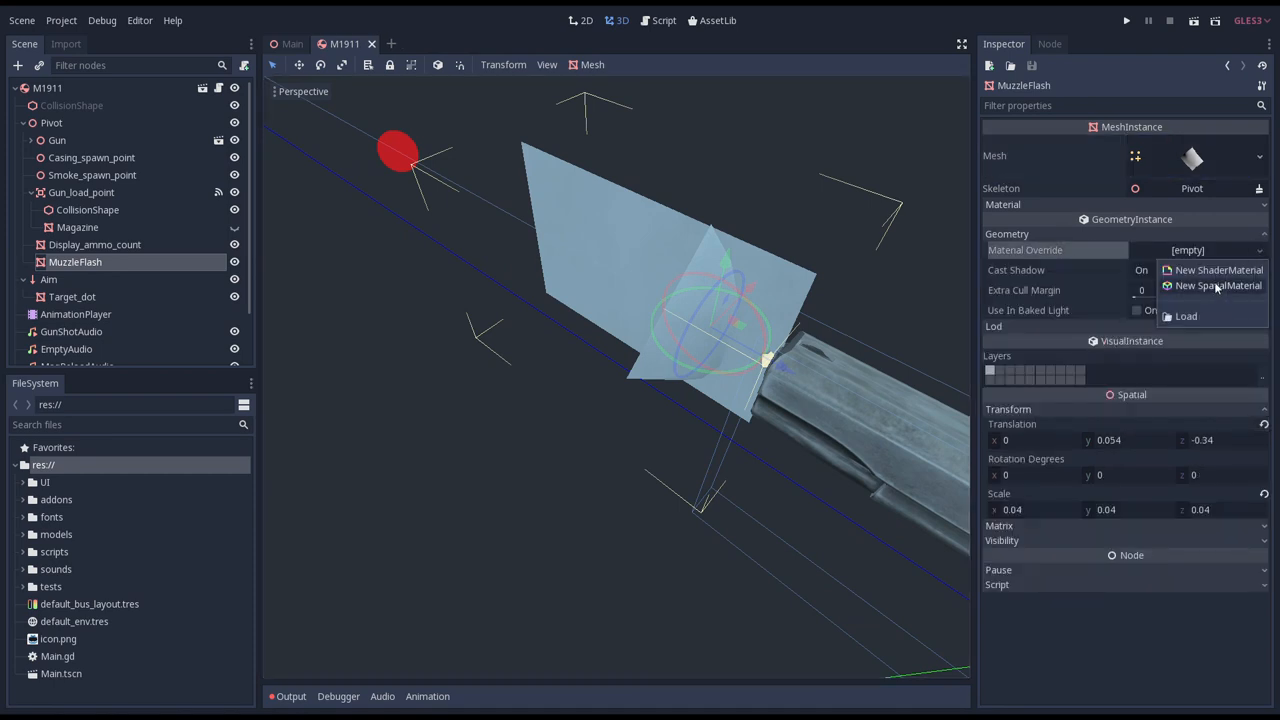
Give MuzzleFlash a new SpatialMaterial override with the flash texture as albedo, Transparent and Unshaded on.
left_click(1218, 285)
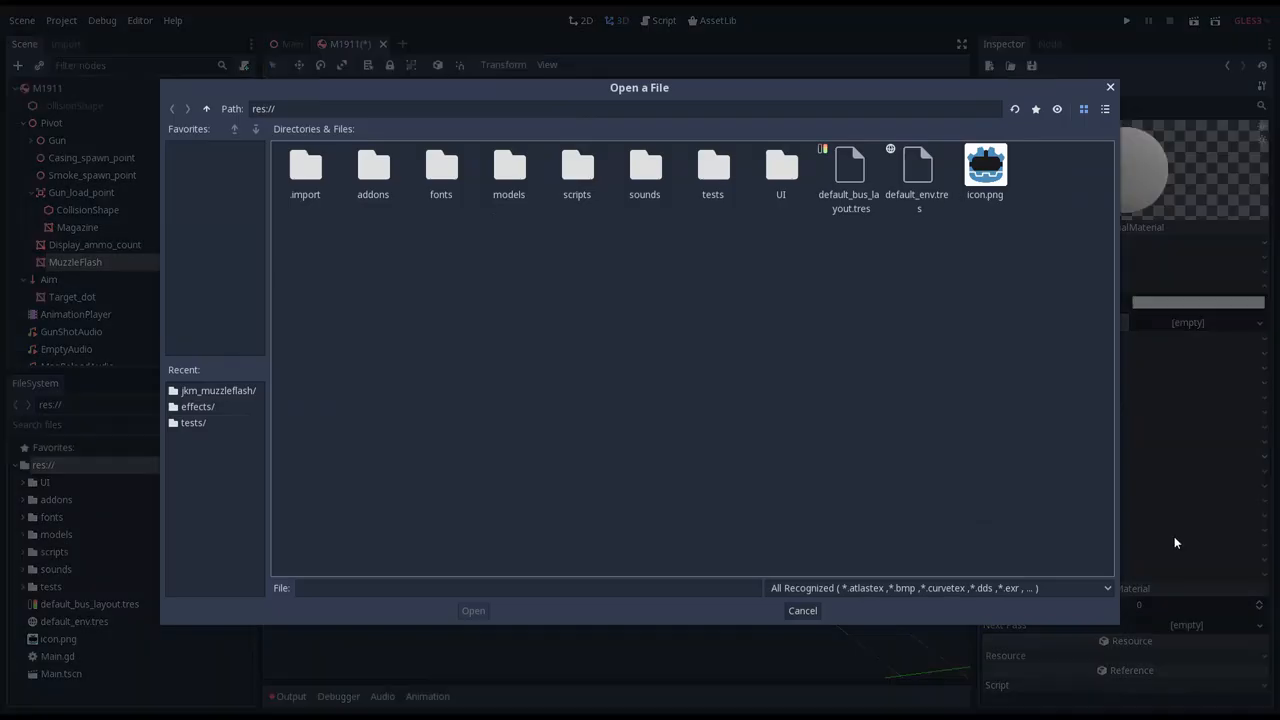
double_click(508, 165)
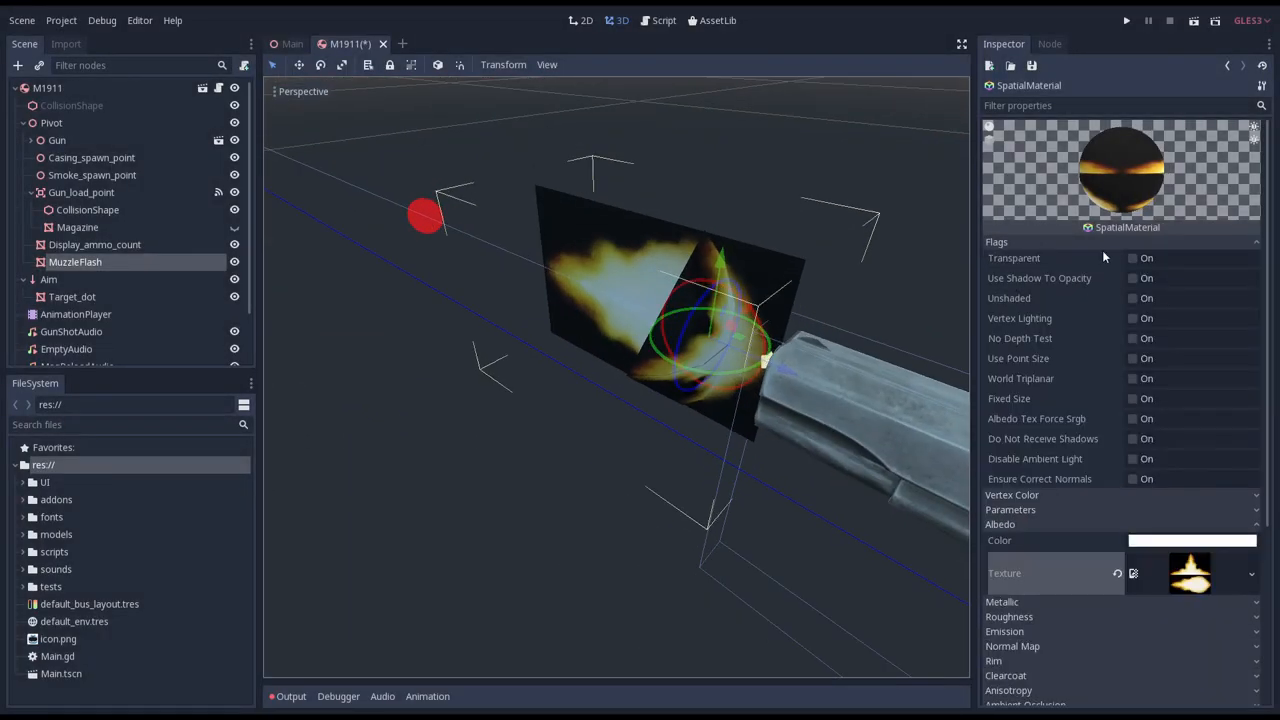
left_click(1132, 258)
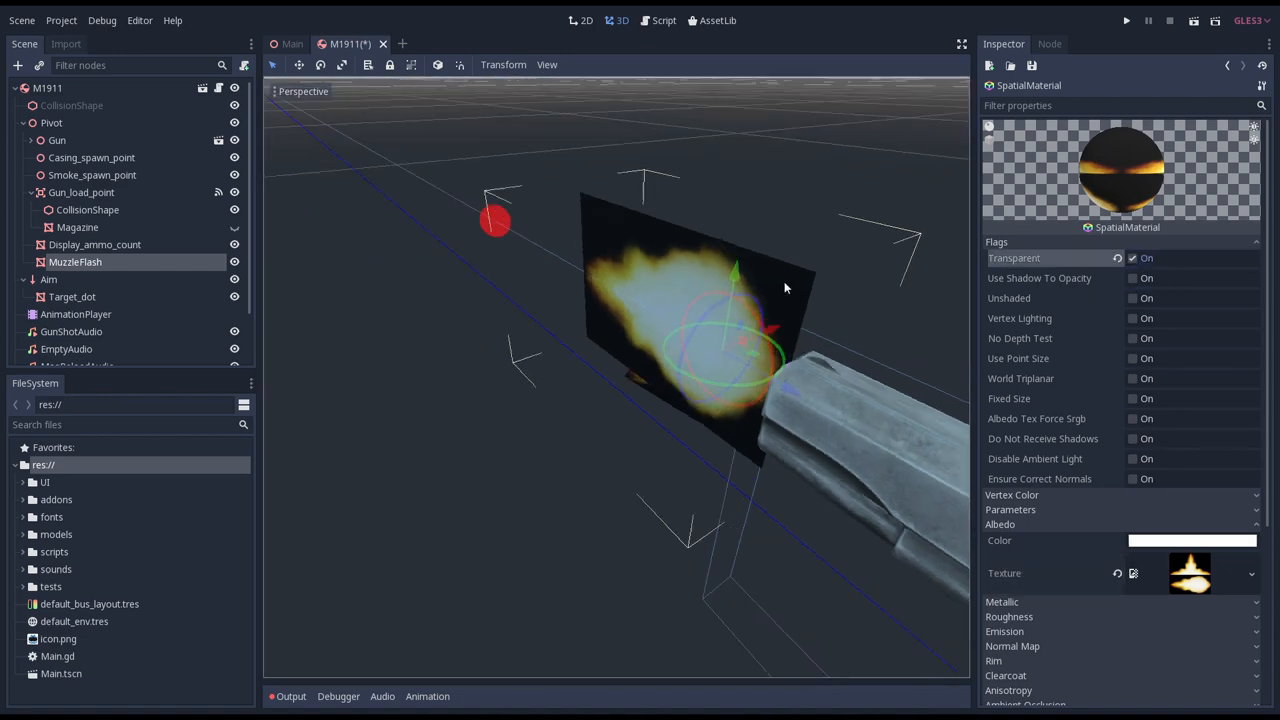
left_click_drag(785, 290, 717, 312)
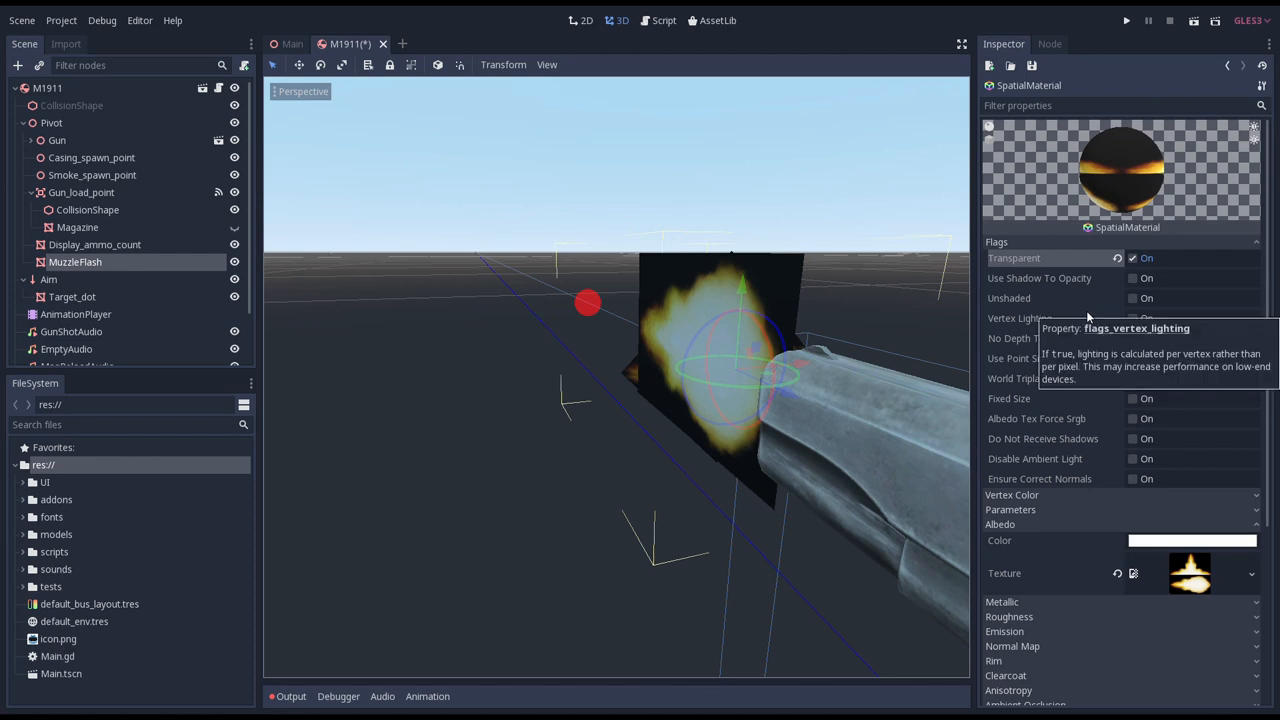
left_click(1132, 298)
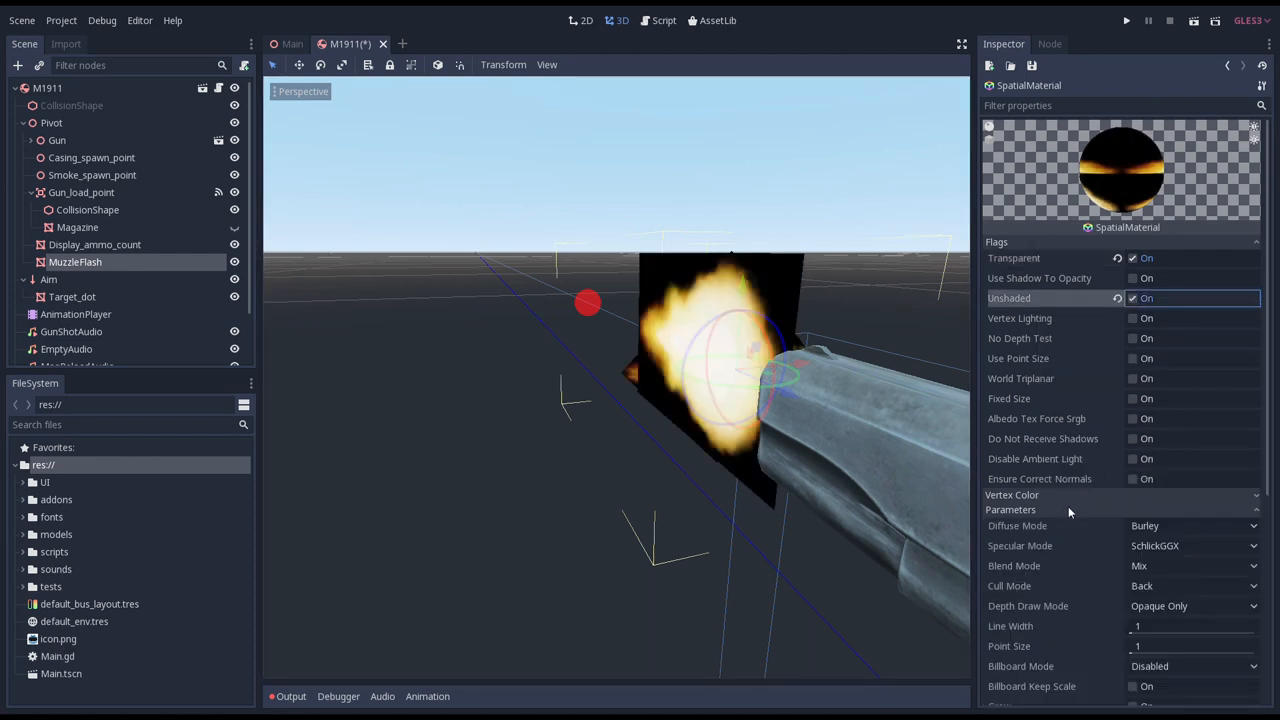
Set the flash material's Blend Mode to Add and Cull Mode to Disabled.
left_click(1190, 566)
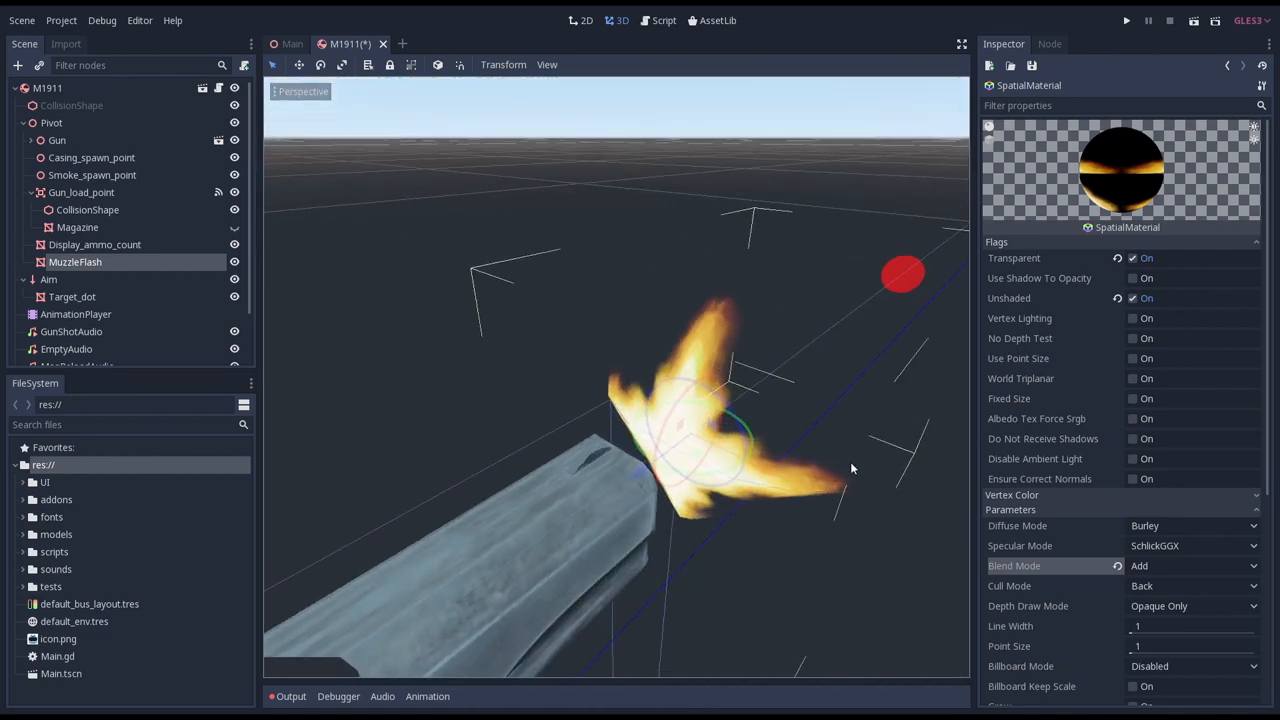
scroll("down", 3)
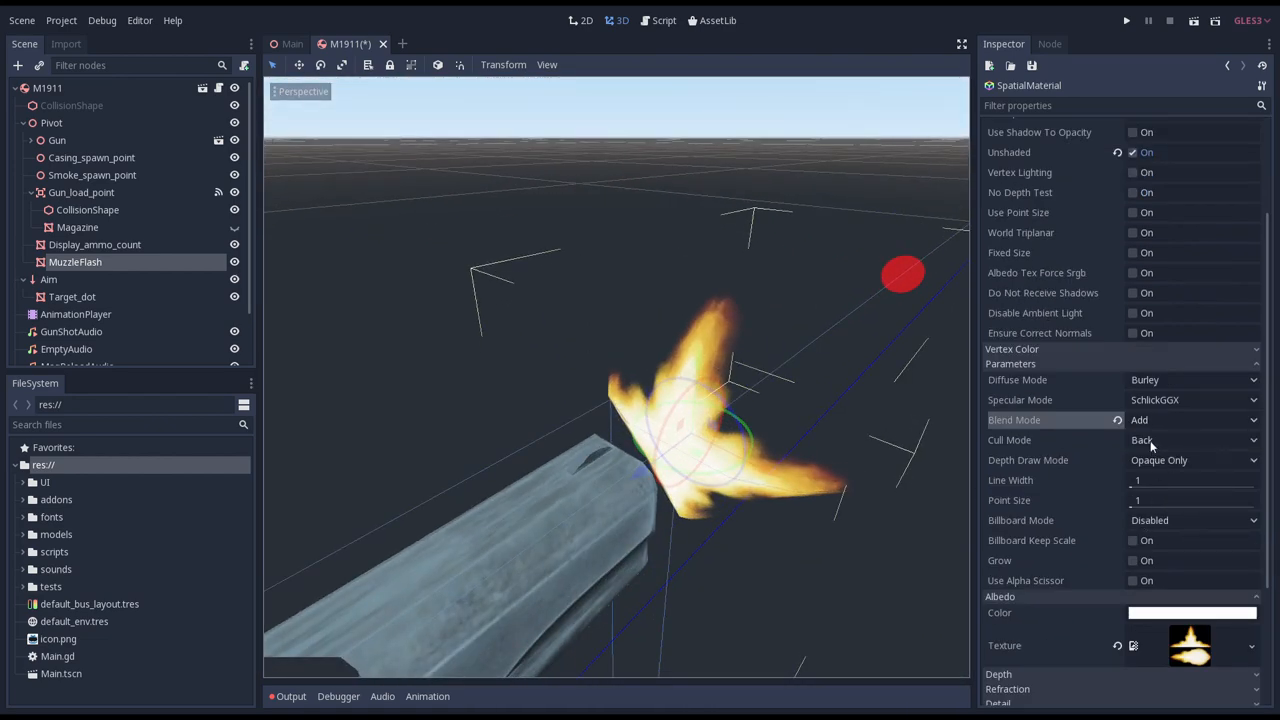
left_click(1190, 440)
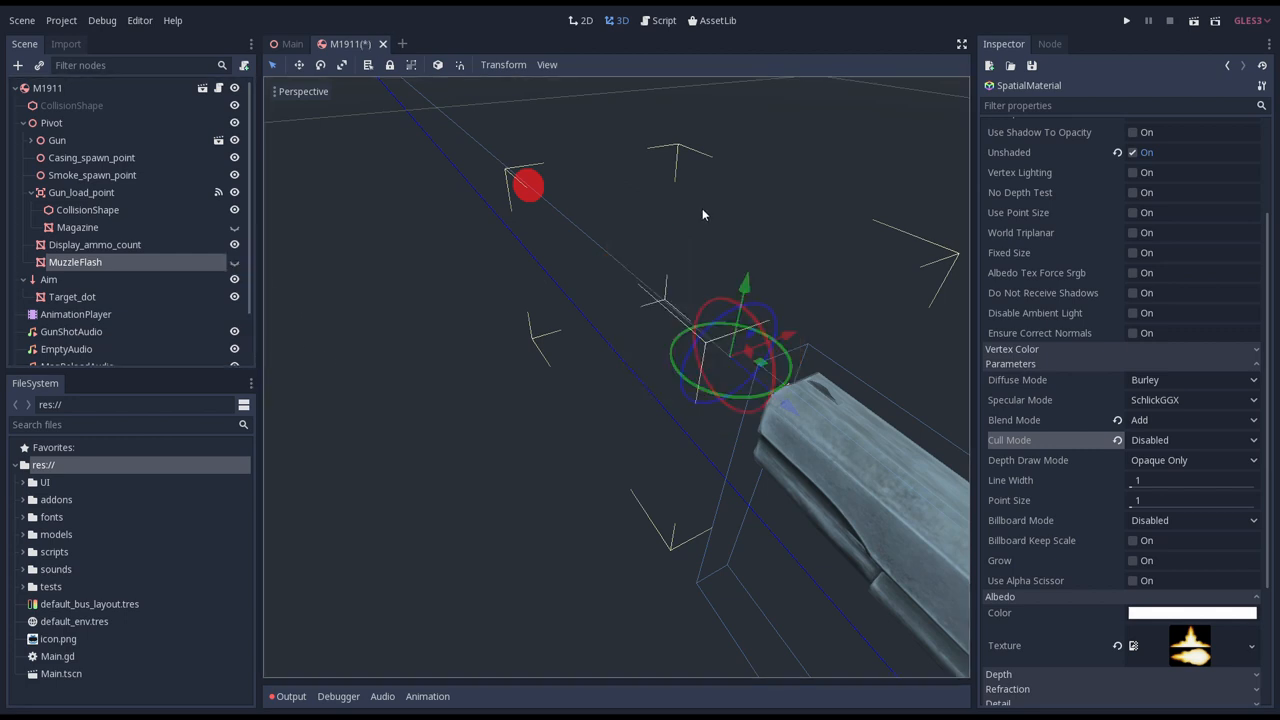
mouse_move(703, 163)
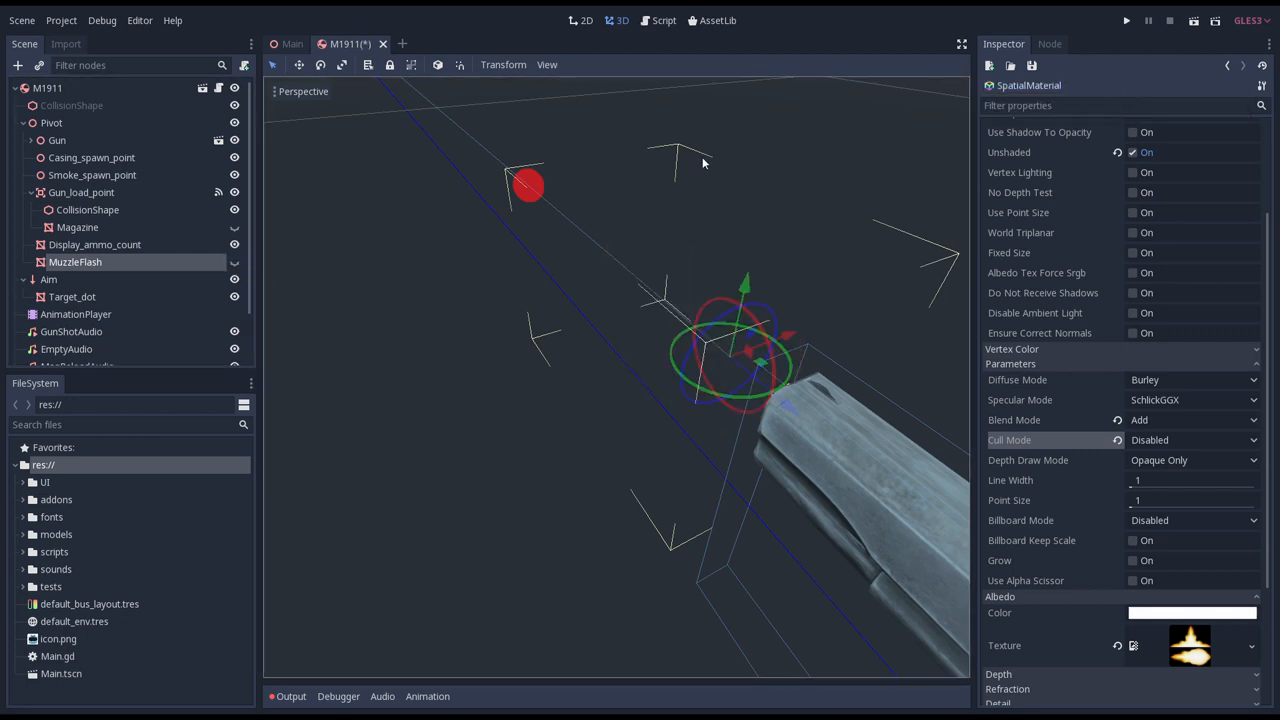
scroll("down", 3)
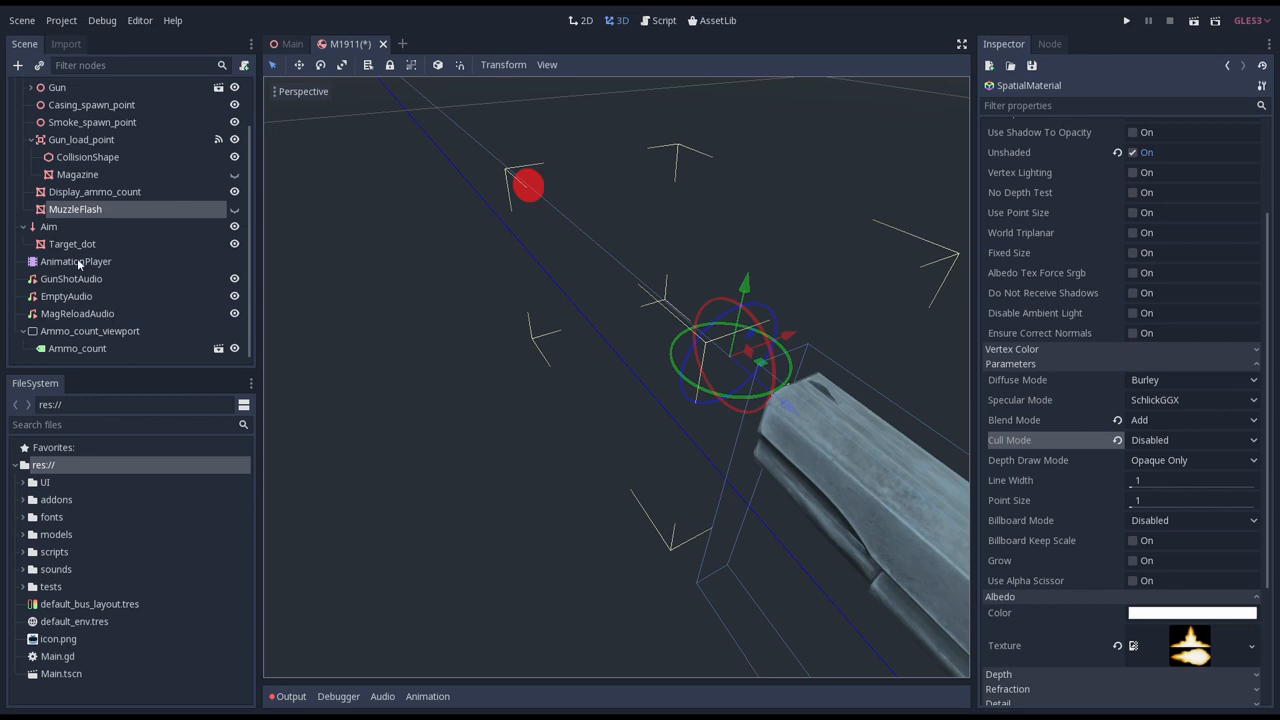
Switch AnimationPlayer to the Fire animation and stretch the timeline to hundredths of a second.
left_click(75, 261)
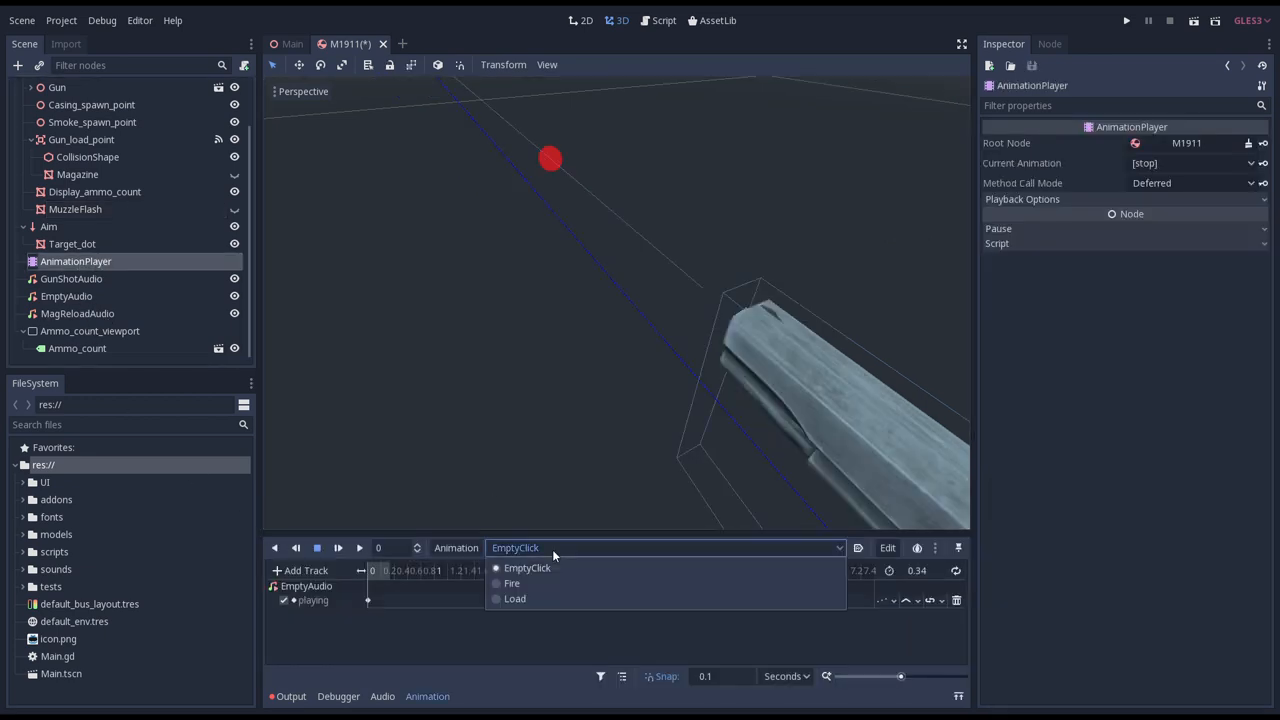
left_click(512, 583)
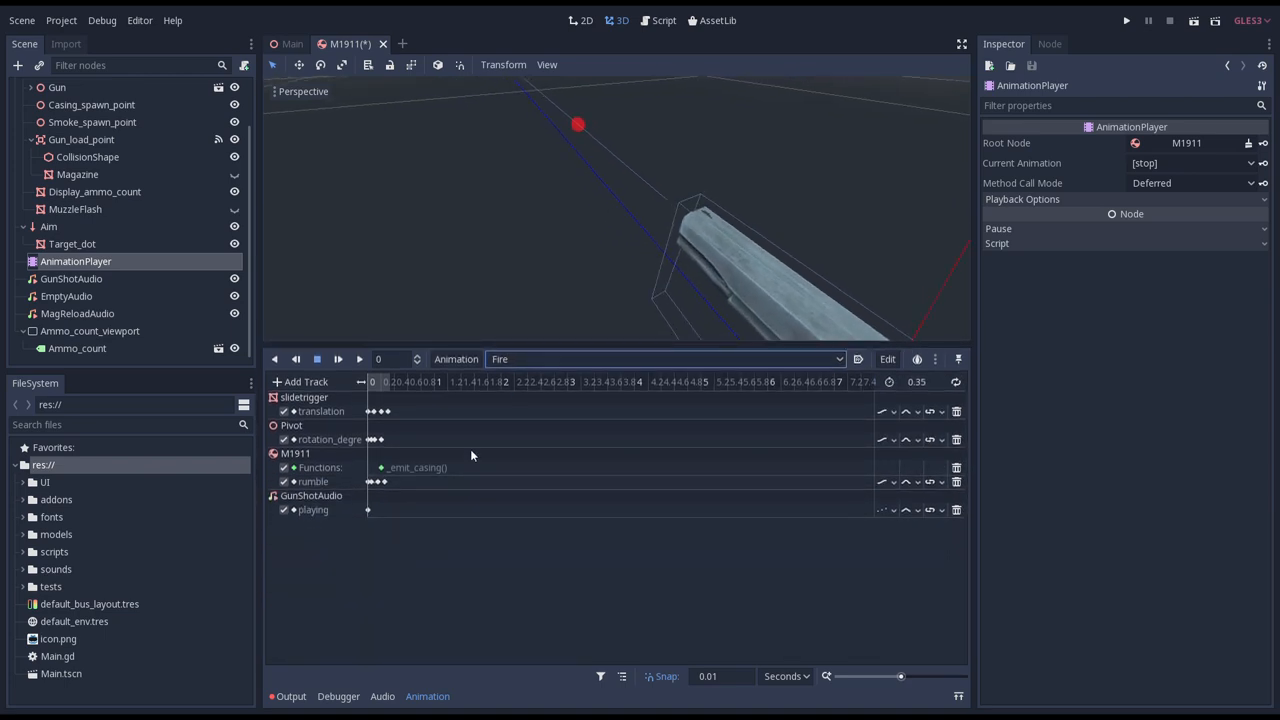
mouse_move(577, 457)
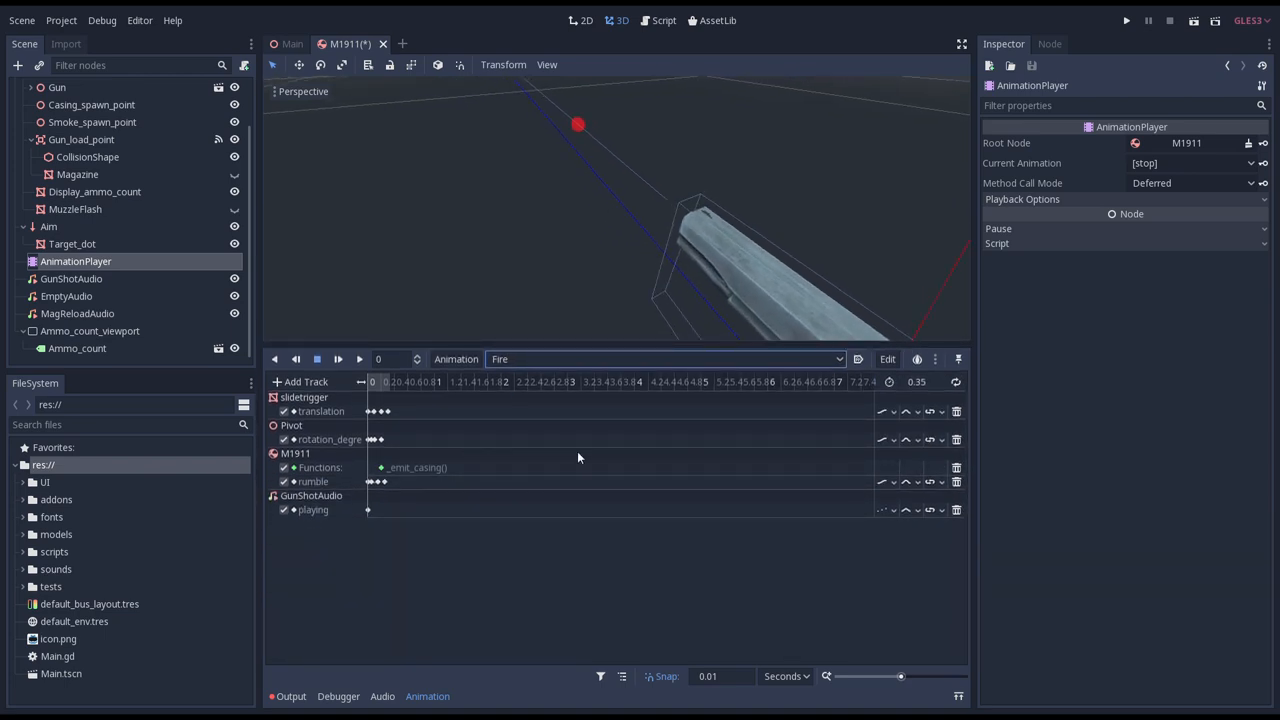
left_click_drag(900, 676, 855, 676)
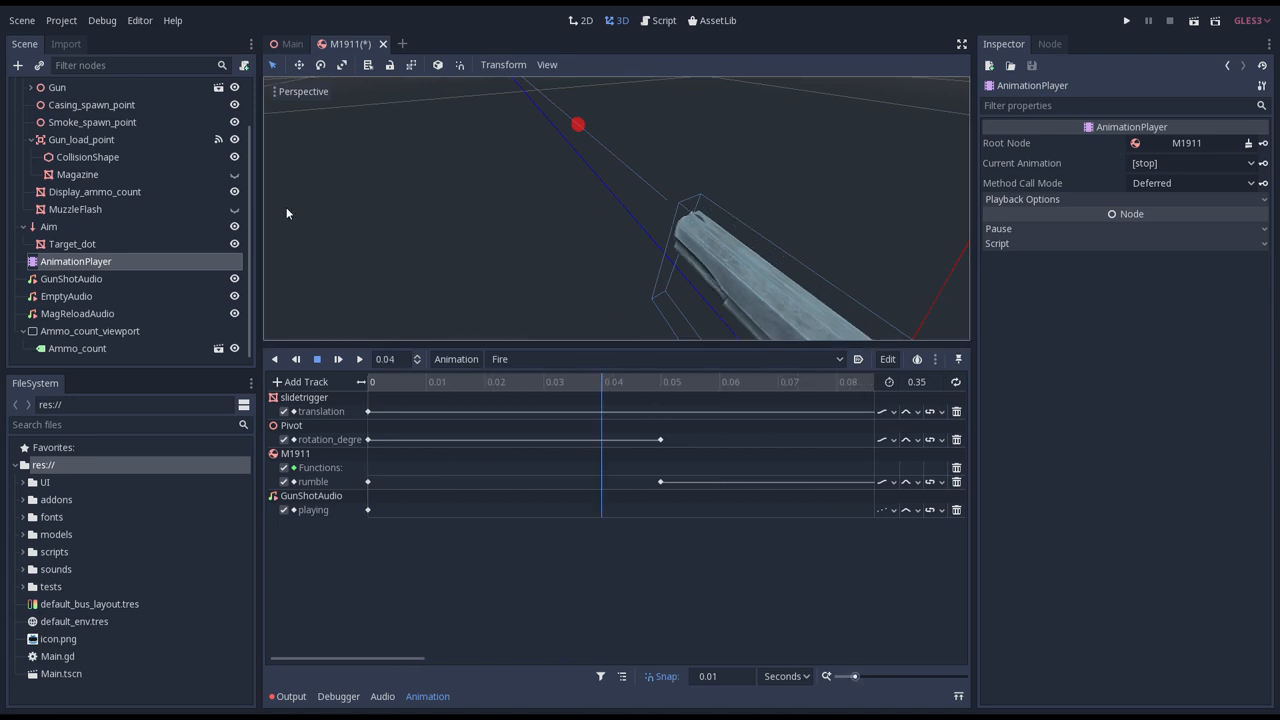
Key MuzzleFlash's Visible property into a new track at 0.04 s, then hide it for the 0.06 s key.
left_click(75, 209)
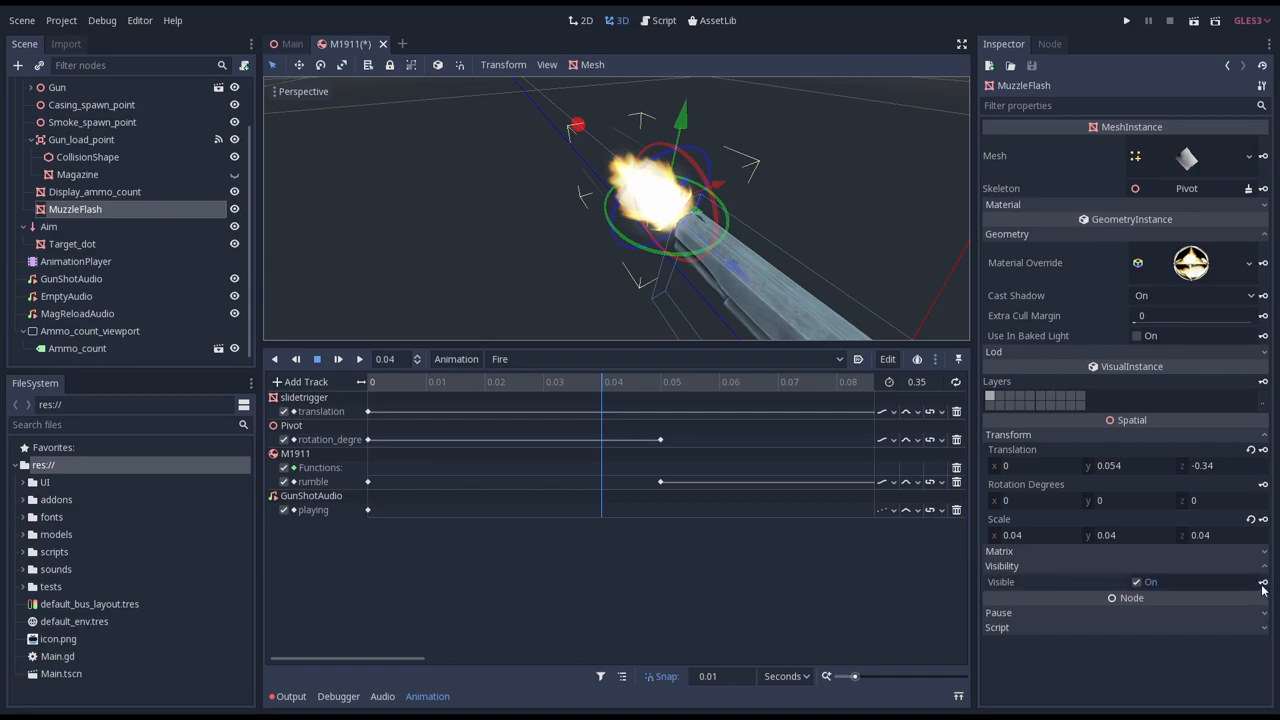
left_click(1263, 581)
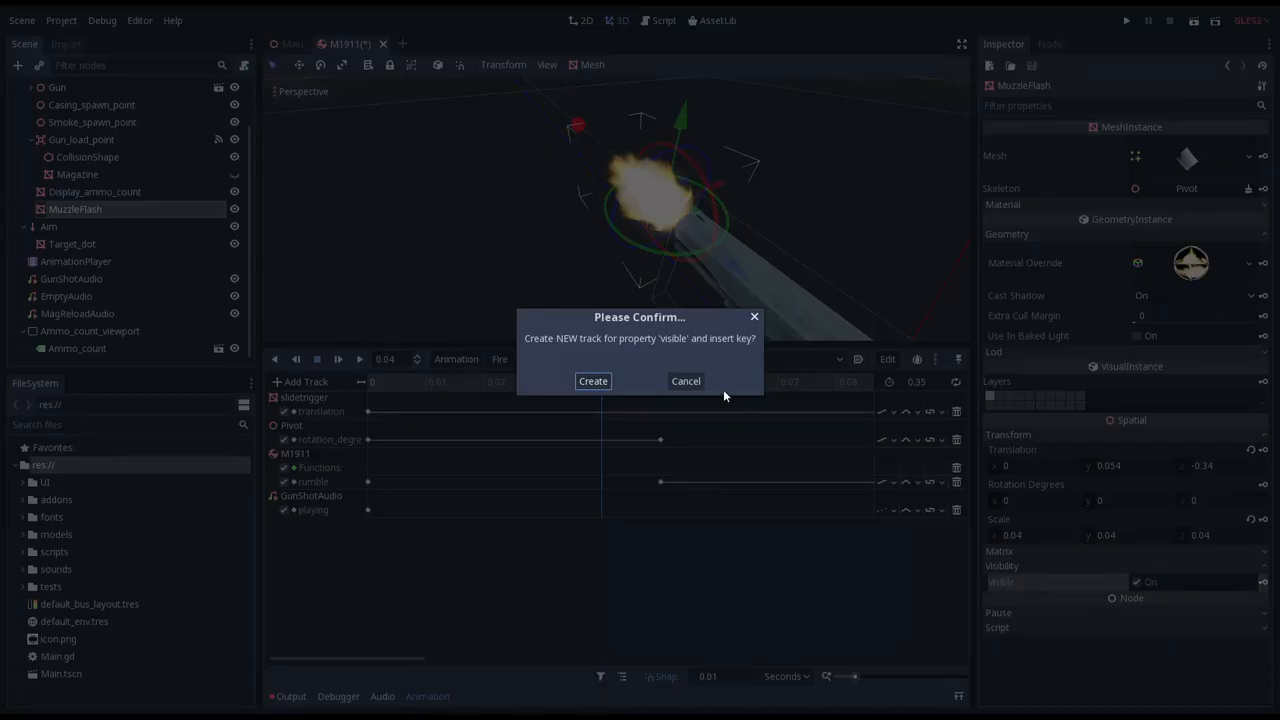
left_click(592, 381)
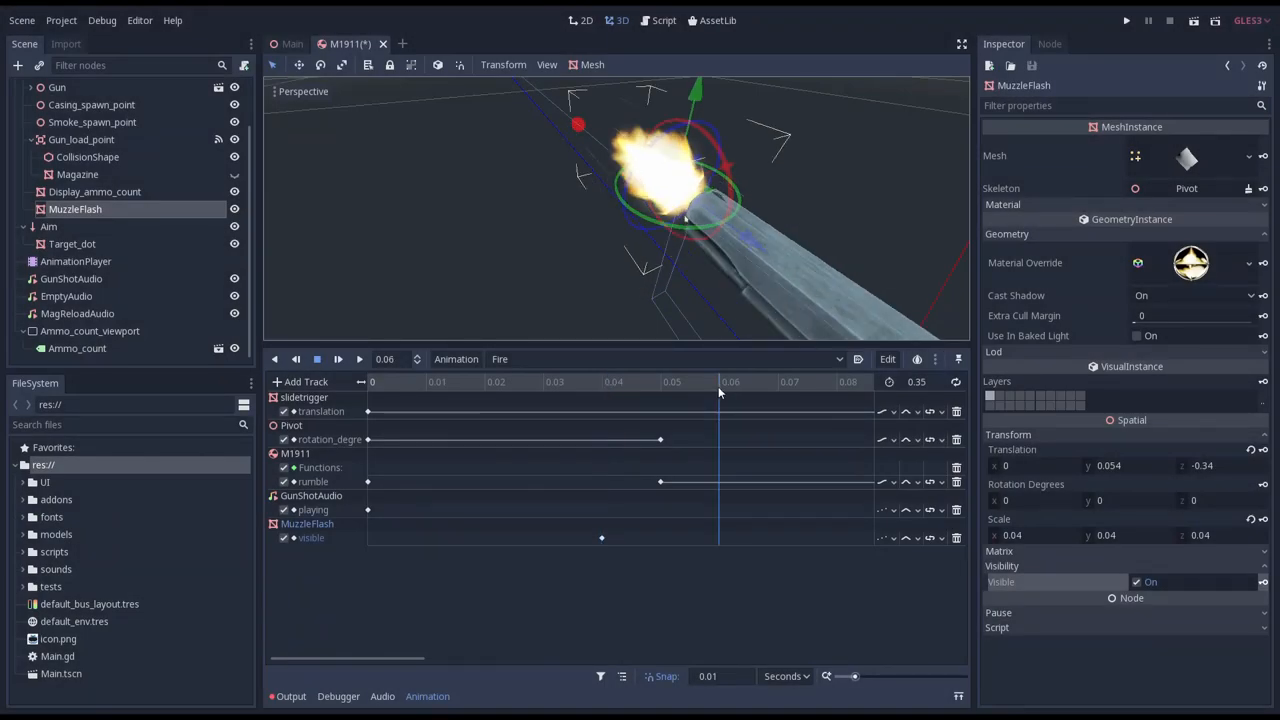
left_click(1136, 582)
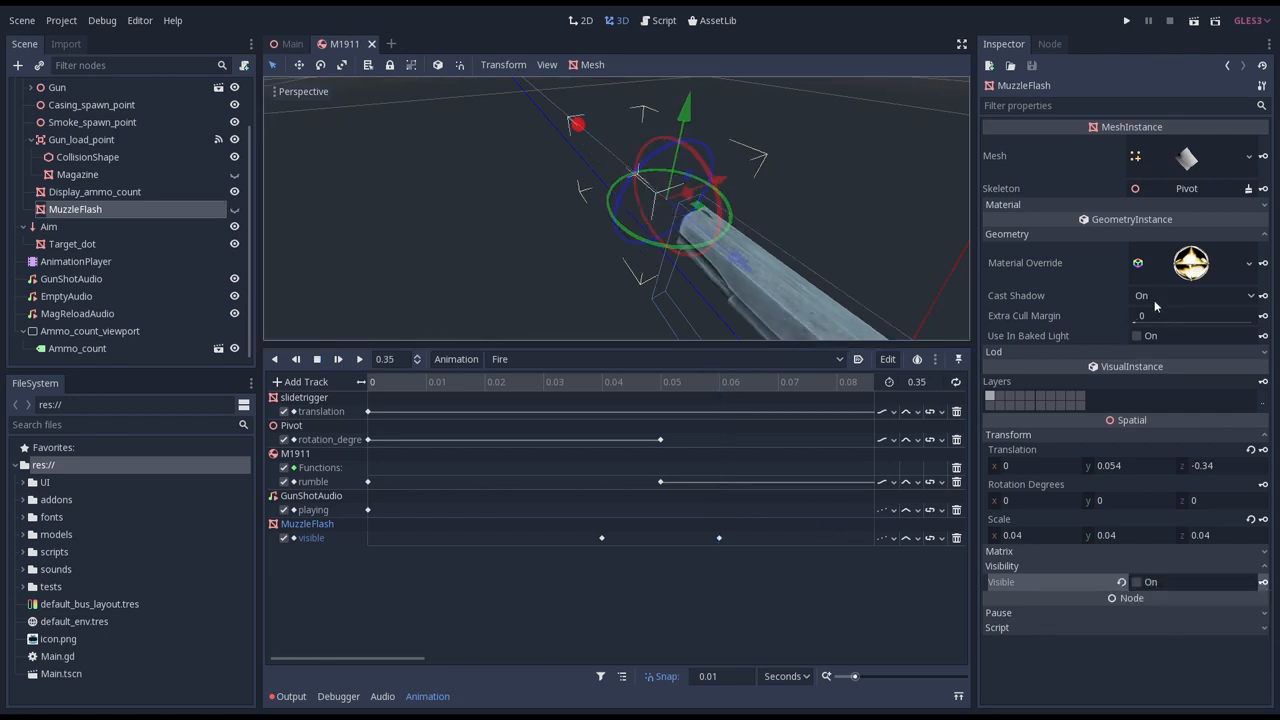
Set MuzzleFlash Cast Shadow to Off, scale it to 0.1 and hide it again.
left_click(1195, 295)
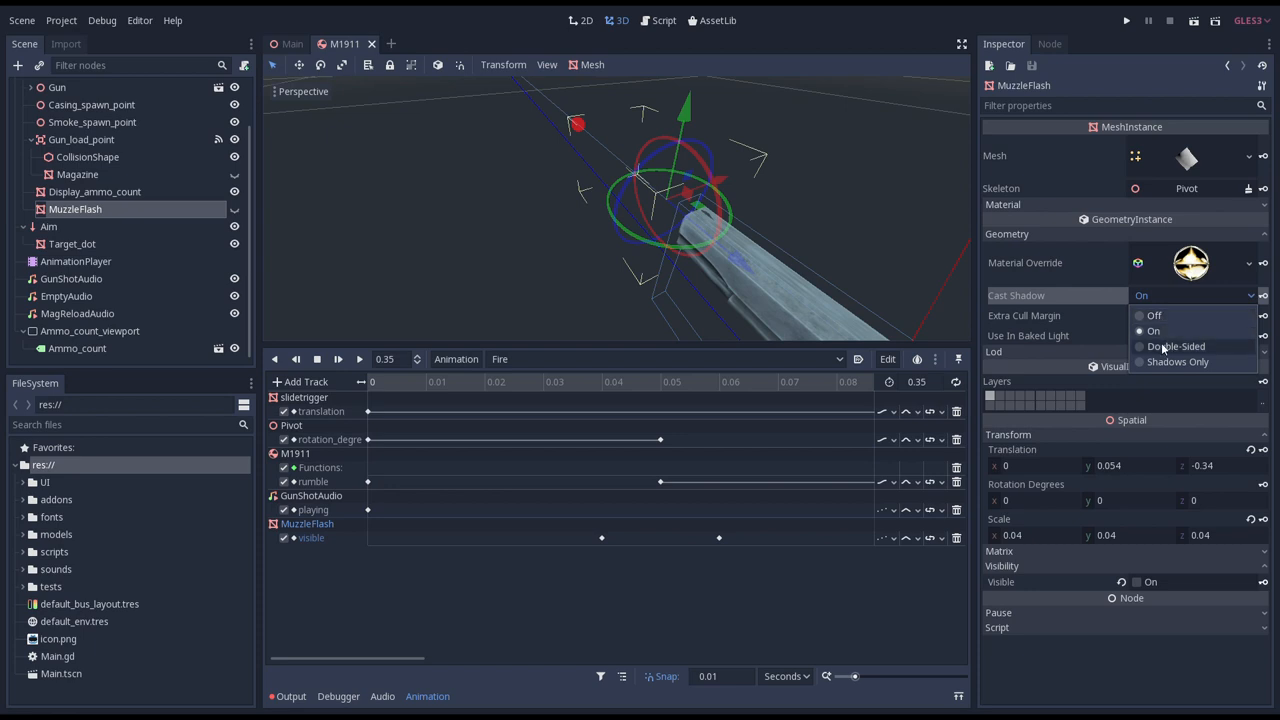
left_click(1155, 315)
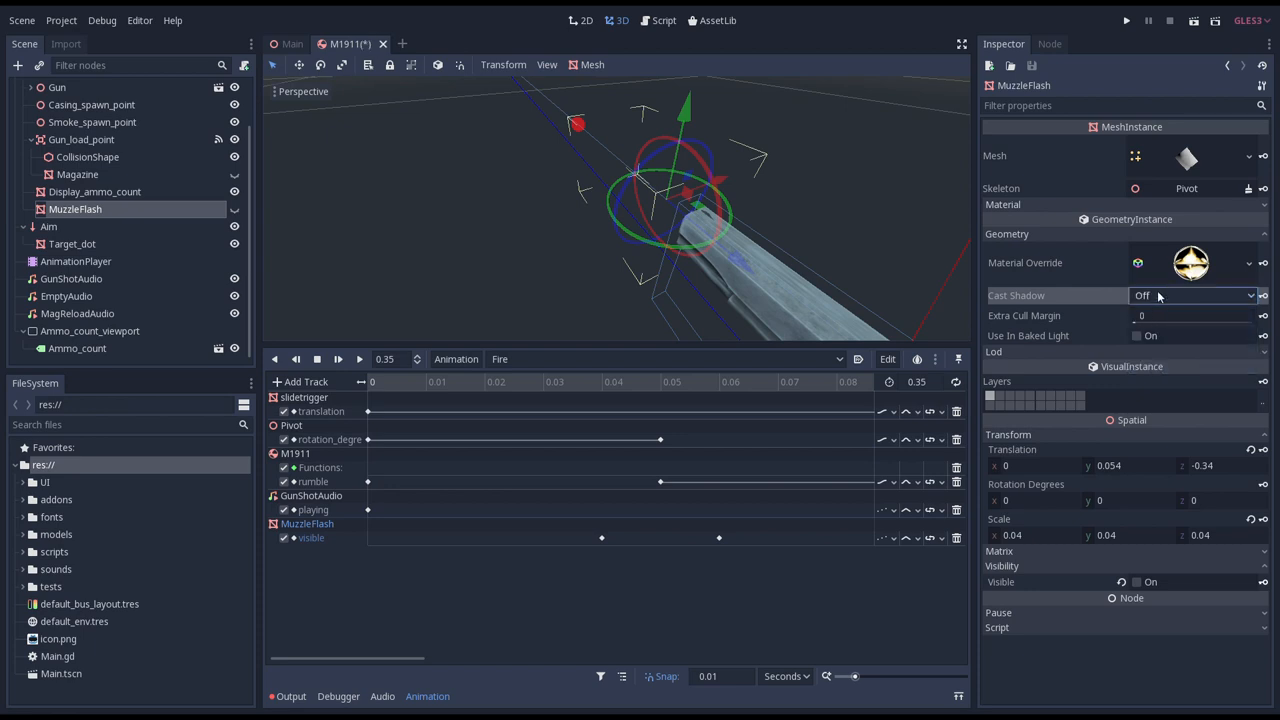
mouse_move(1068, 435)
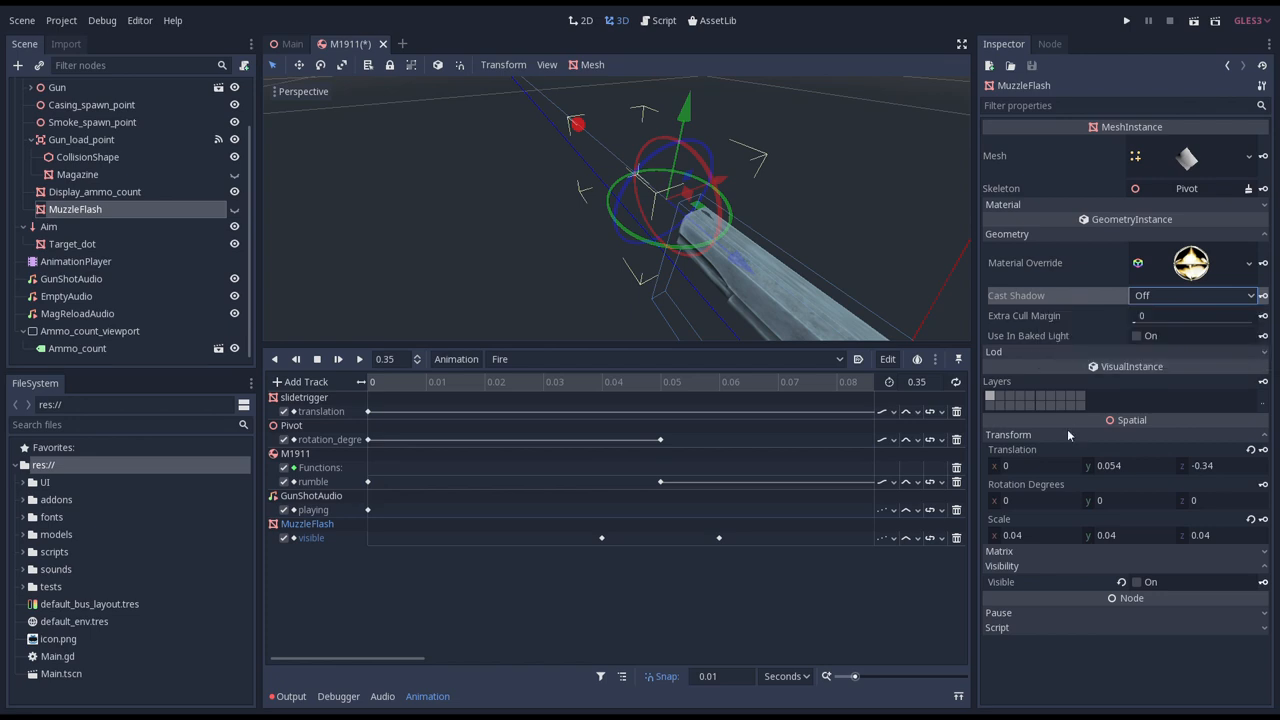
left_click(1033, 534)
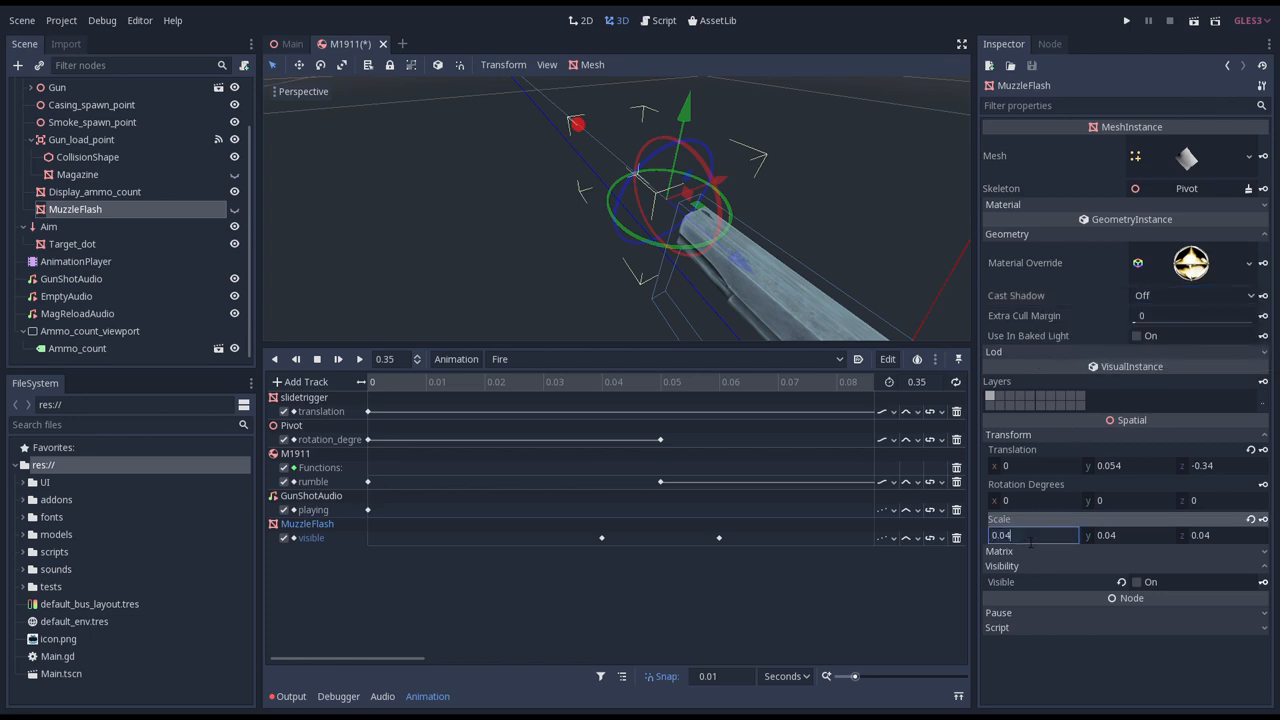
type("0.1")
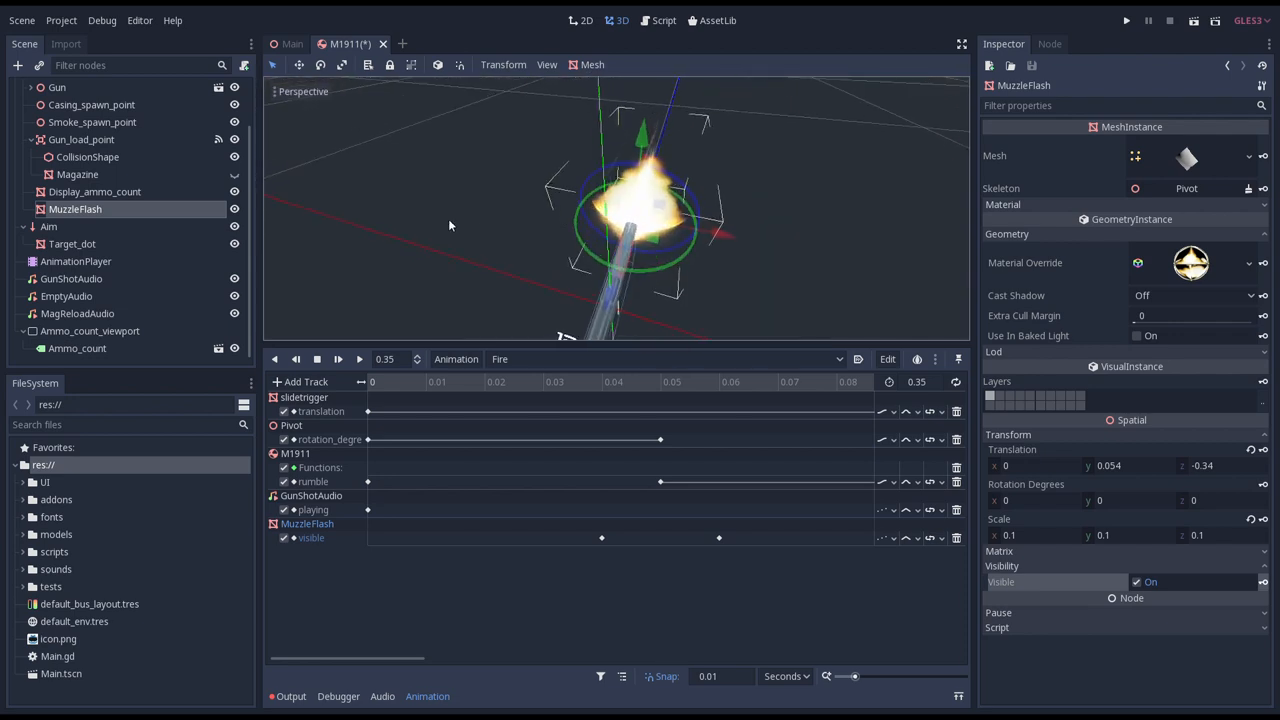
left_click(234, 209)
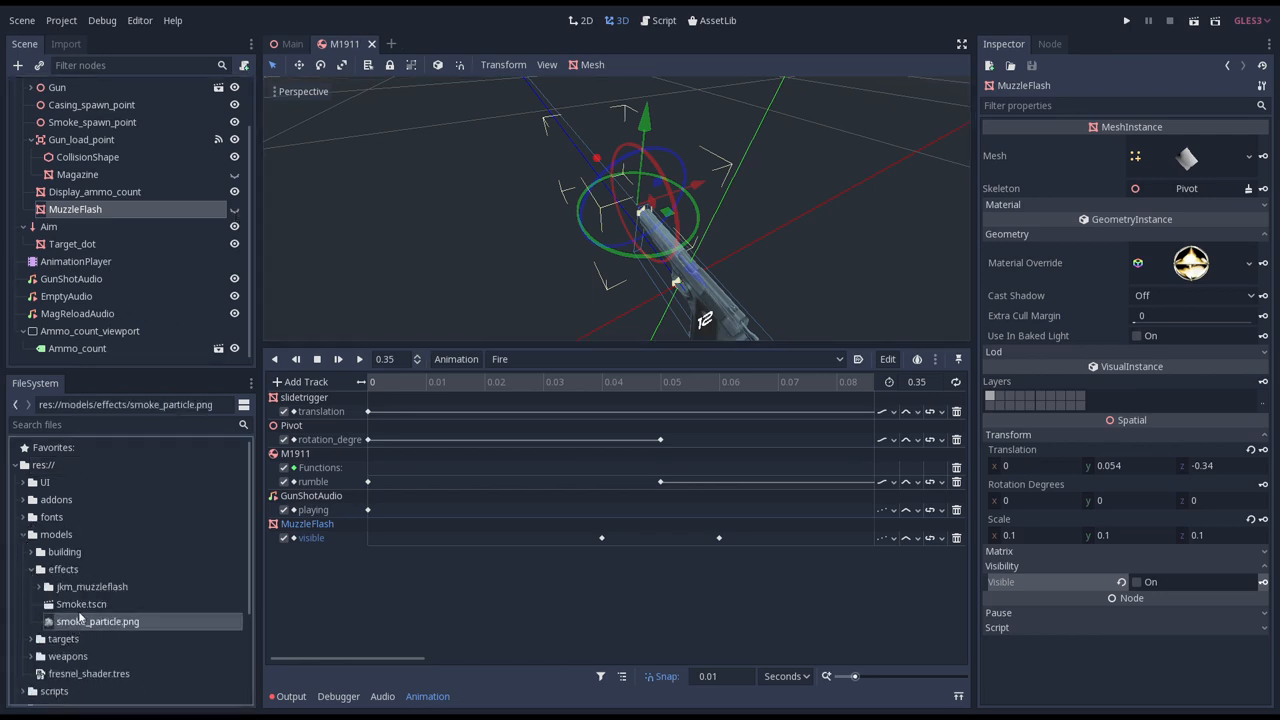
Turn off shadow casting for the Smoke scene's particles and return to the M1911 scene.
double_click(81, 603)
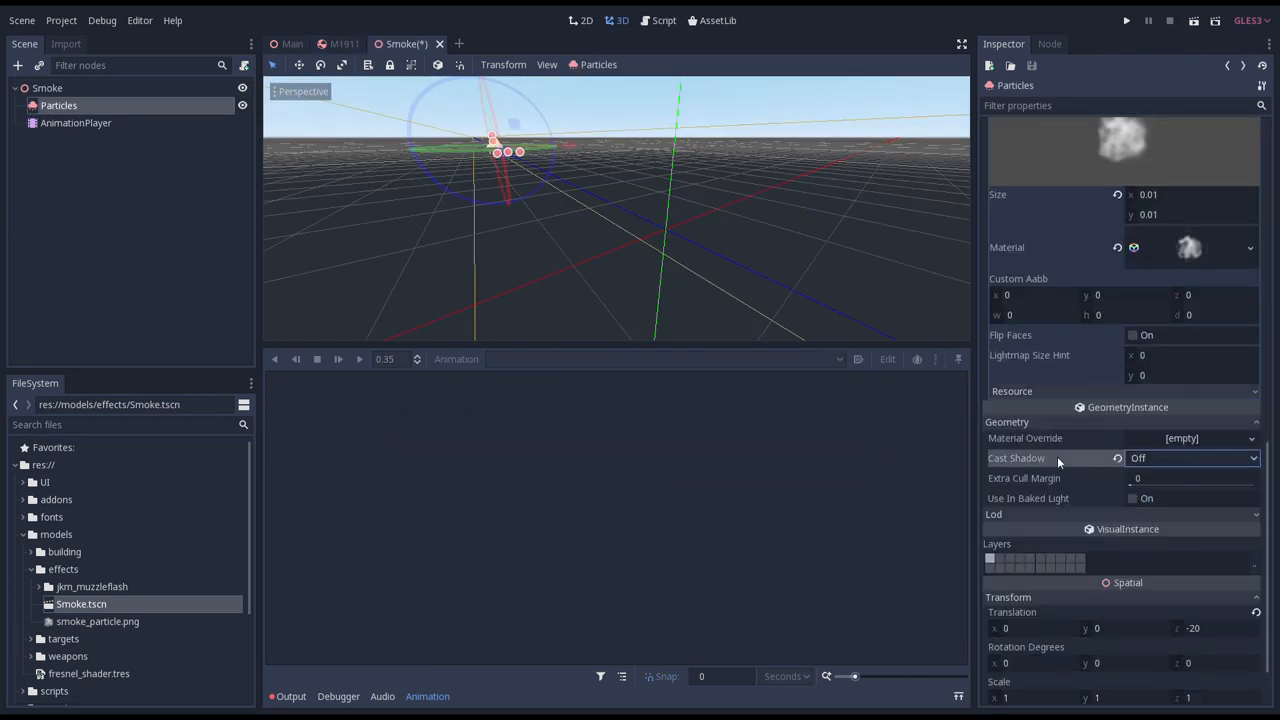
left_click(344, 43)
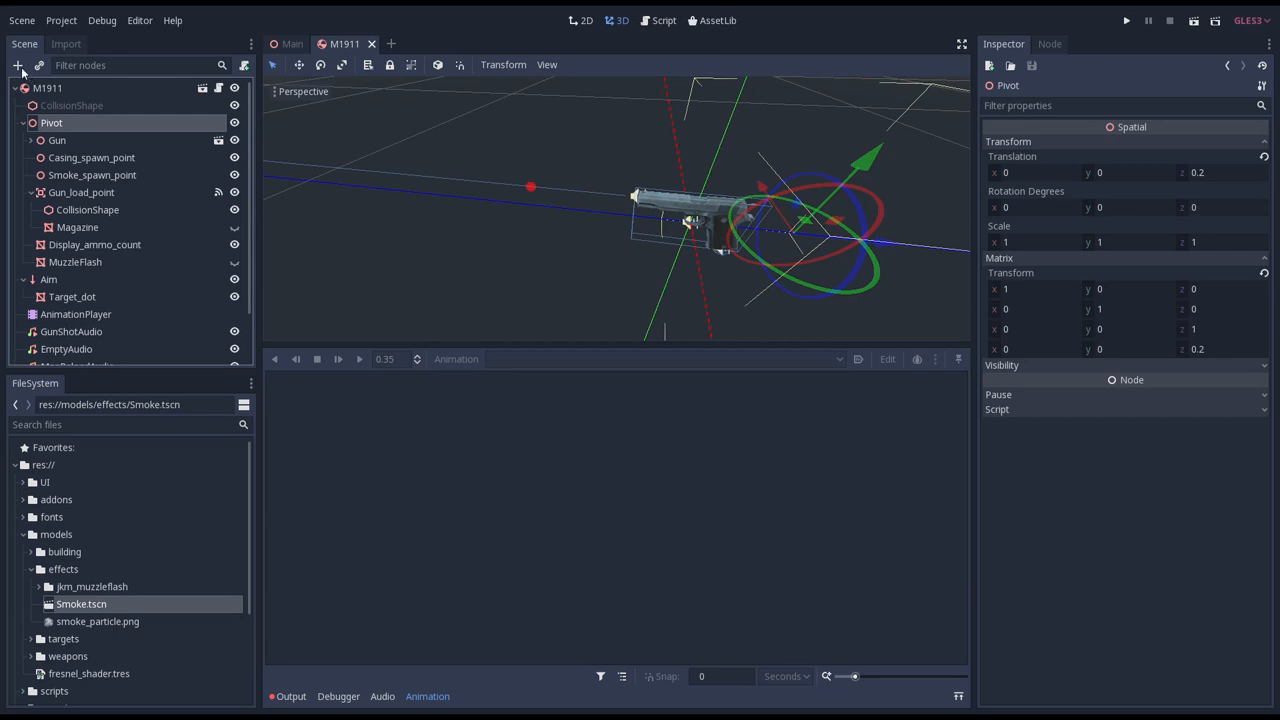
Add an OmniLight named Flash under Pivot and move it to the gun's muzzle.
left_click(17, 65)
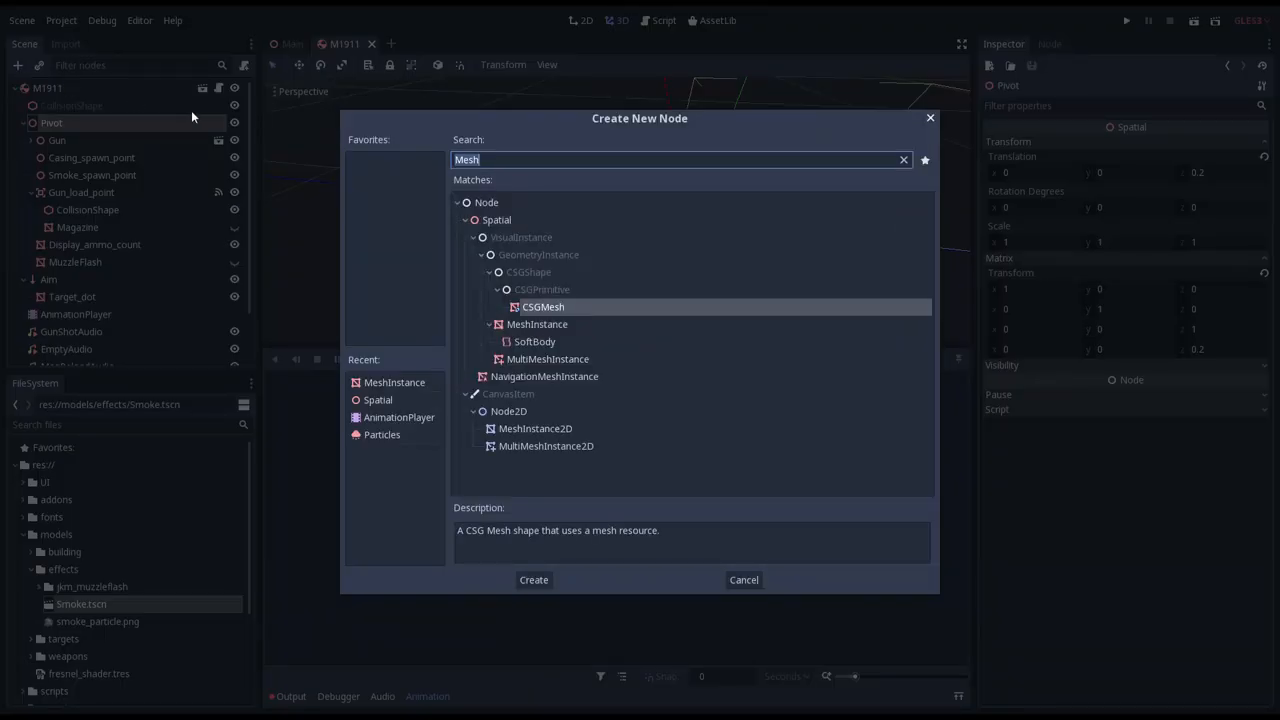
type("Light")
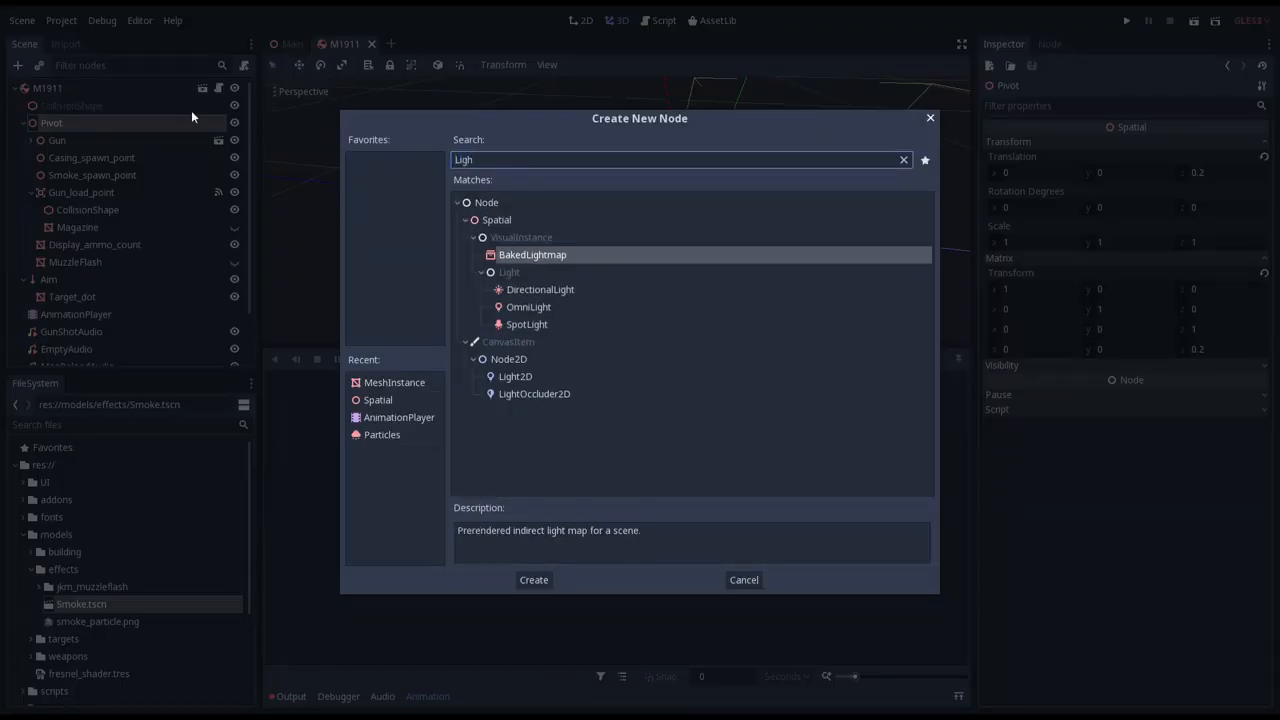
left_click(533, 580)
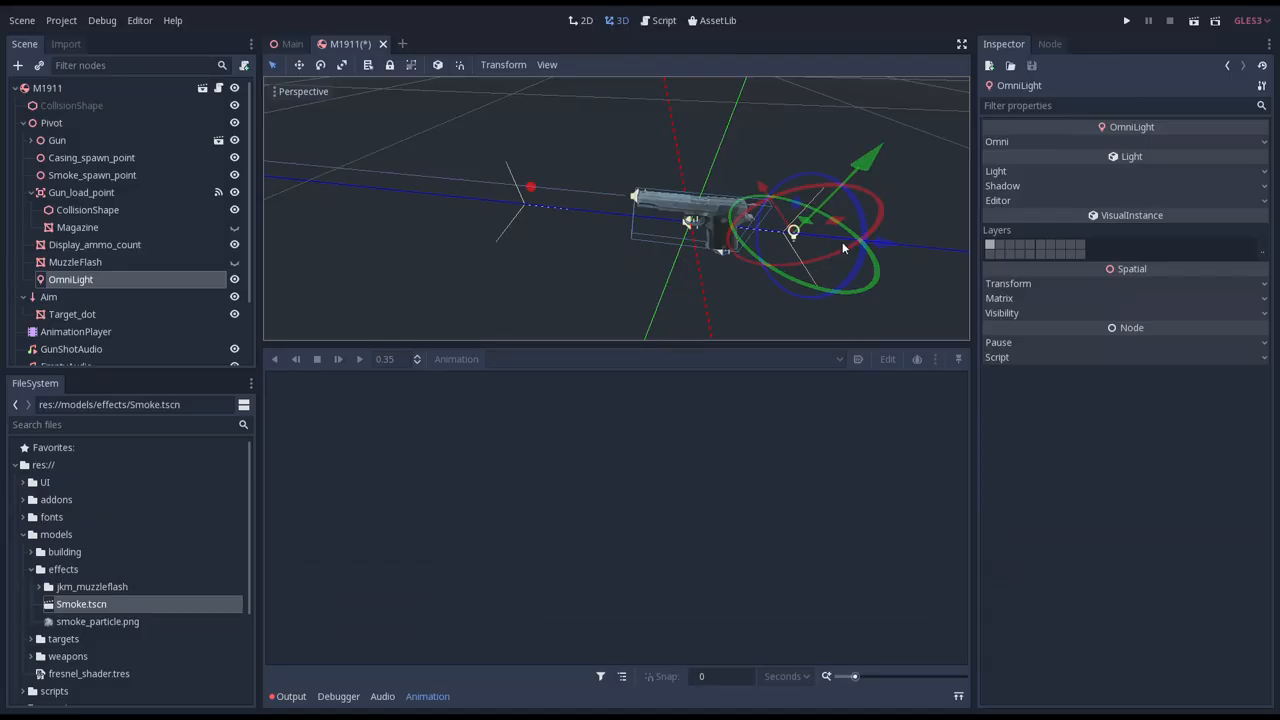
left_click_drag(793, 231, 612, 190)
type("Flash")
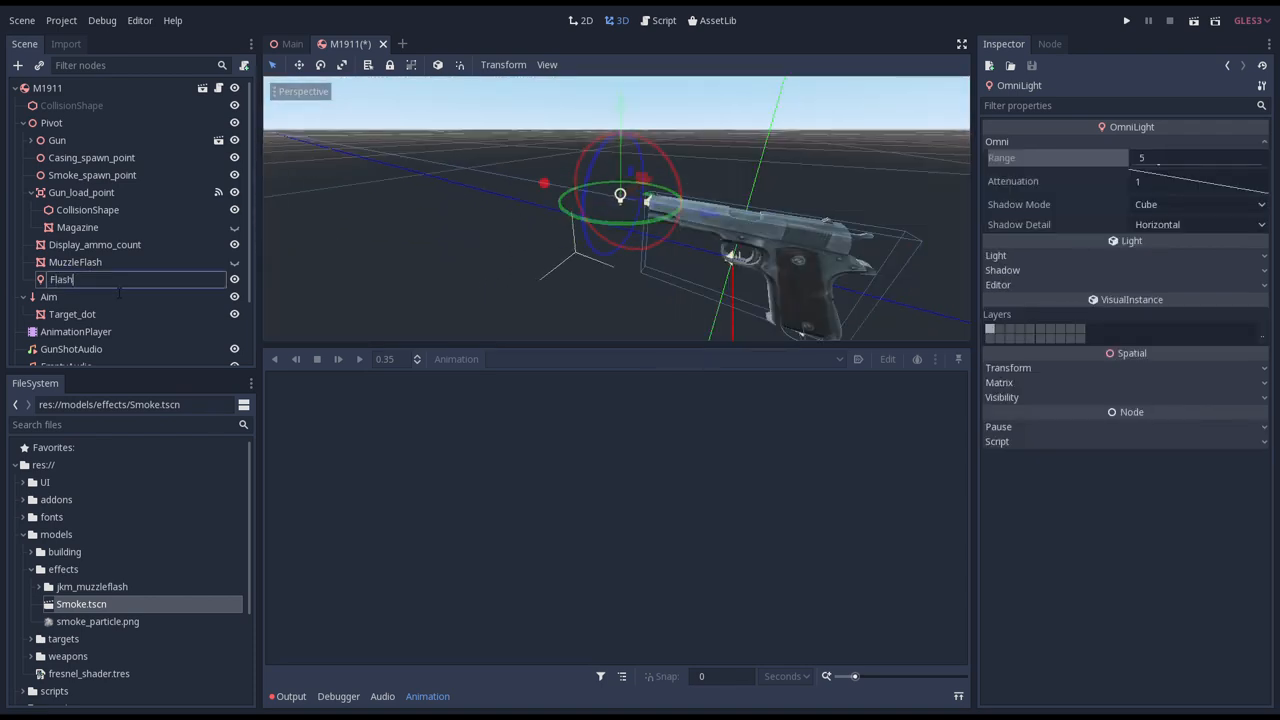
left_click(75, 331)
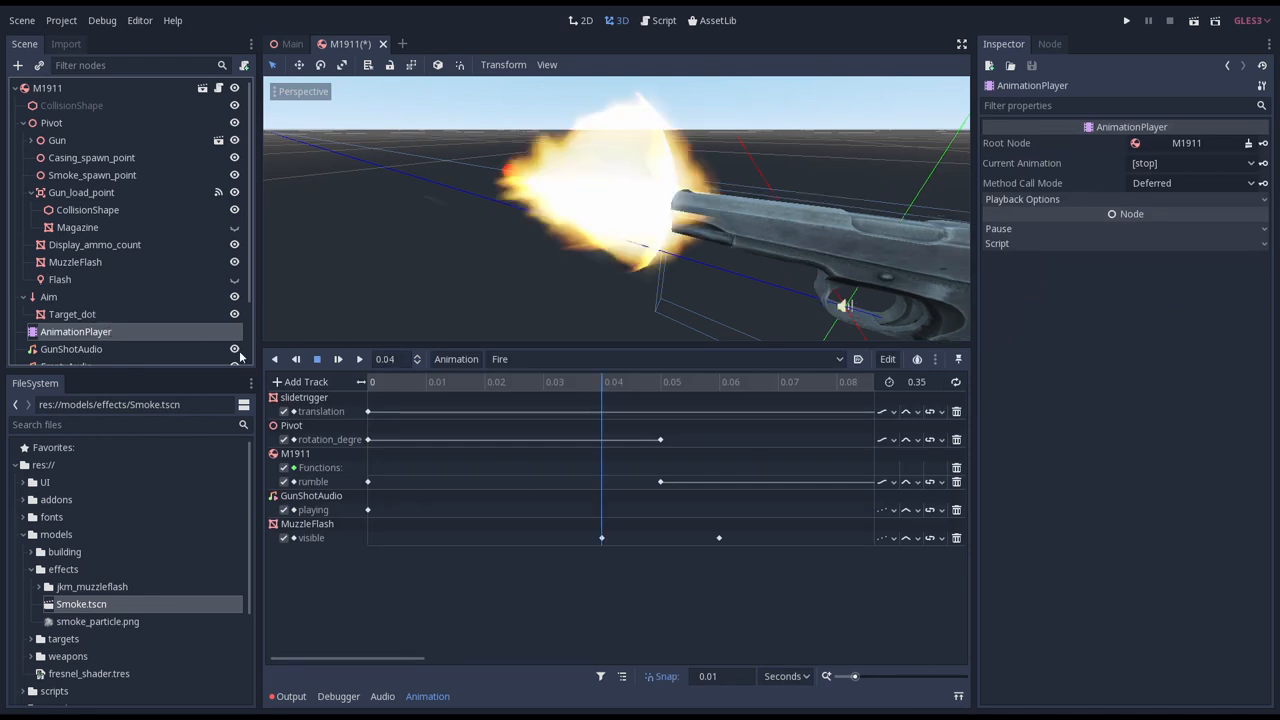
Key the Flash light's Visible property in the Fire animation at 0.04 and 0.06 s.
left_click(60, 279)
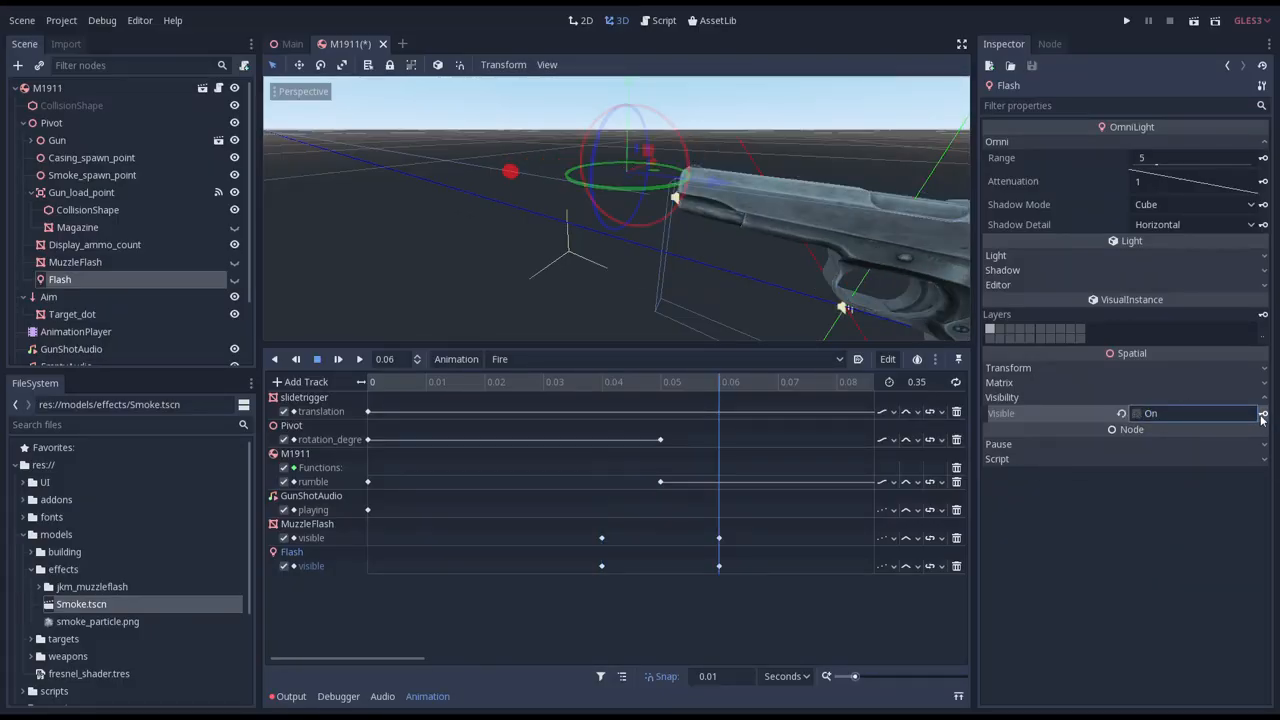
left_click(1126, 20)
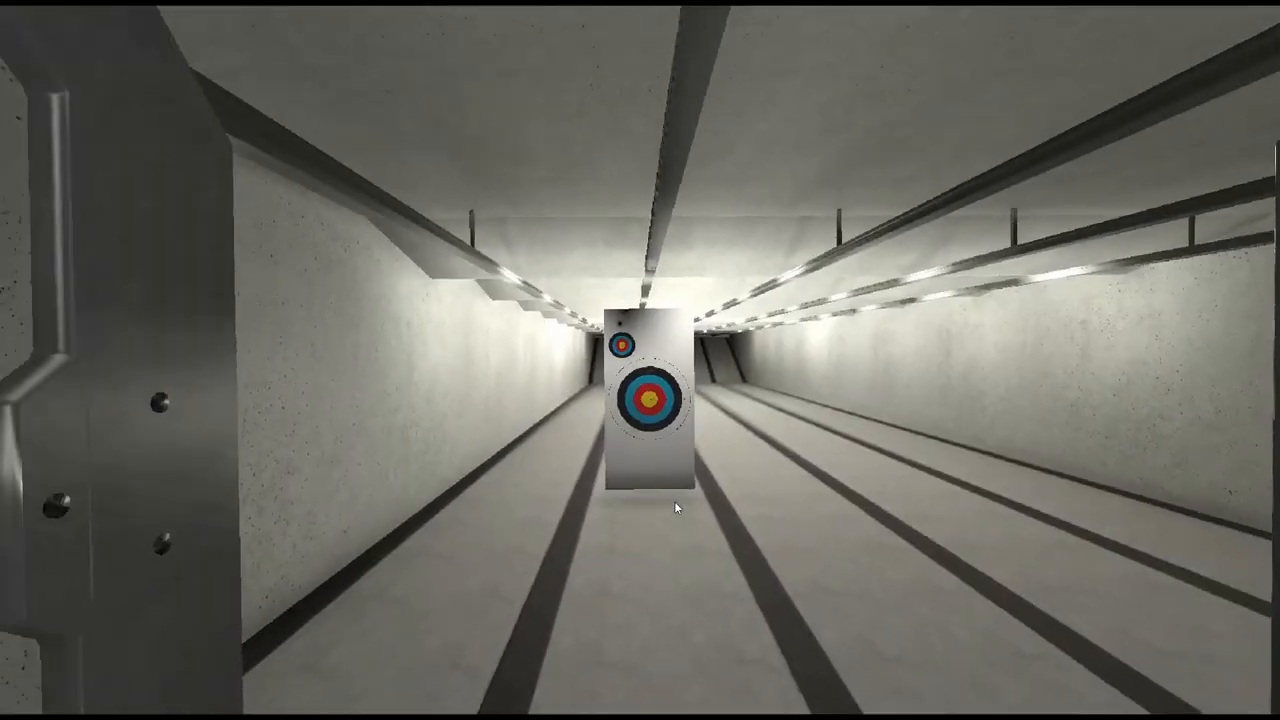